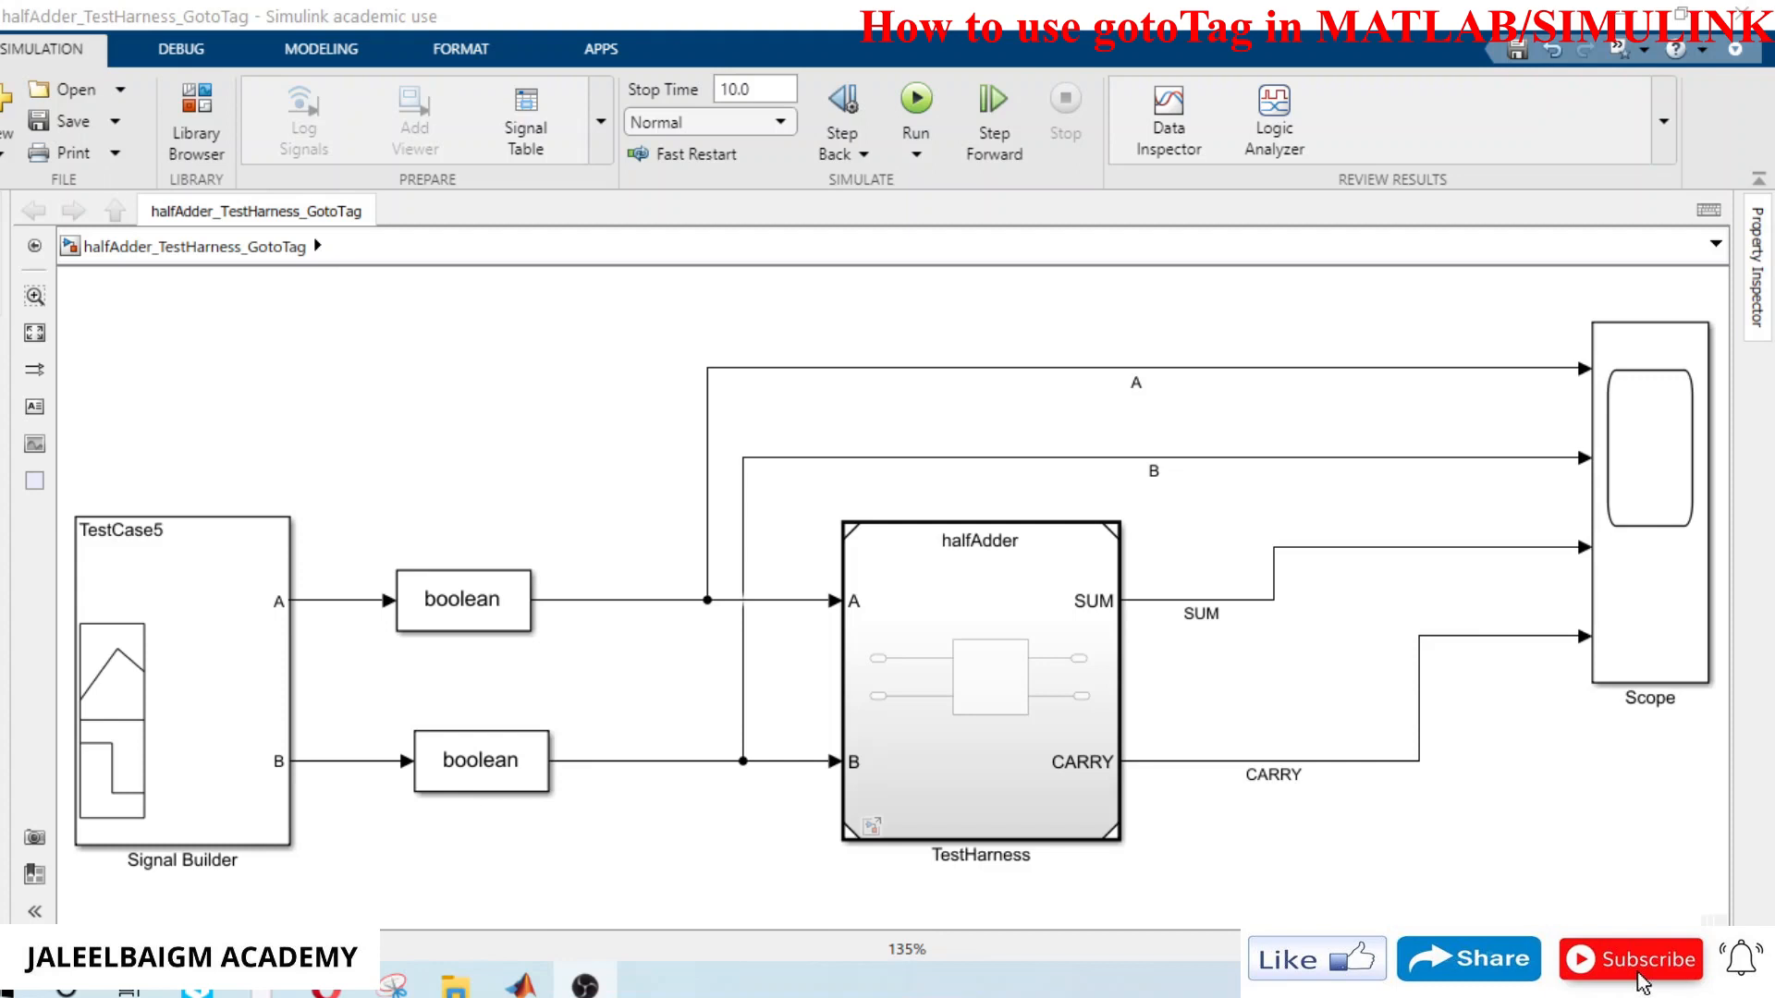
mouse_move(481, 397)
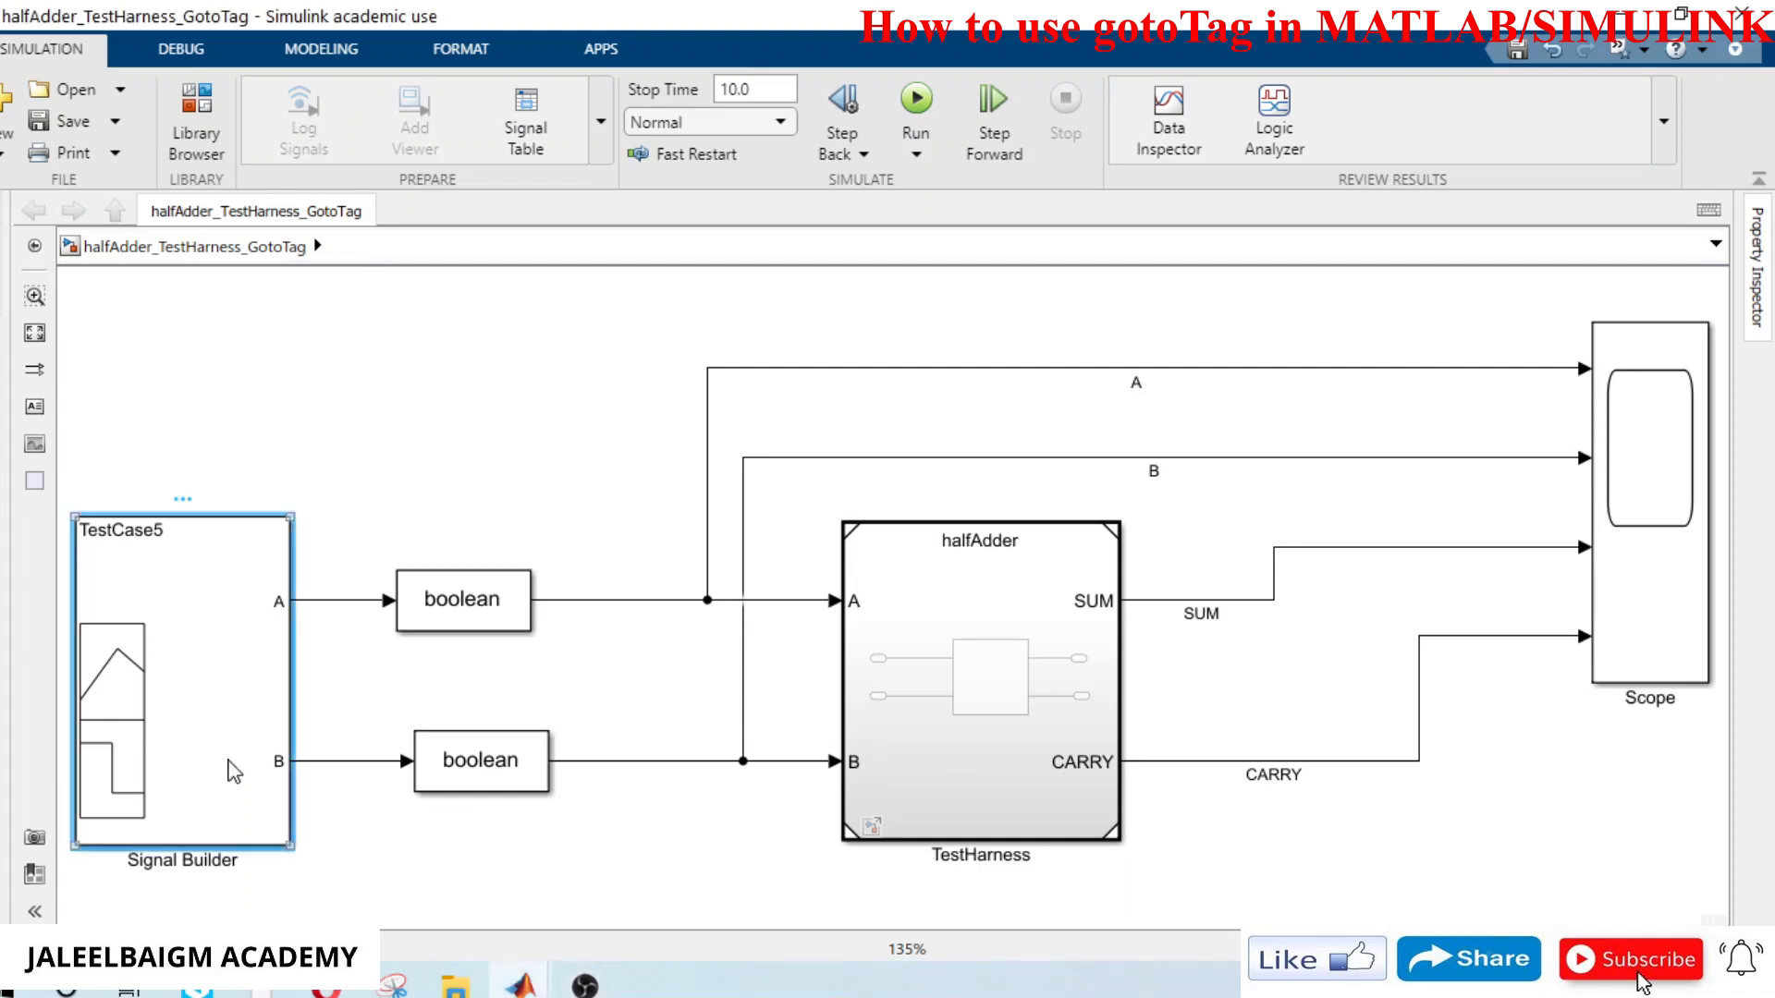
Step: Review the harness by selecting the Signal Builder, halfAdder, Scope and the B and SUM wires
click(980, 673)
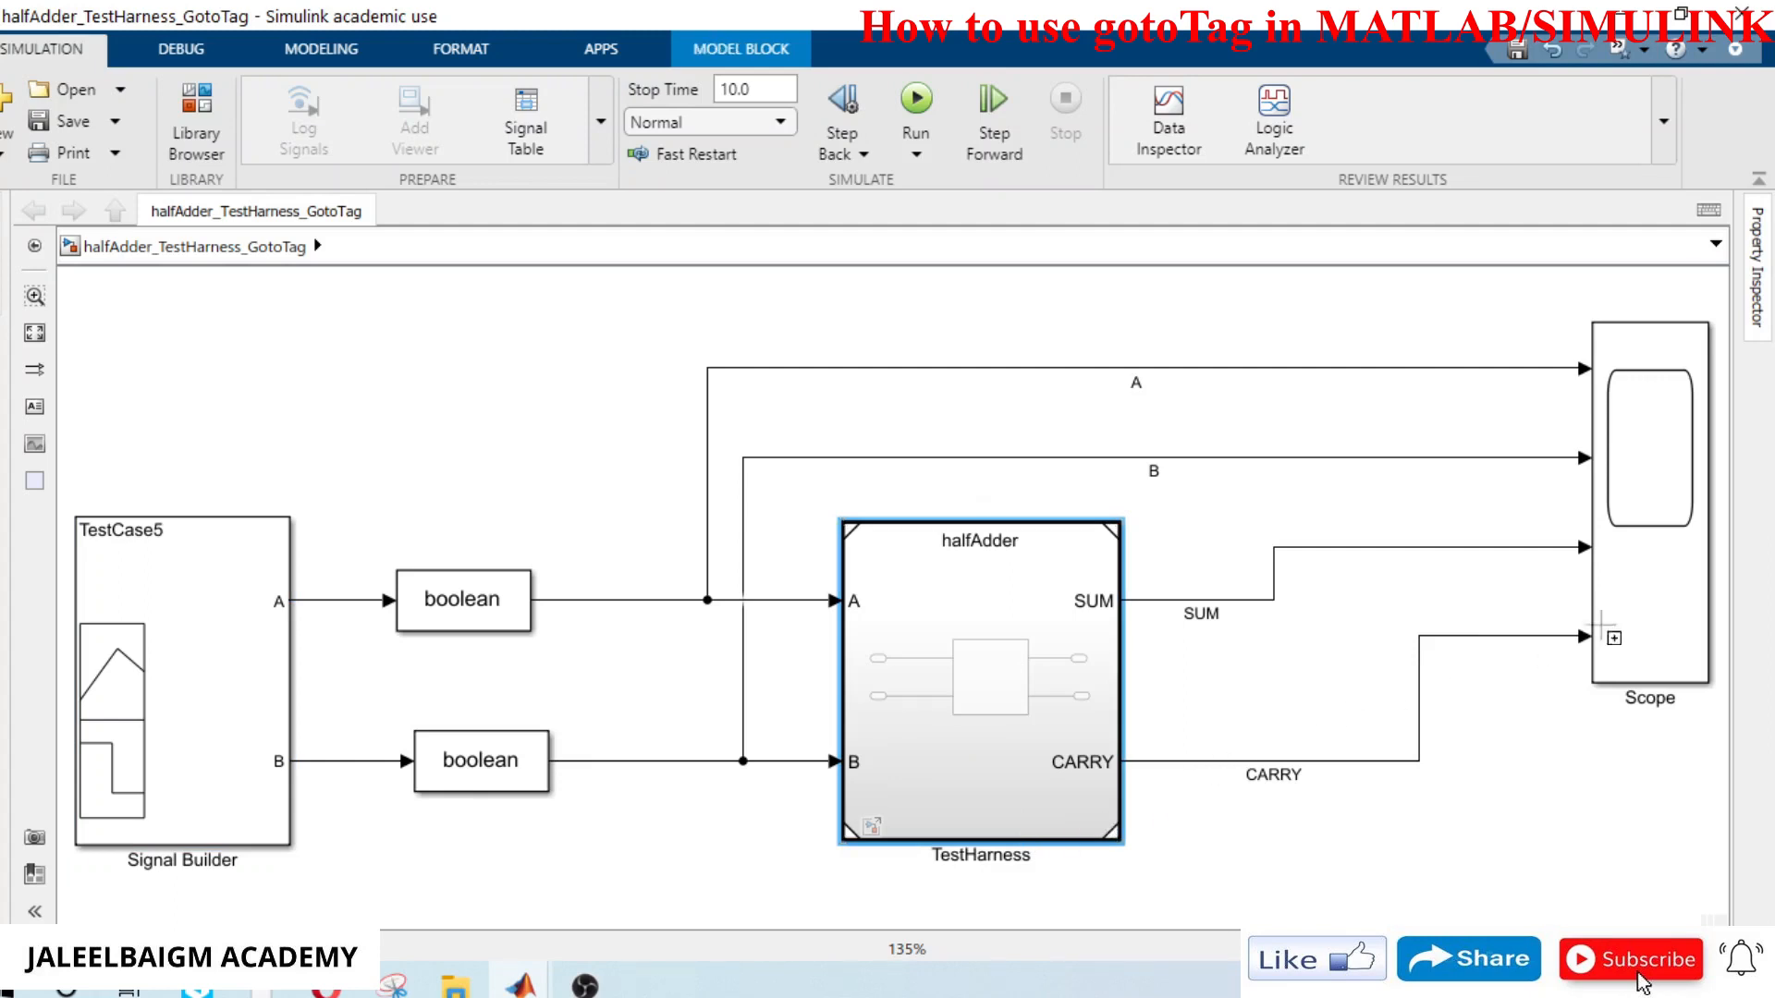
click(1653, 498)
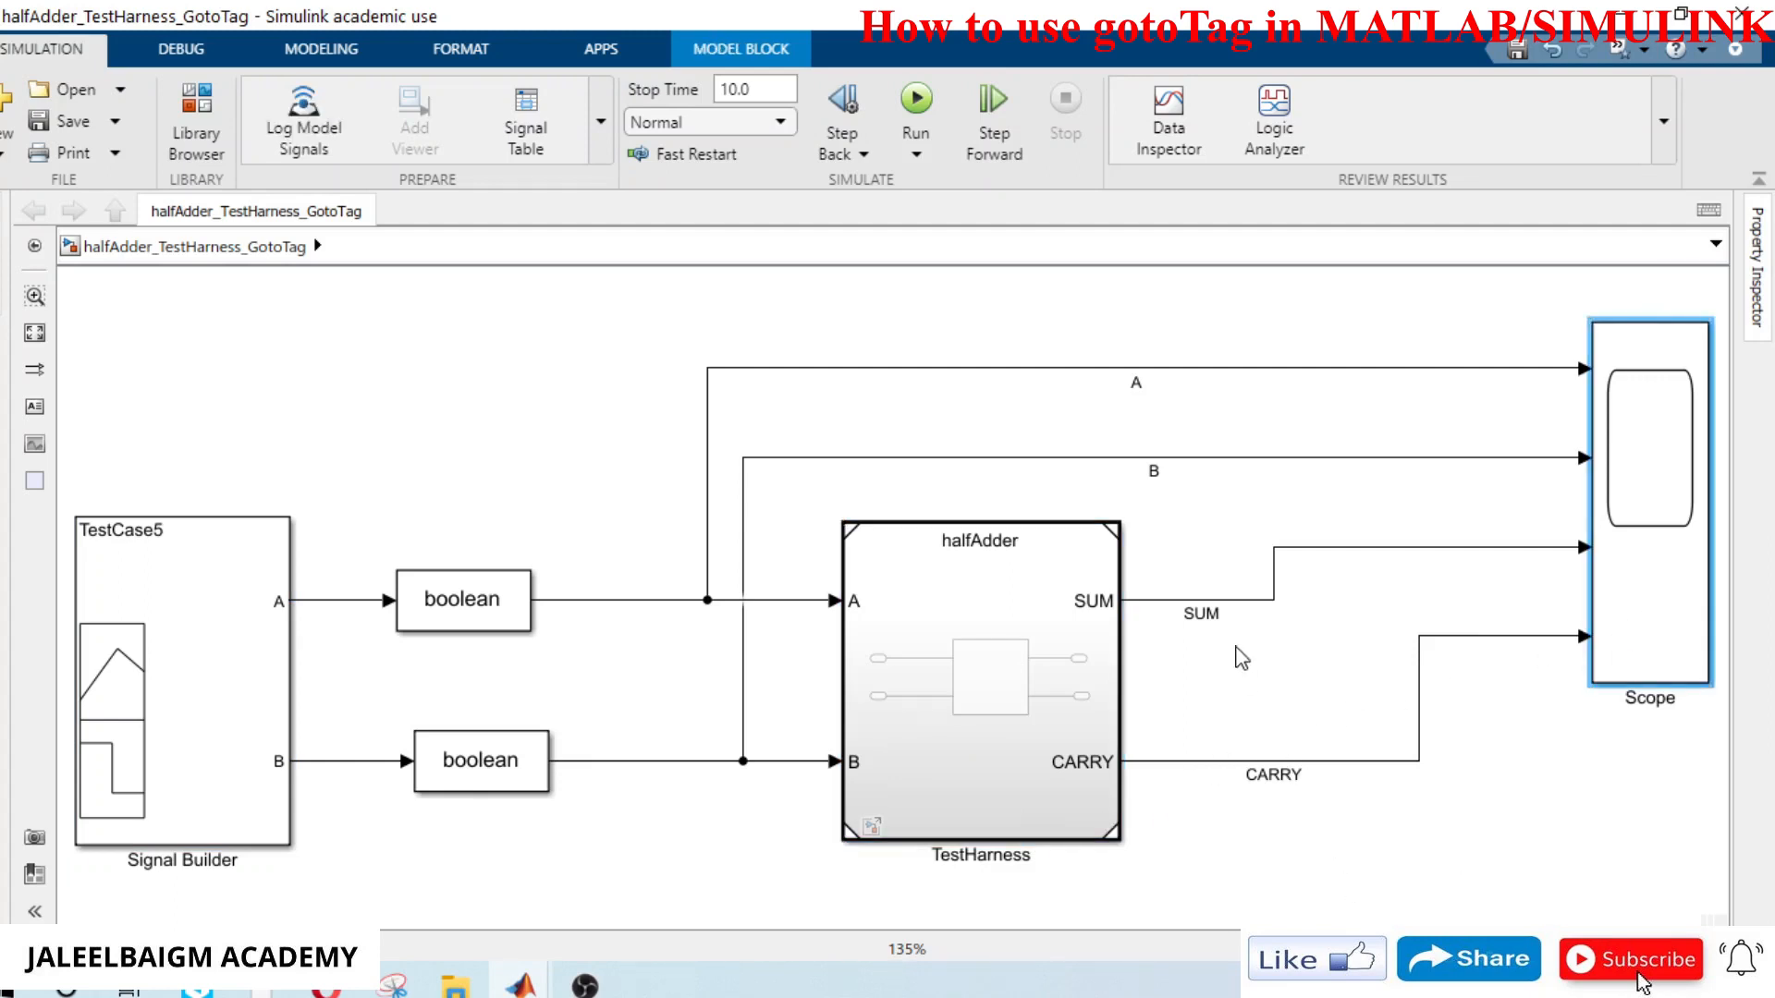
click(1650, 503)
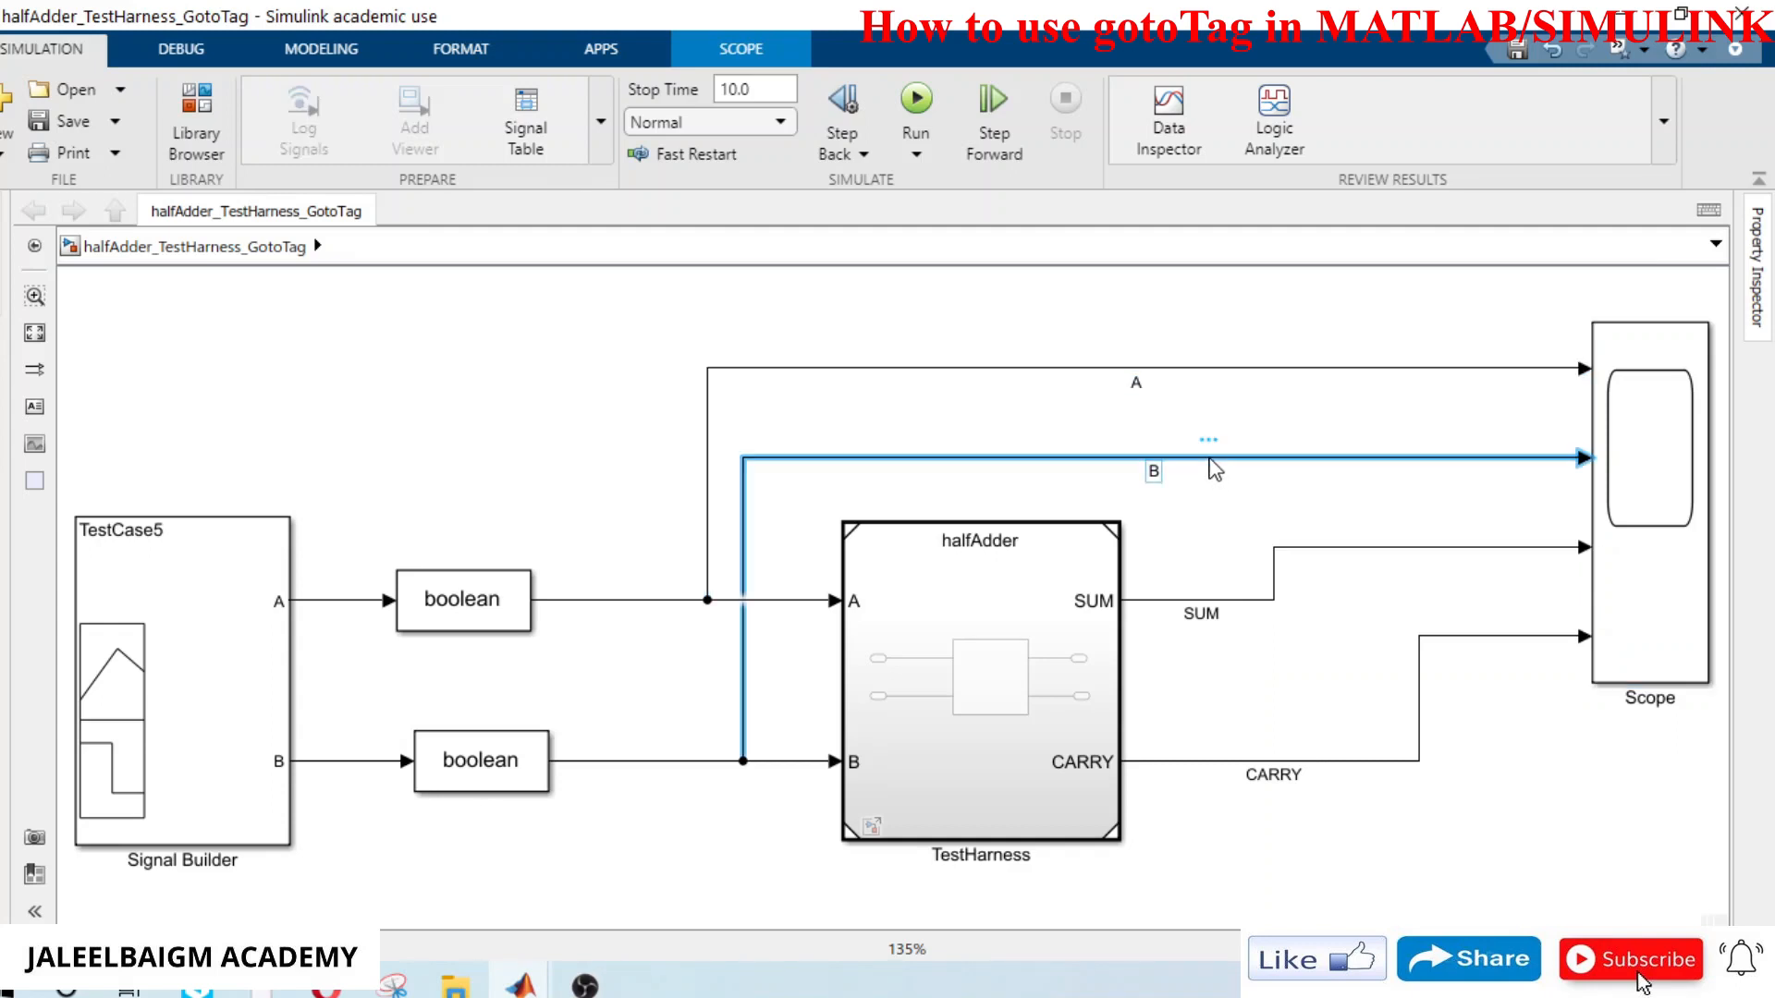
click(1200, 599)
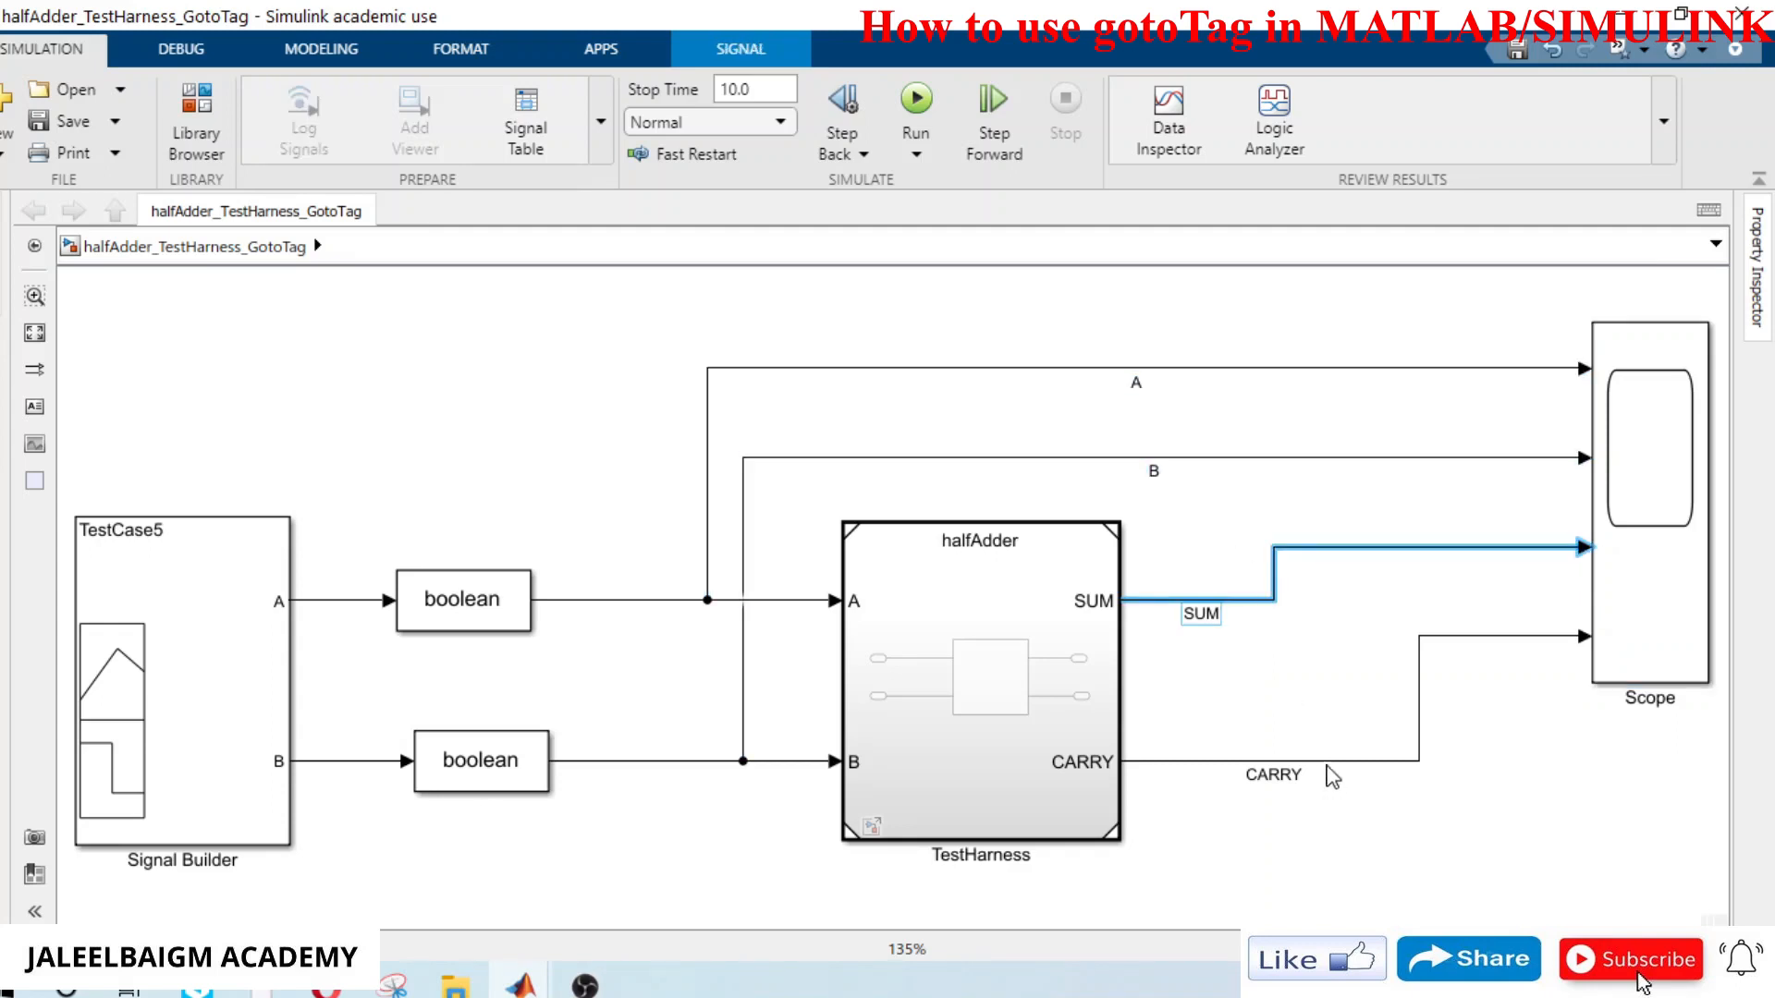
click(1274, 793)
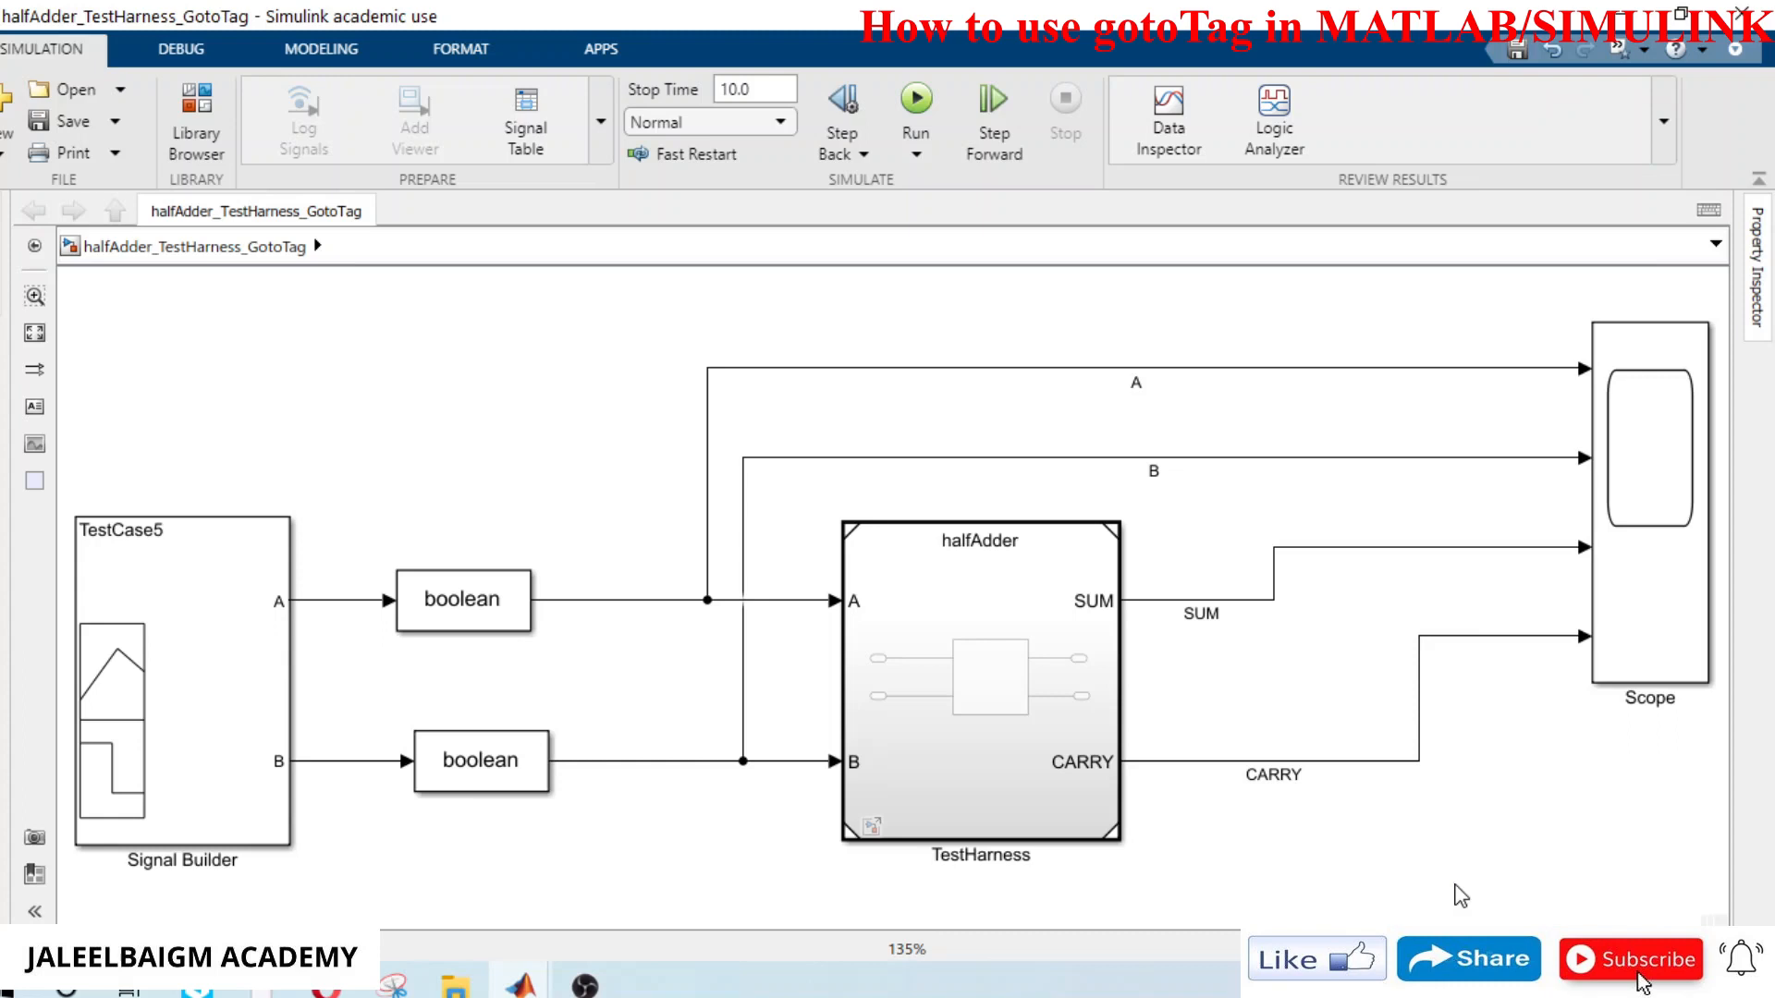
mouse_move(544, 401)
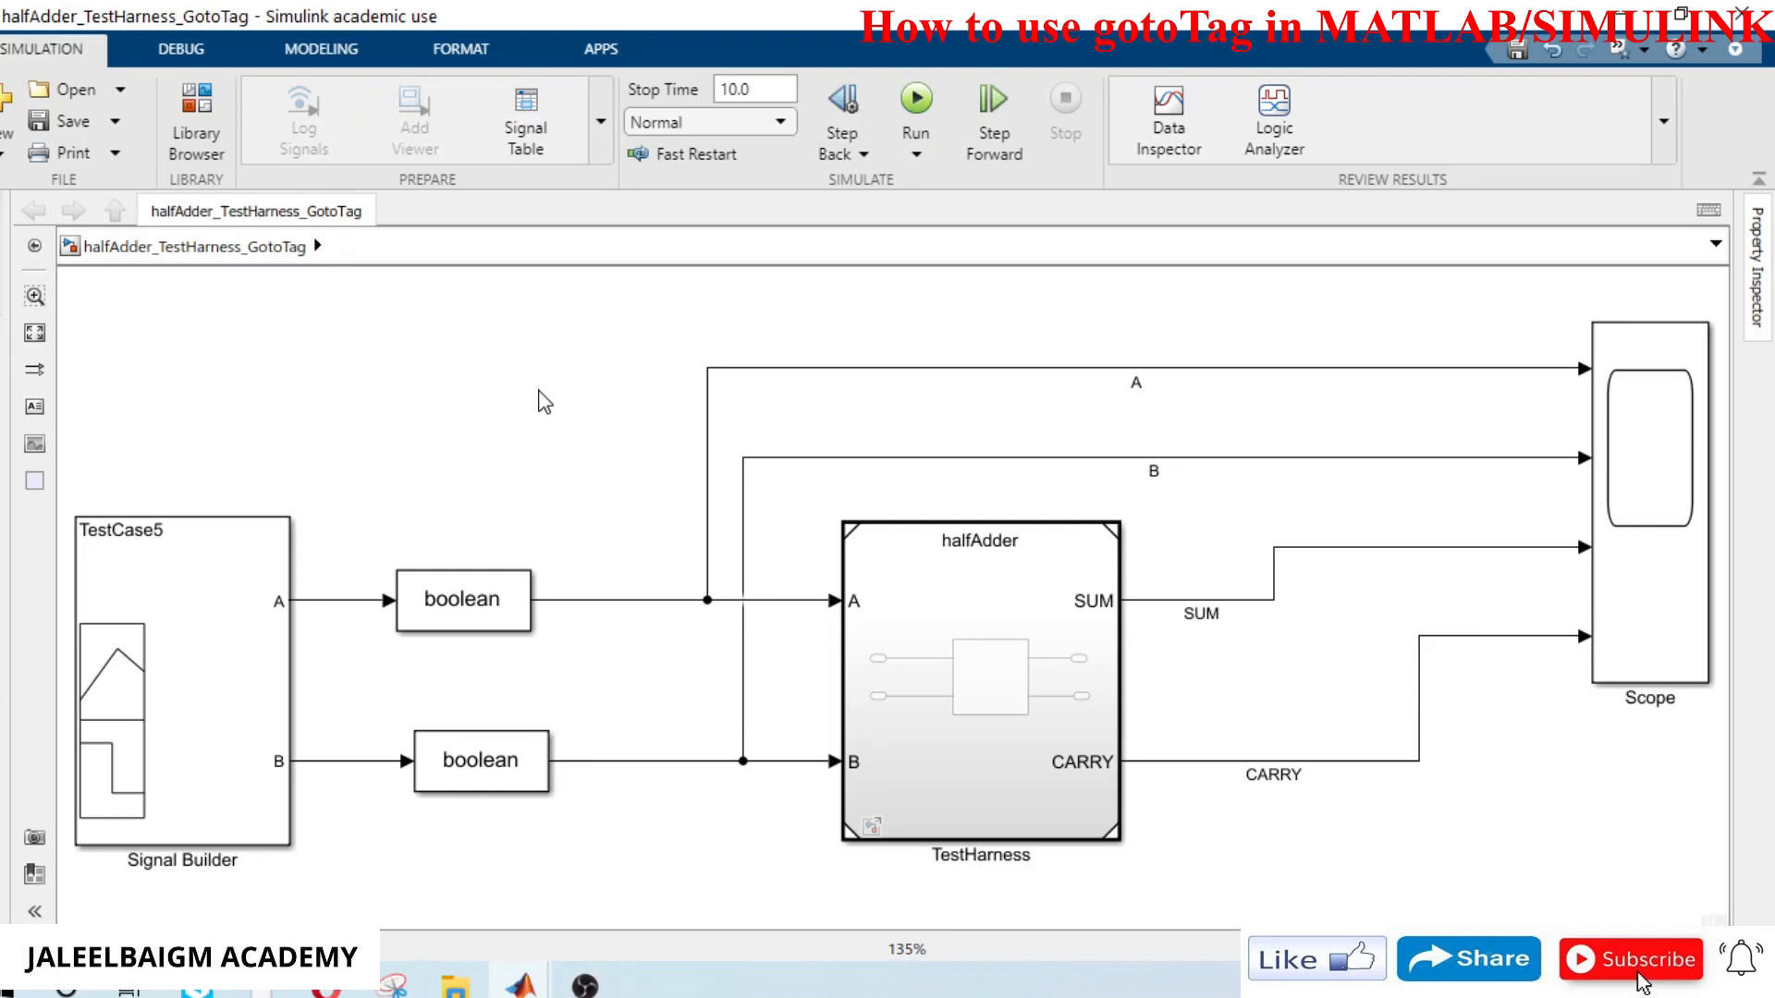
Step: Insert a Goto block tagged A on the A branch and a matching From [A] tag above
double_click(544, 399)
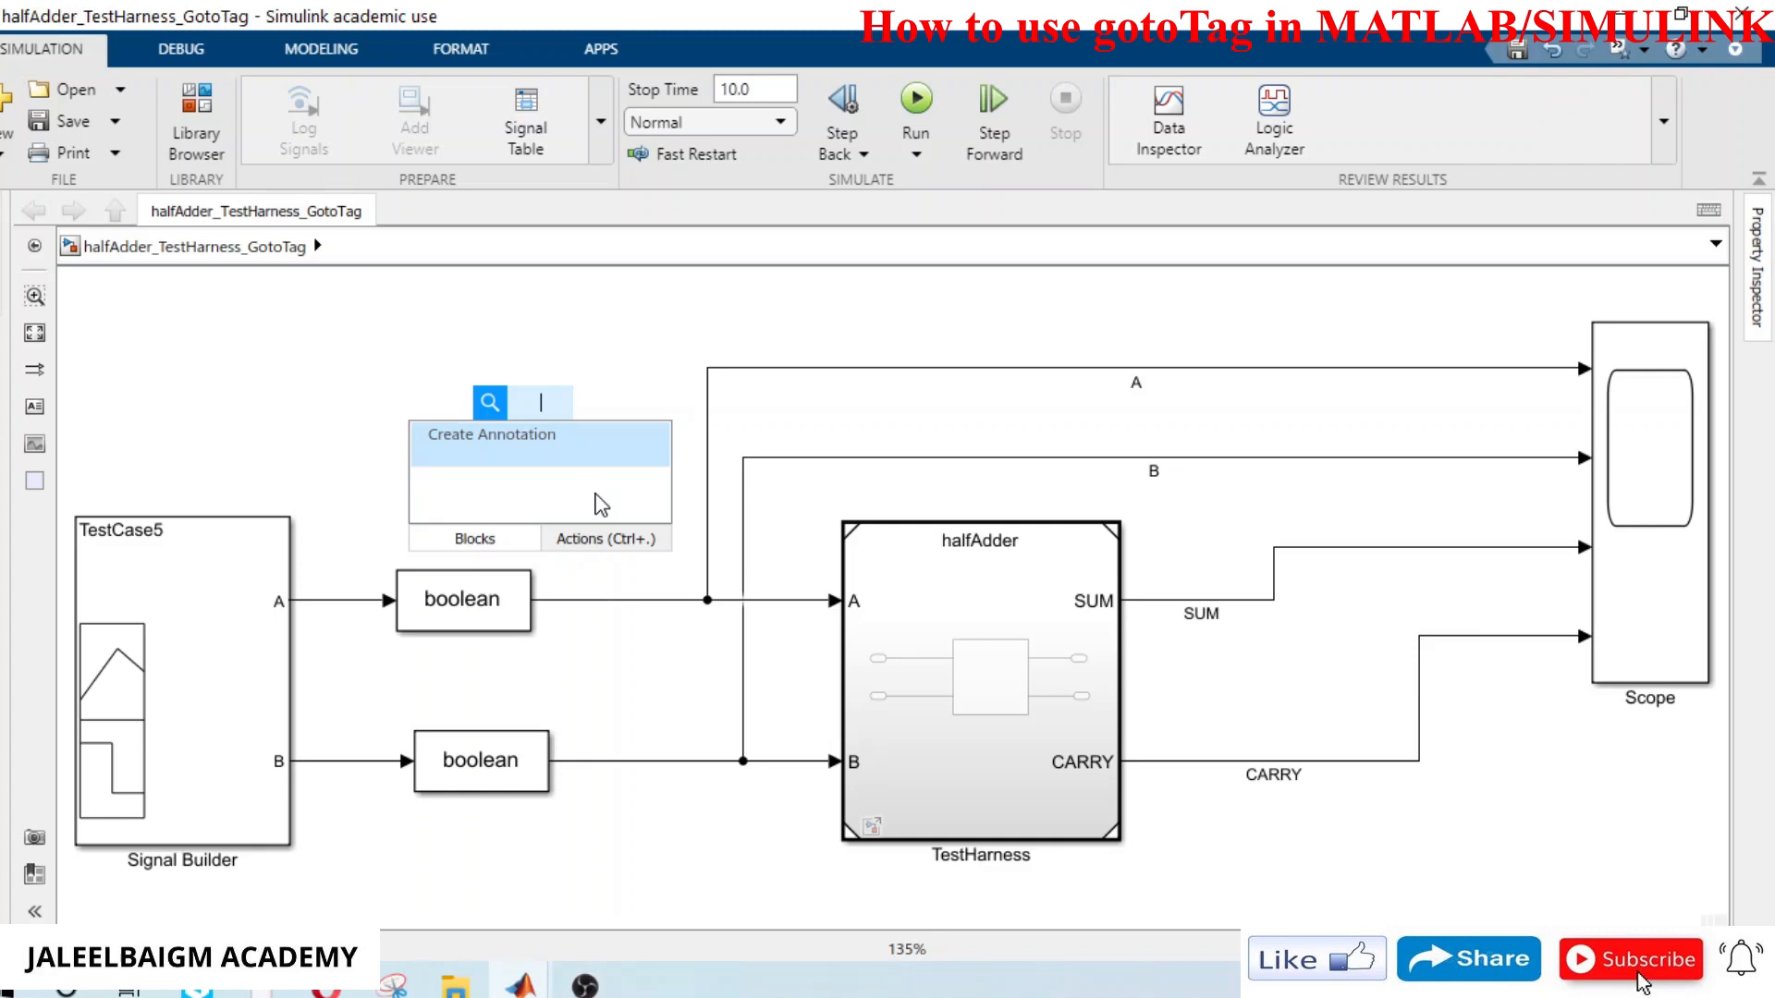
text(got)
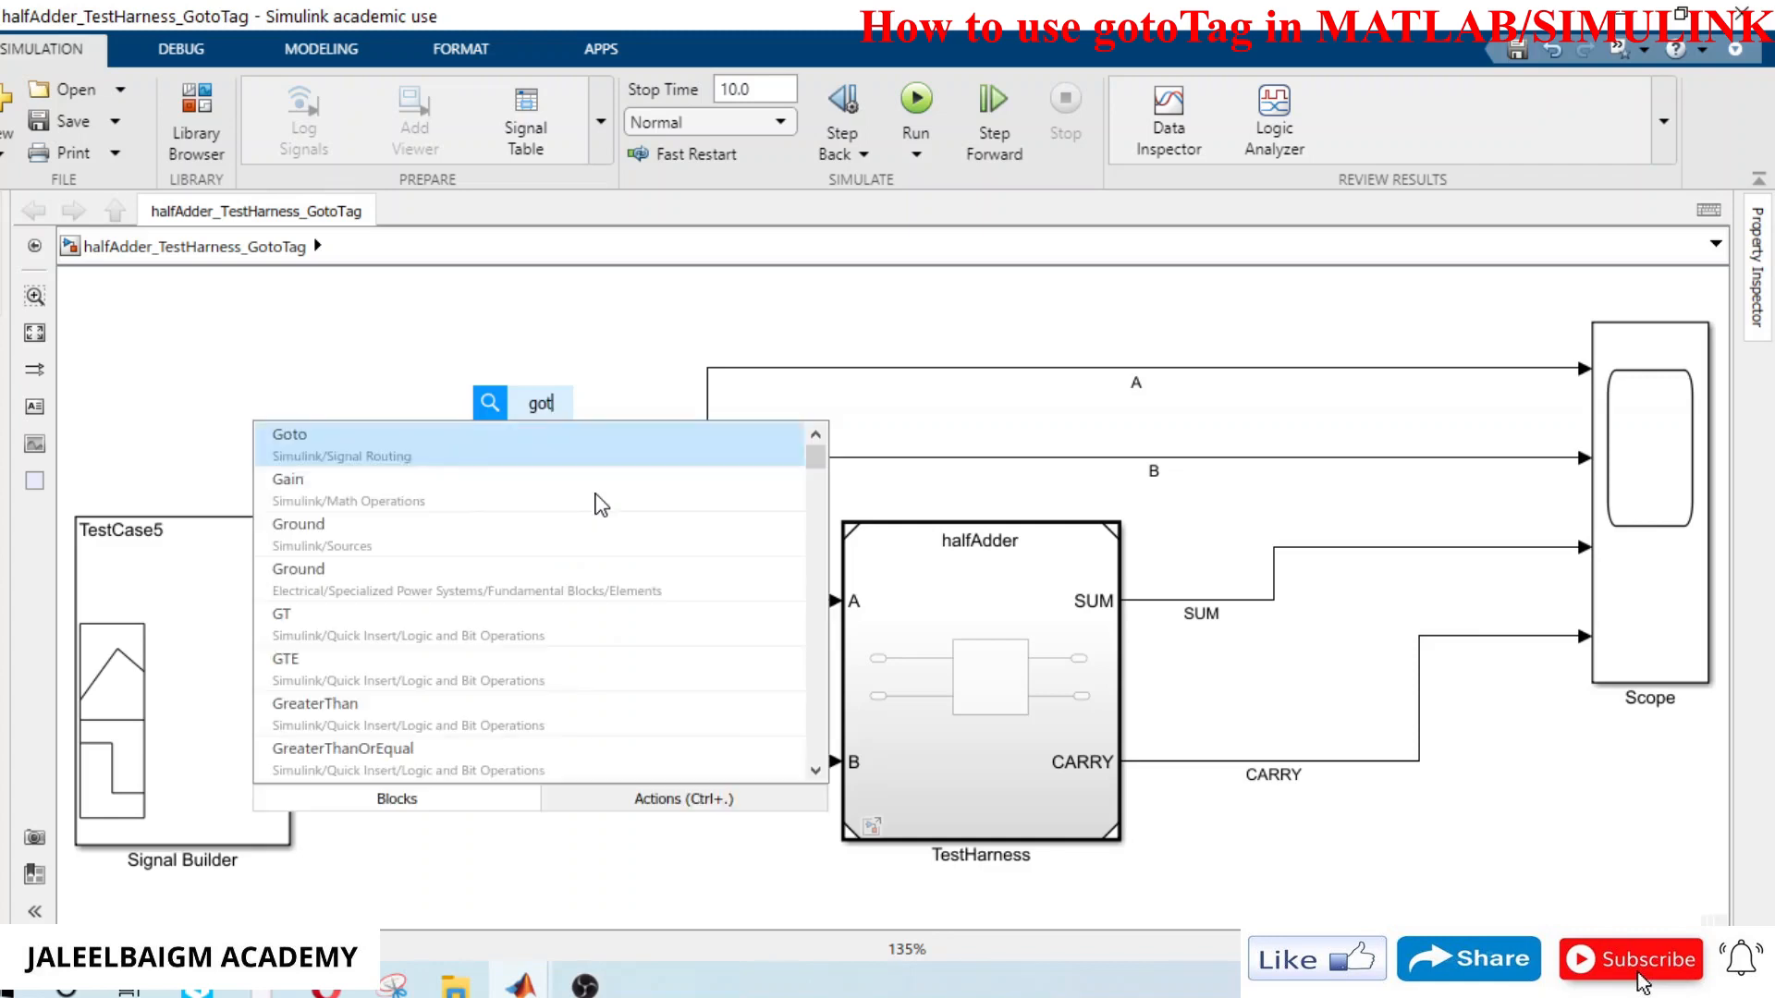
text(o)
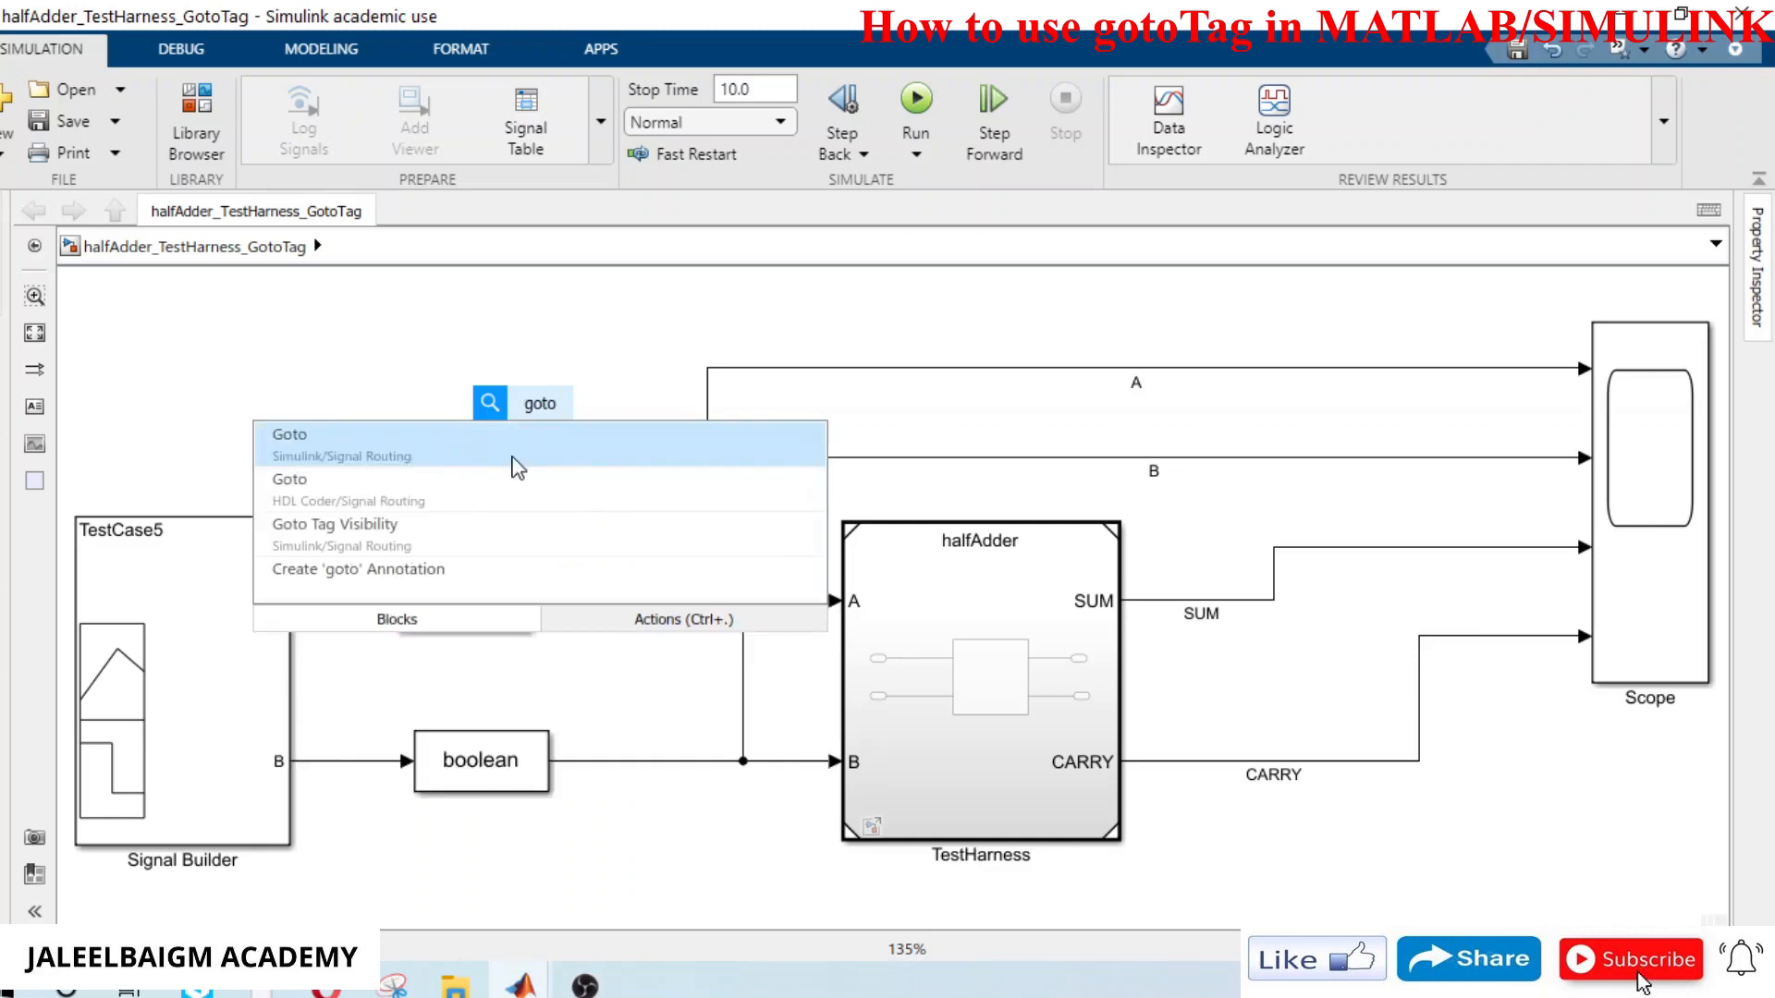
click(291, 443)
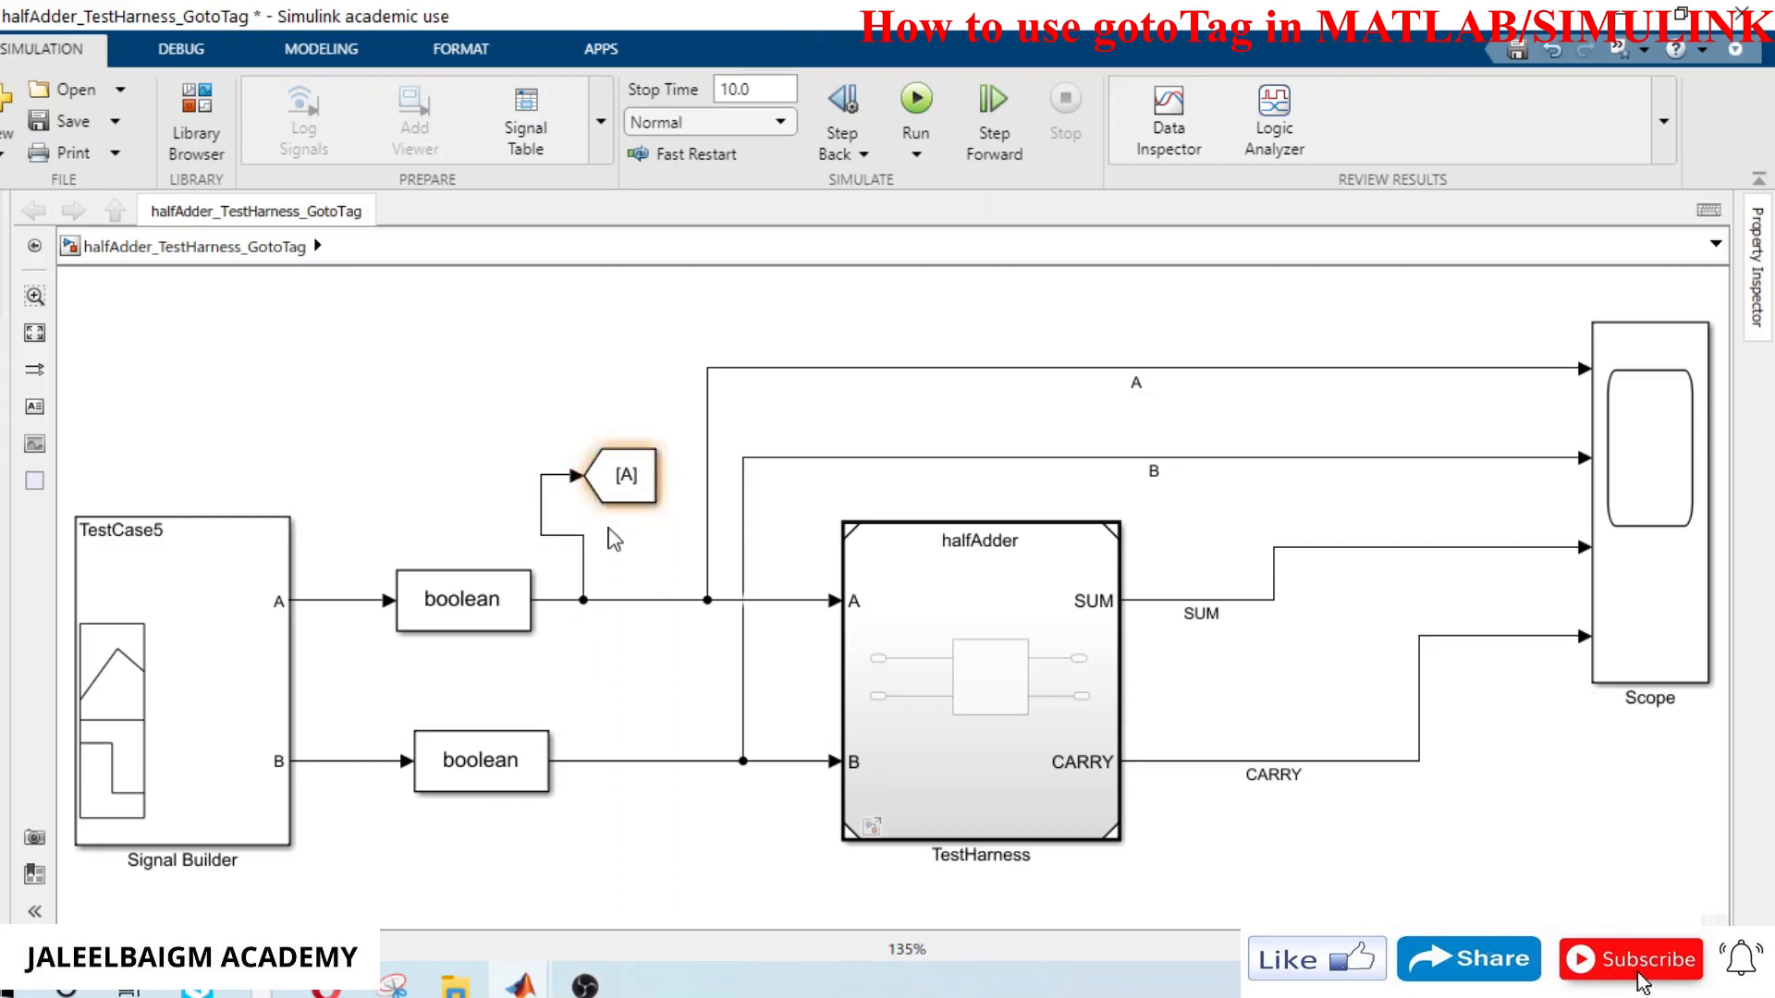
click(623, 473)
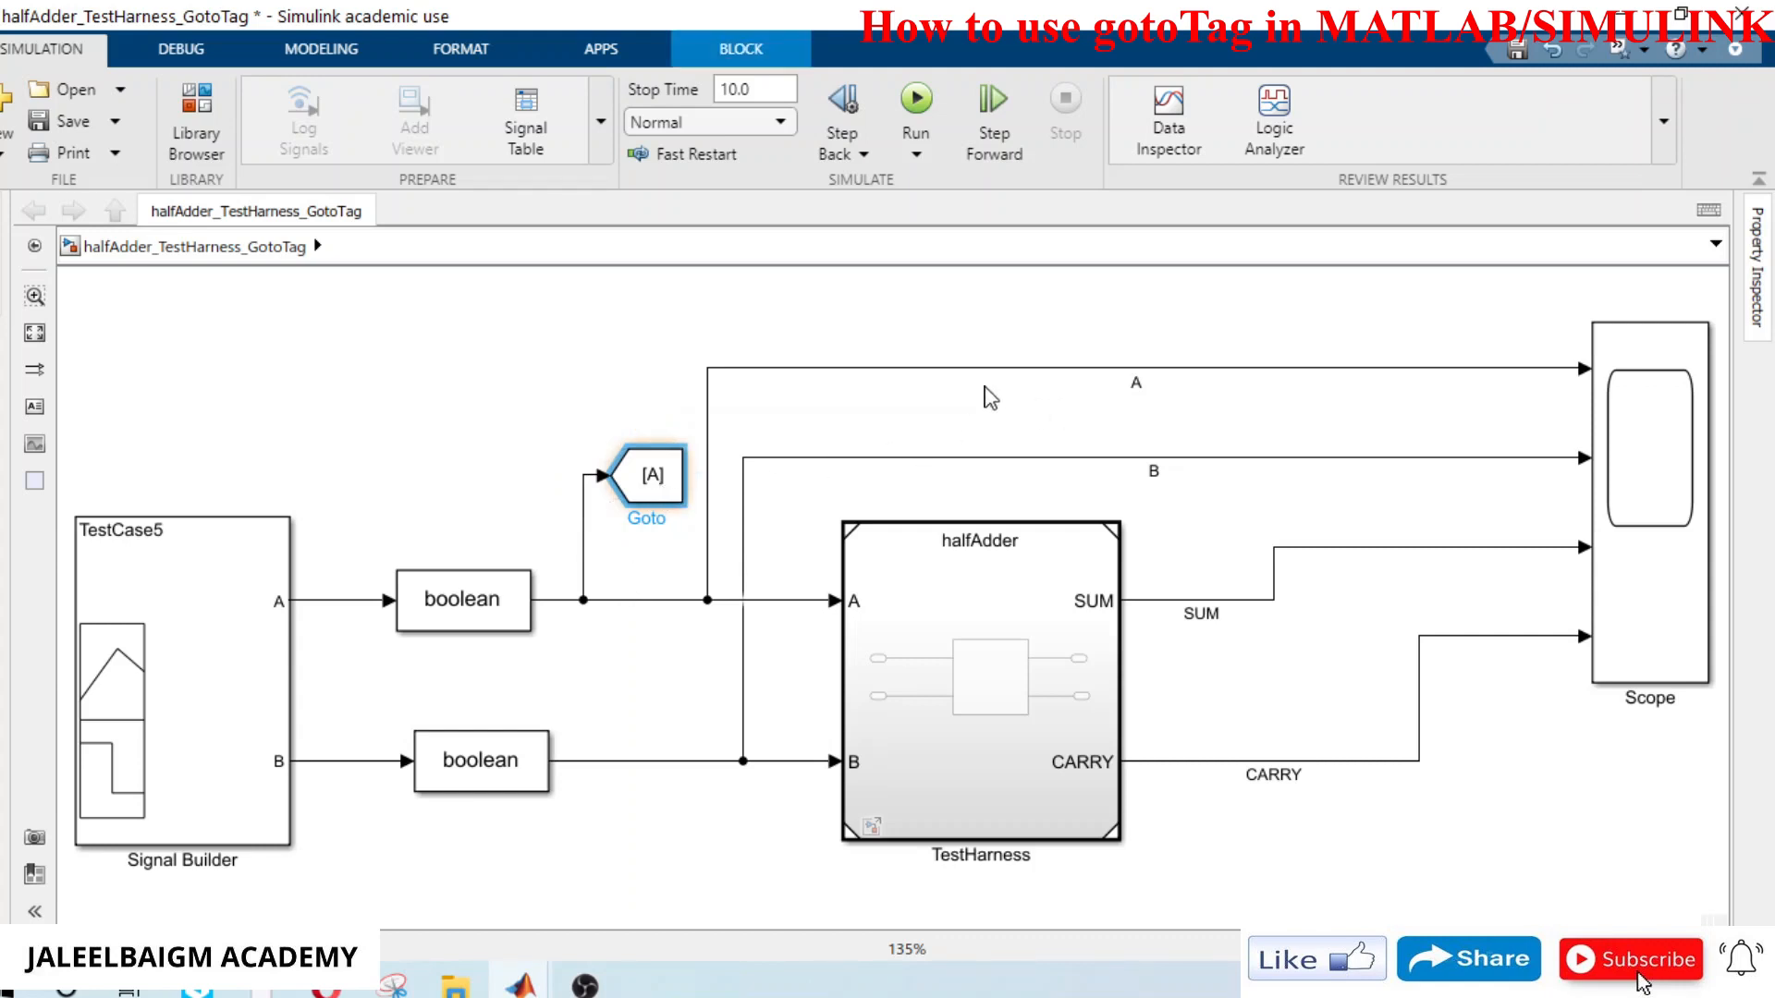
click(645, 475)
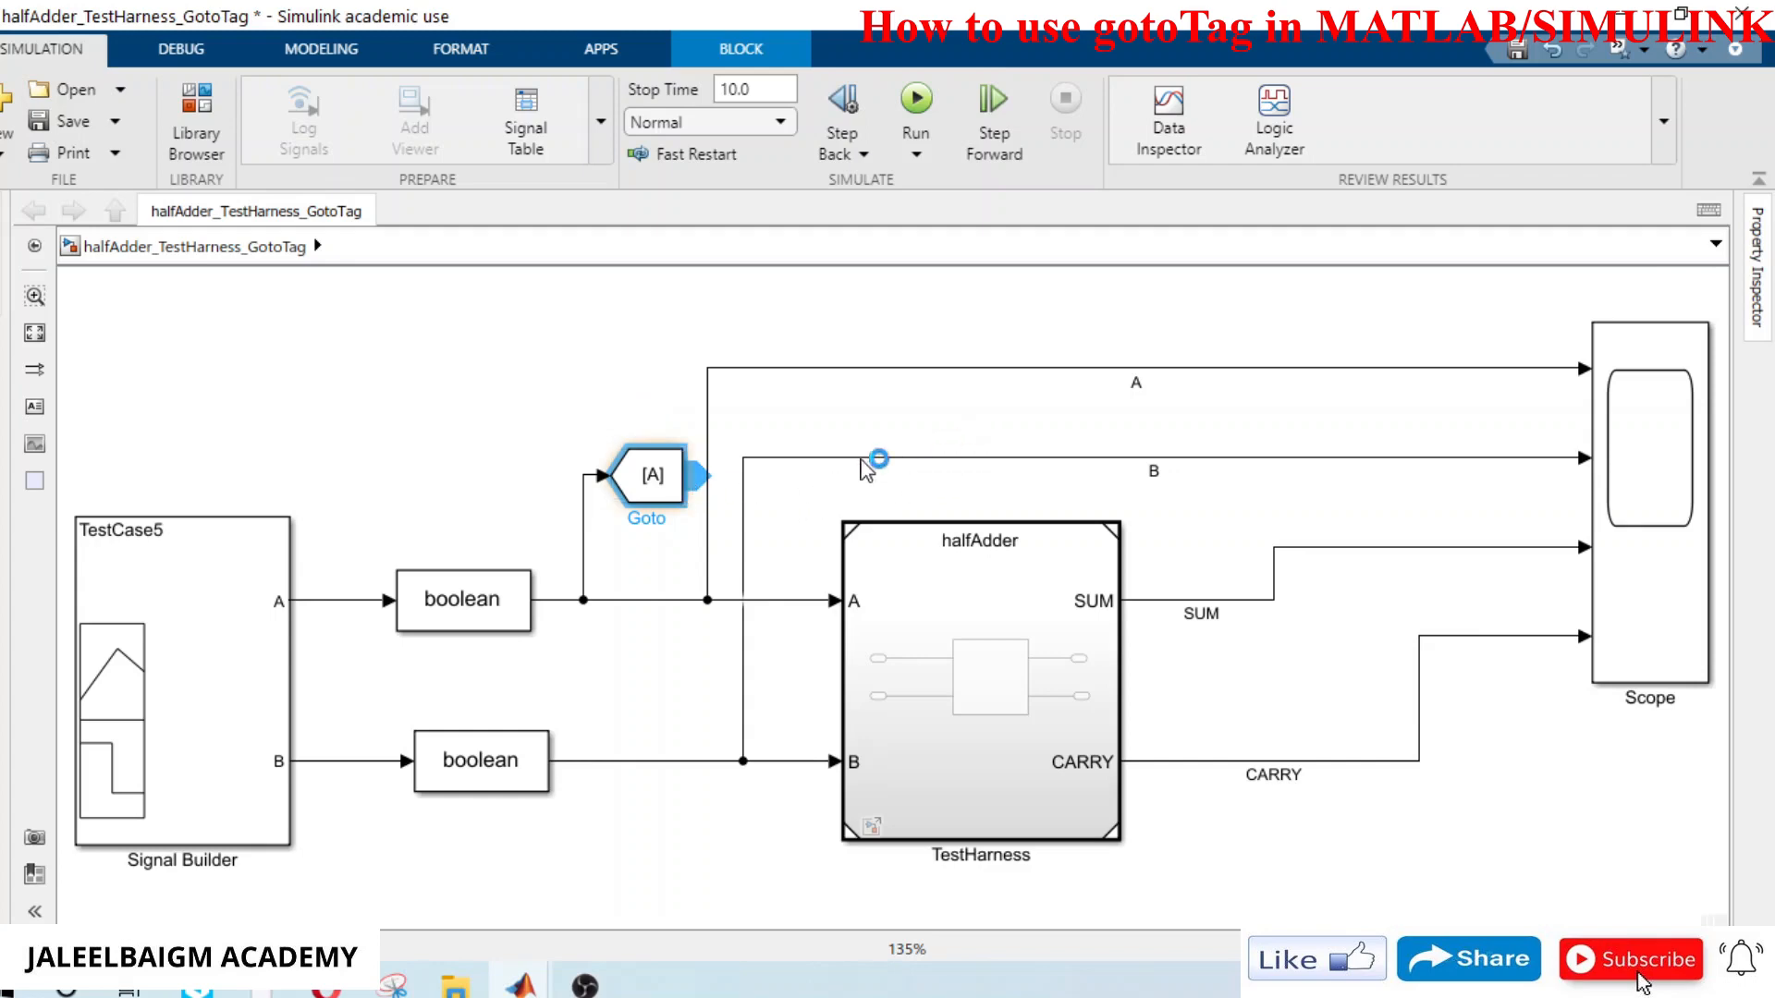
mouse_move(769, 481)
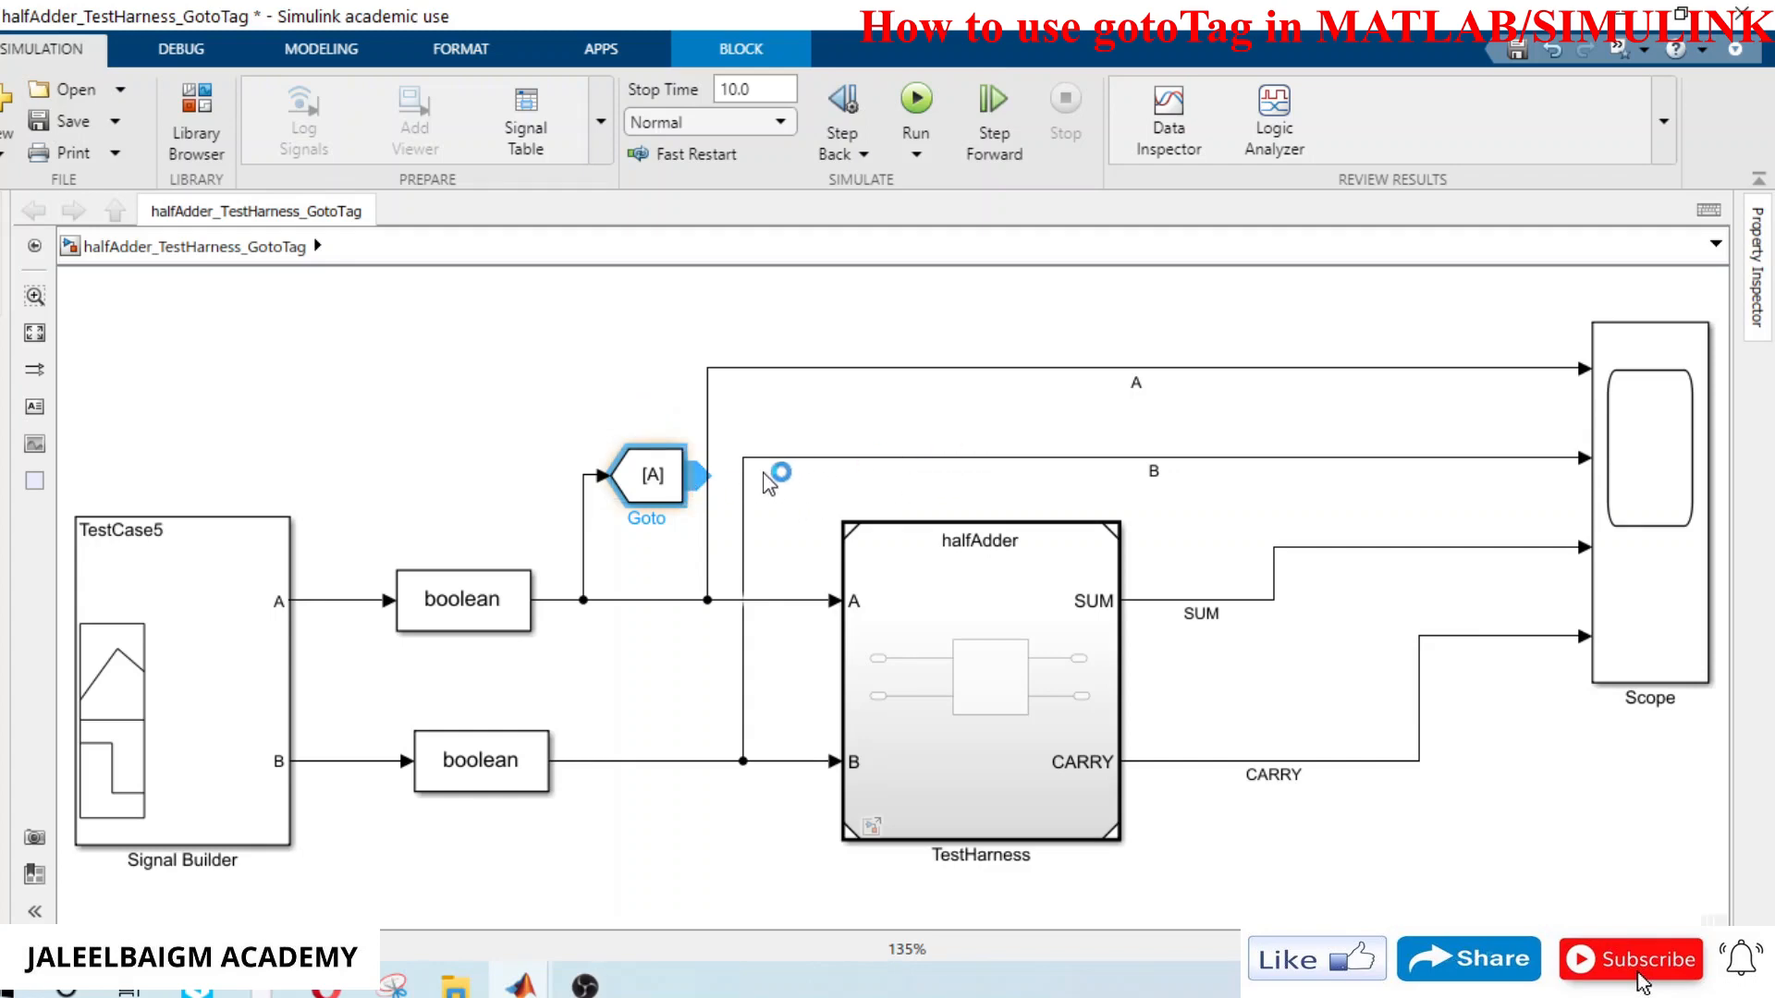
mouse_move(769, 481)
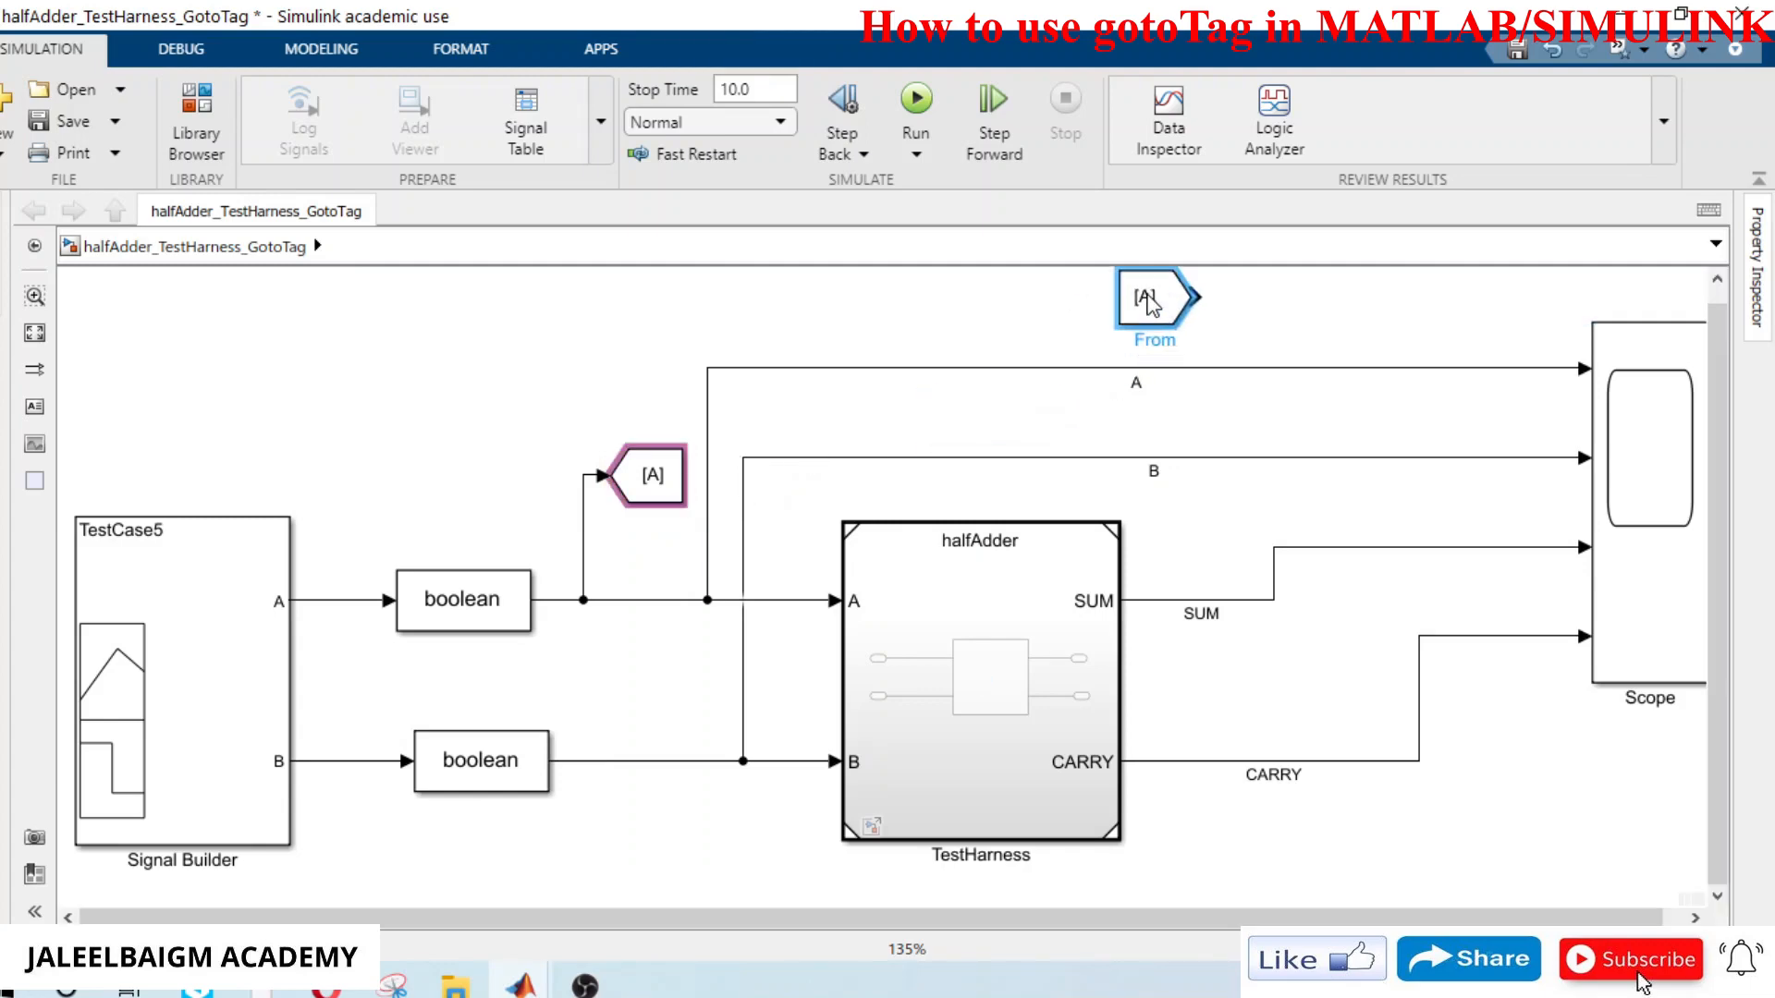
Step: Remove the direct A wire and wire the From [A] tag into the Scope's first input
click(646, 475)
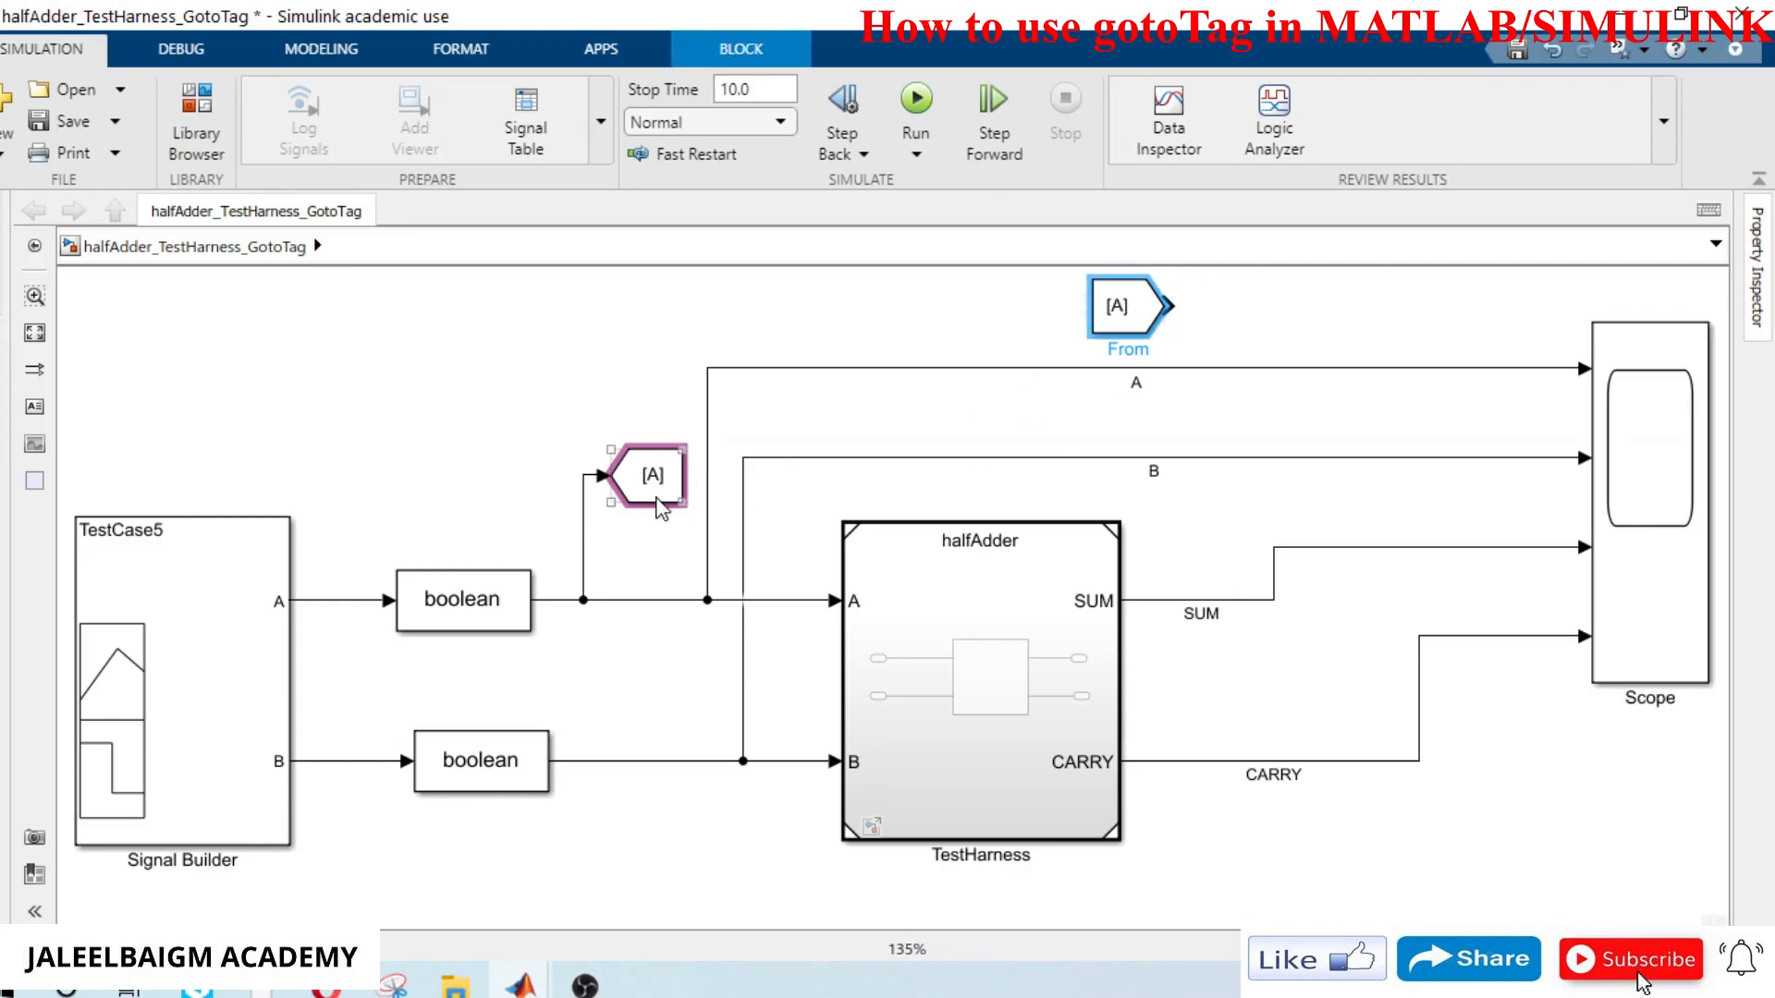
right_click(646, 476)
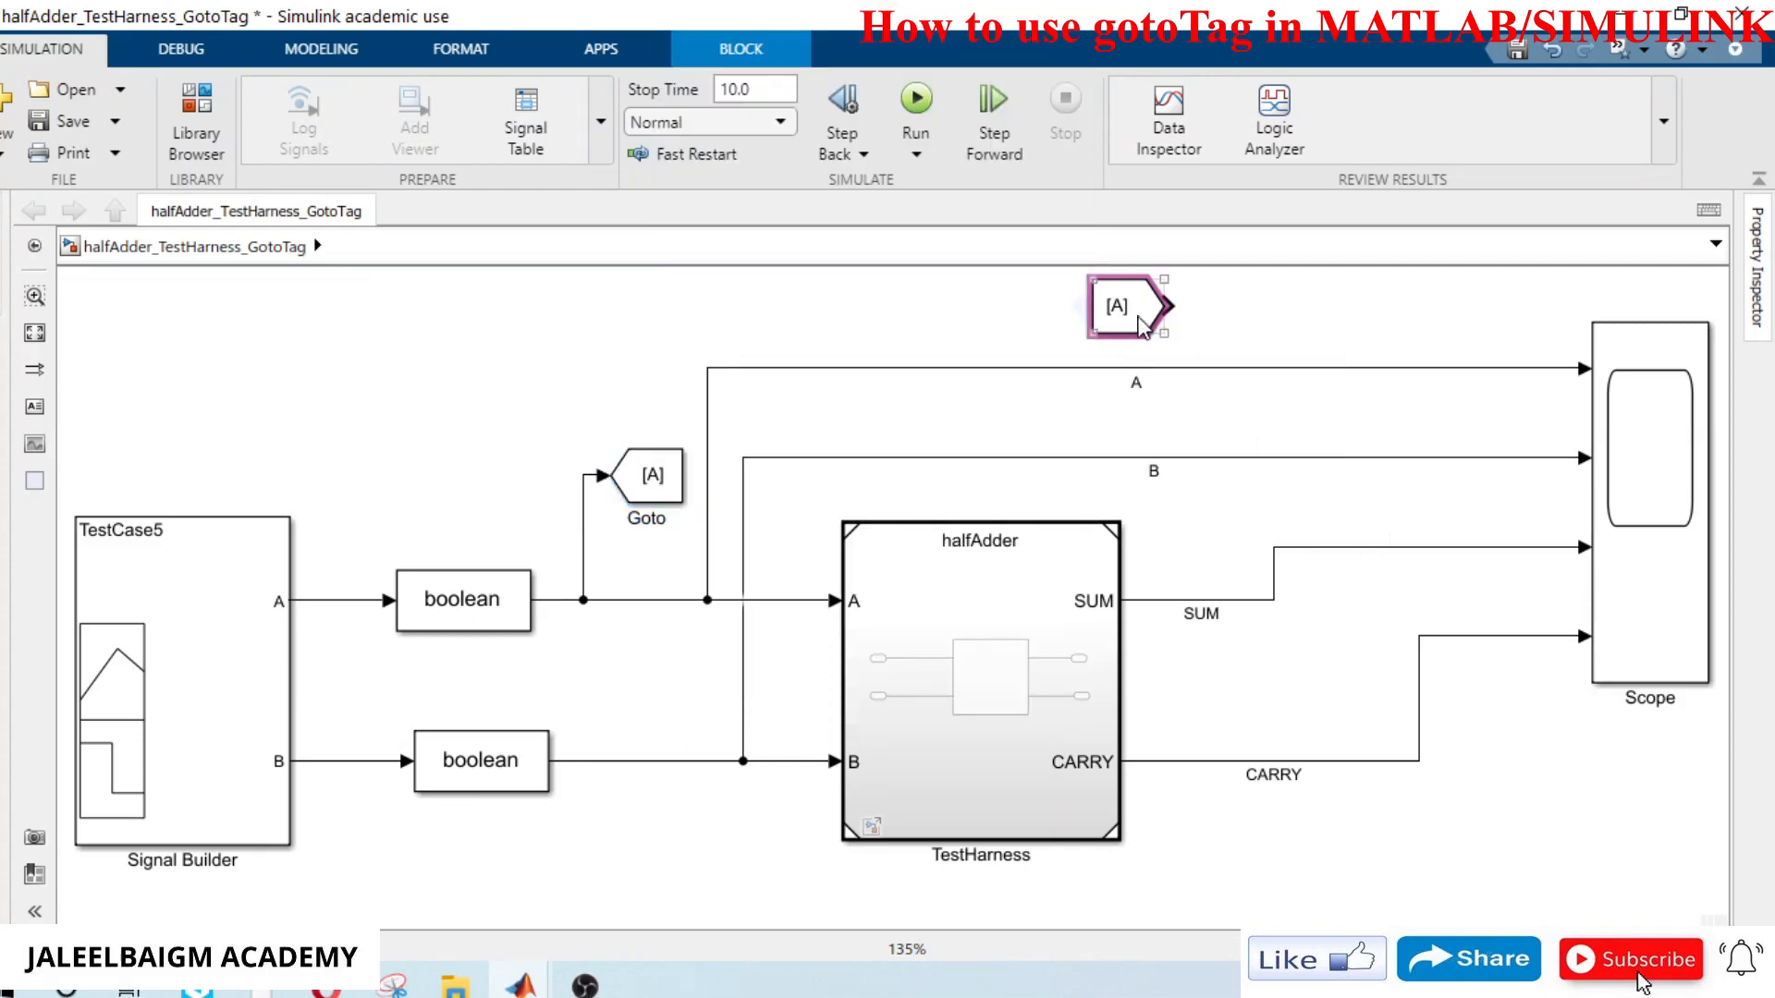
right_click(1115, 305)
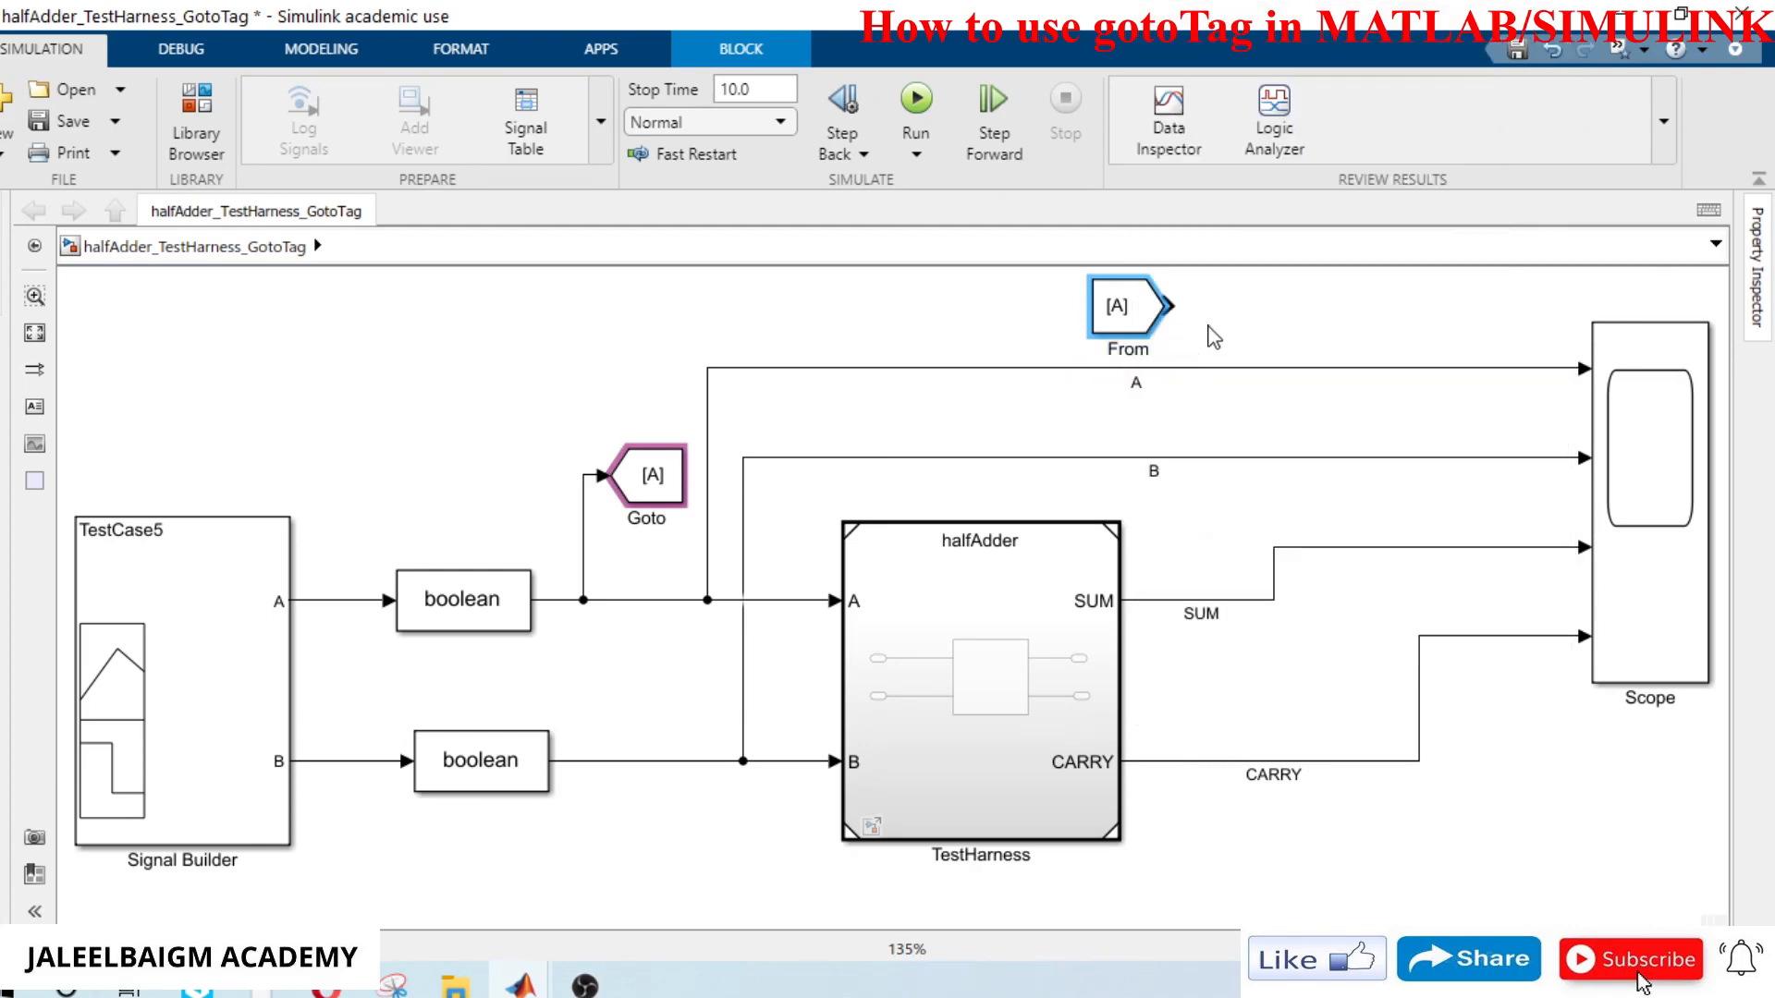
click(1093, 373)
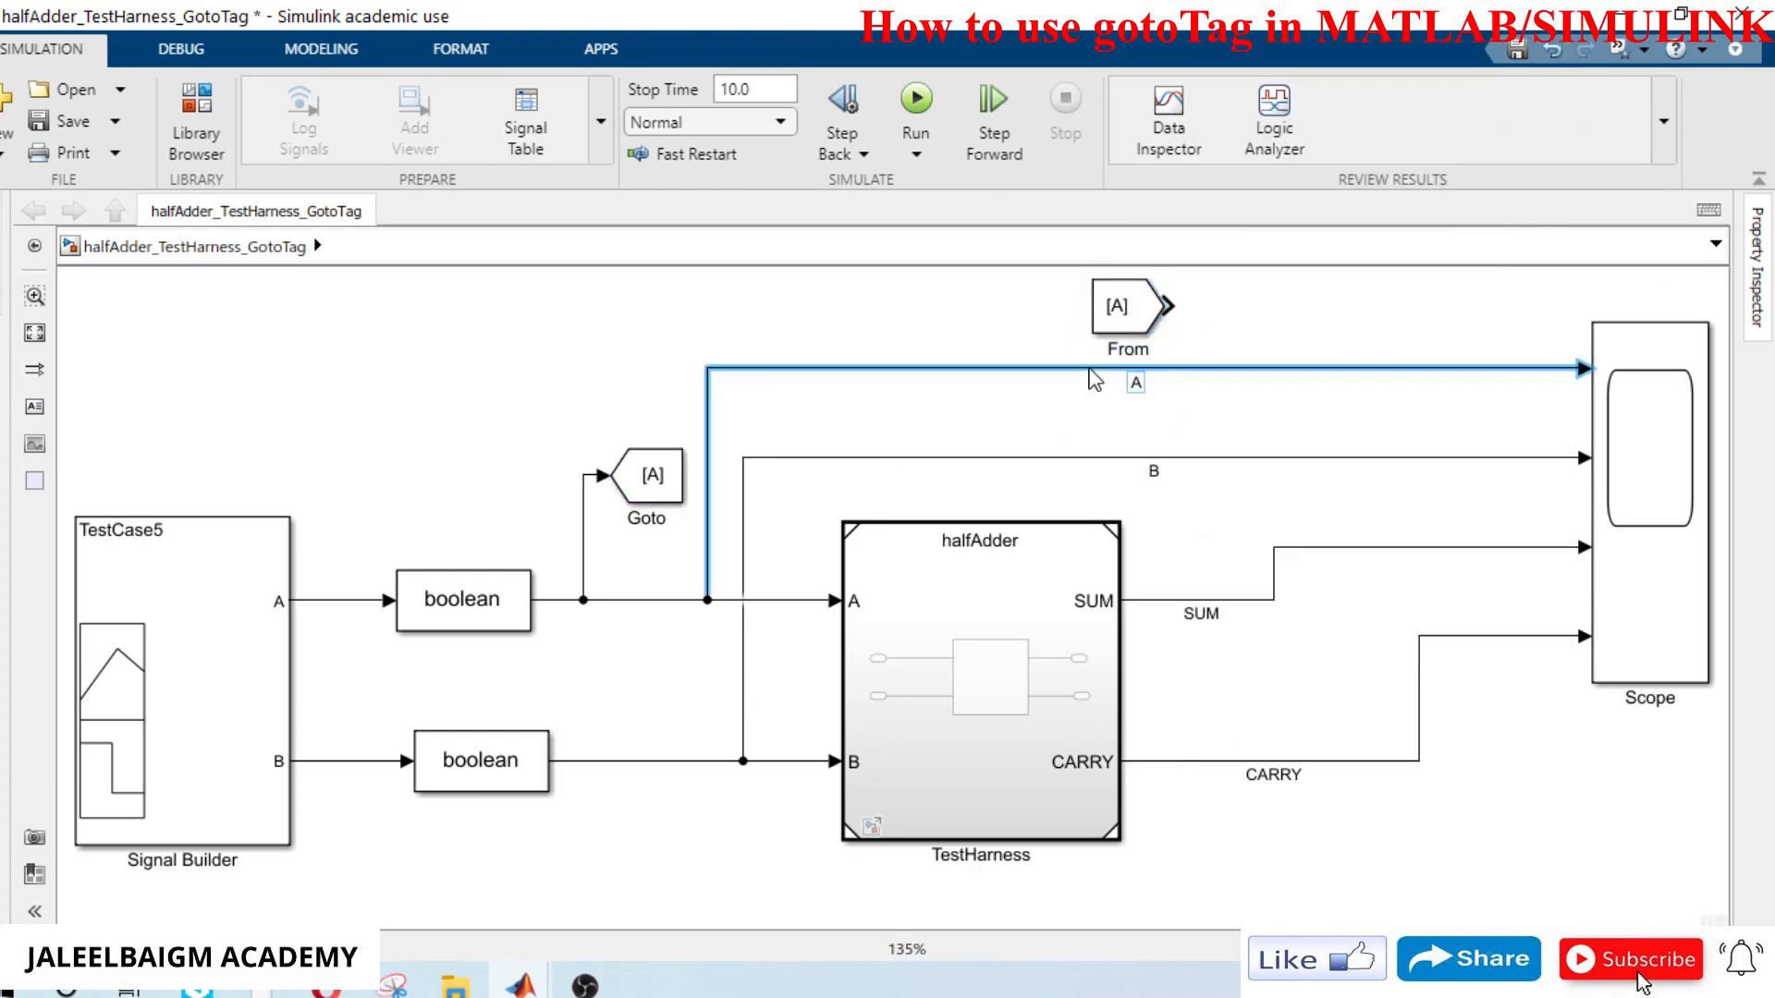
click(1128, 313)
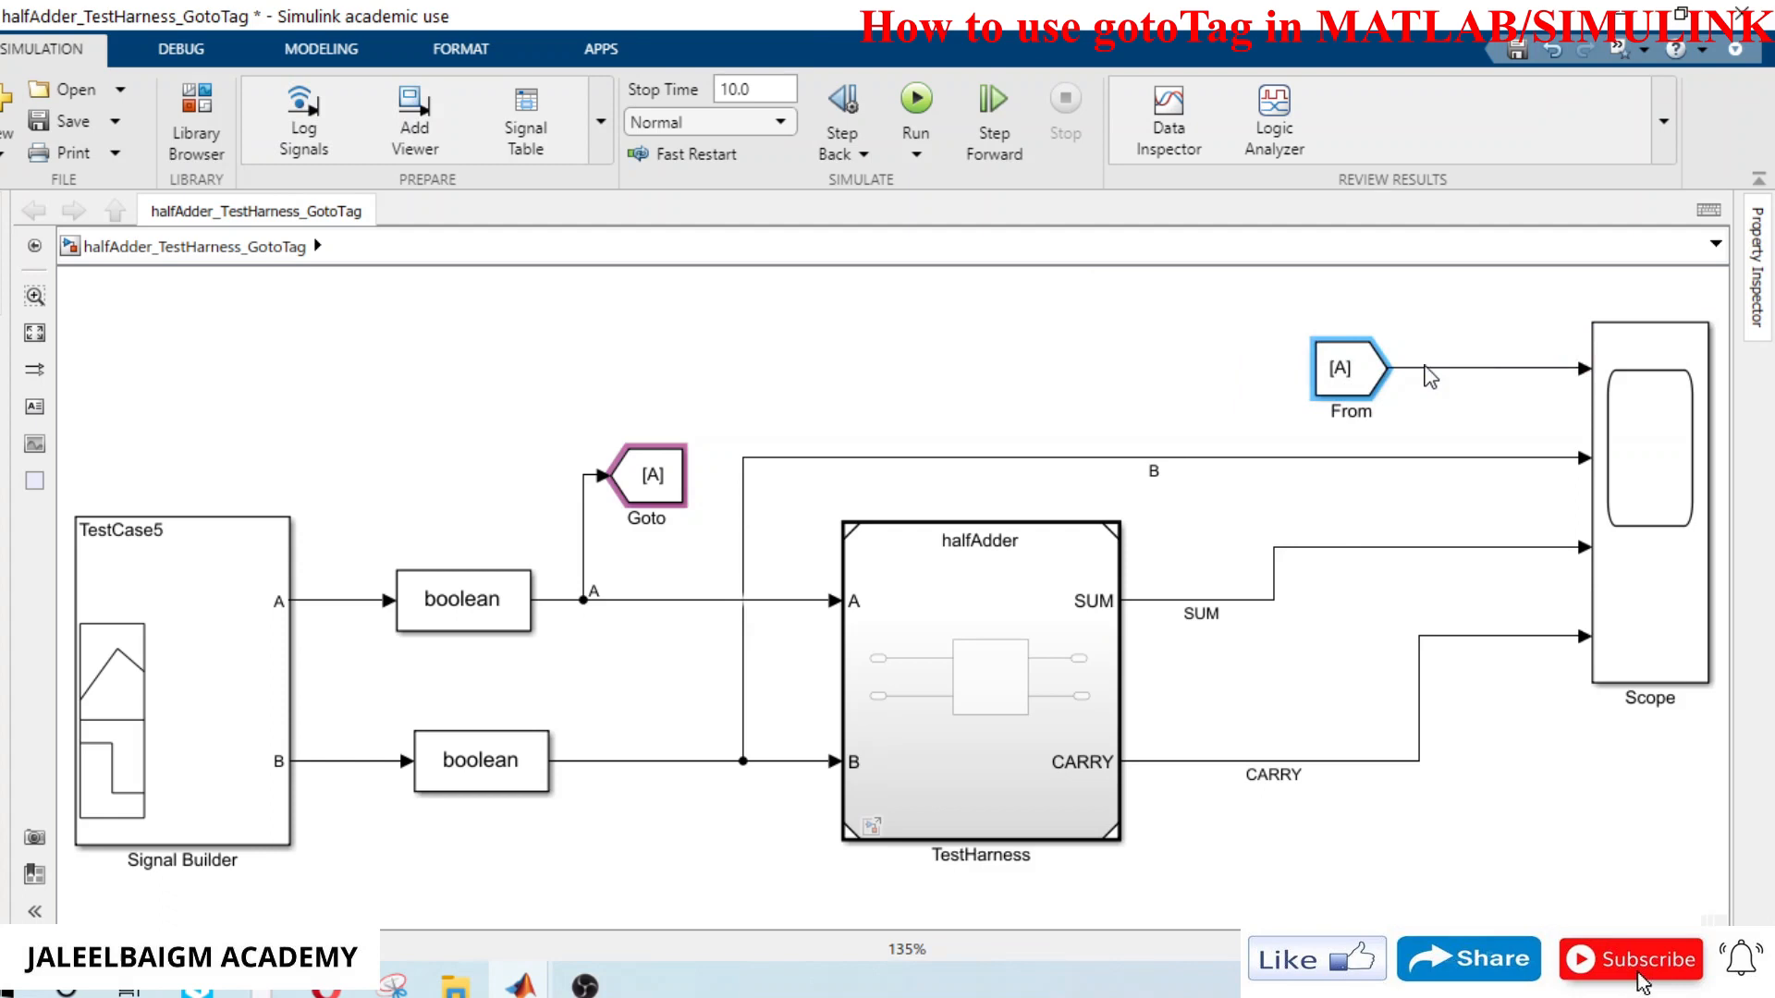
click(645, 475)
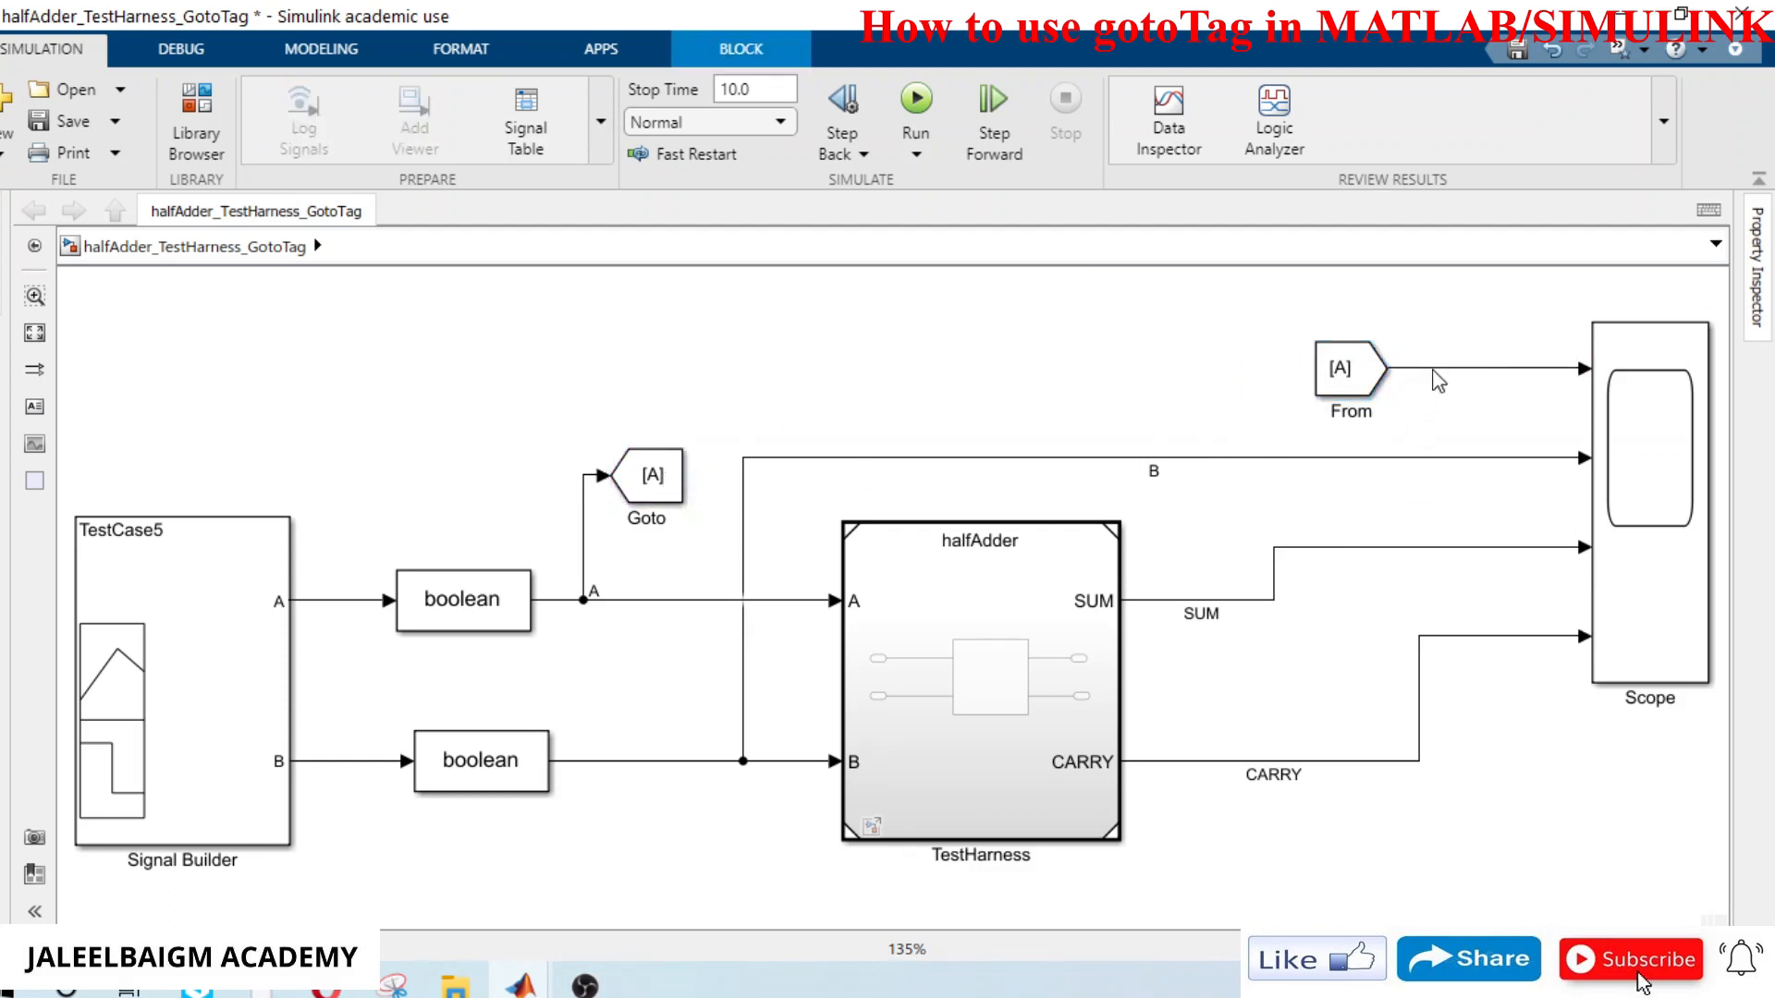
click(1461, 368)
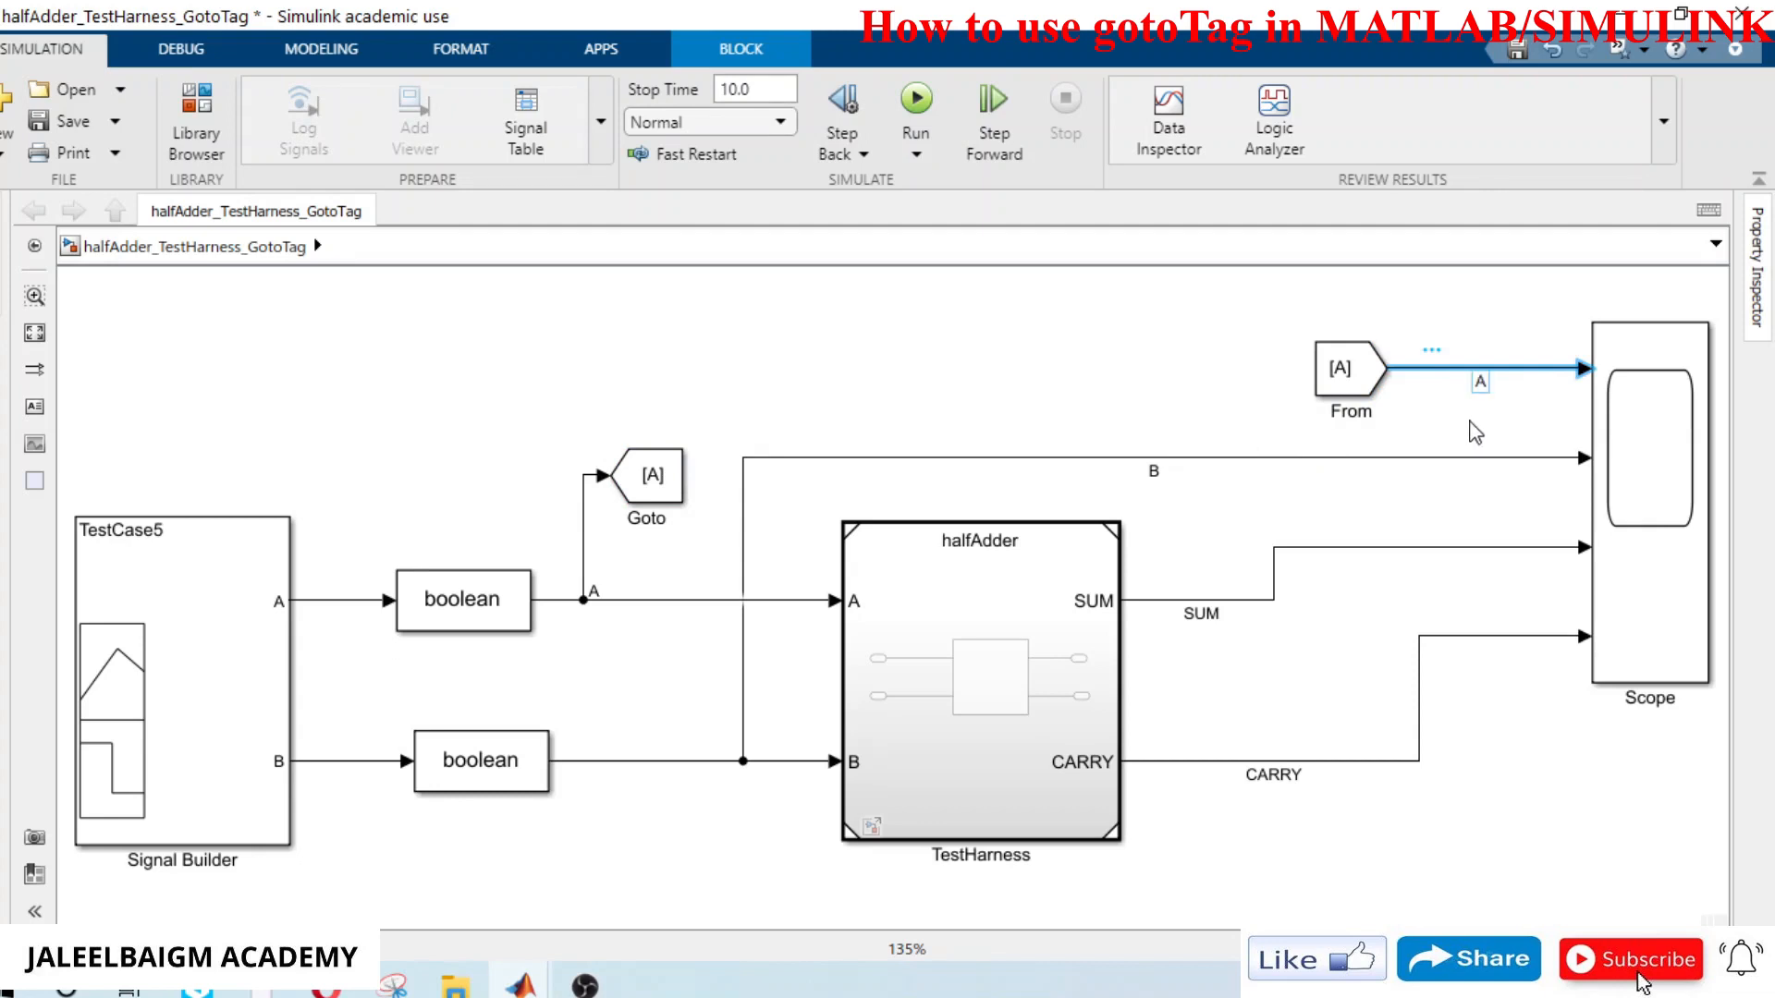
click(699, 540)
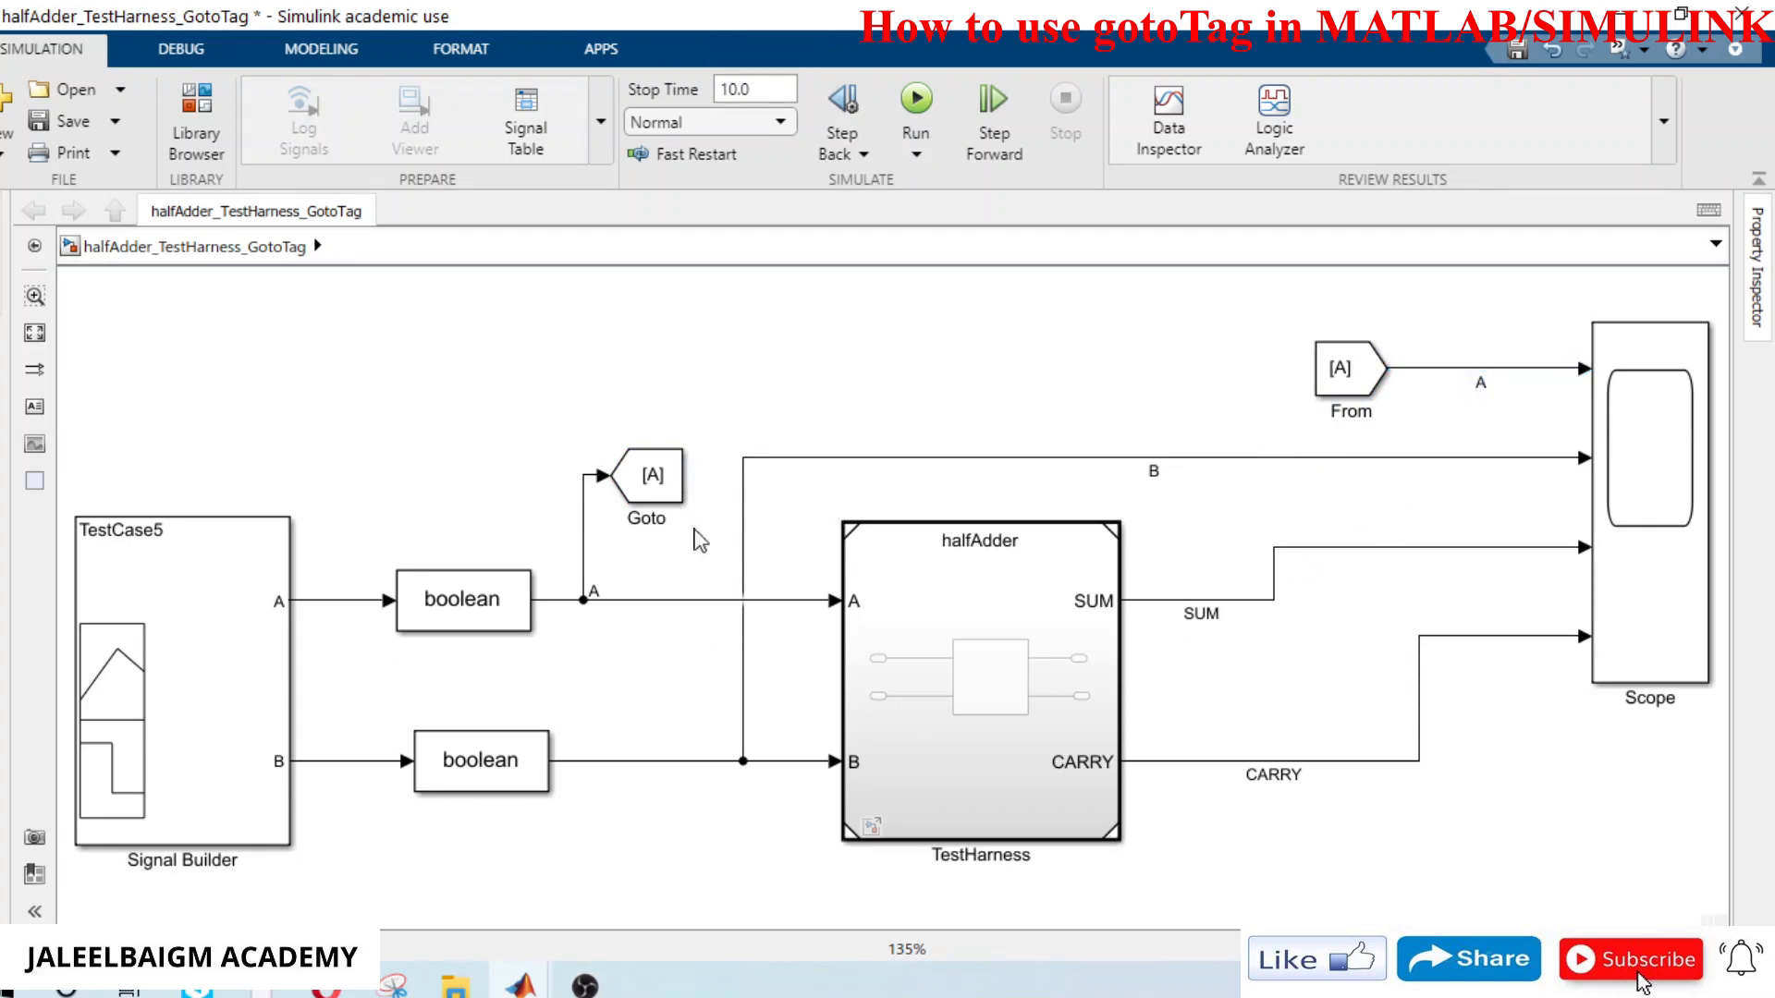
Step: Copy the Goto block and route a branch of the B signal wire into it
click(645, 473)
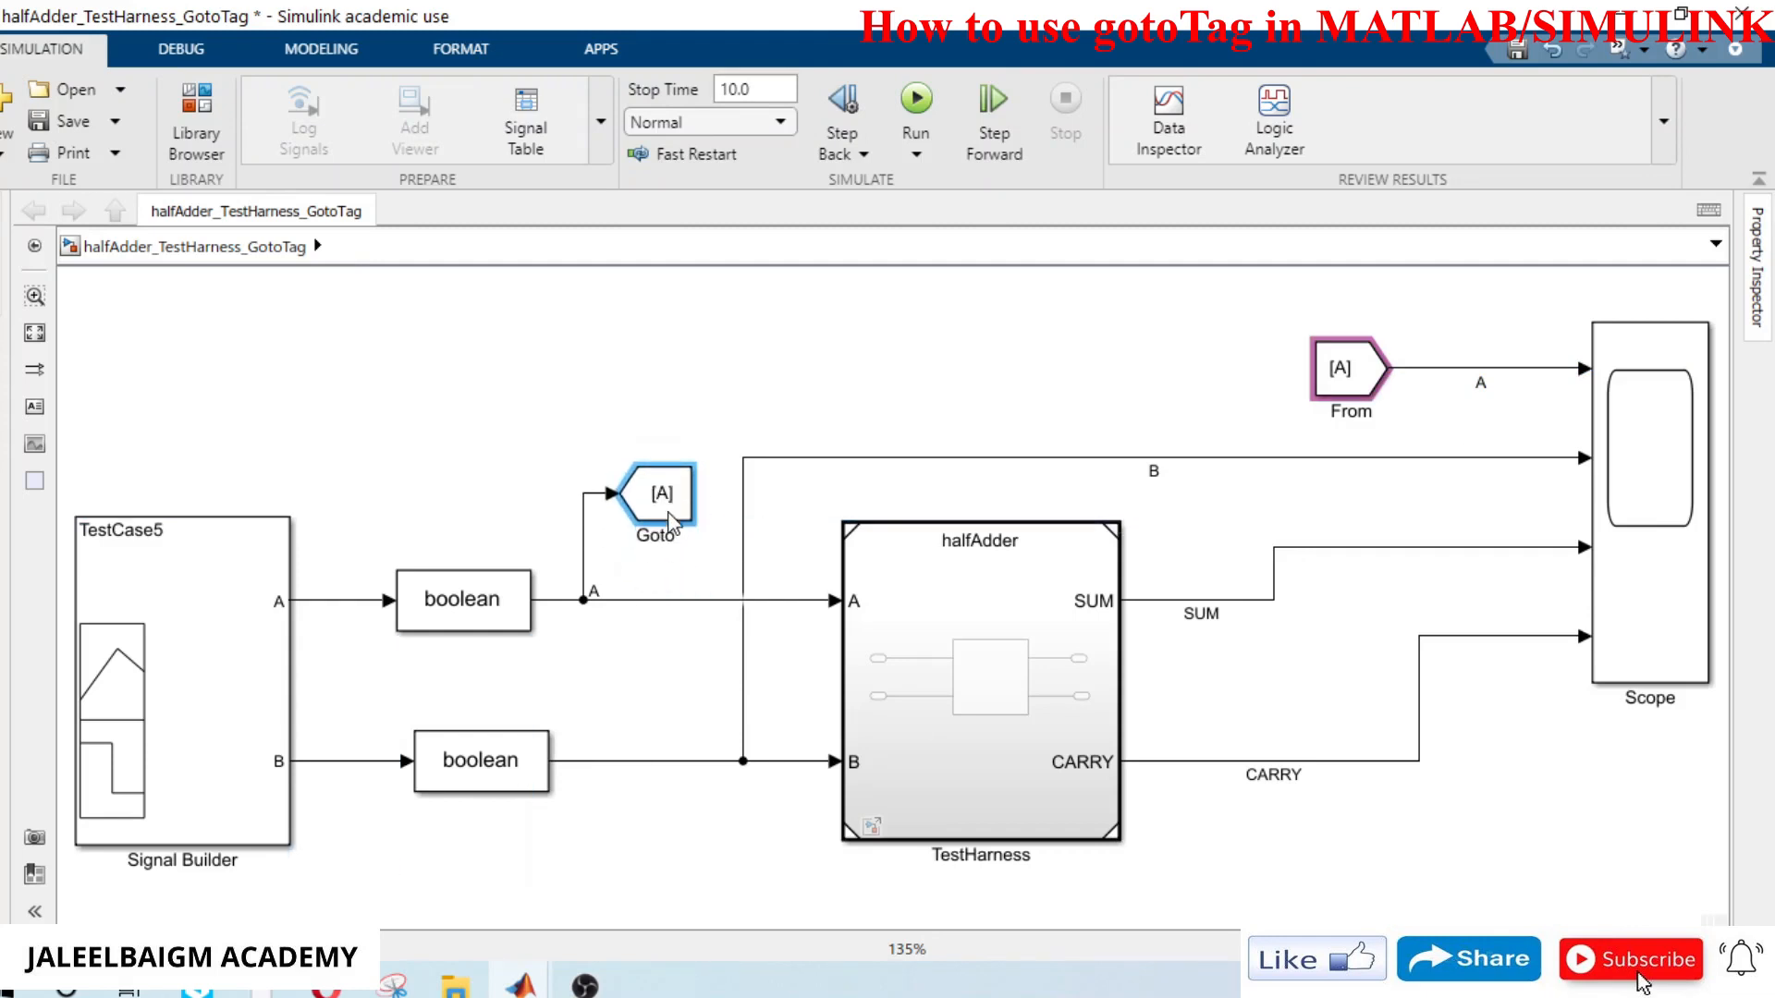
click(657, 495)
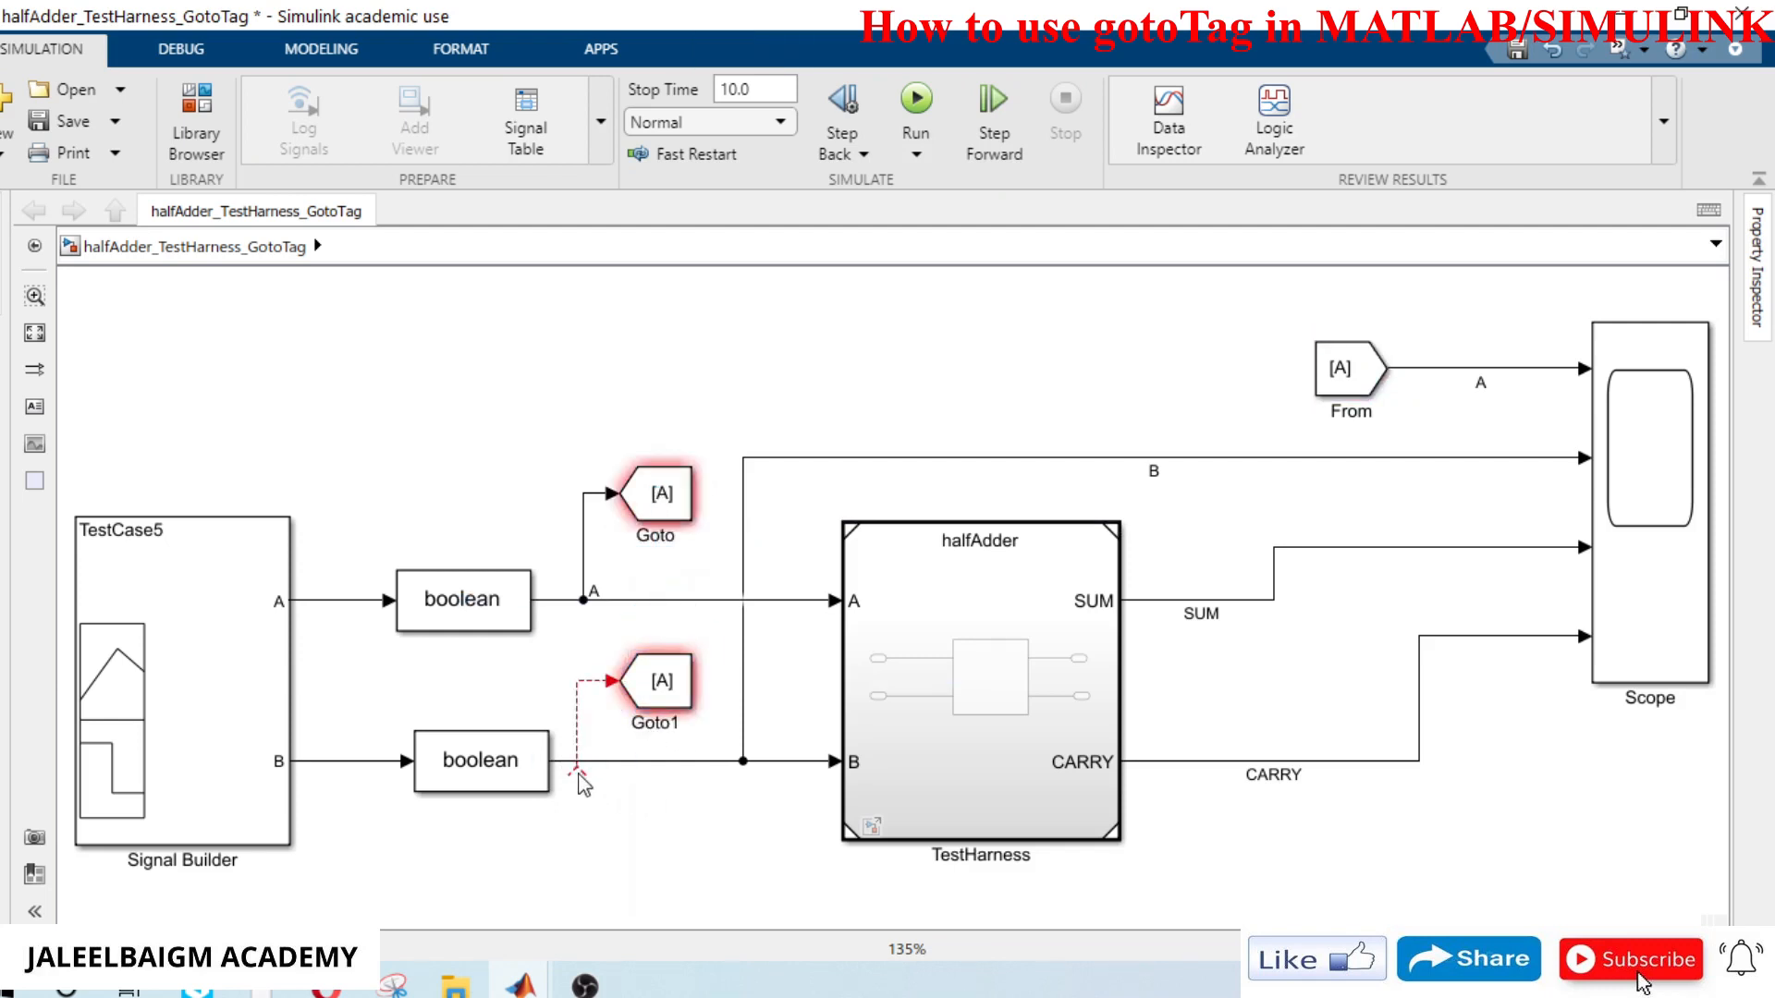
click(577, 762)
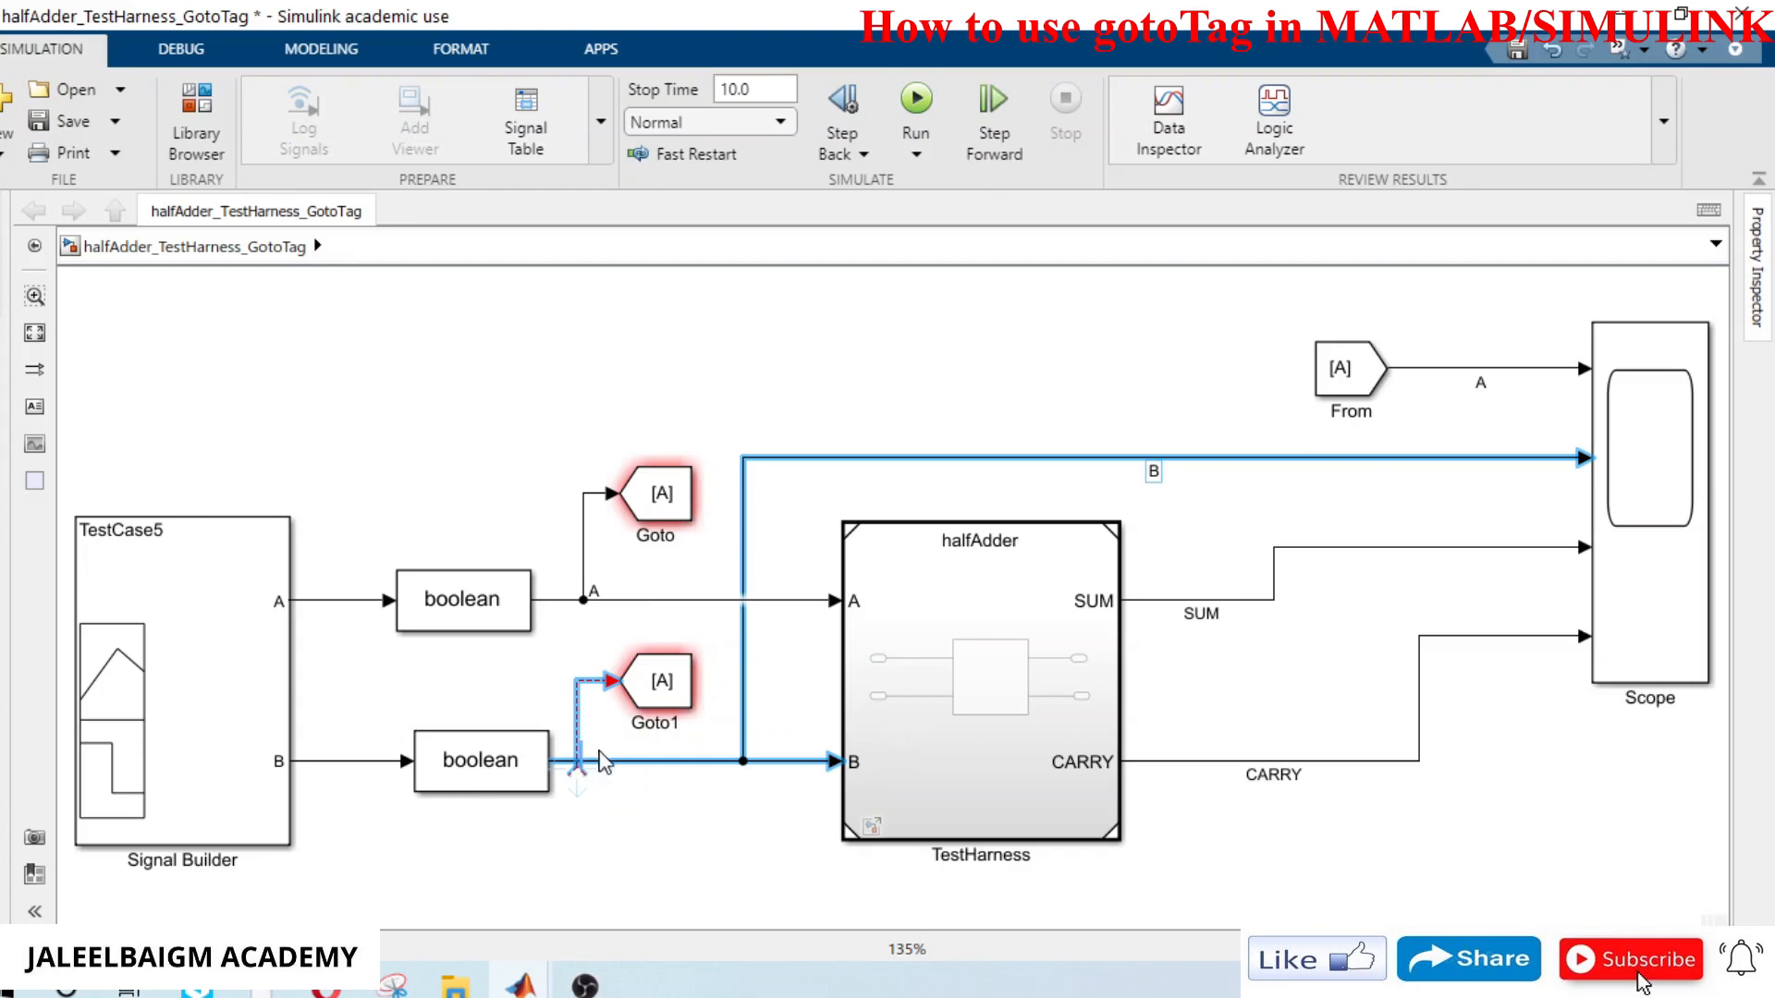
click(799, 884)
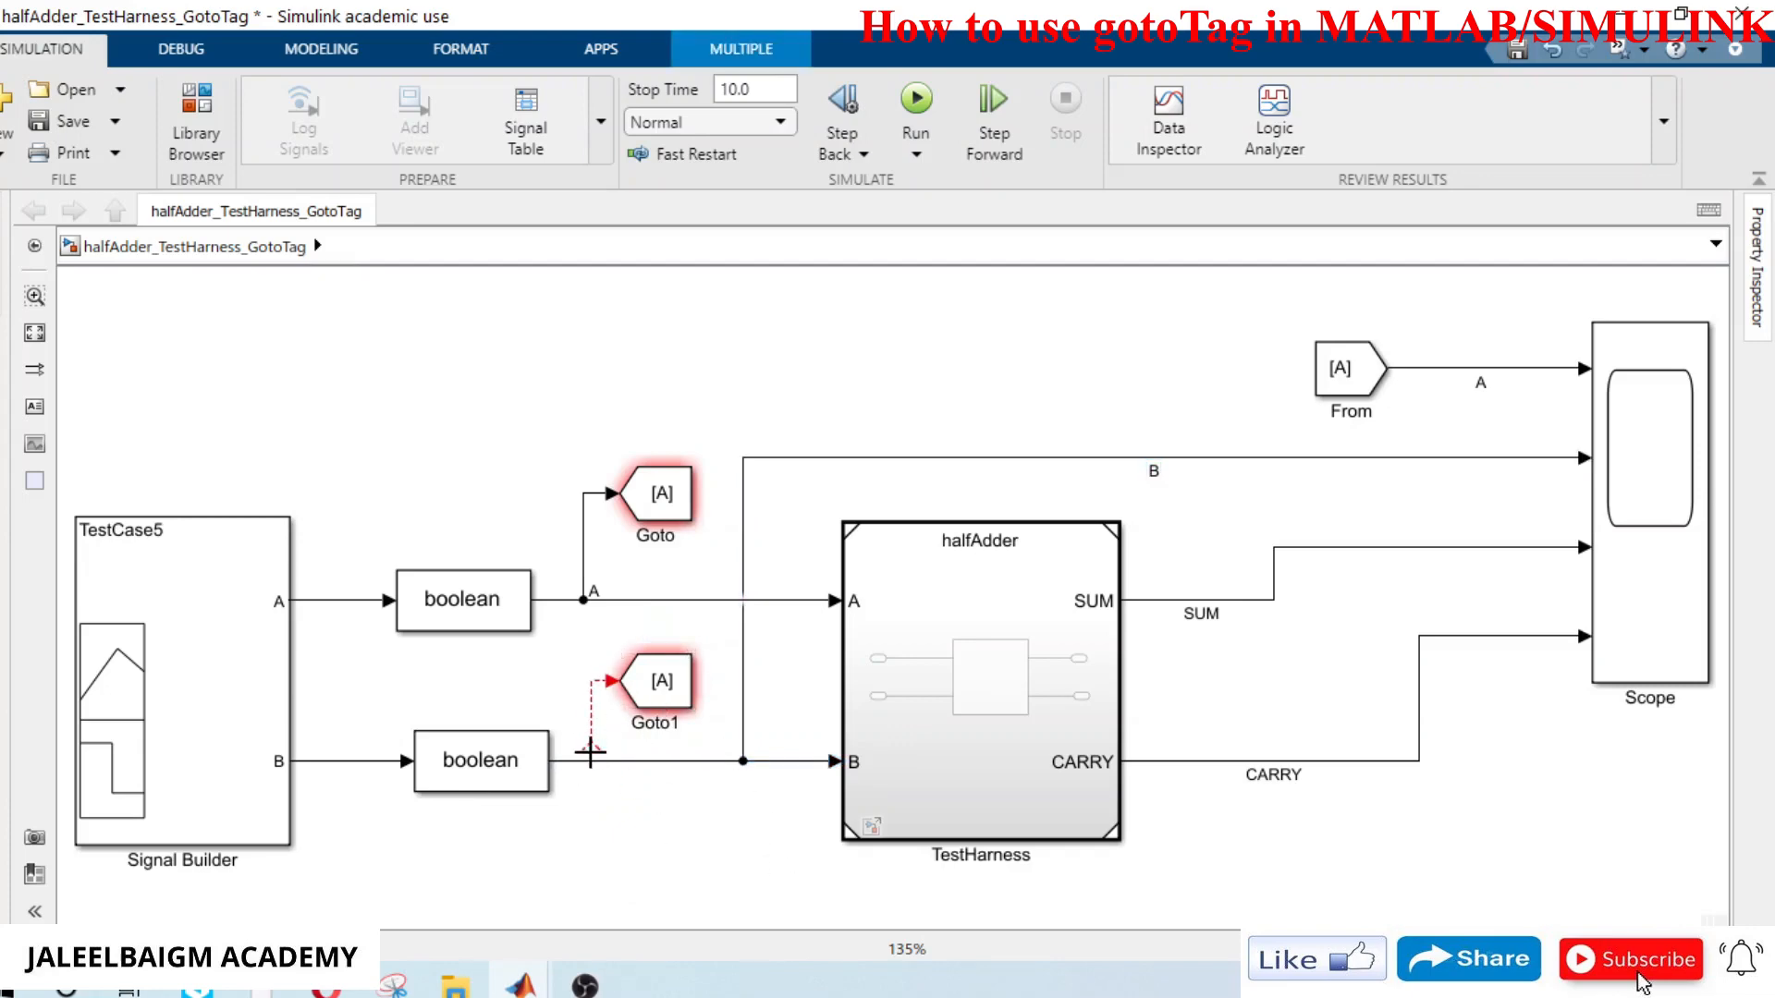
Step: Set the second Goto block's tag to B in its parameters
click(655, 679)
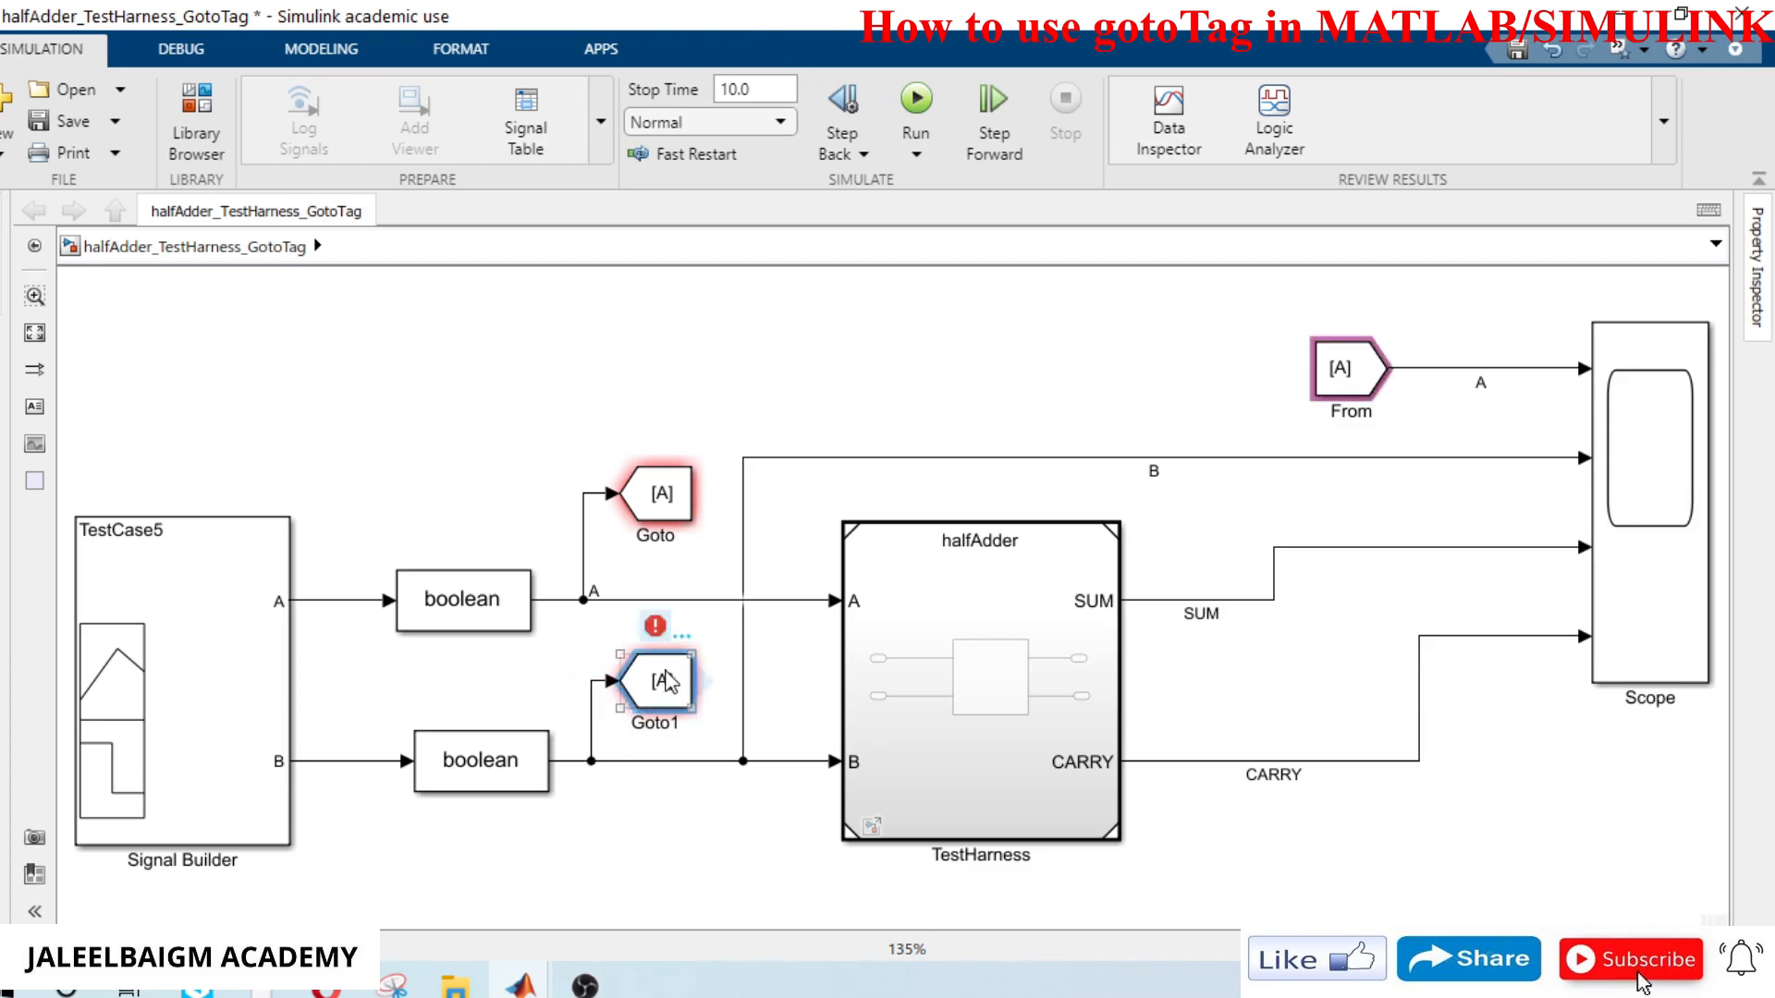
double_click(654, 683)
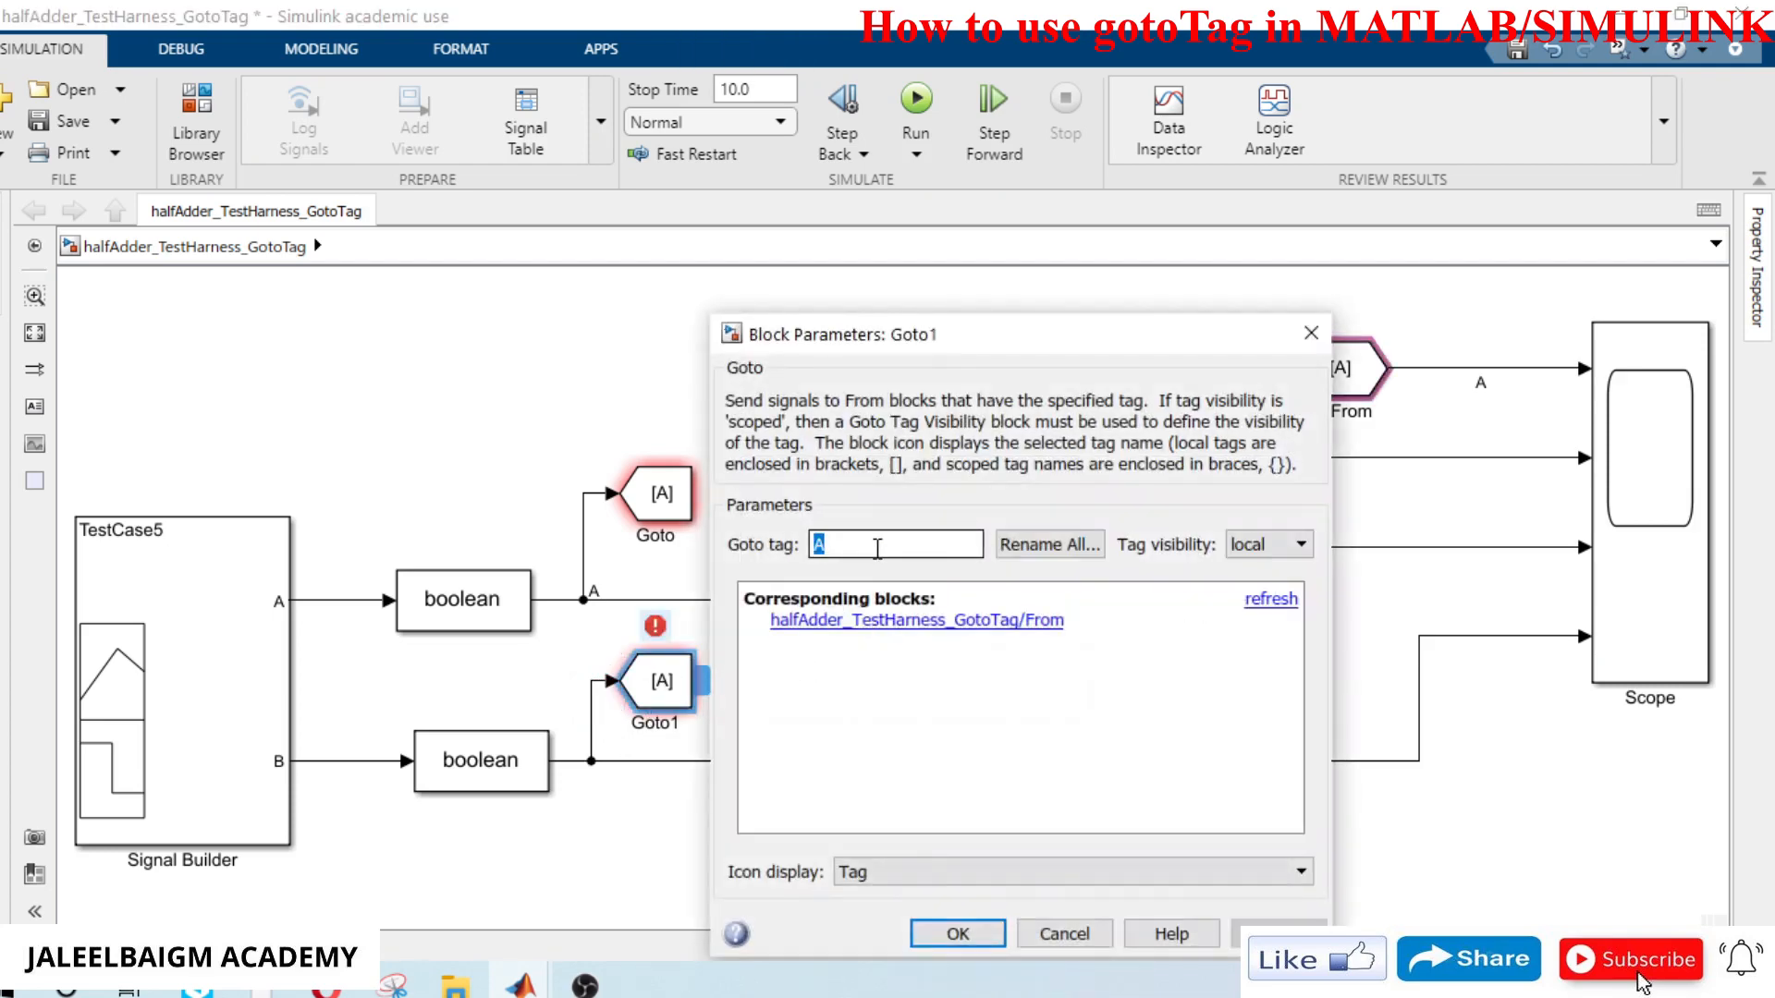
text(B)
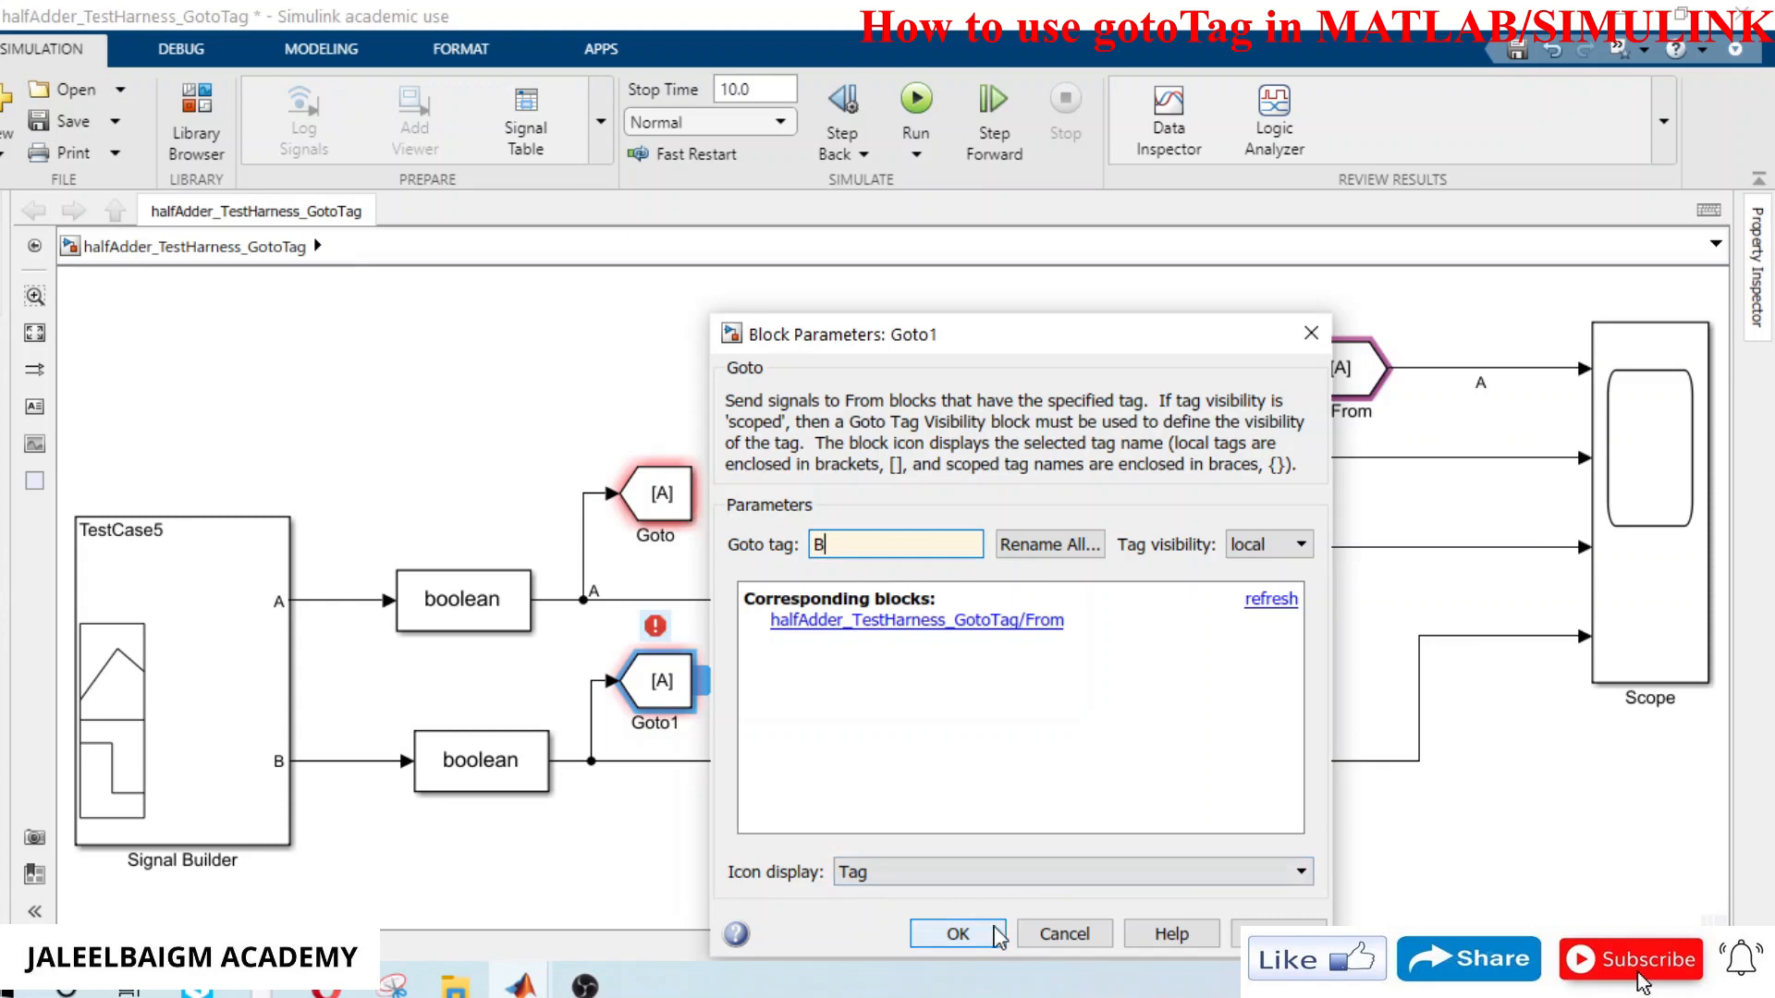
click(956, 934)
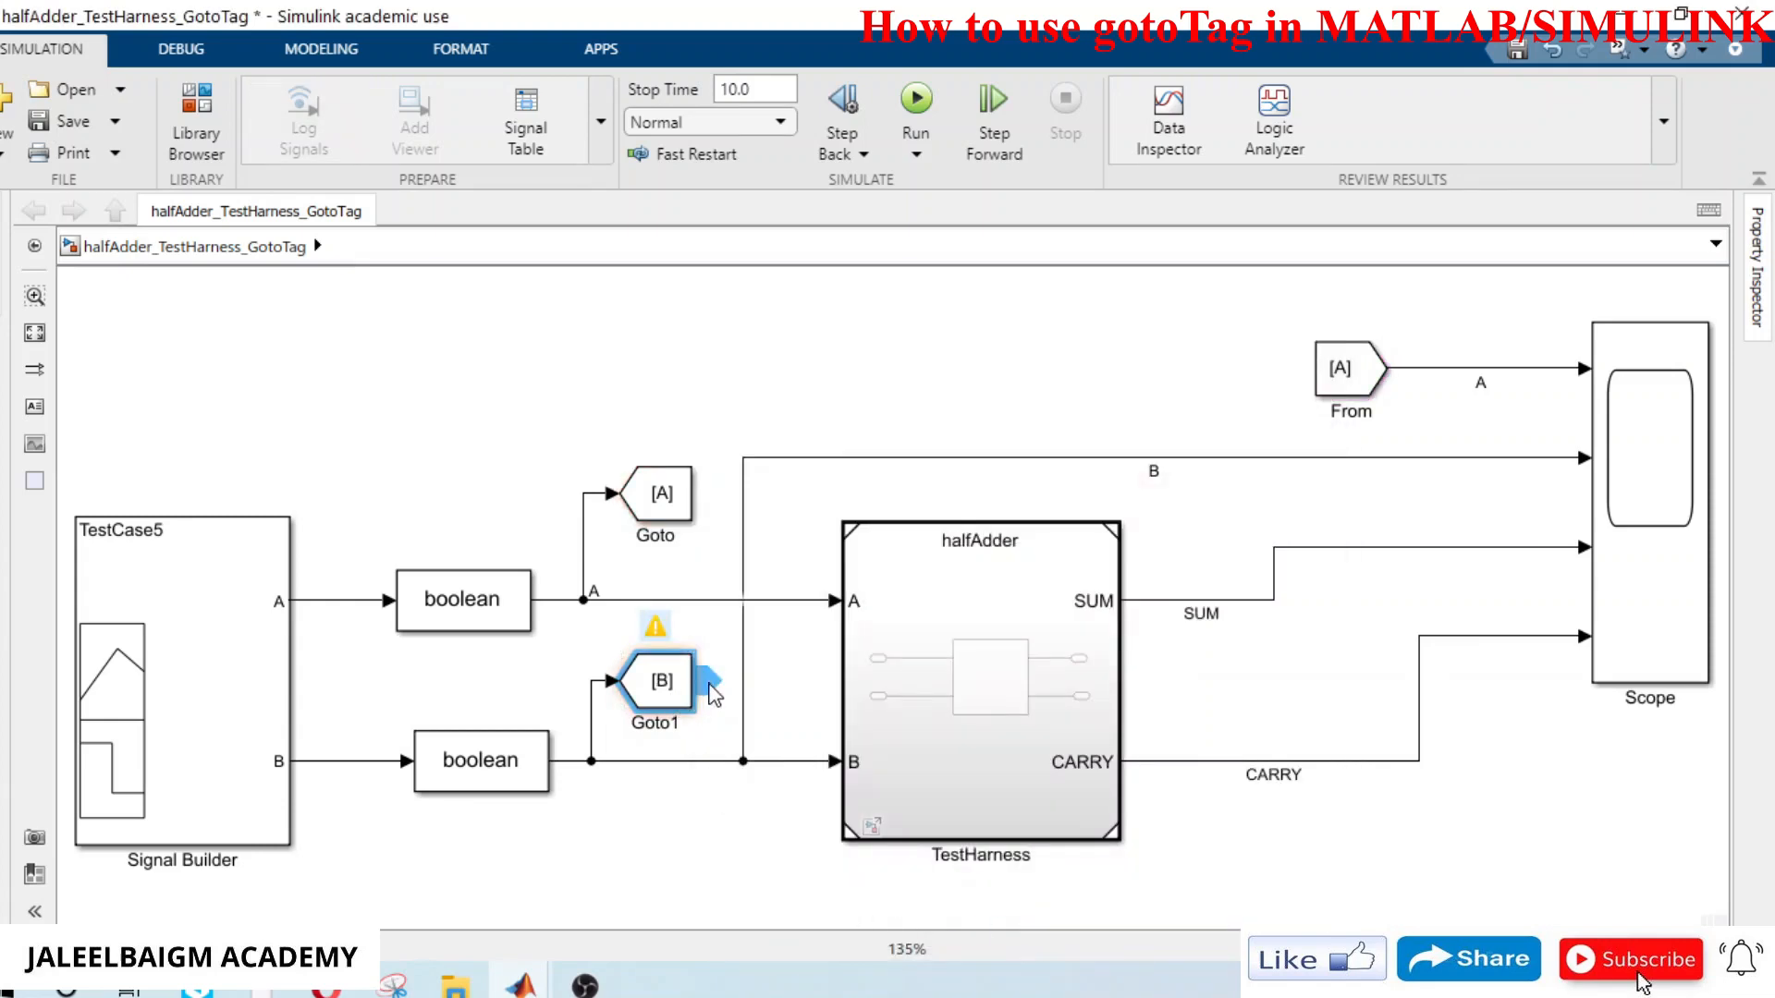
Step: Replace the B wire to the Scope with a From [B] tag on input 2, line labelled B
click(659, 682)
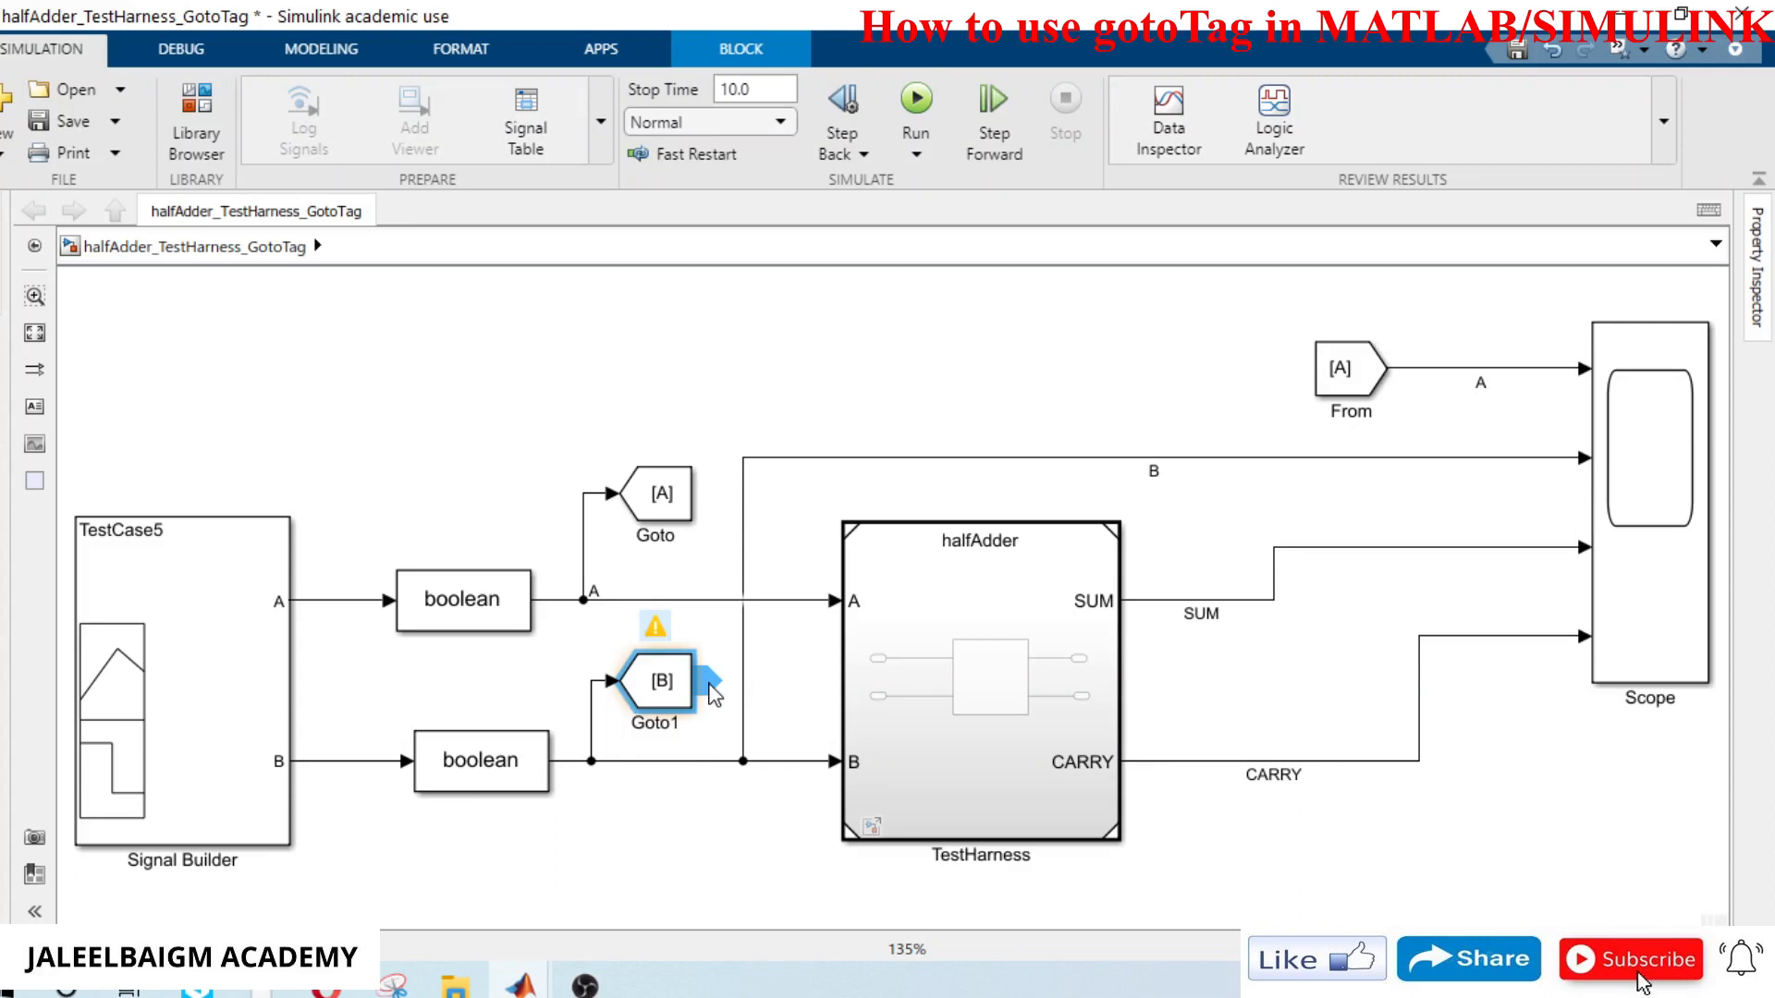
mouse_move(805, 697)
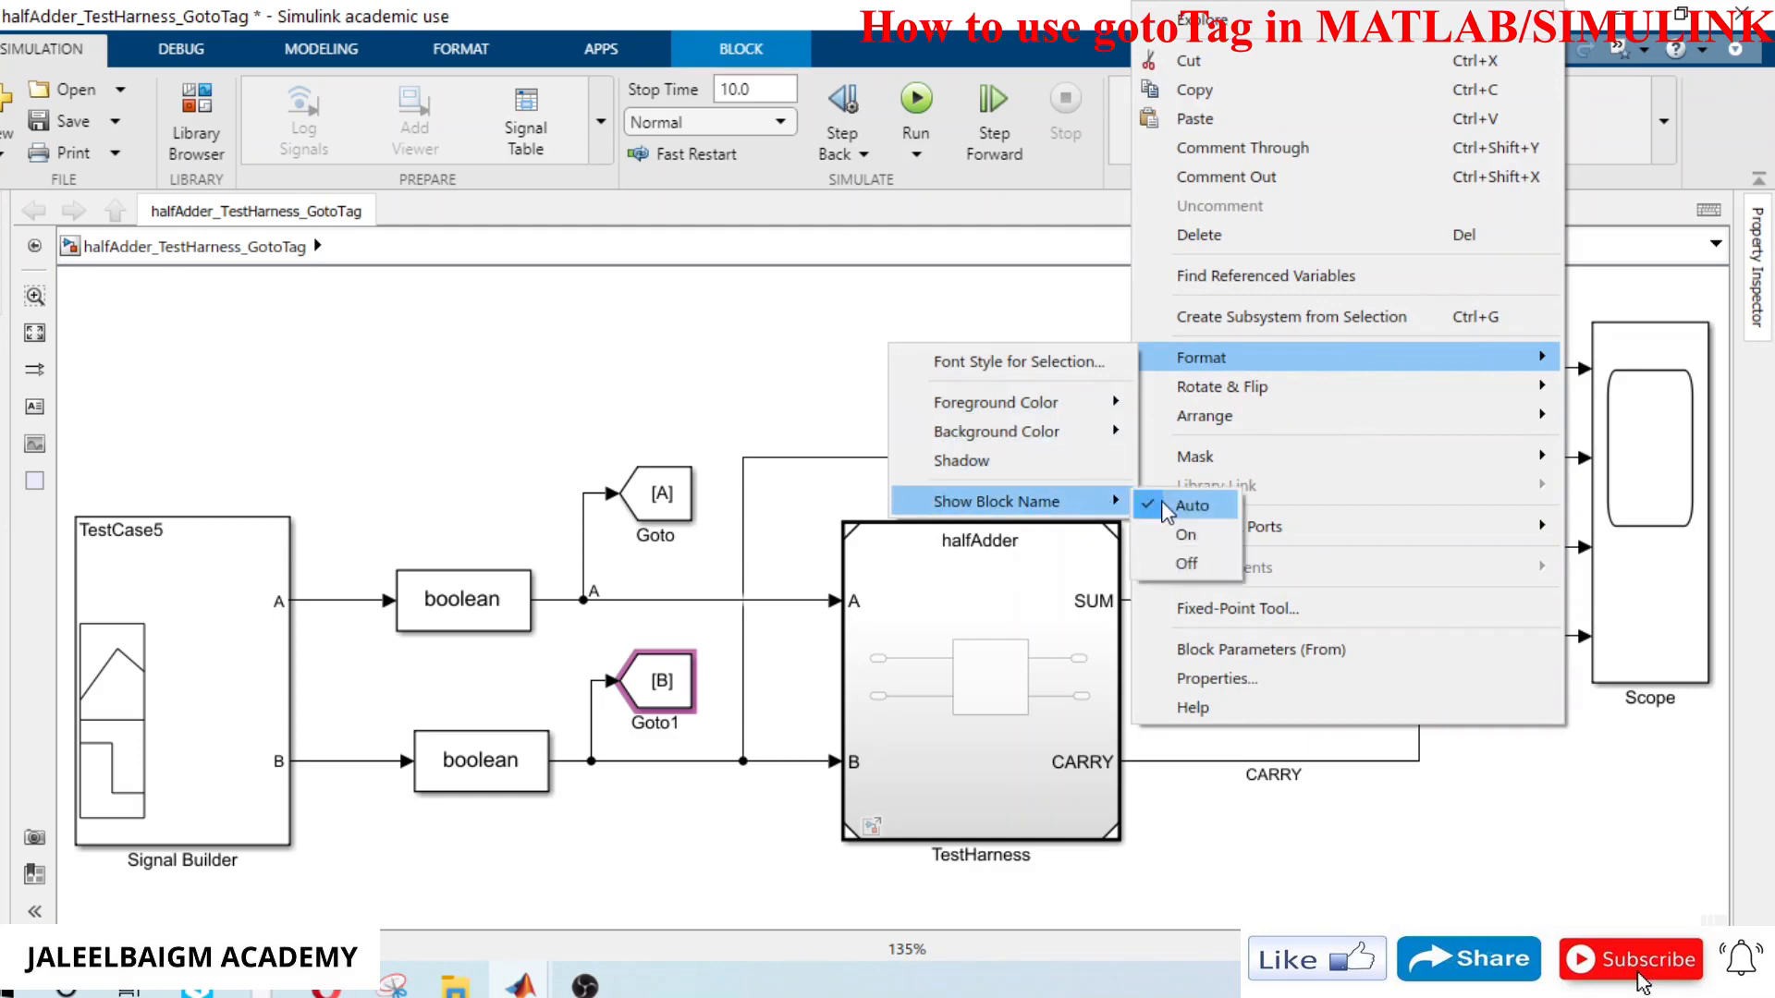
click(1193, 505)
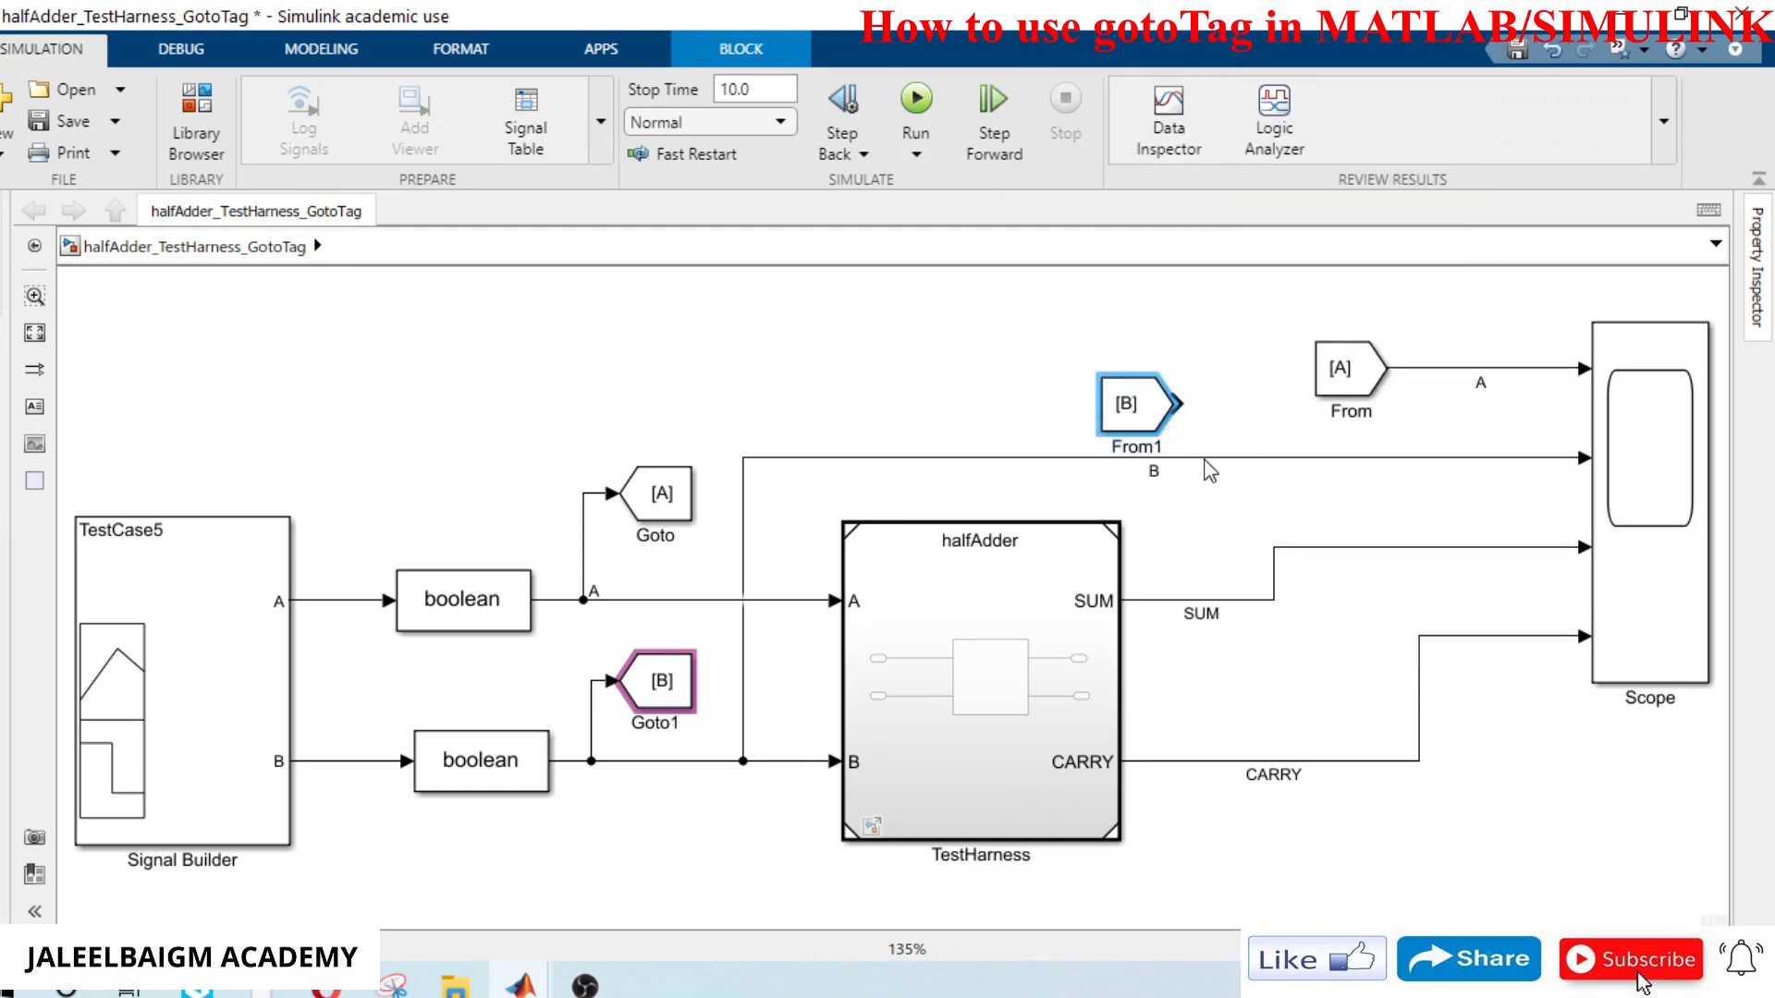
click(1132, 405)
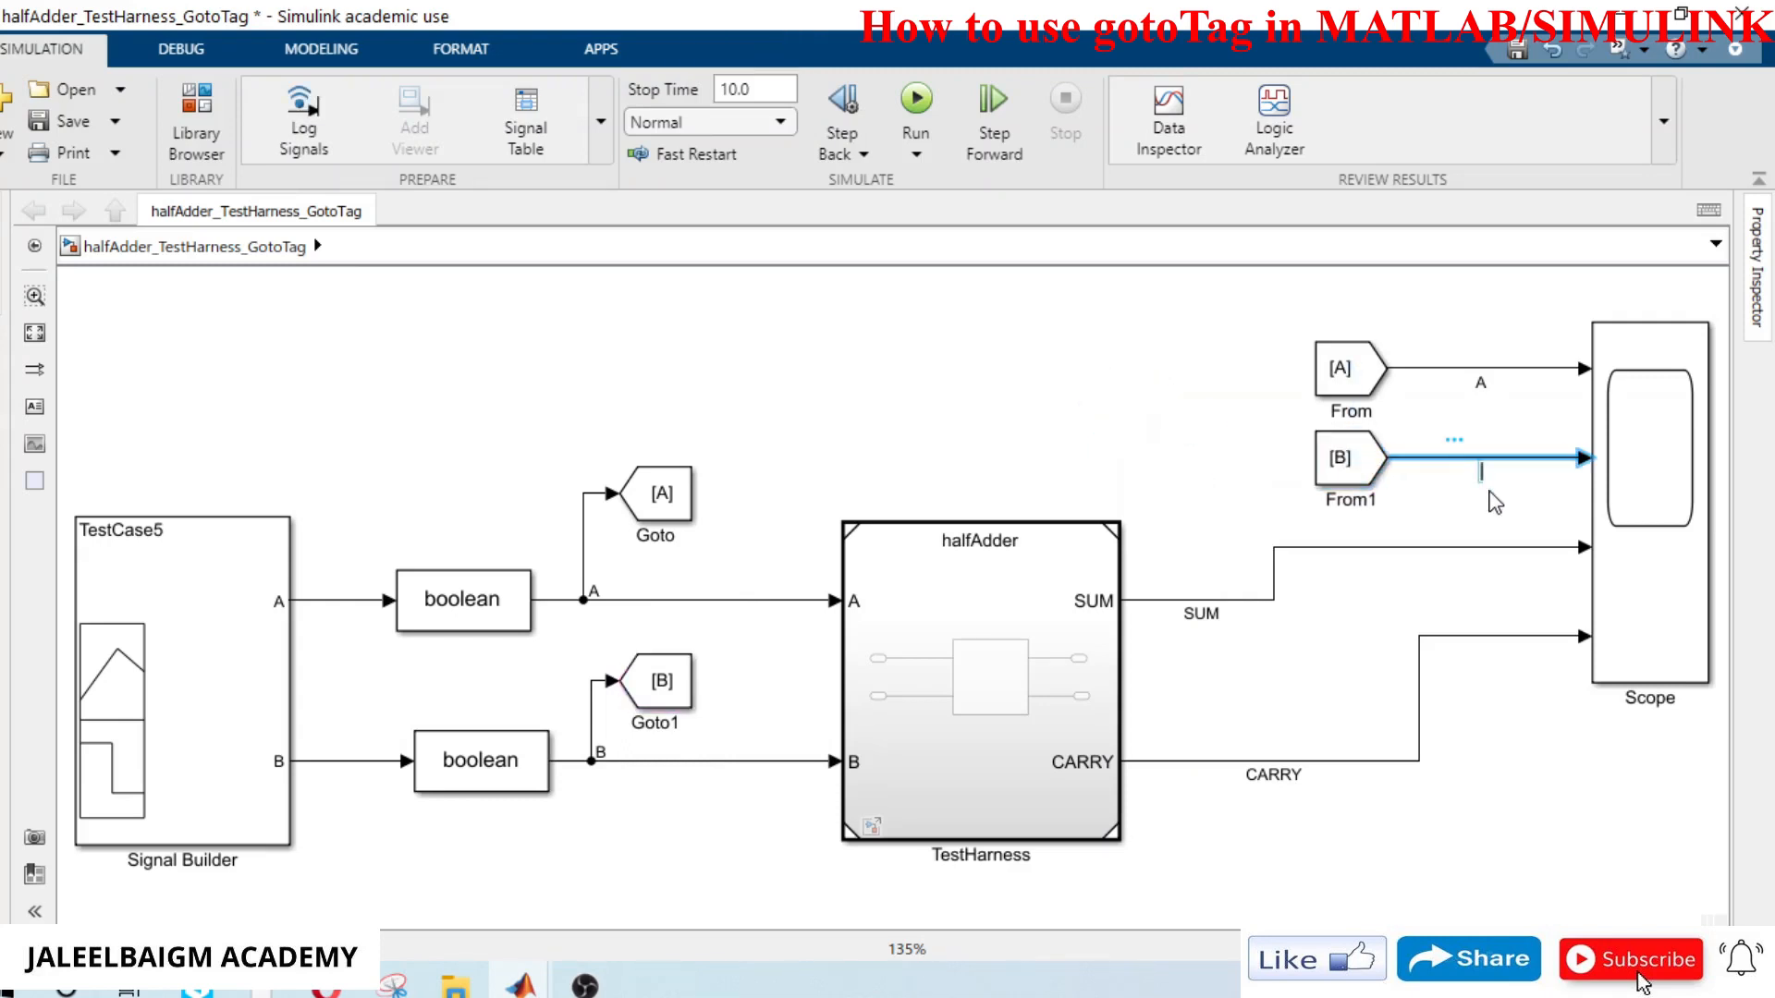
click(1472, 456)
text(B)
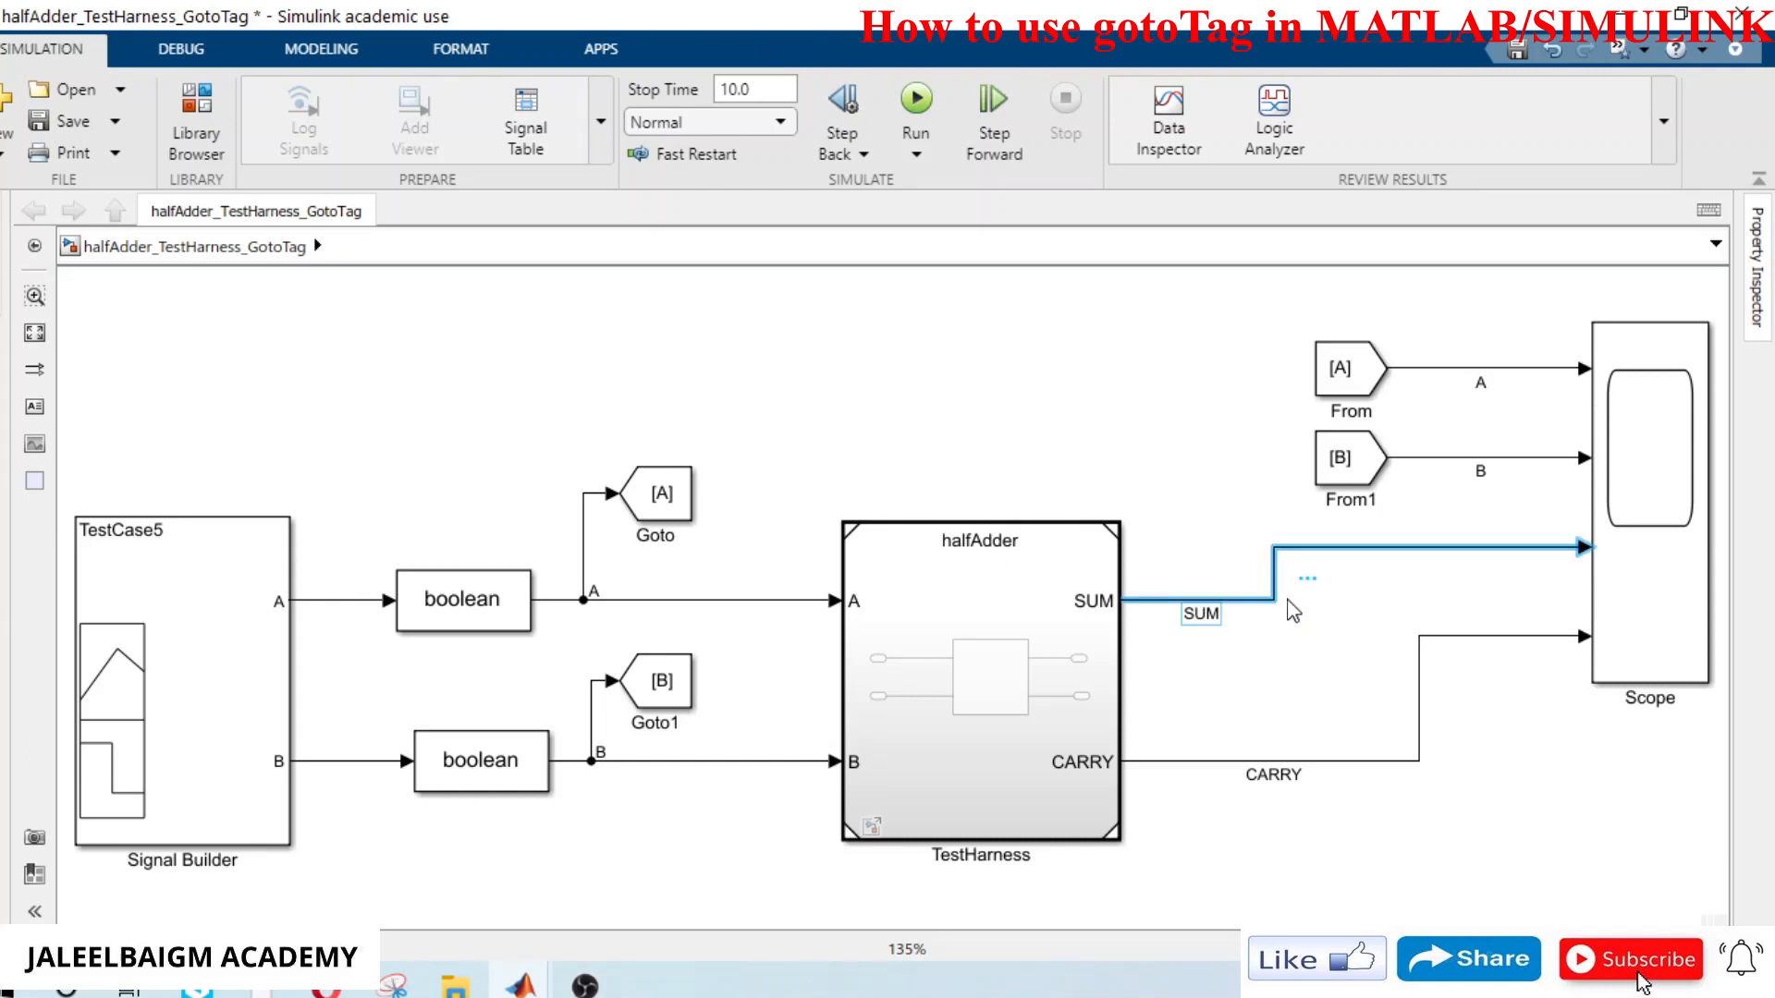
Step: End SUM and CARRY in pasted Goto blocks and wire a pasted From block to Scope input 3
click(1272, 775)
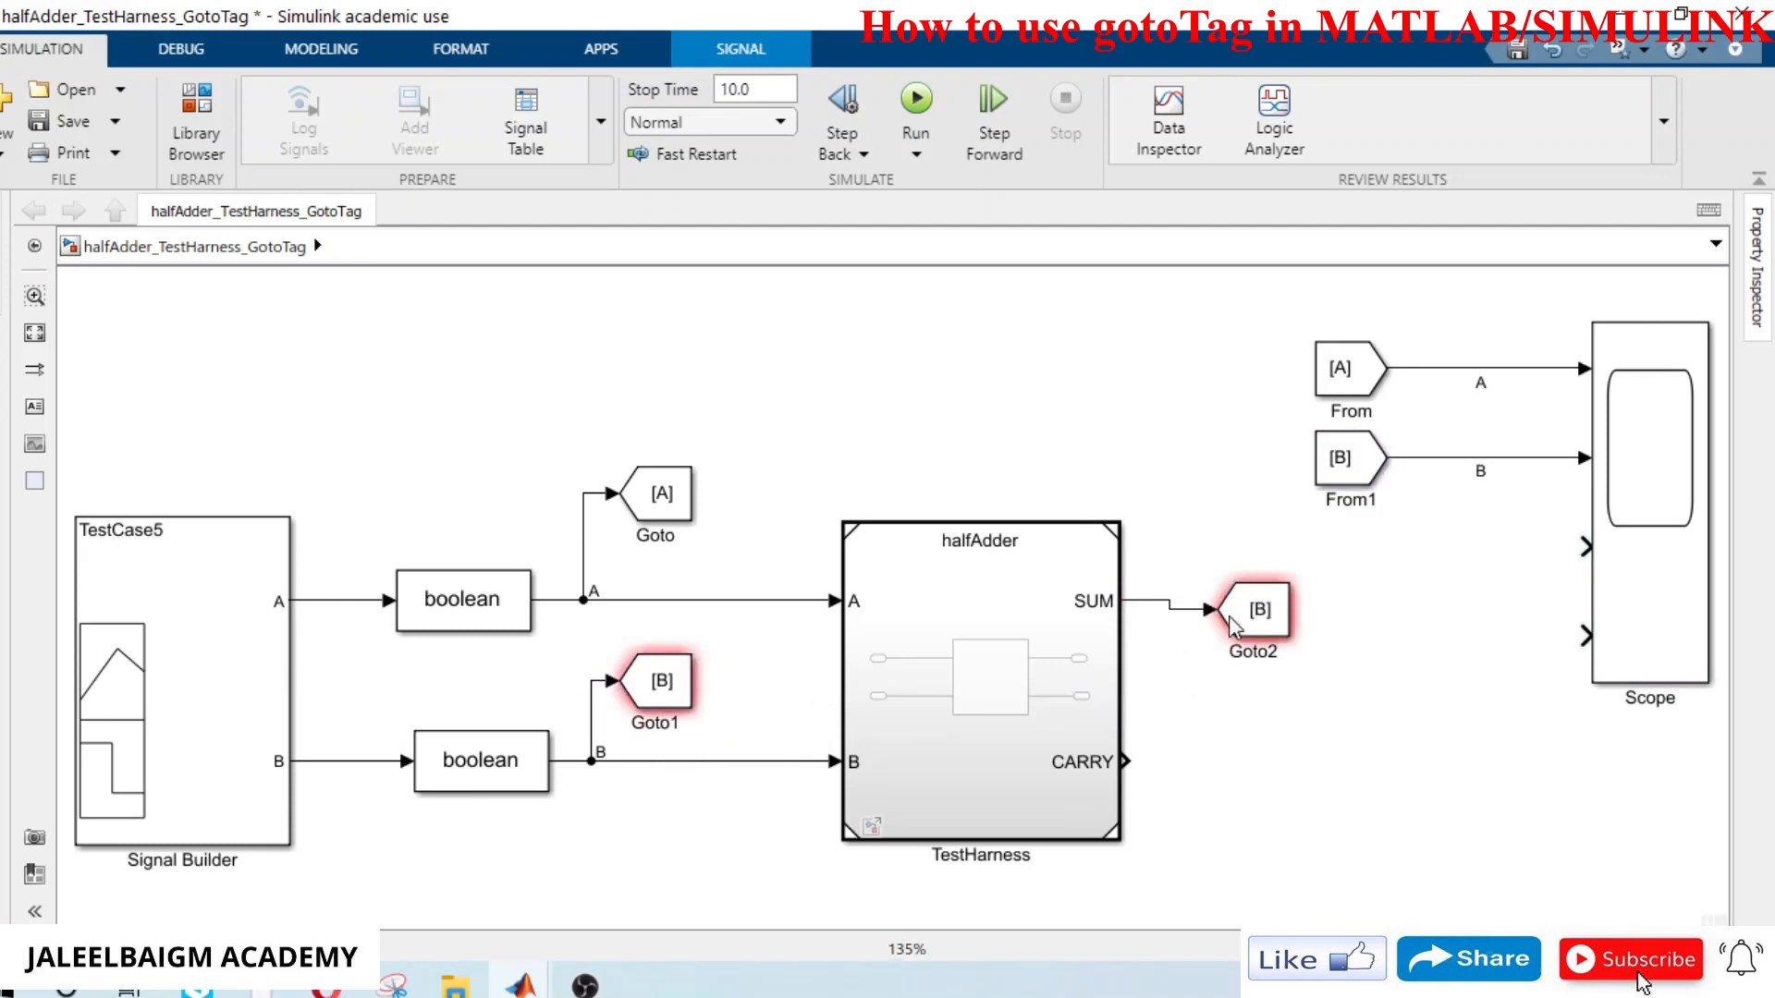
click(1254, 600)
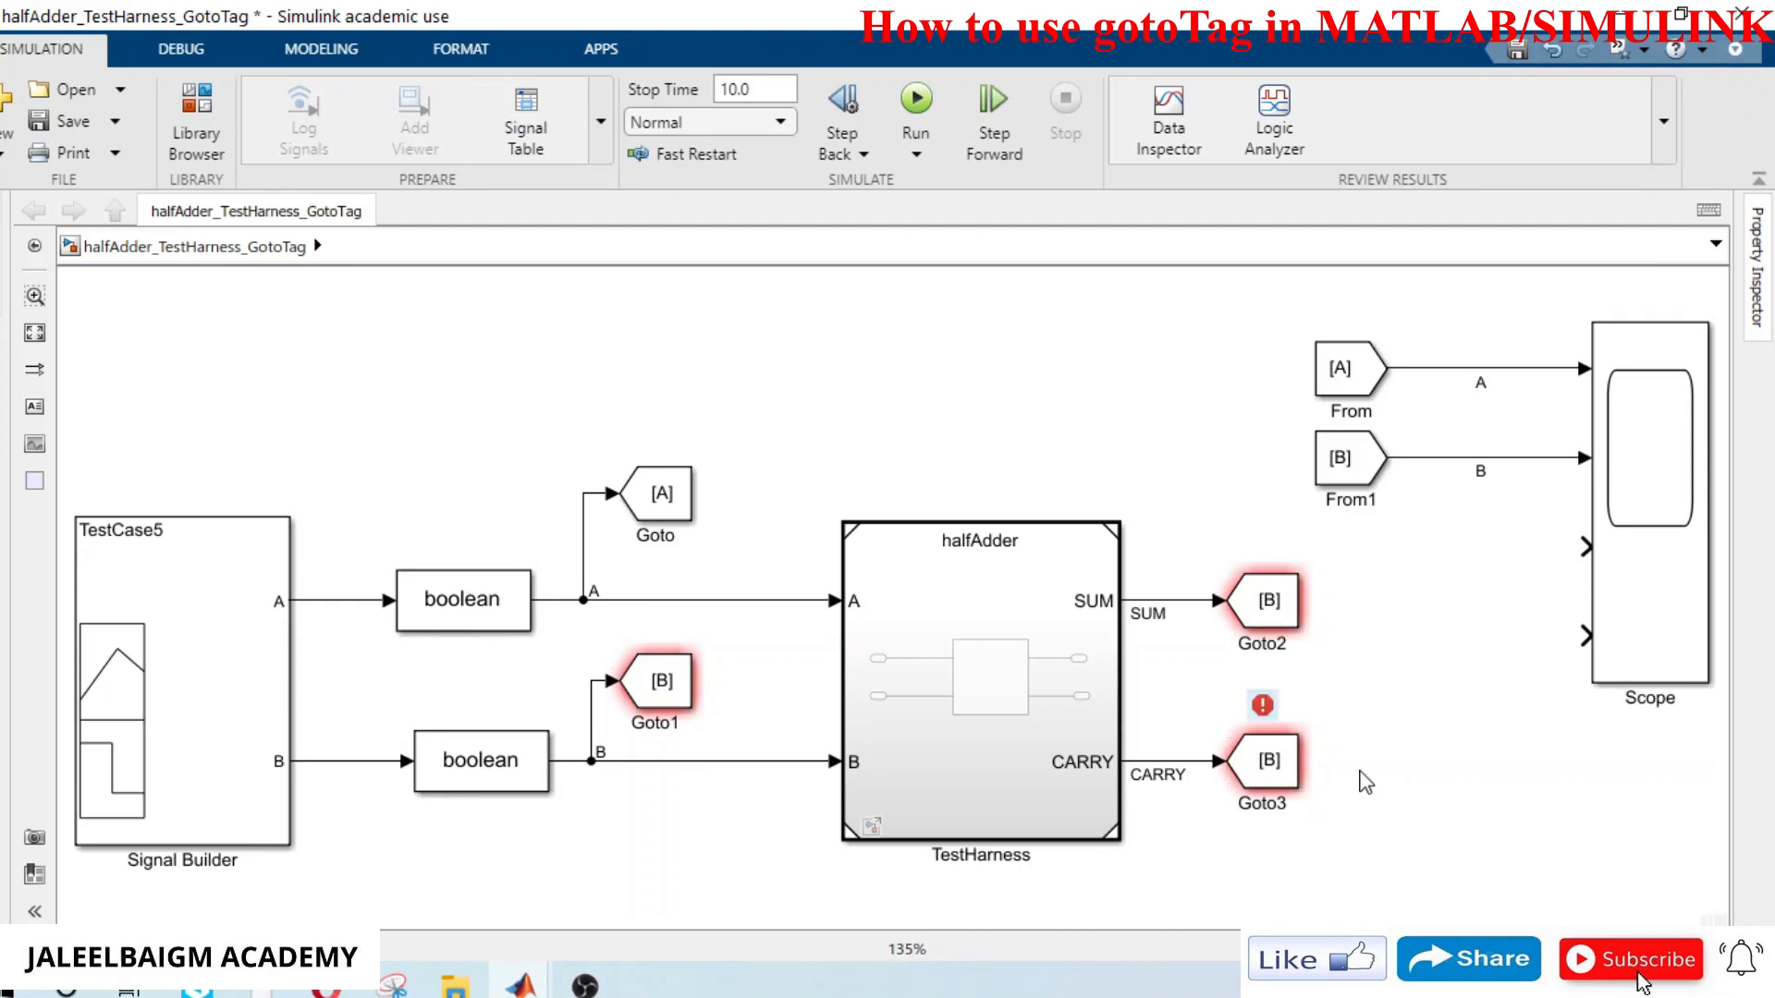
click(1261, 603)
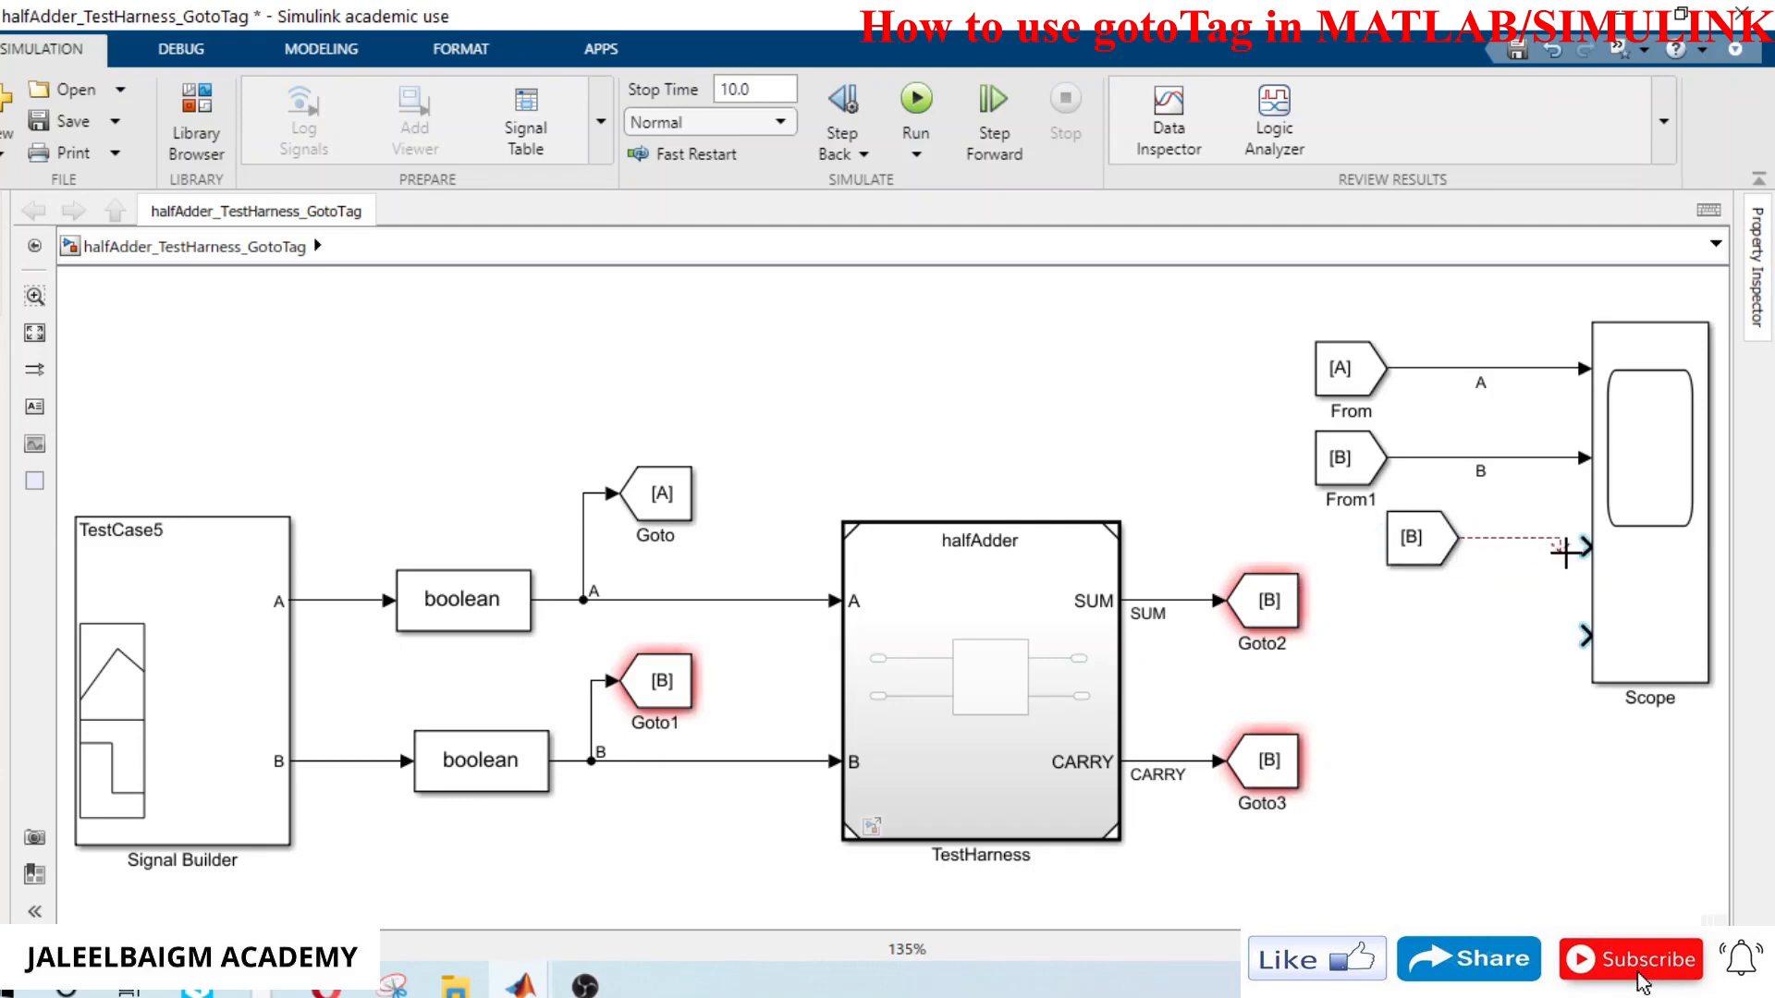
click(1424, 548)
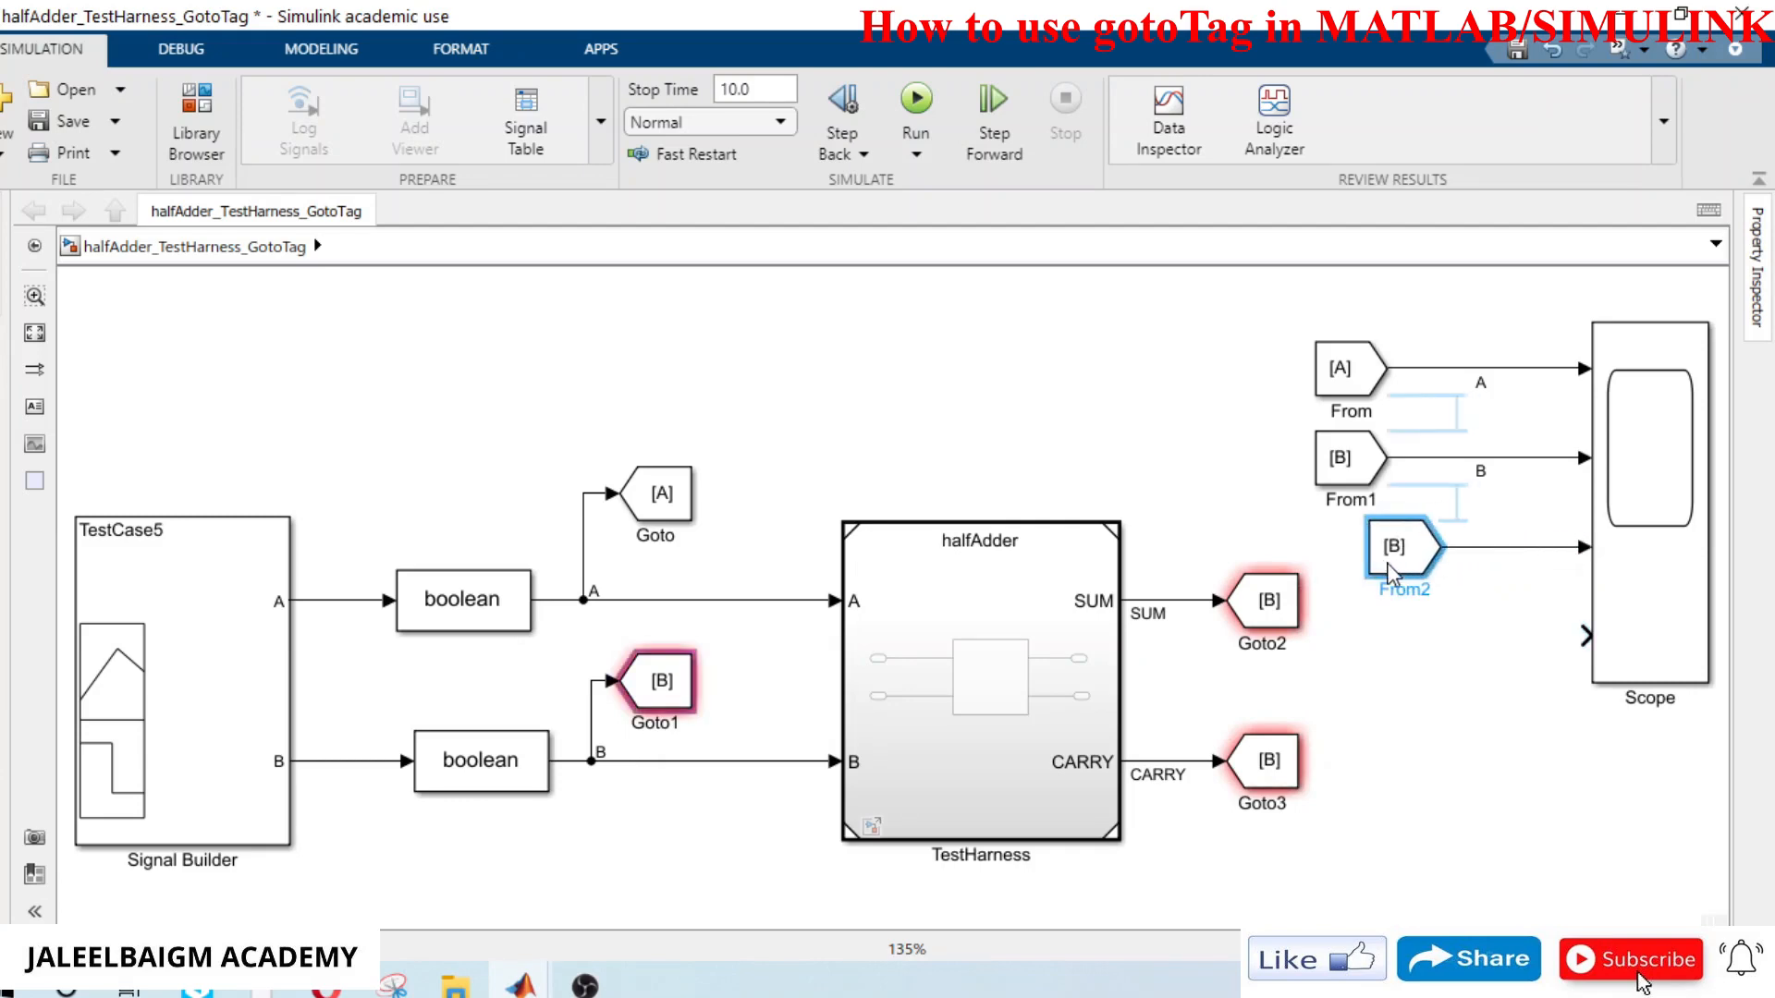
Step: Tag the SUM Goto/From pair SUM and label the Scope's third input wire SUM
double_click(1259, 601)
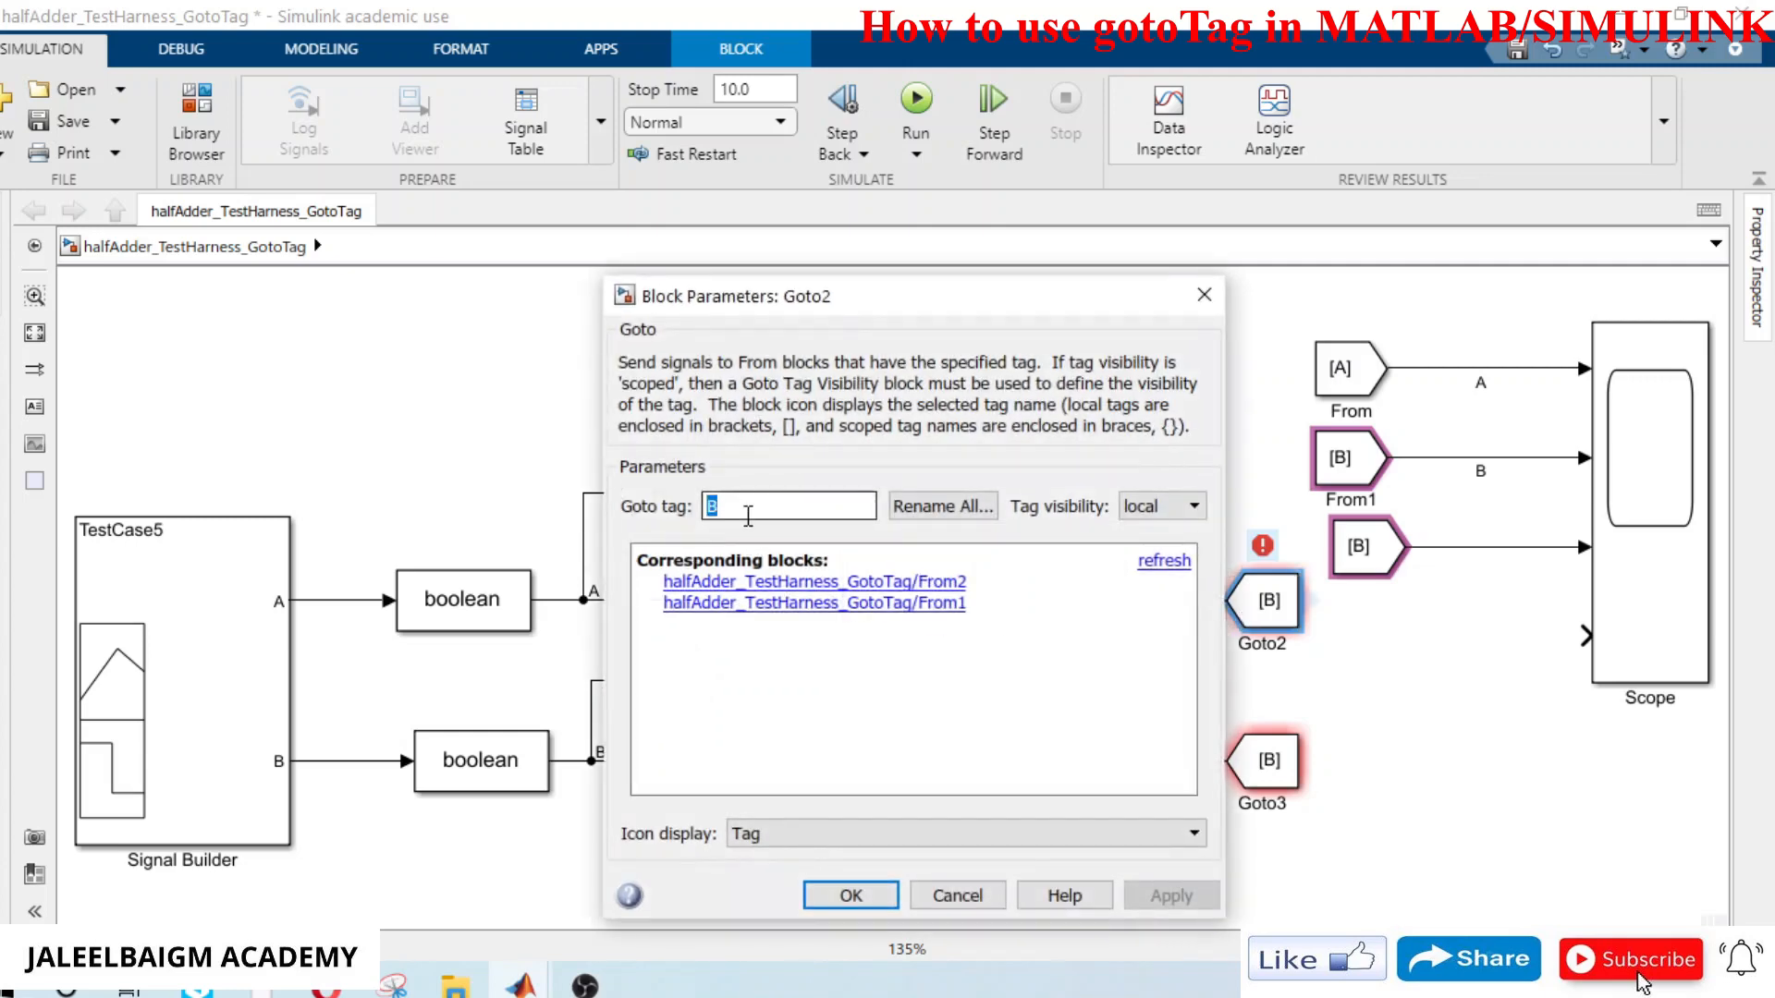
text(SUM)
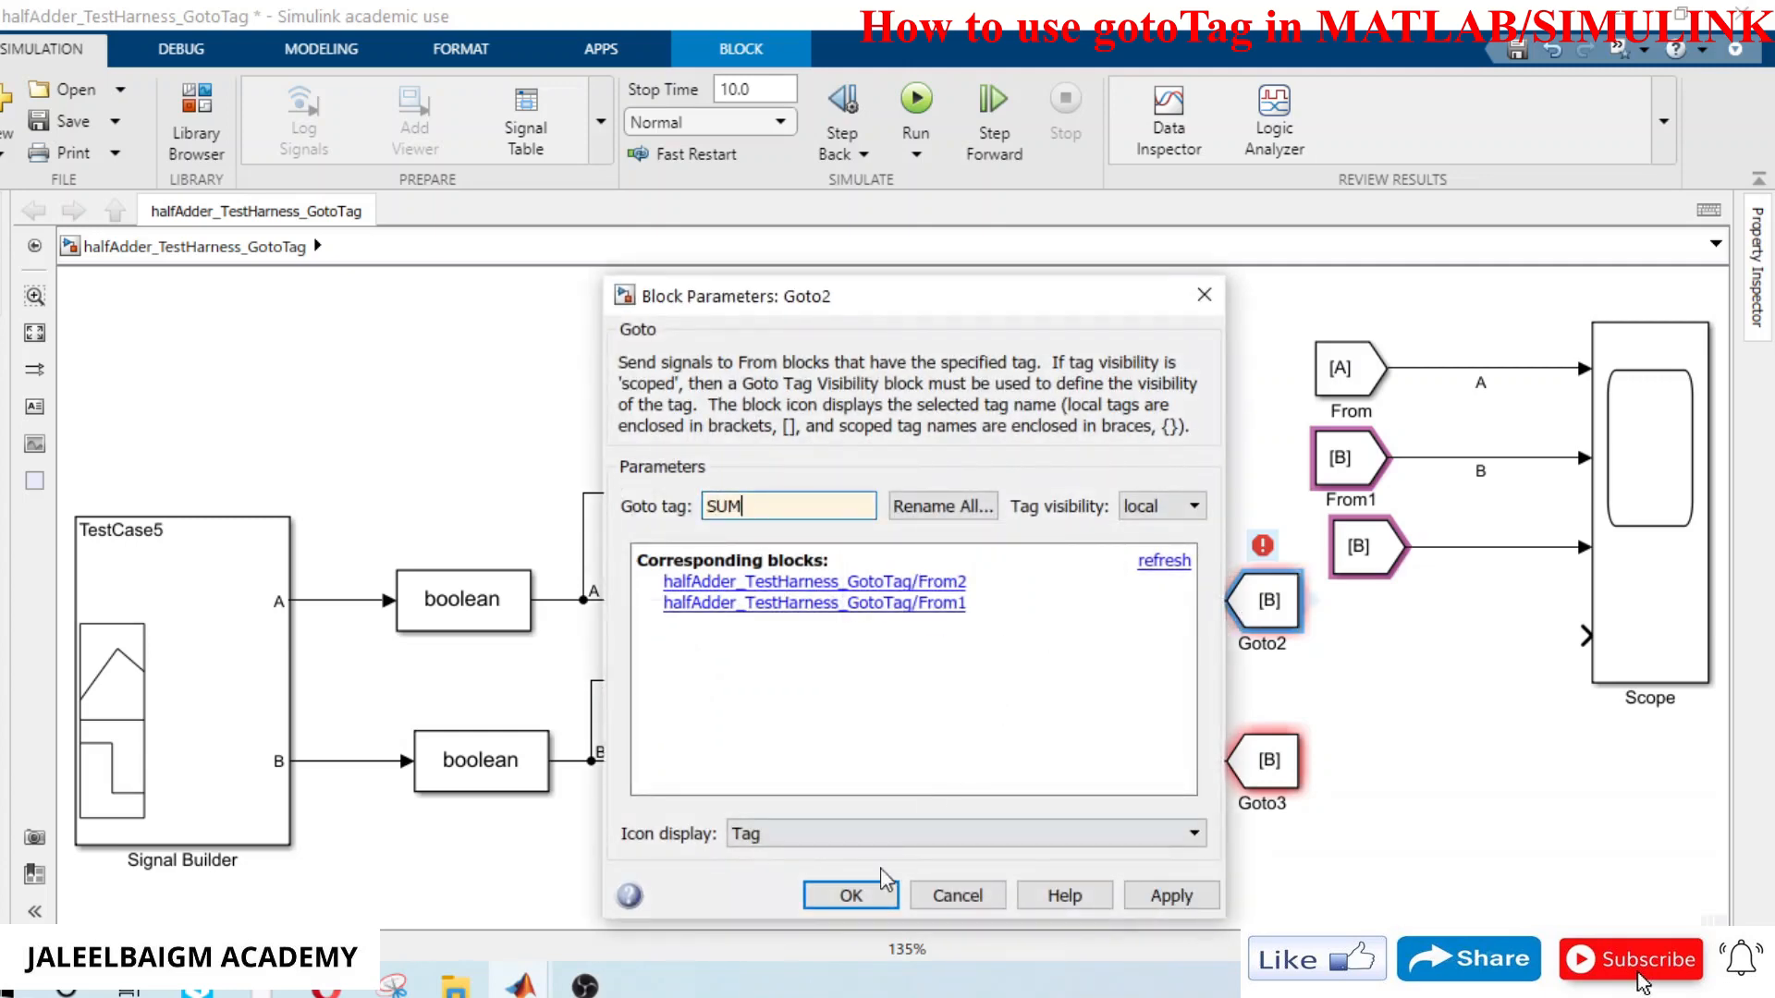
click(849, 895)
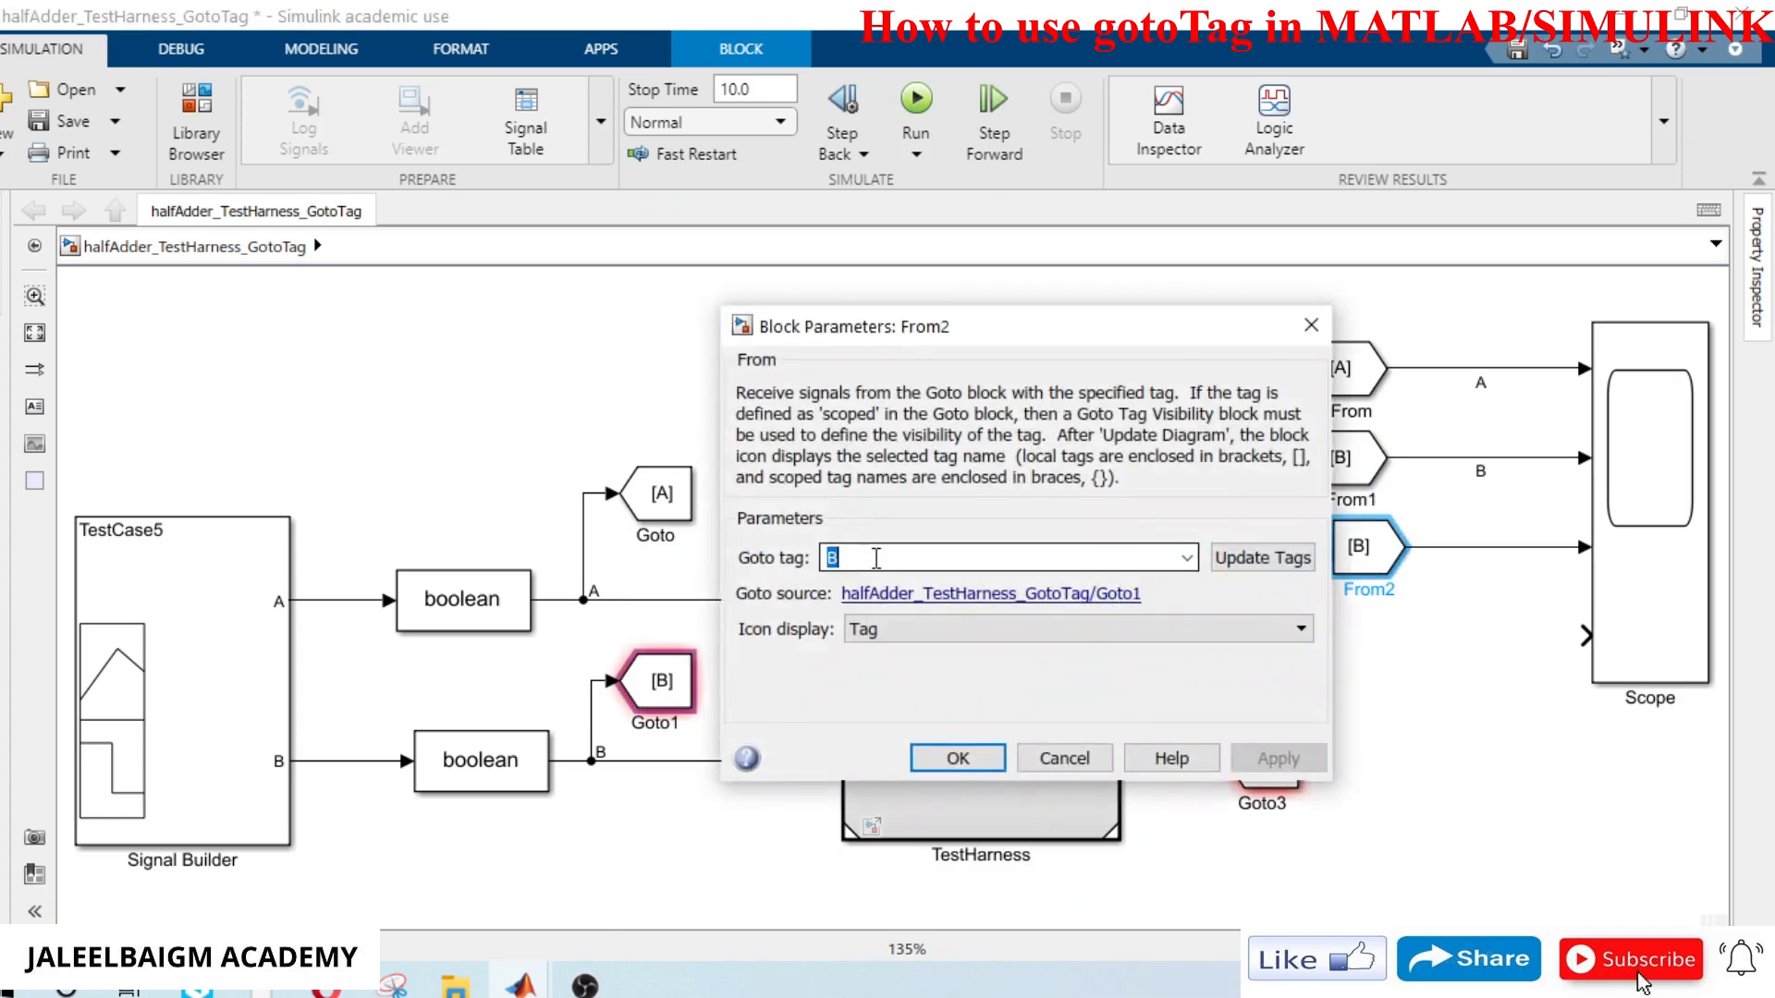
text(SUM)
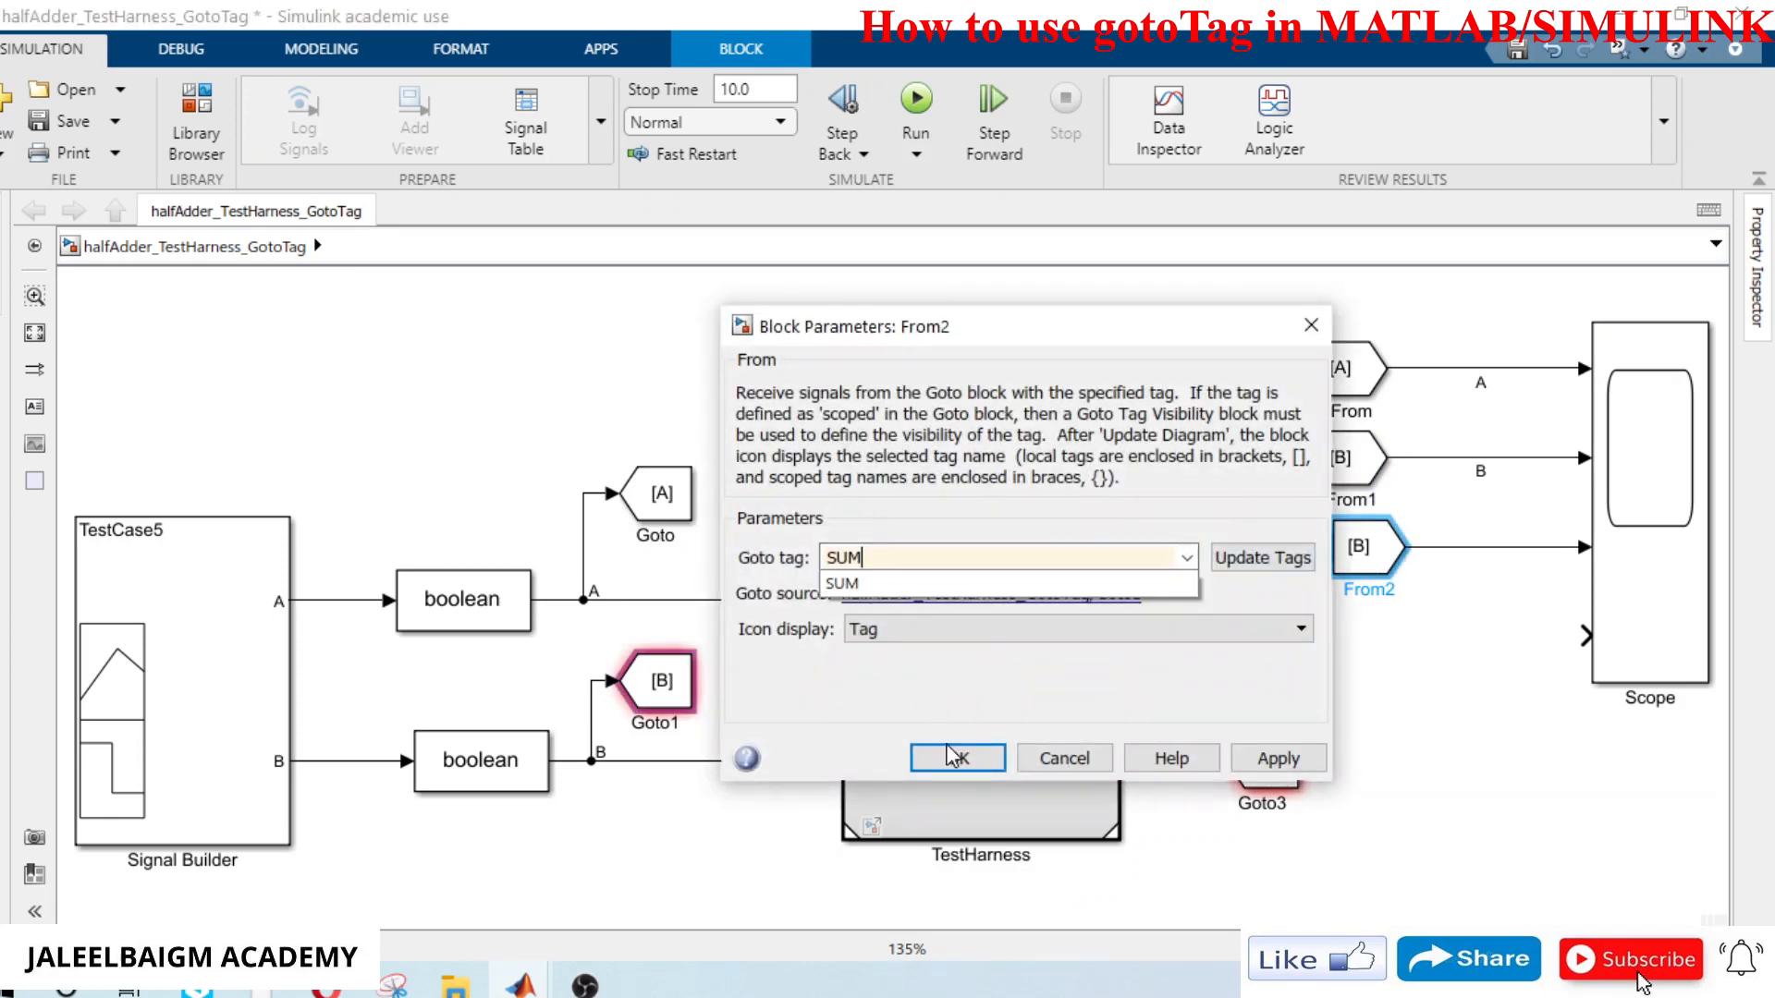
click(956, 758)
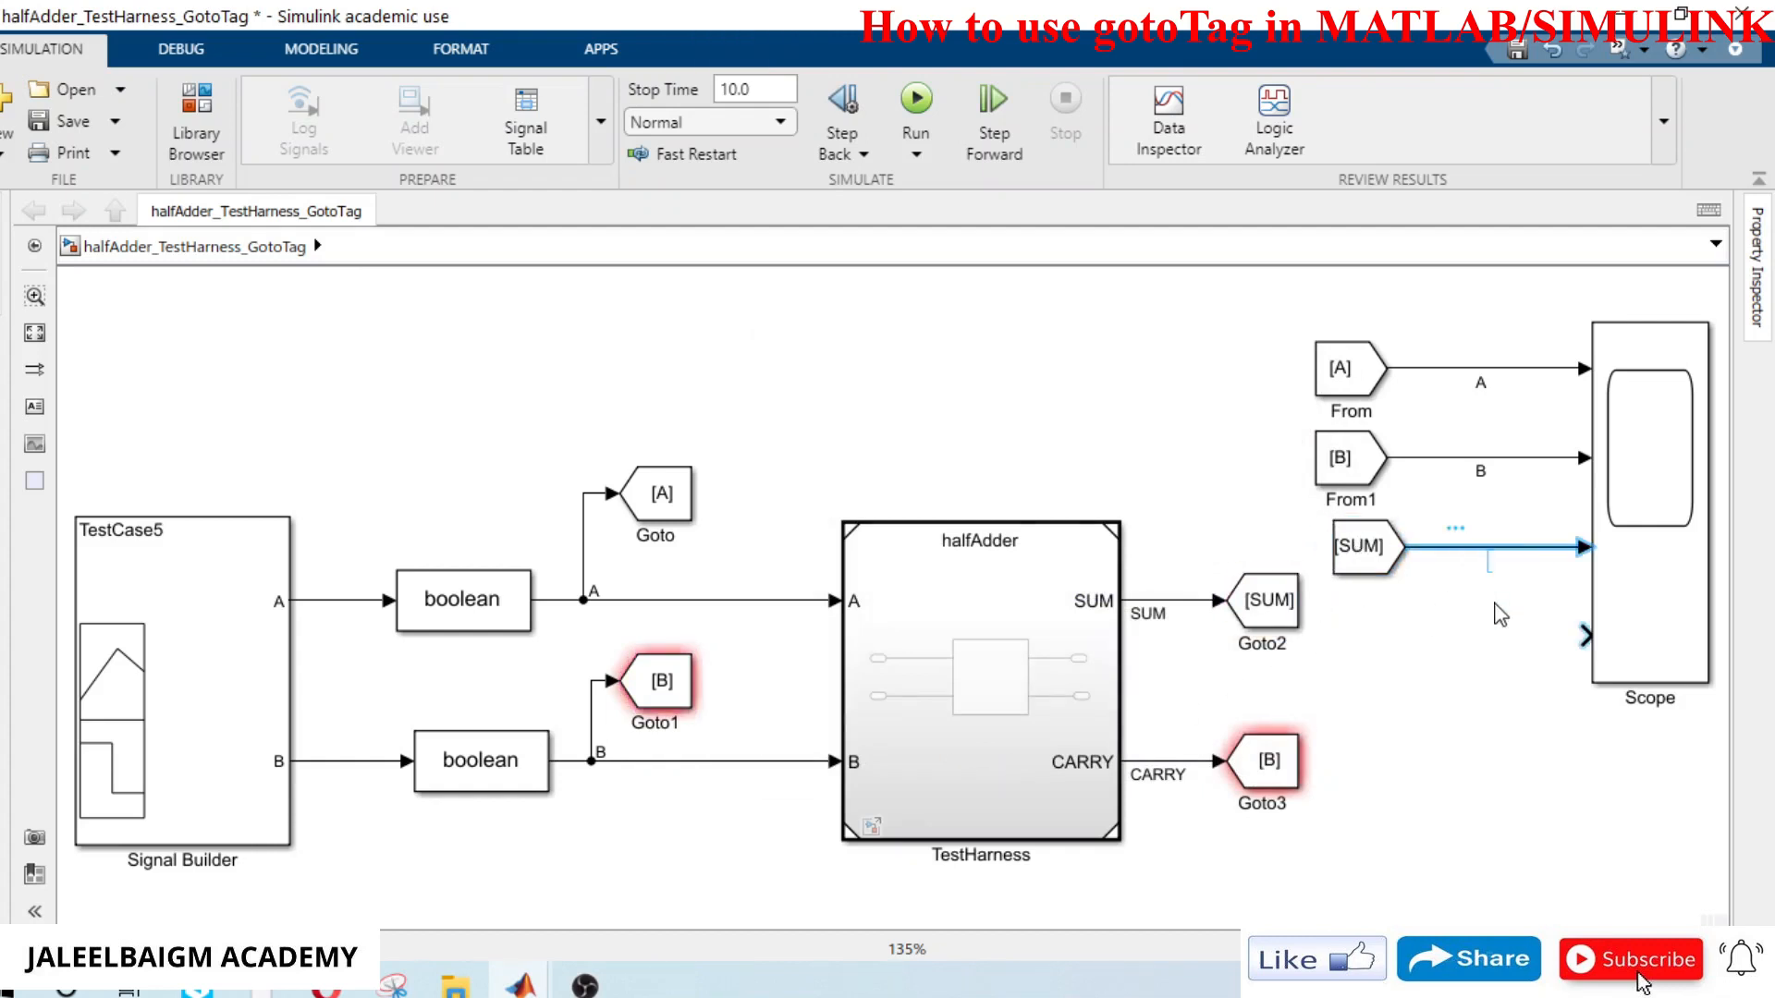
click(1472, 556)
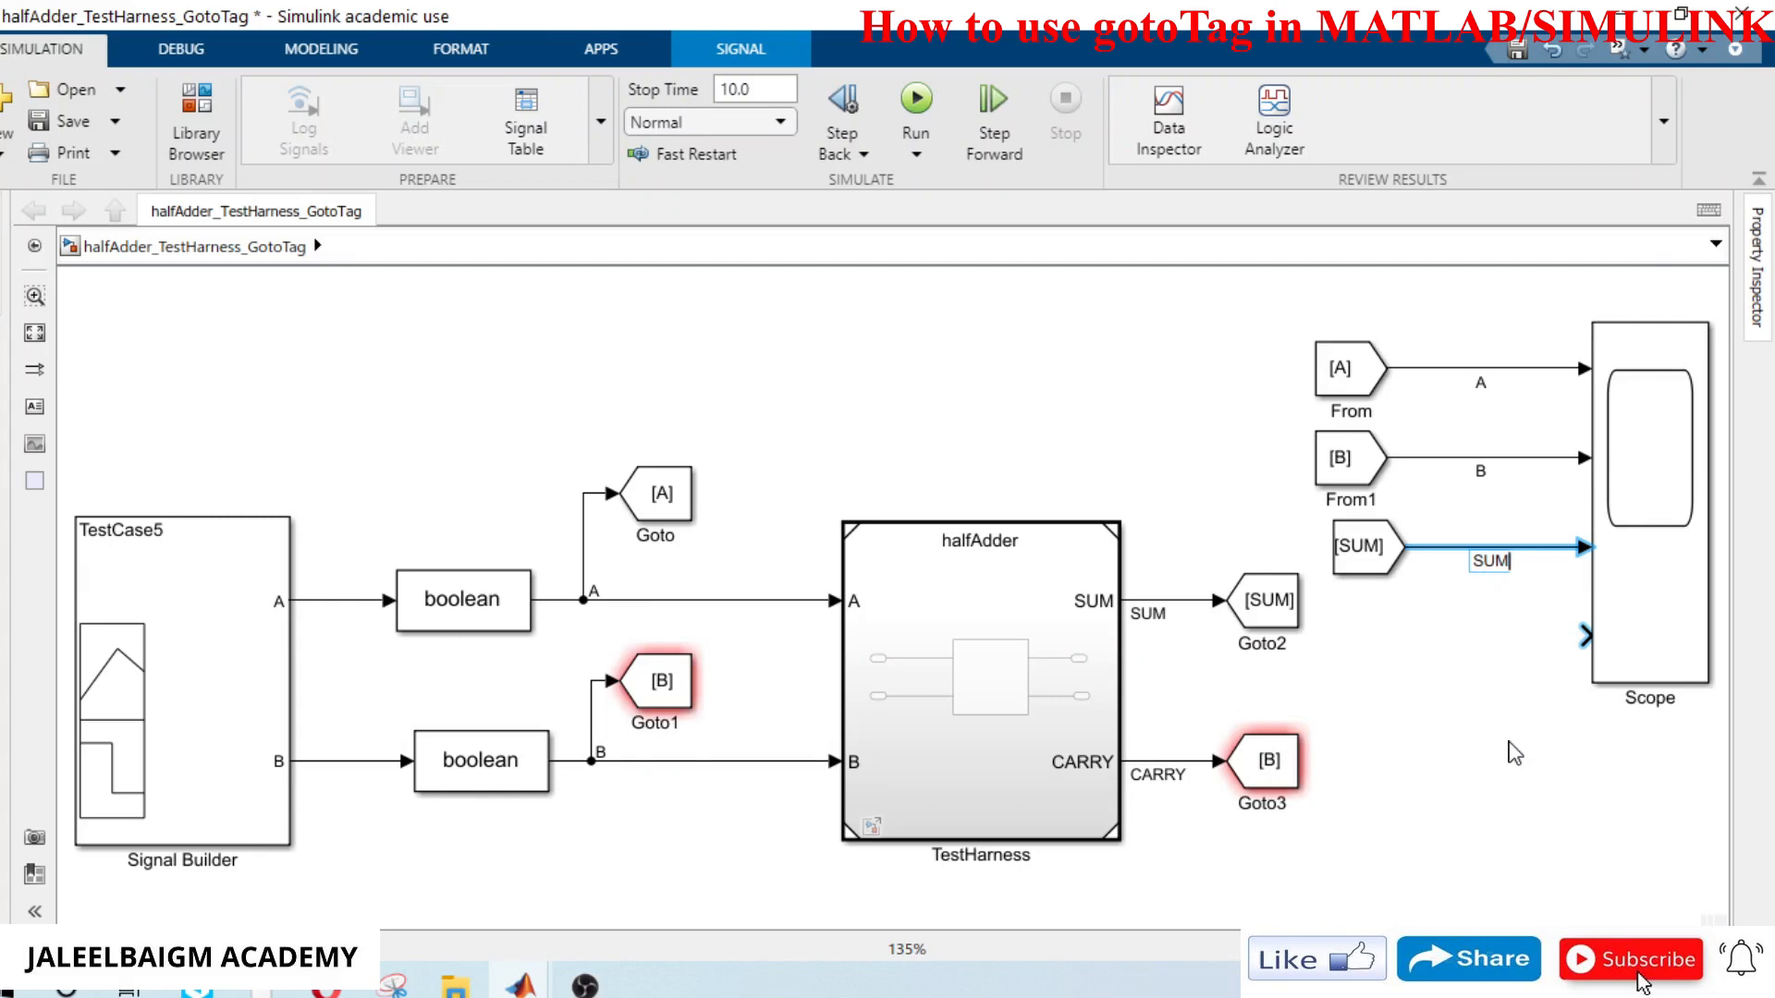
Step: Tag the CARRY Goto block CARRY and label the wire from its From block CARRY
double_click(1268, 760)
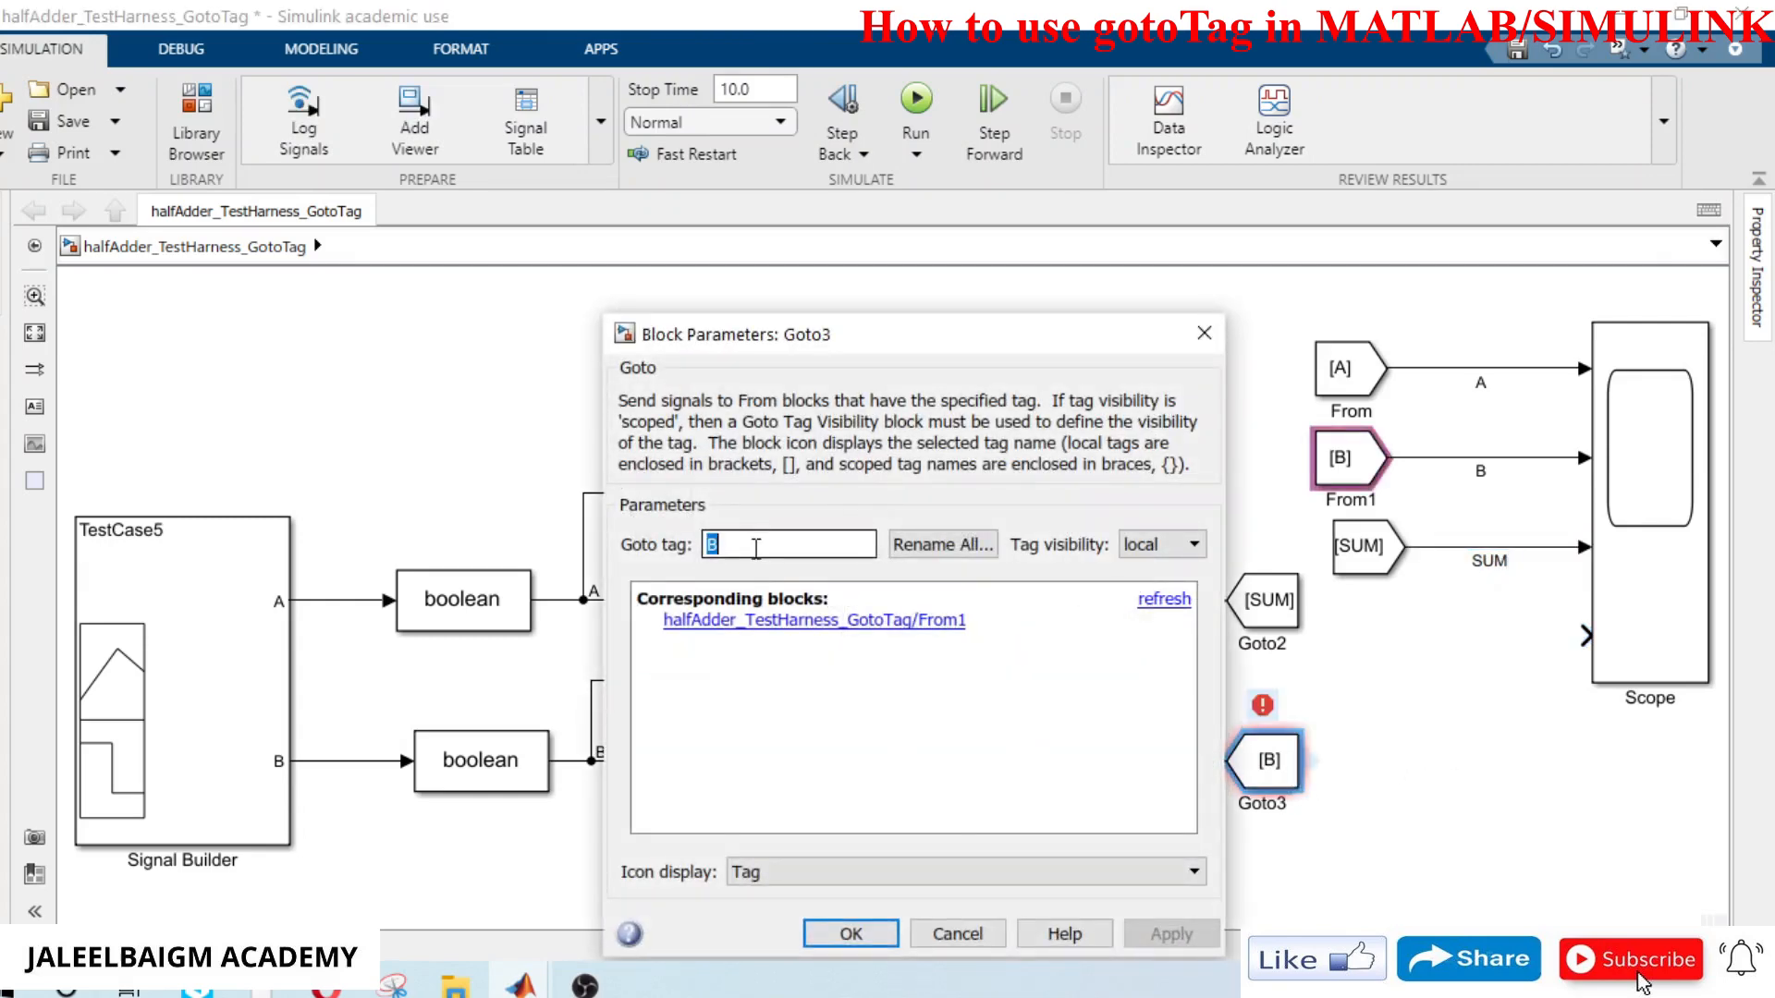
text(CARRY)
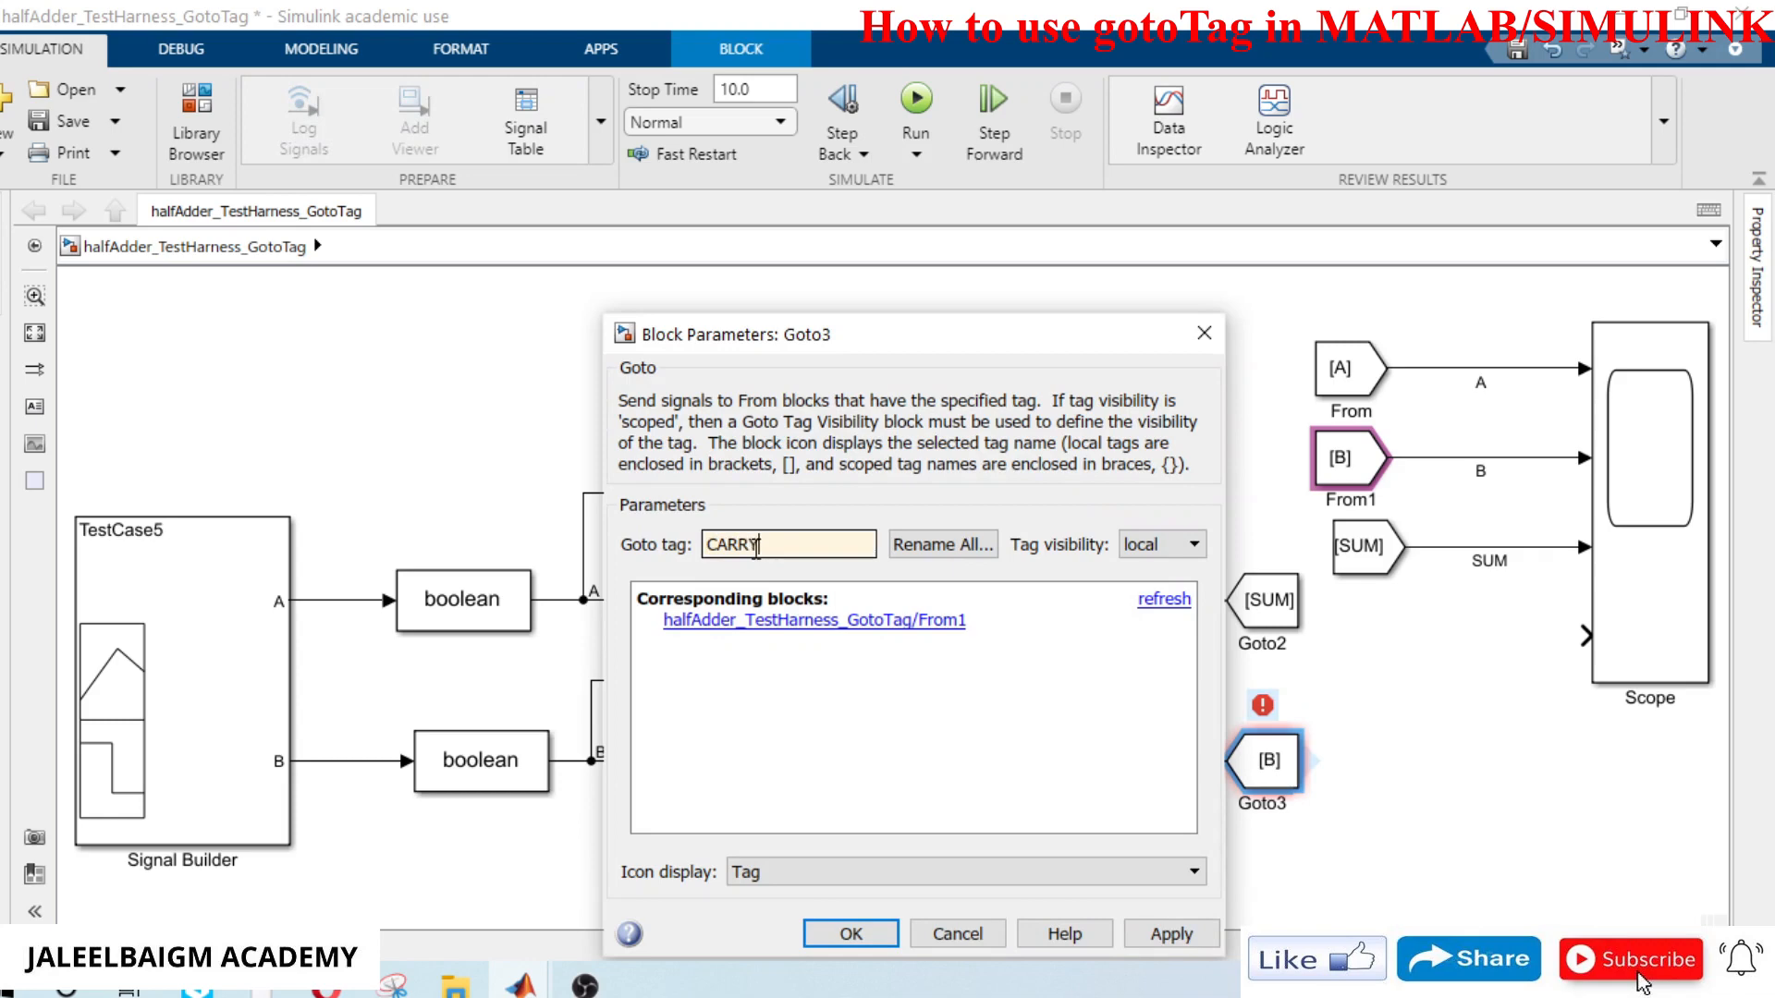
click(850, 934)
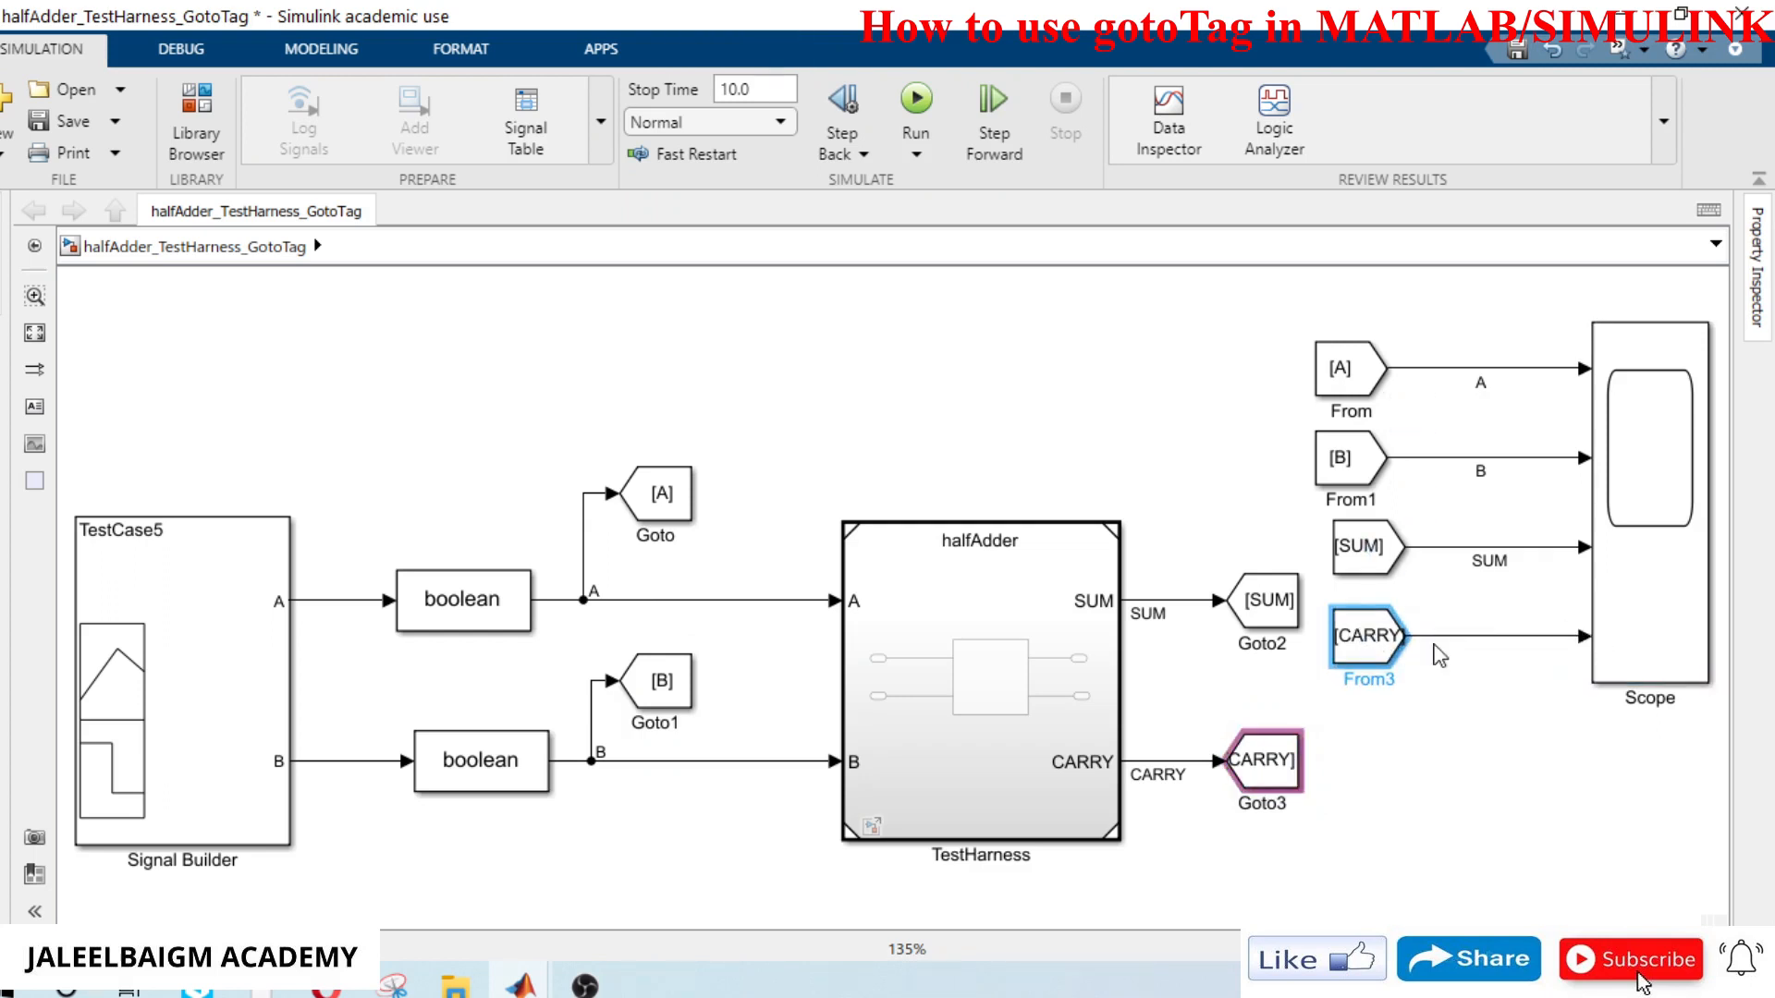
click(1368, 634)
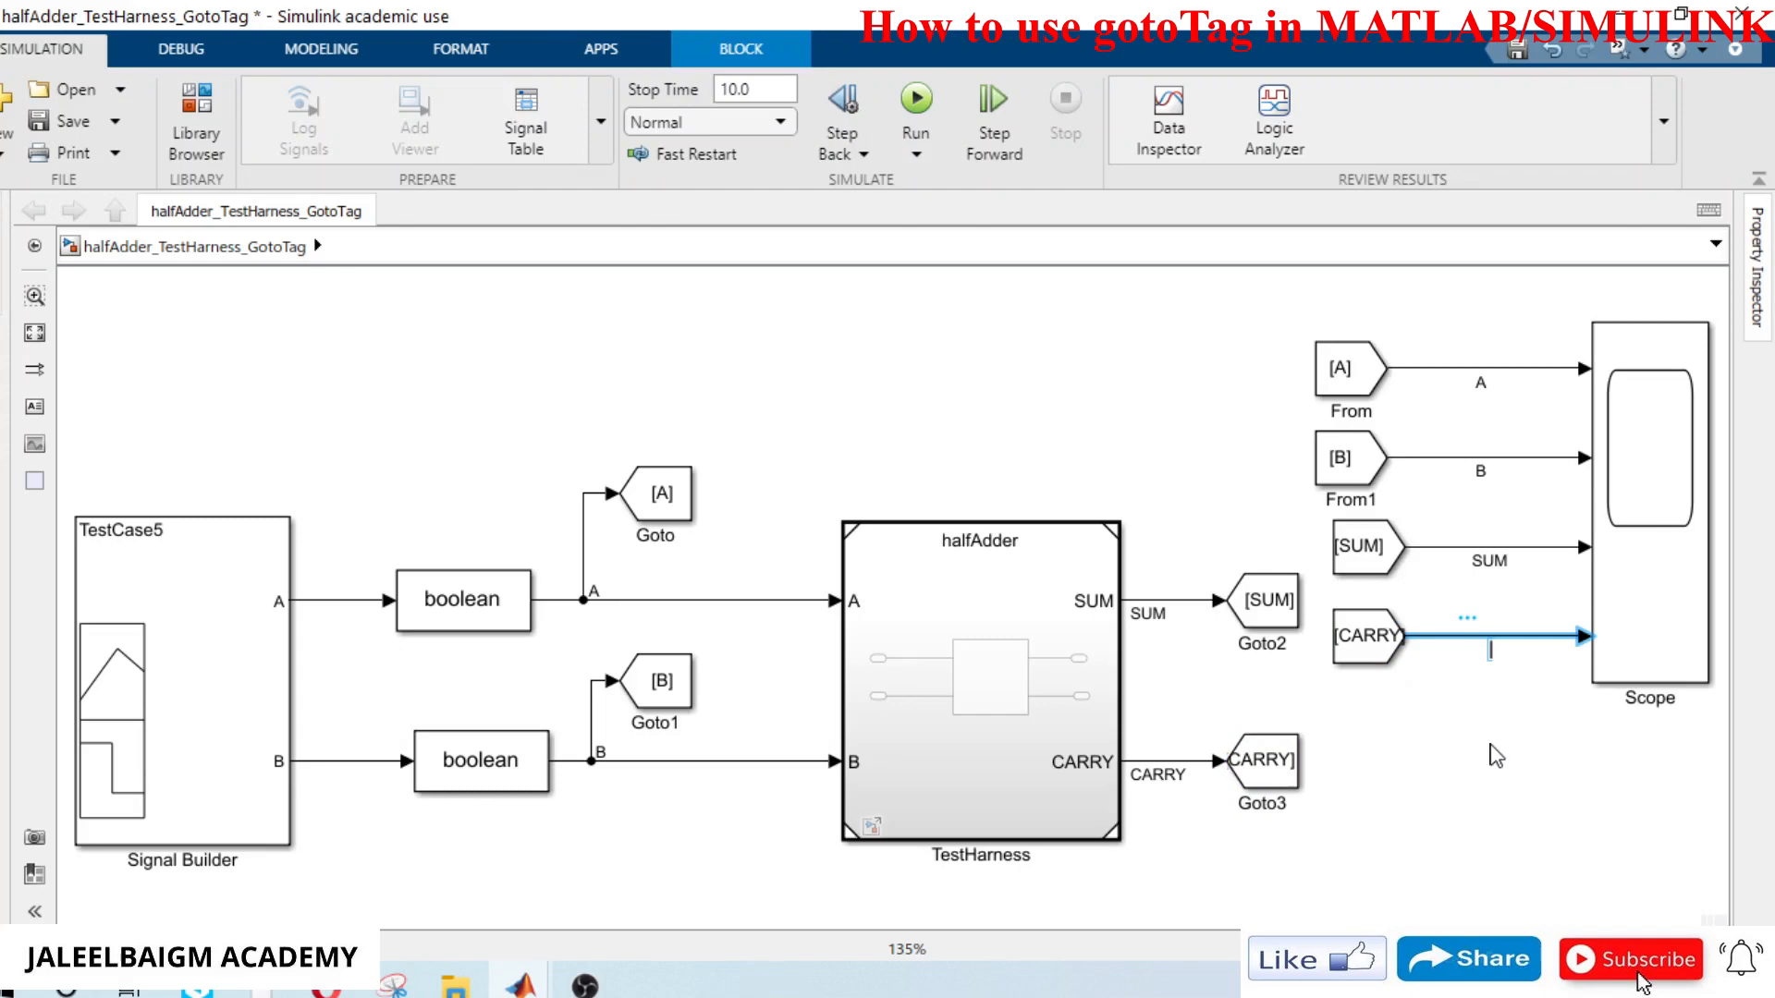
text(CARRY)
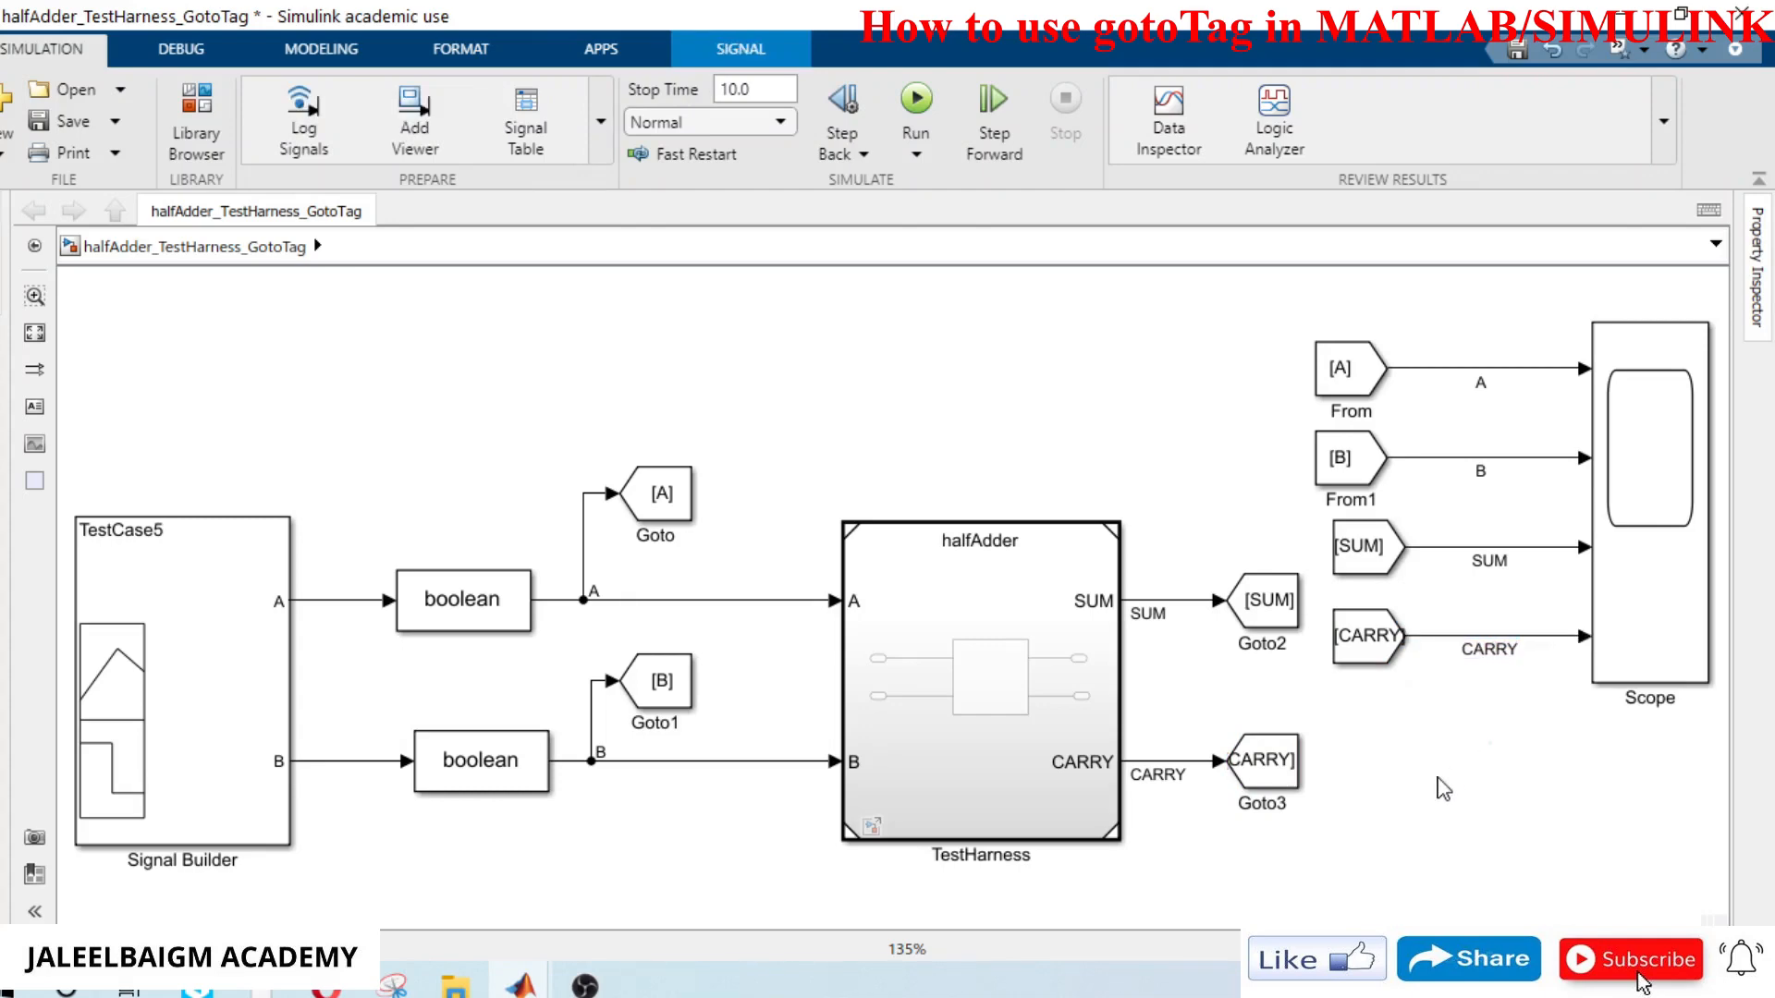
Step: Move the A Goto inline after the converter and feed halfAdder's A input from a From [A] tag
click(462, 599)
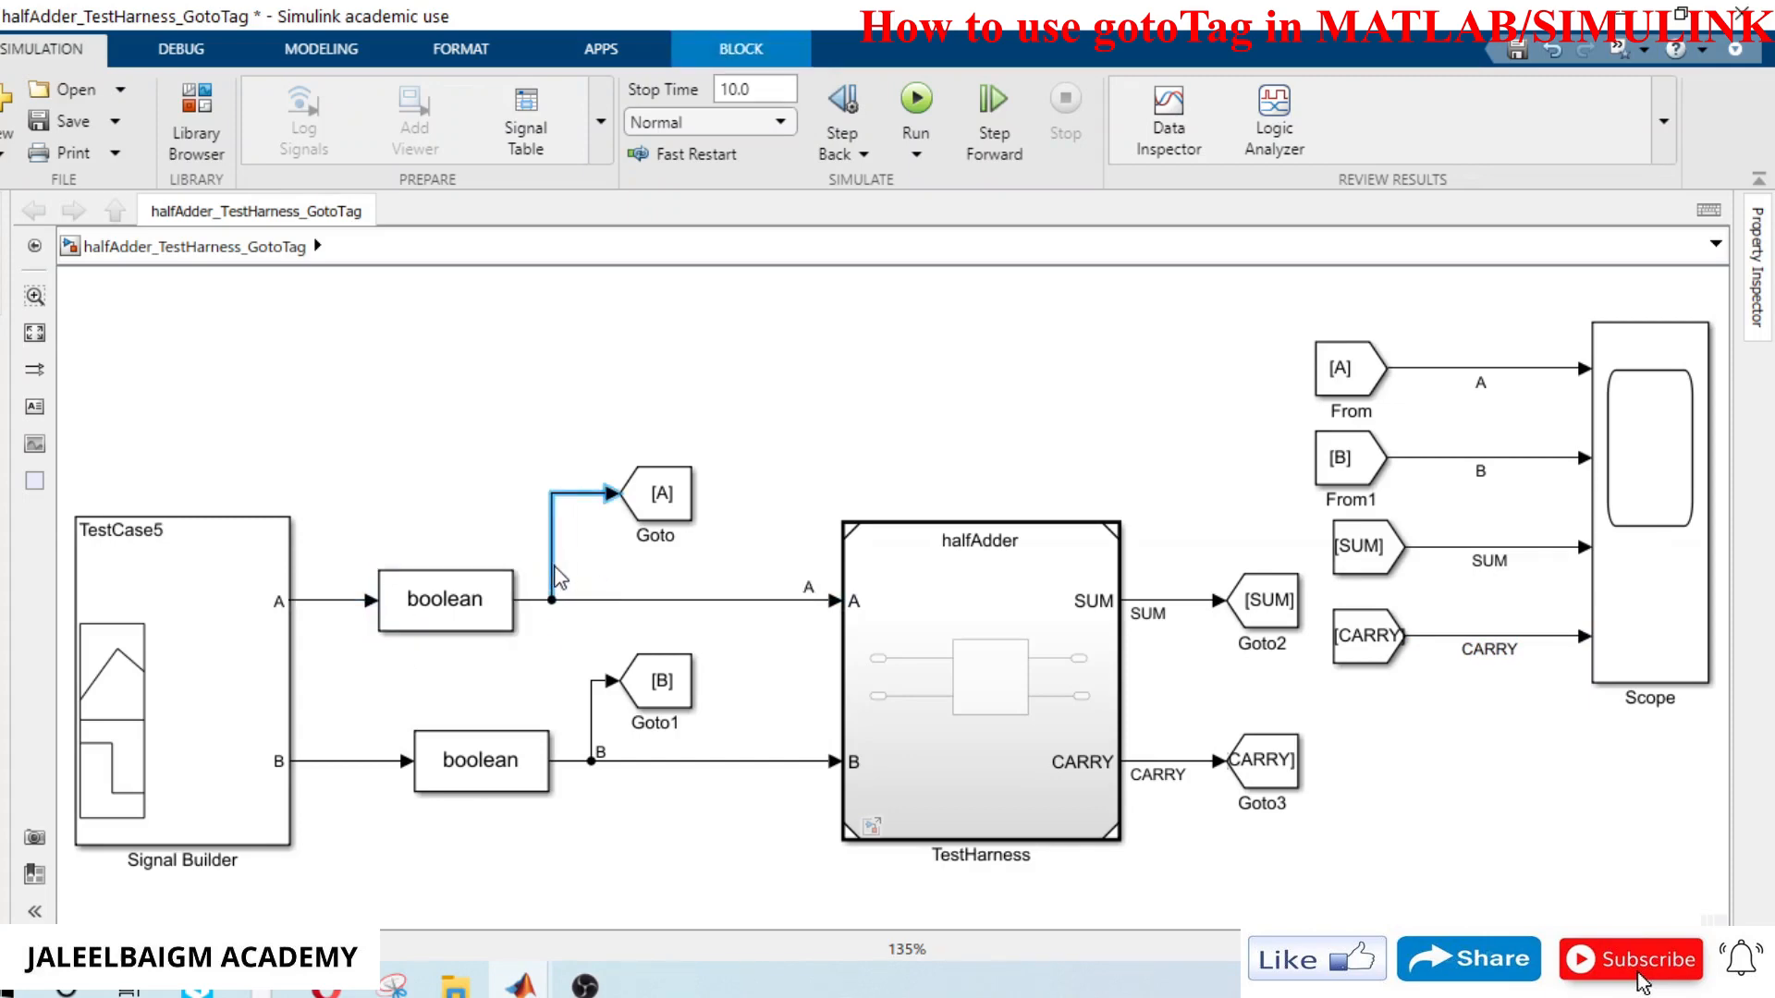
click(679, 599)
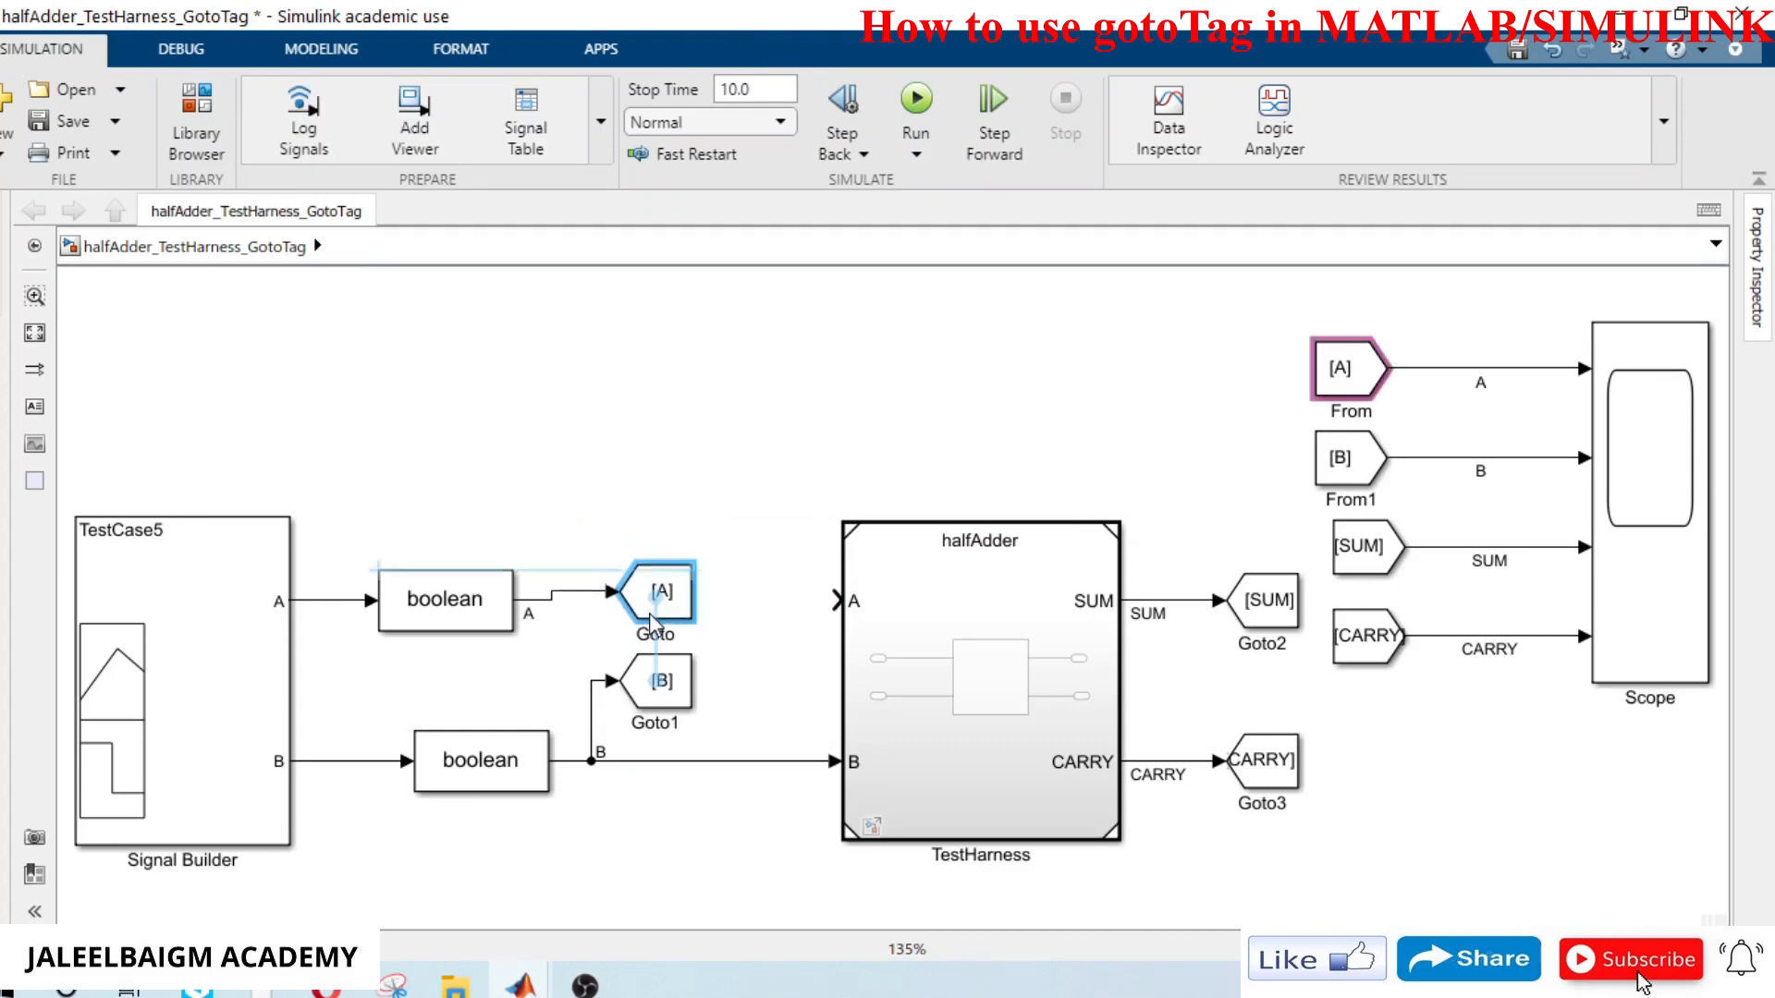
click(657, 593)
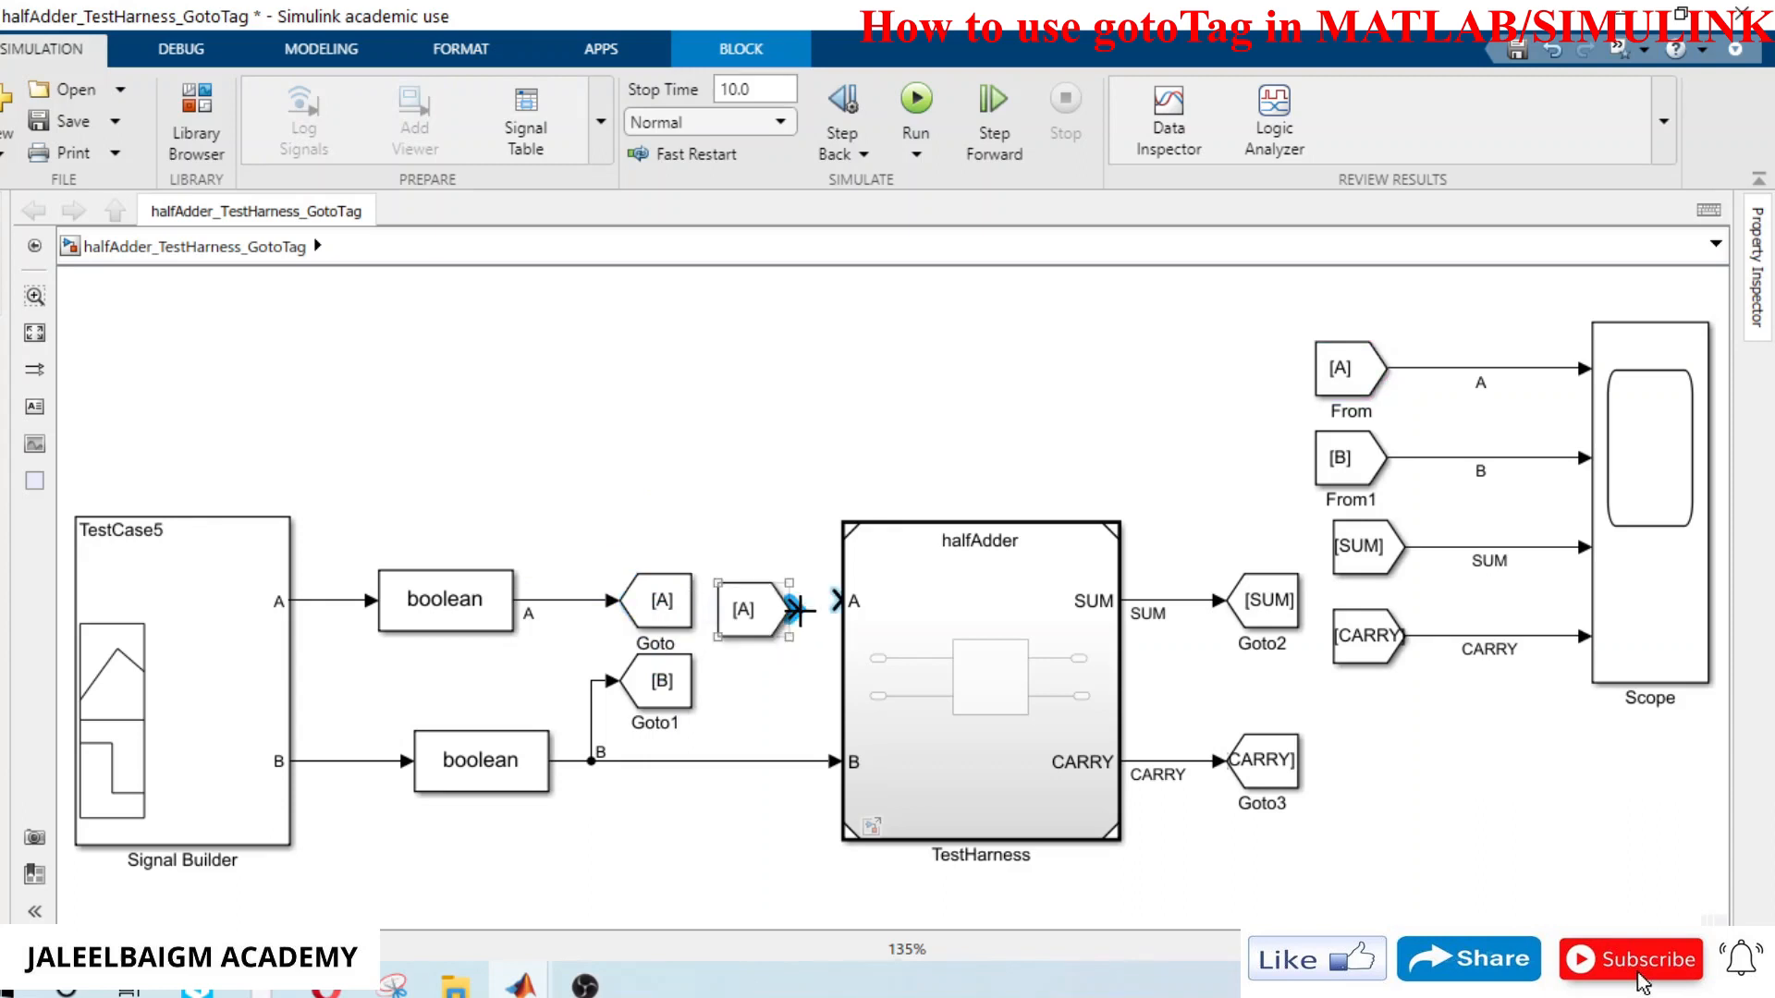
click(745, 599)
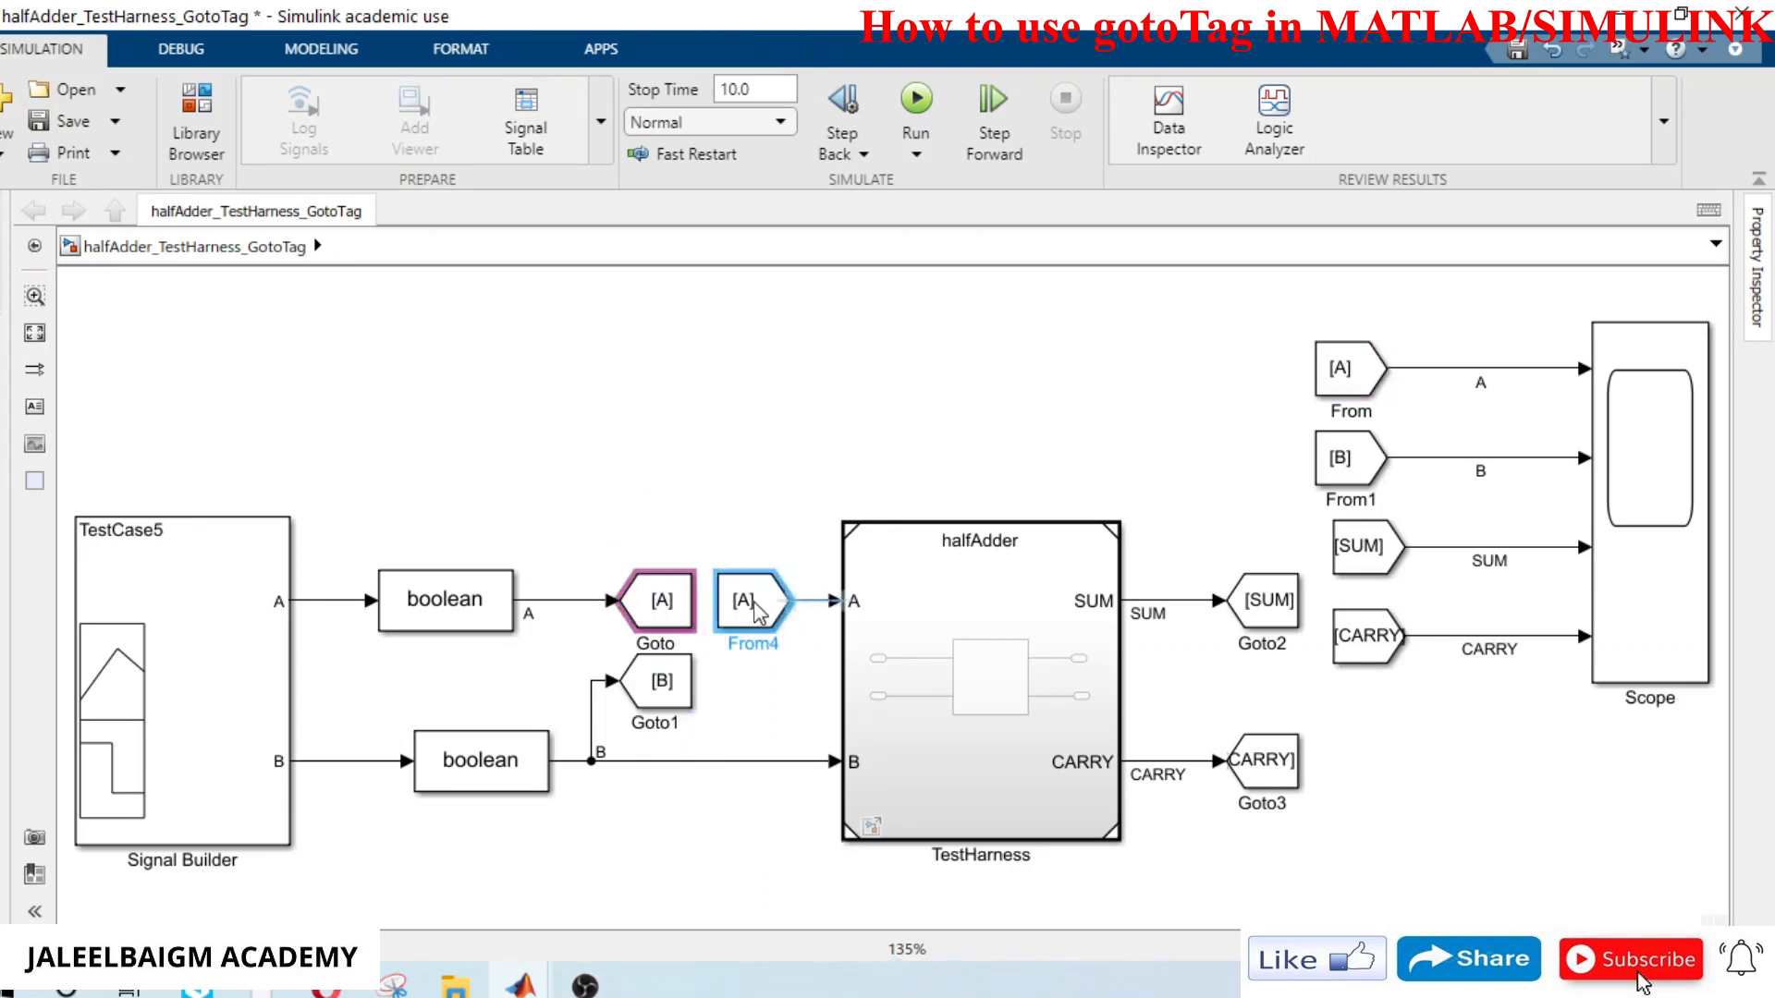
click(660, 682)
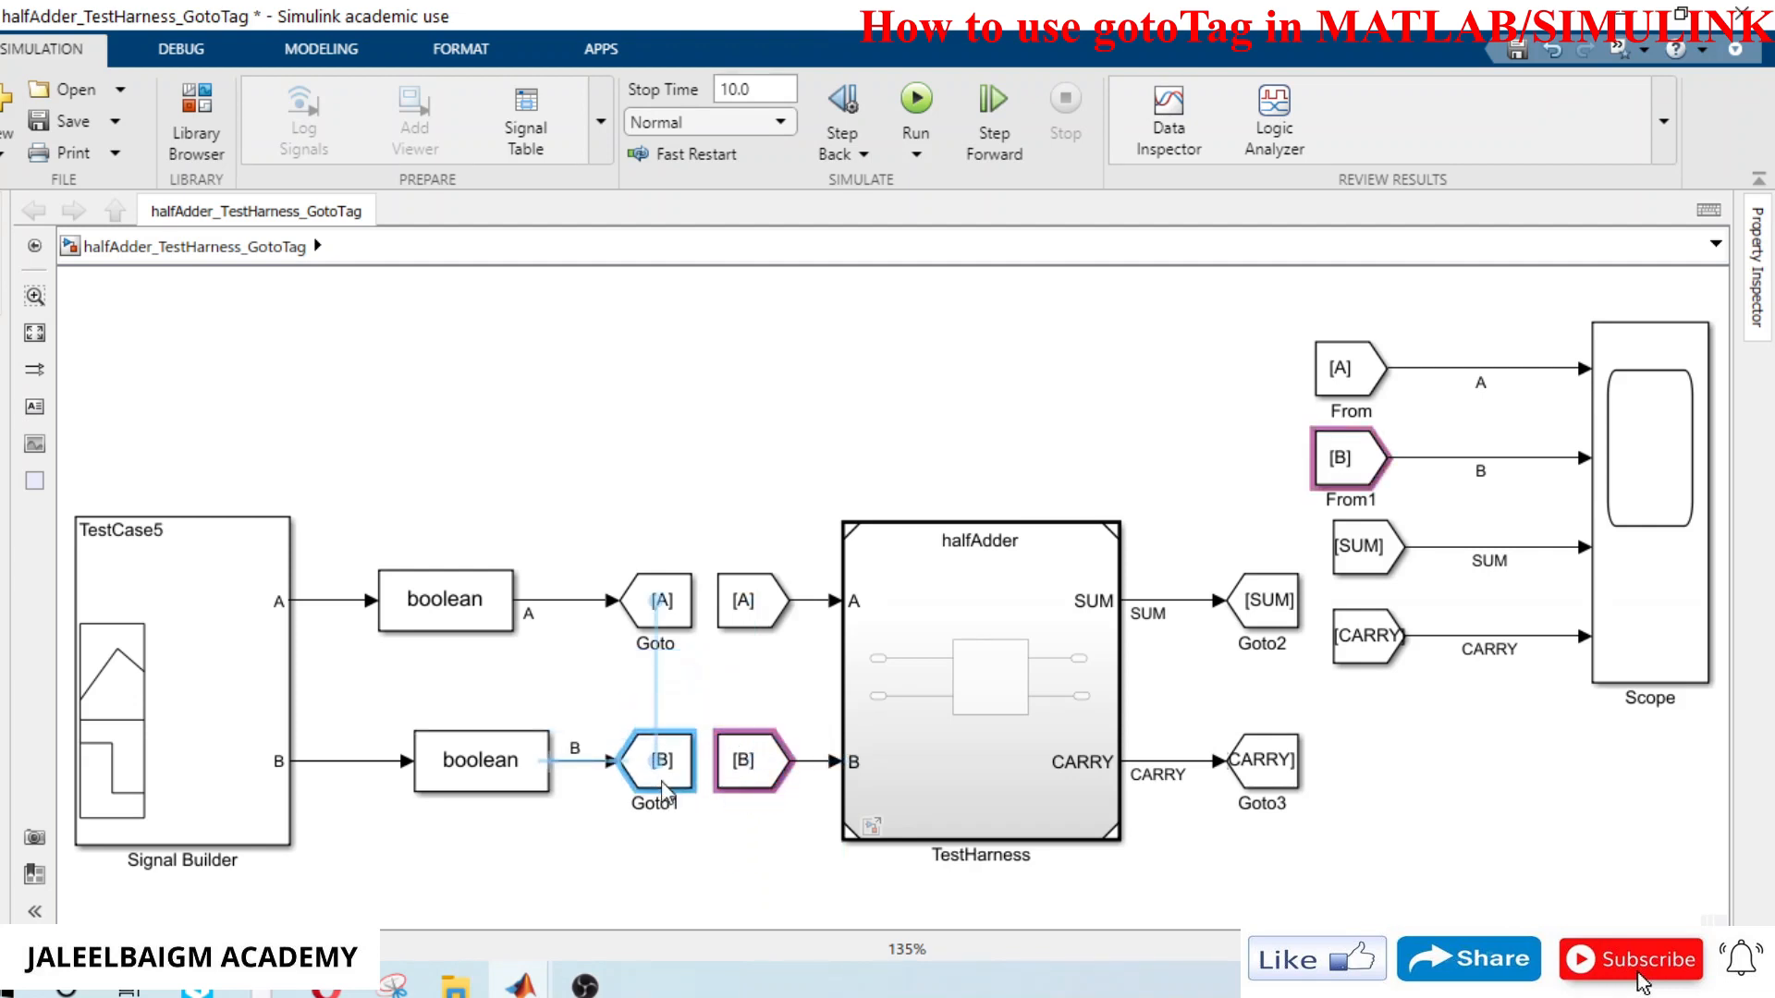
Step: Move the B Goto inline after the lower converter and align the converters and CARRY tag
click(457, 760)
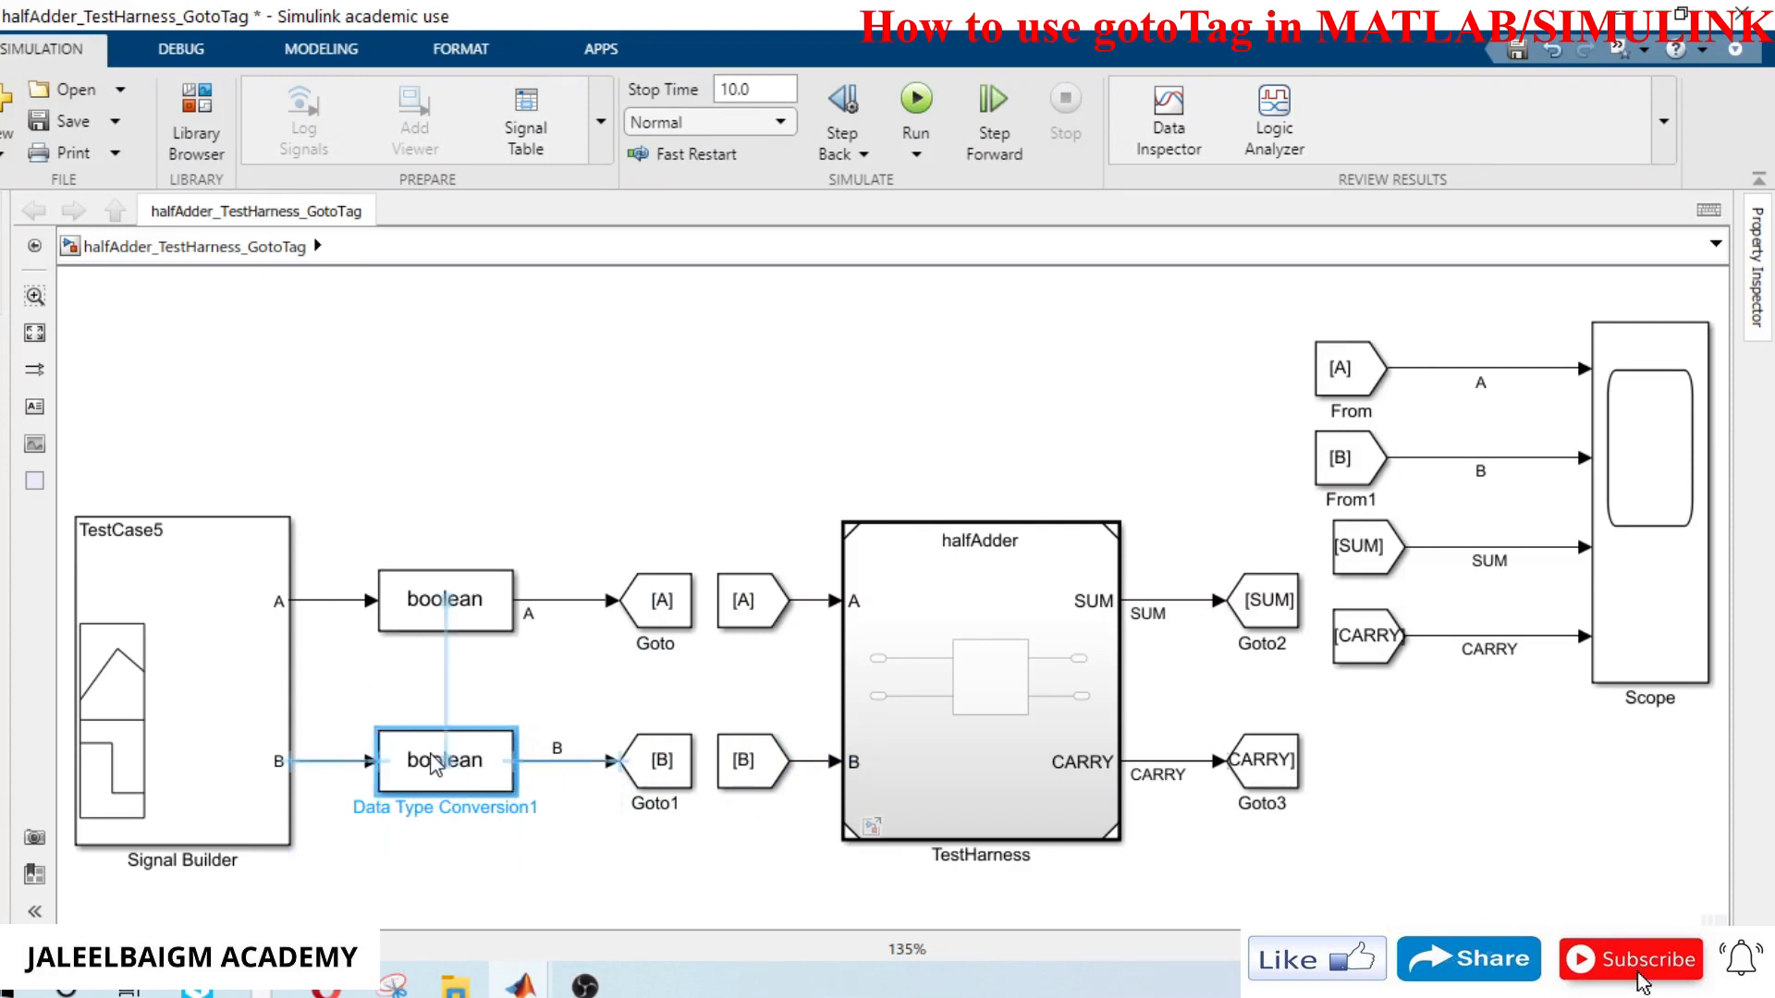
click(440, 599)
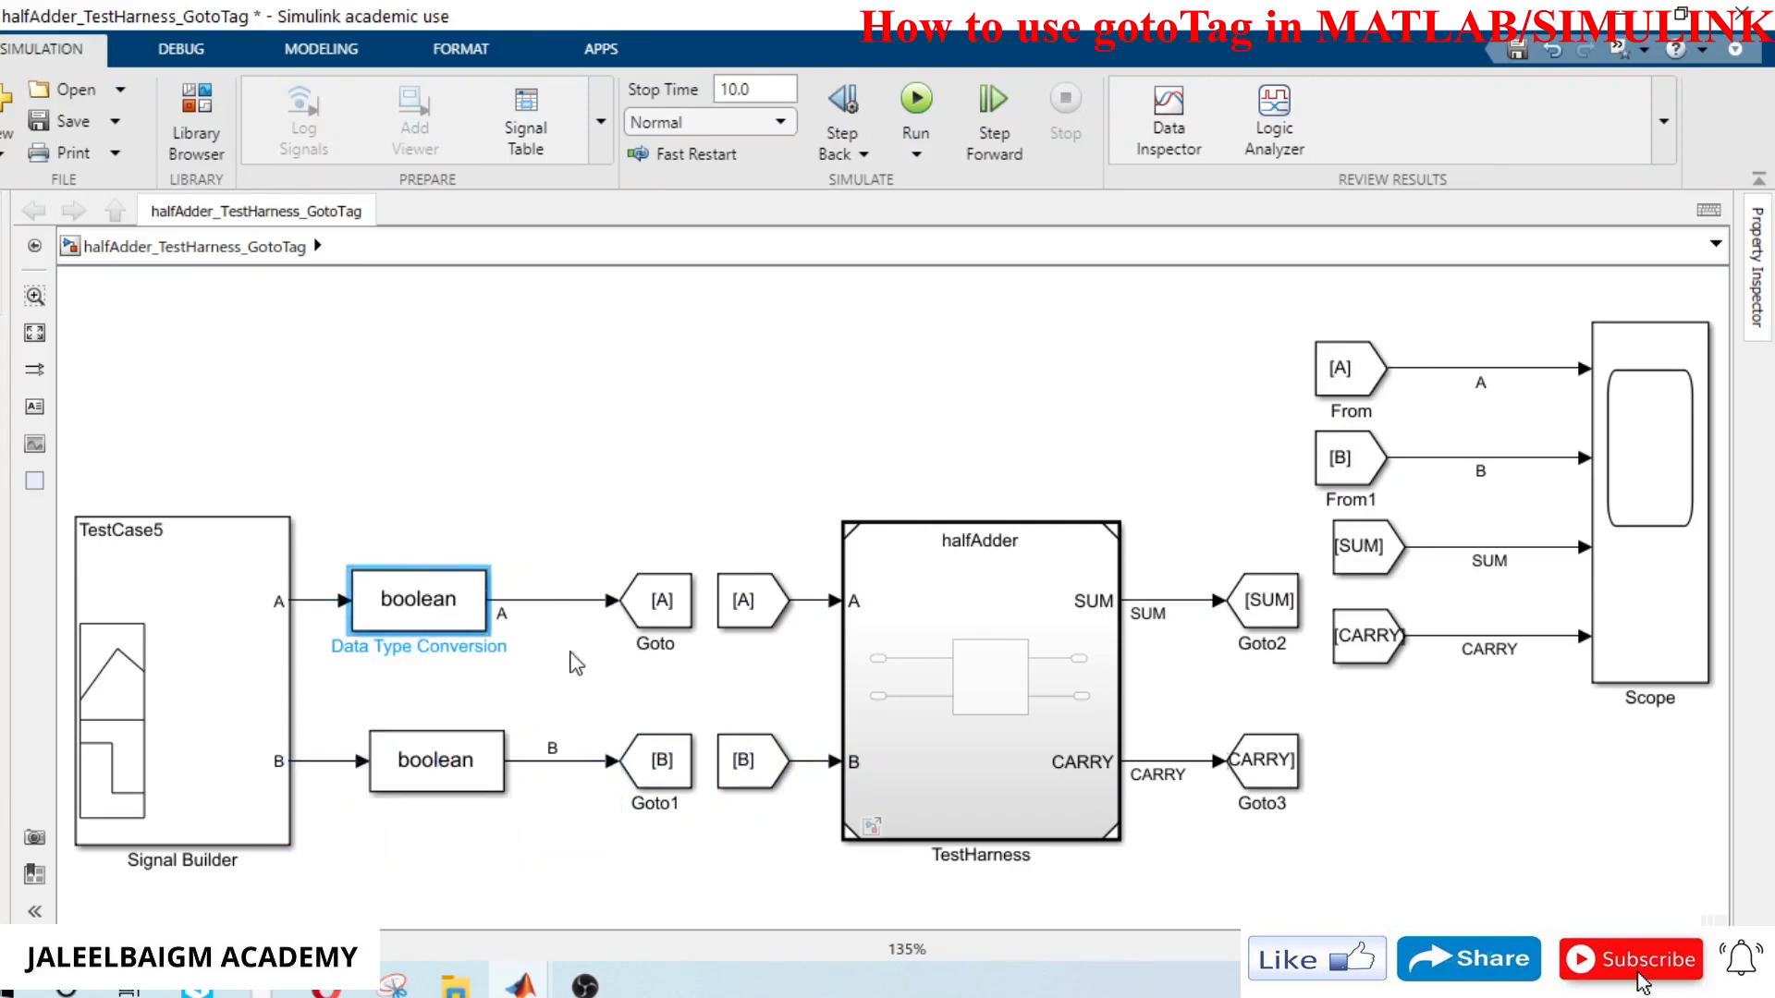
click(655, 601)
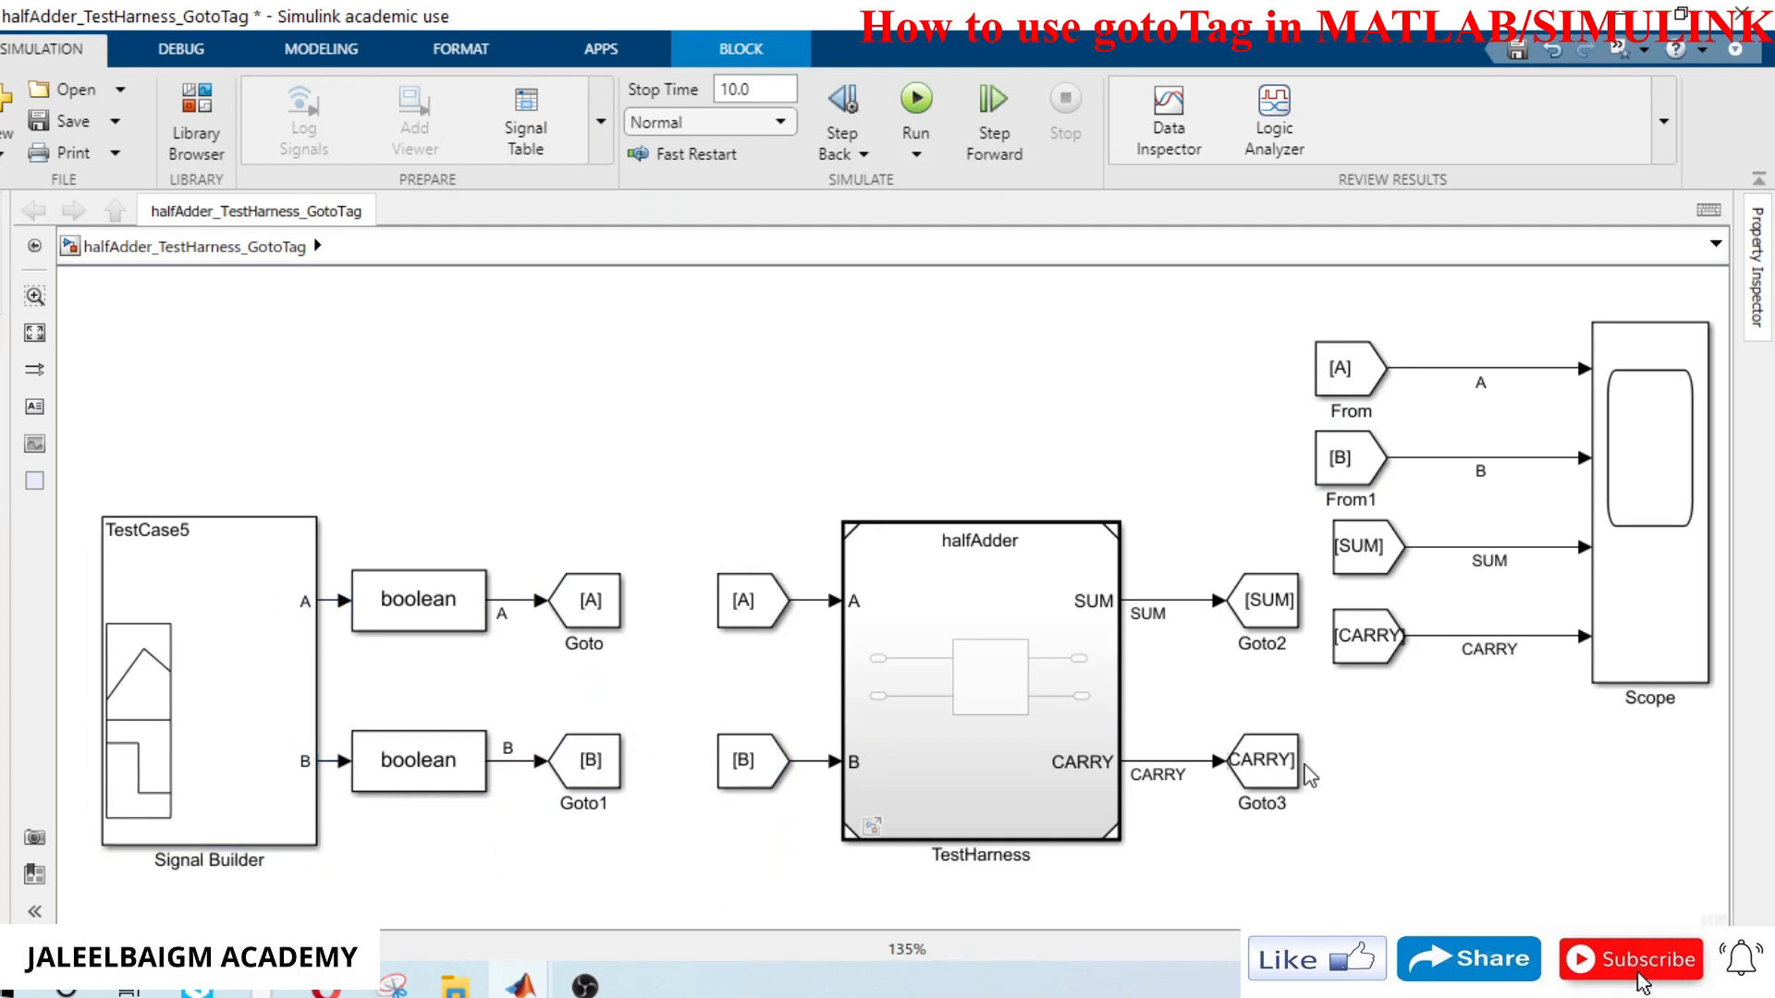
click(1259, 760)
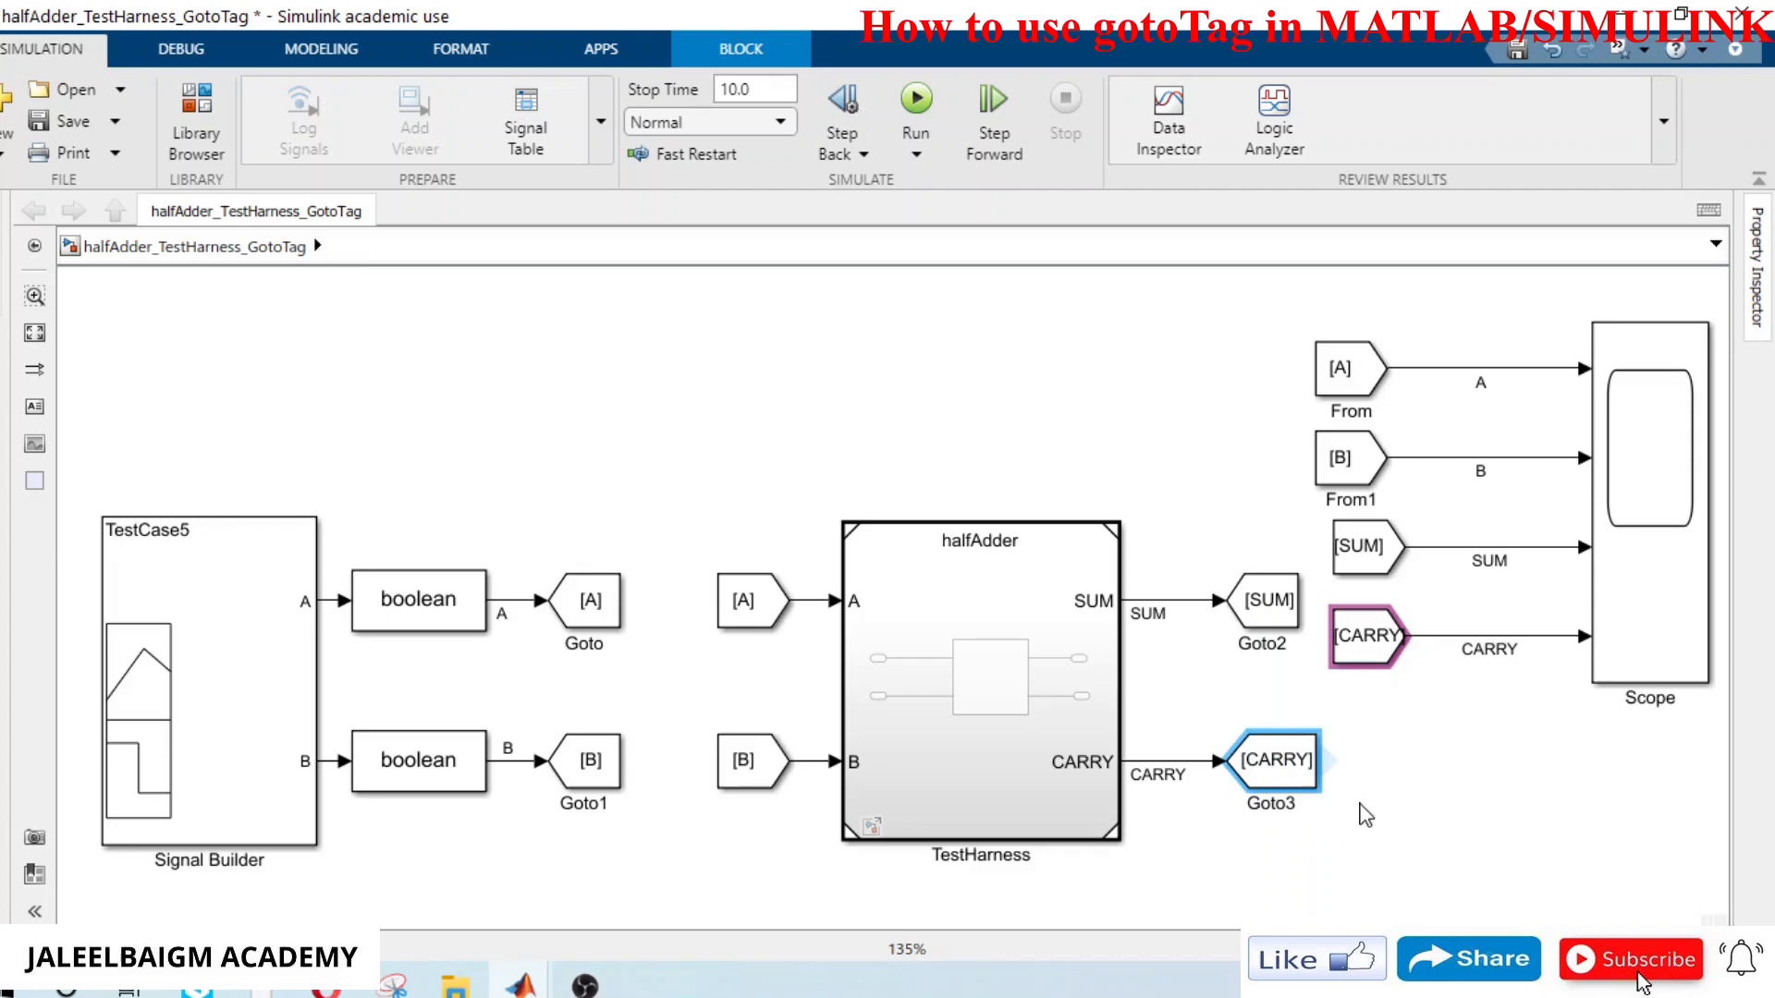
Step: Align the CARRY and SUM tags with the Scope inputs and shift the Scope group down
click(1271, 601)
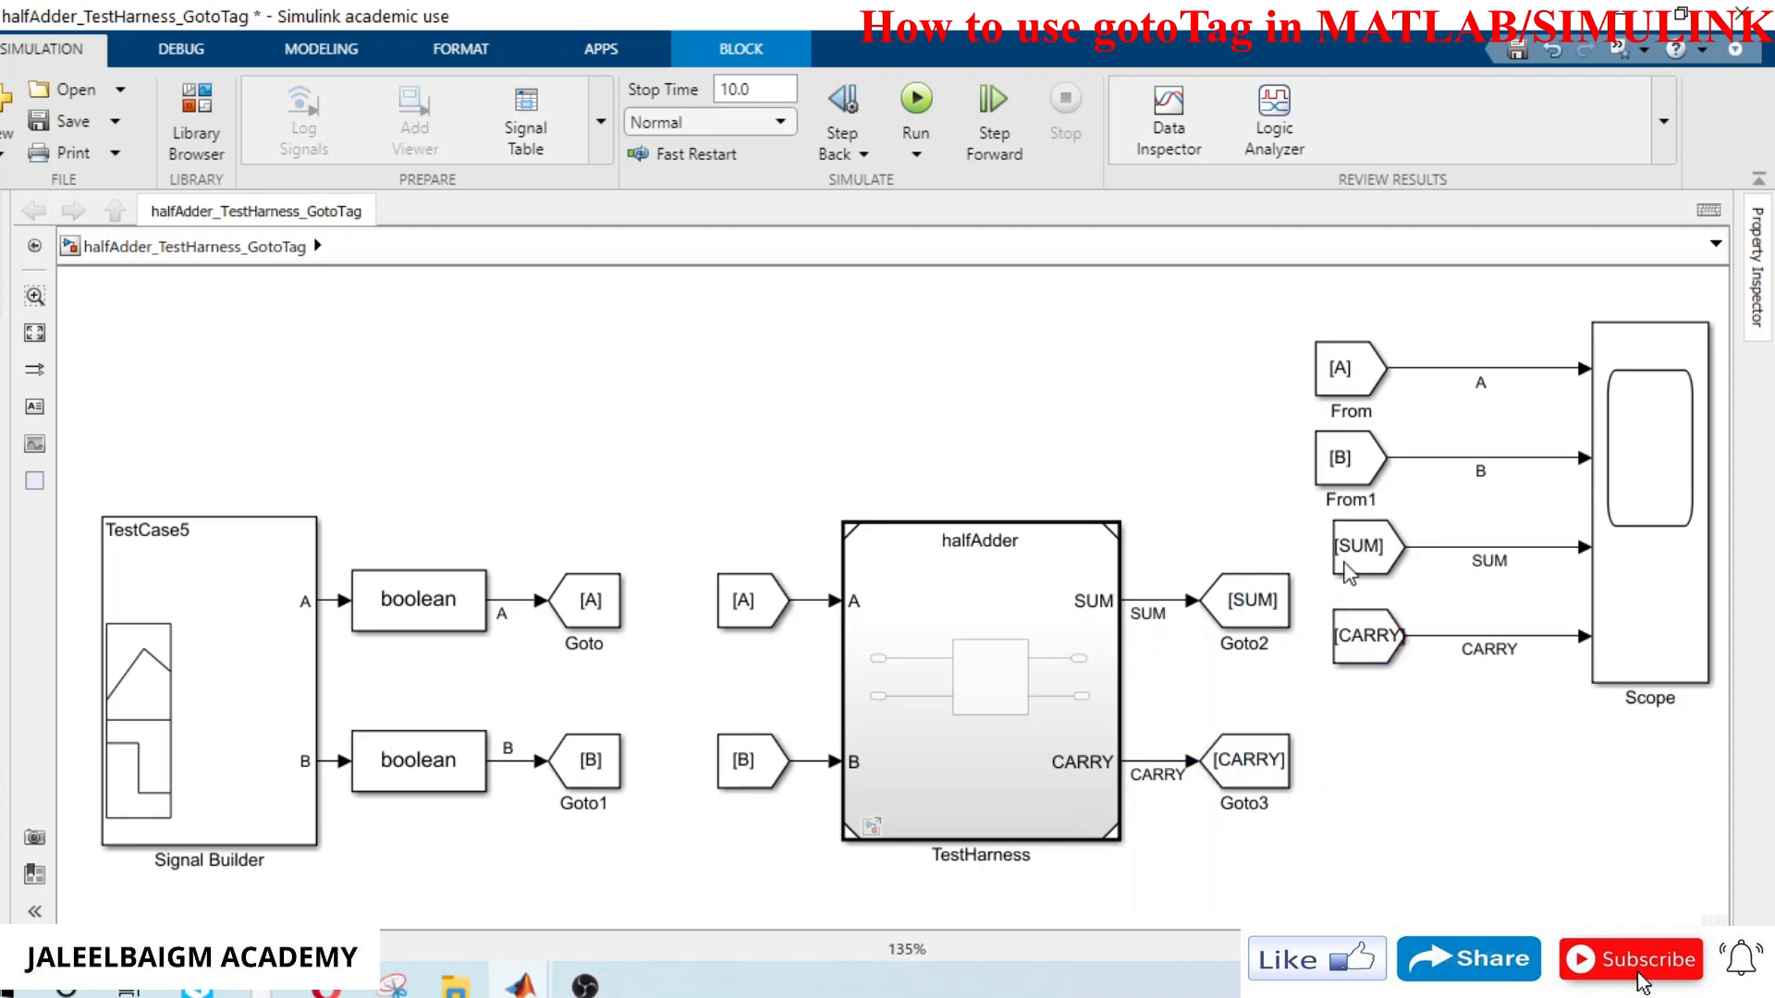
click(1366, 548)
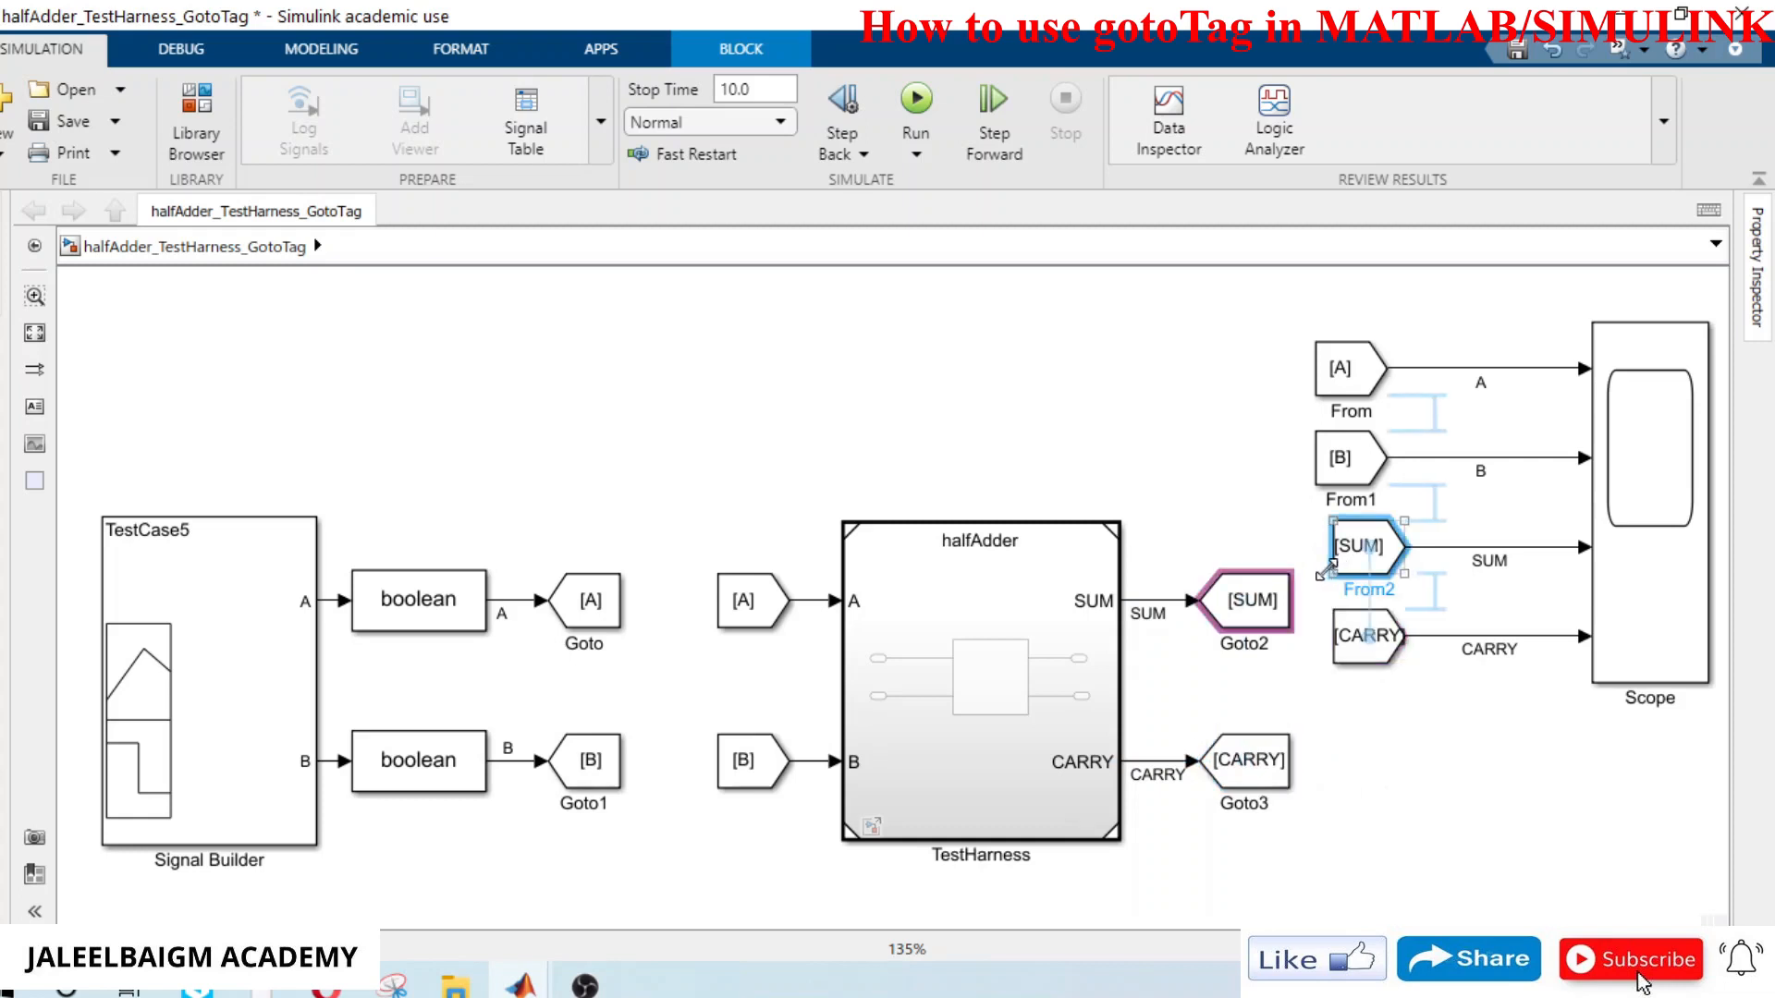
click(1349, 368)
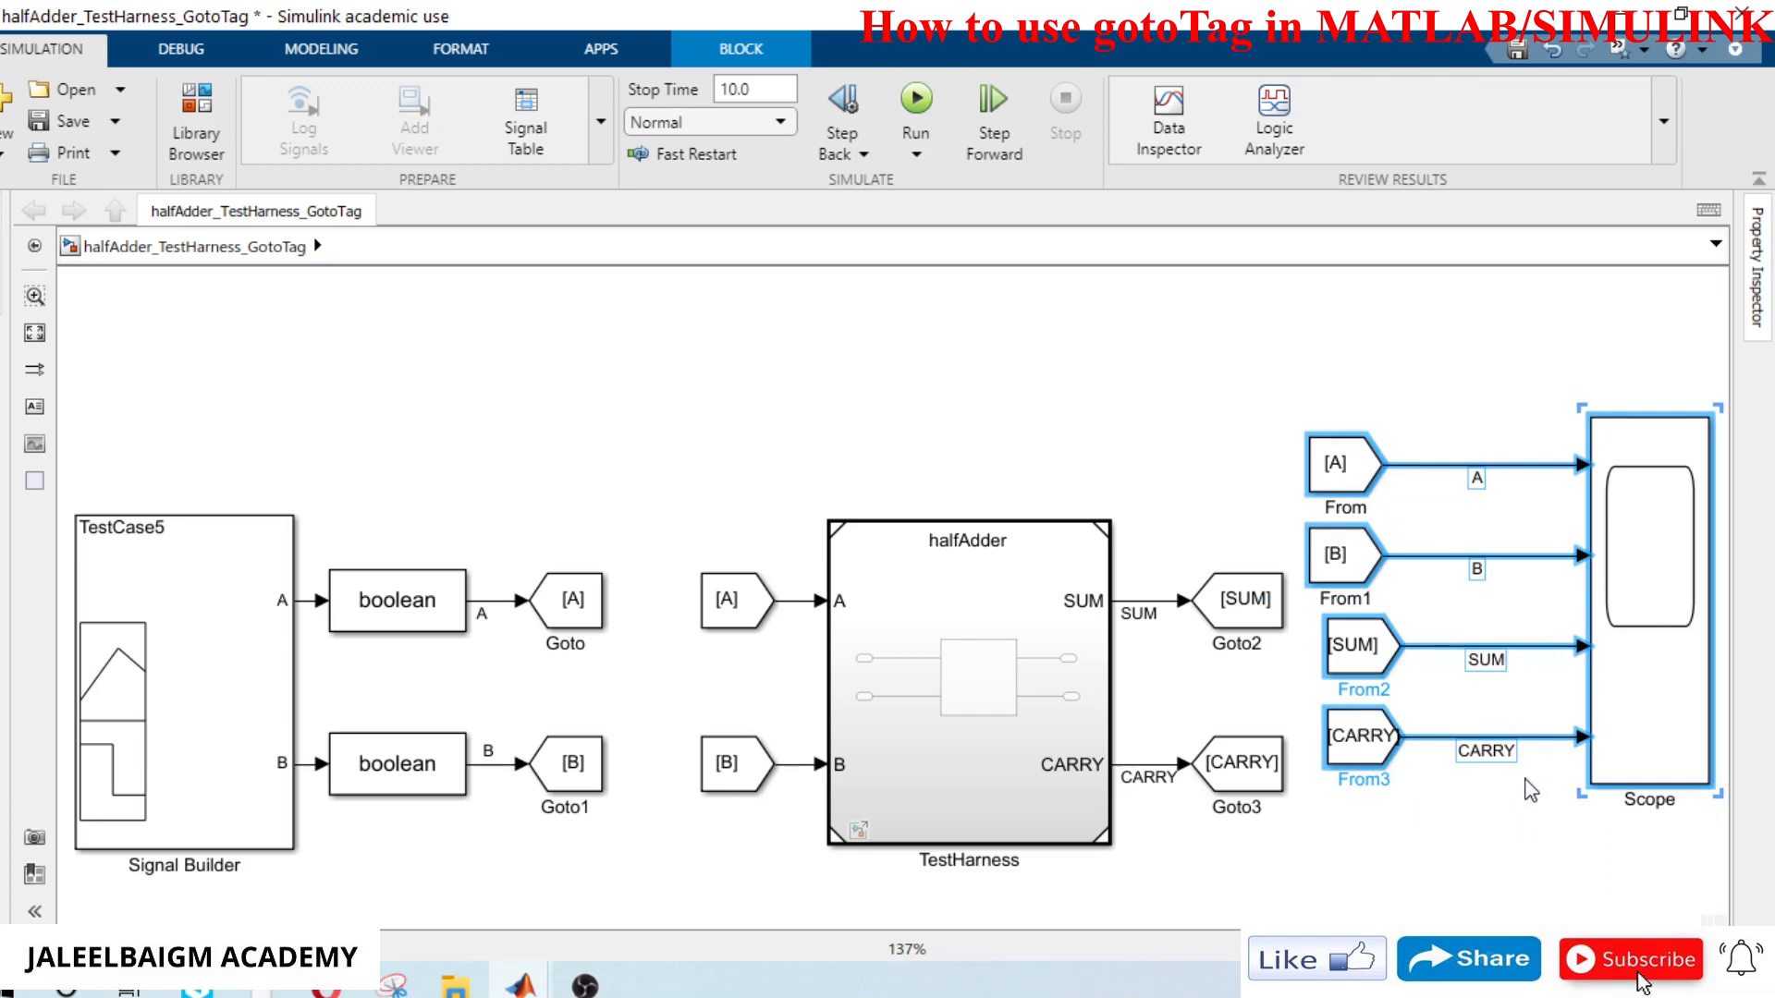
click(562, 599)
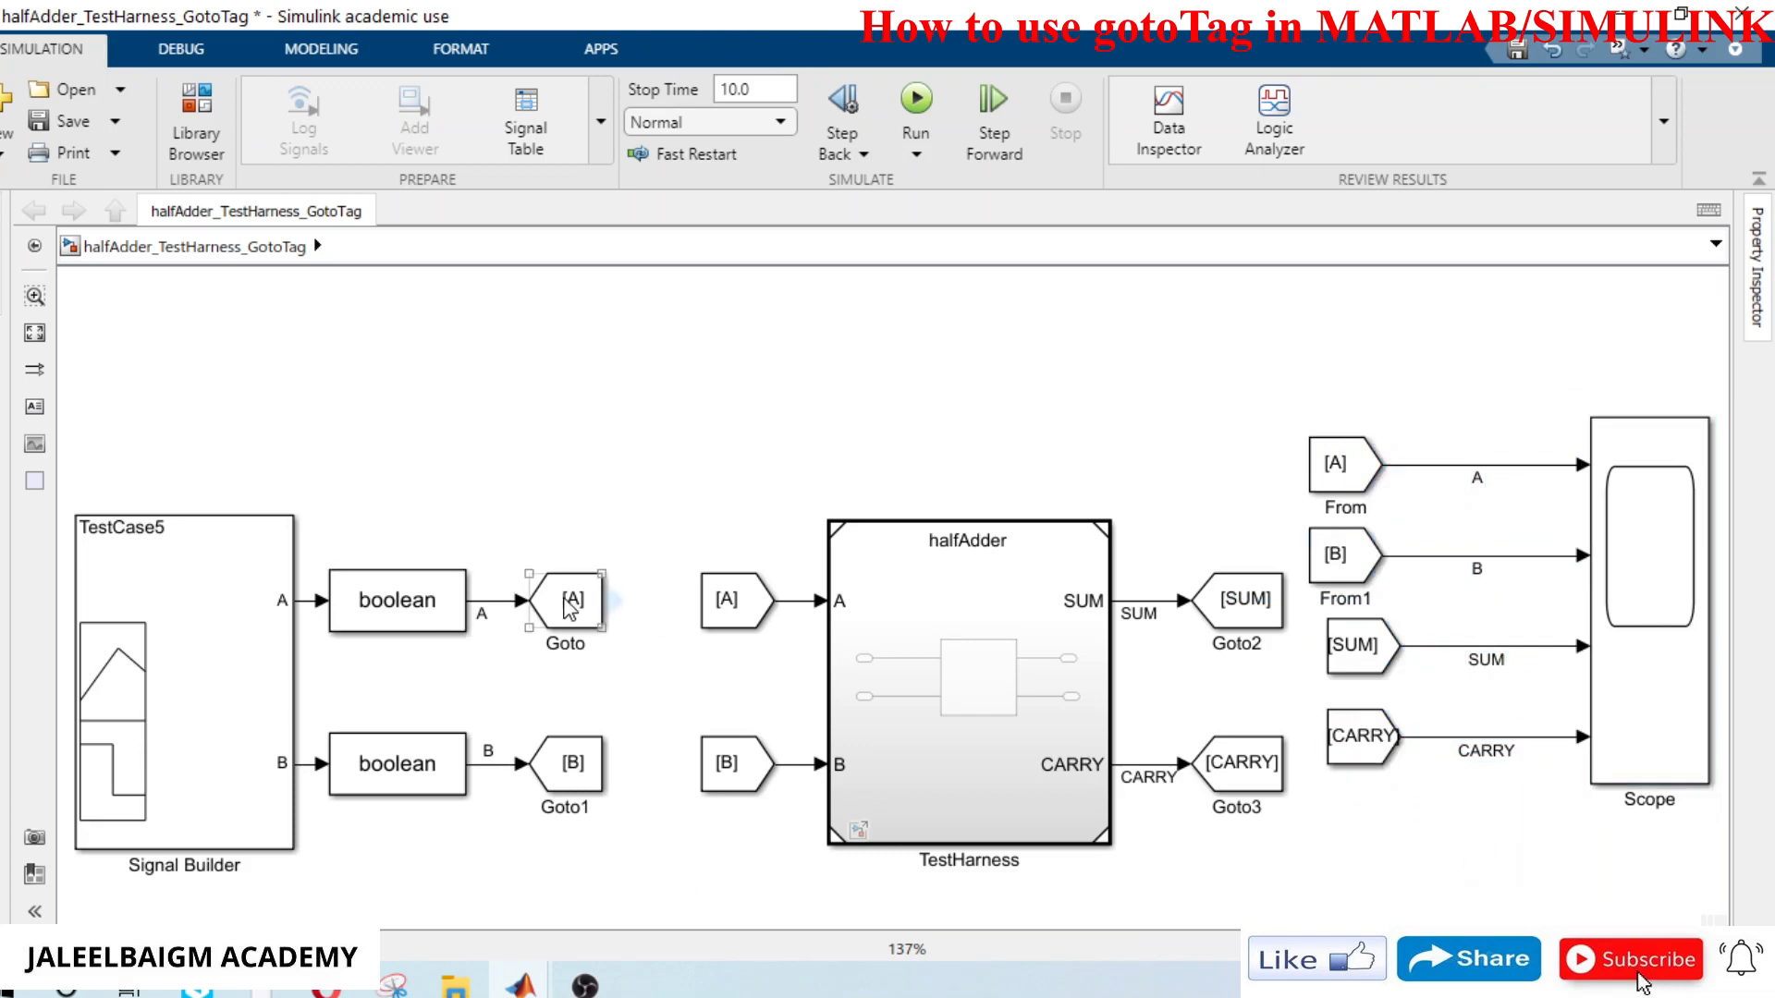
Step: Give both A tags a green background via Format > Background Color
right_click(564, 598)
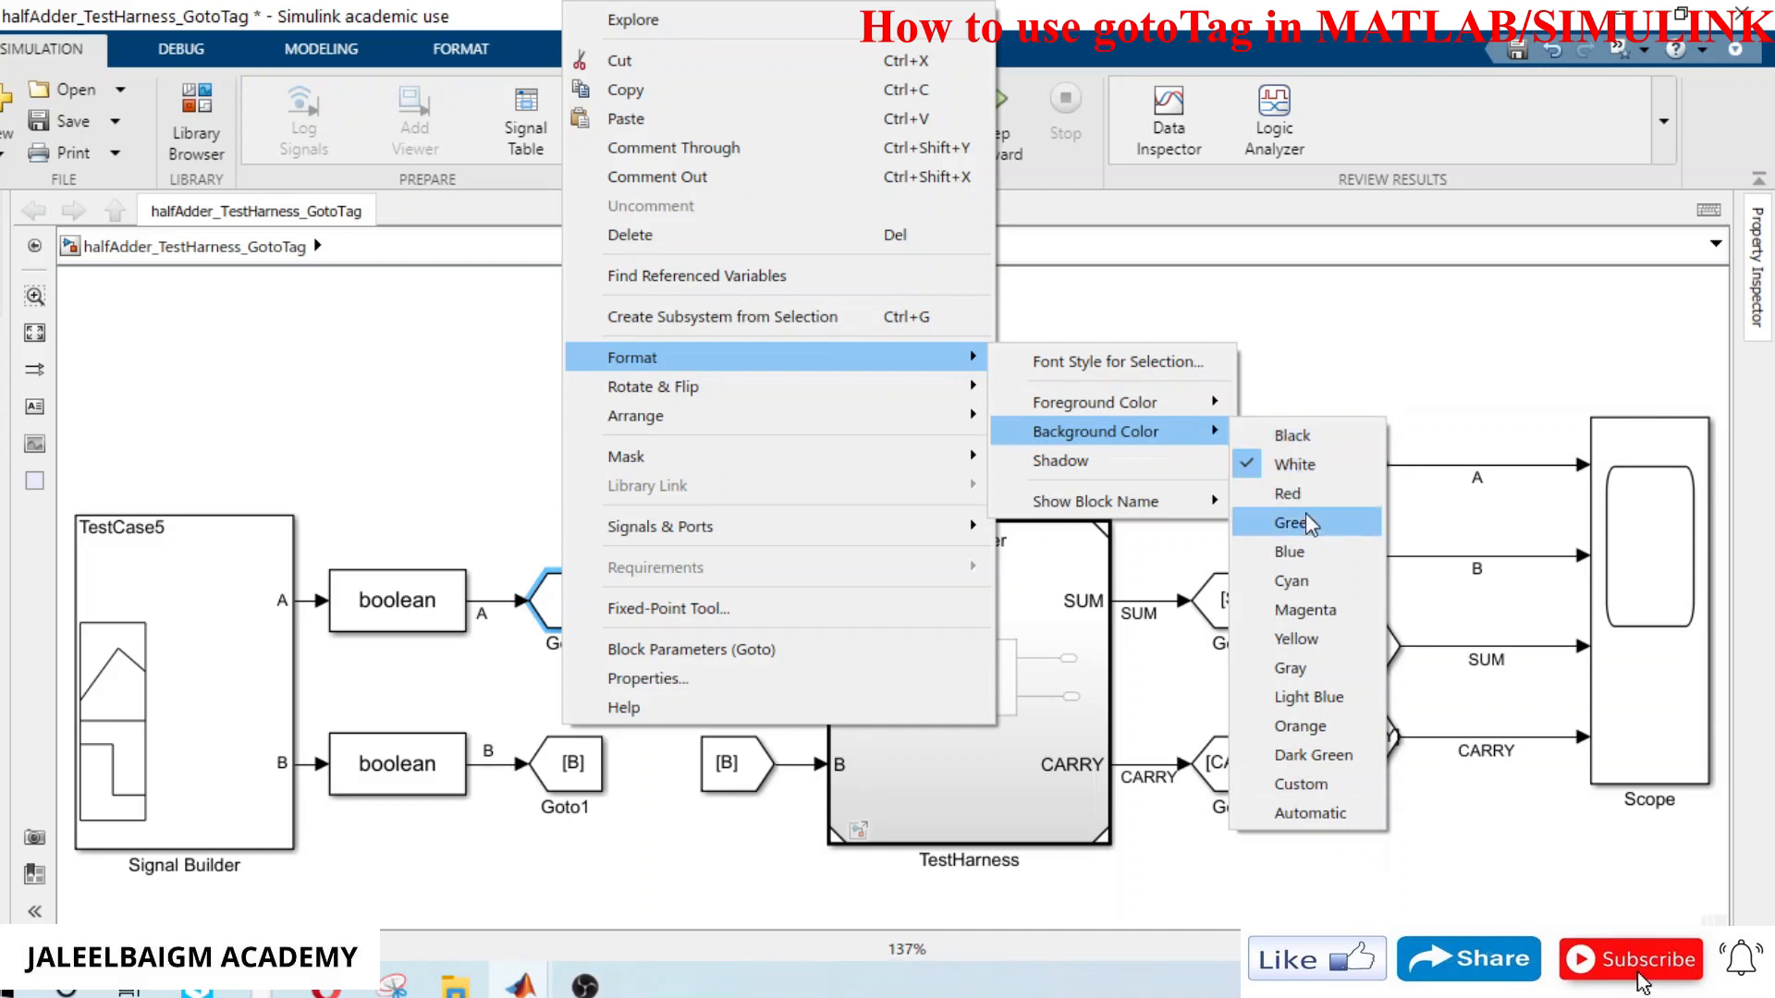
click(1298, 521)
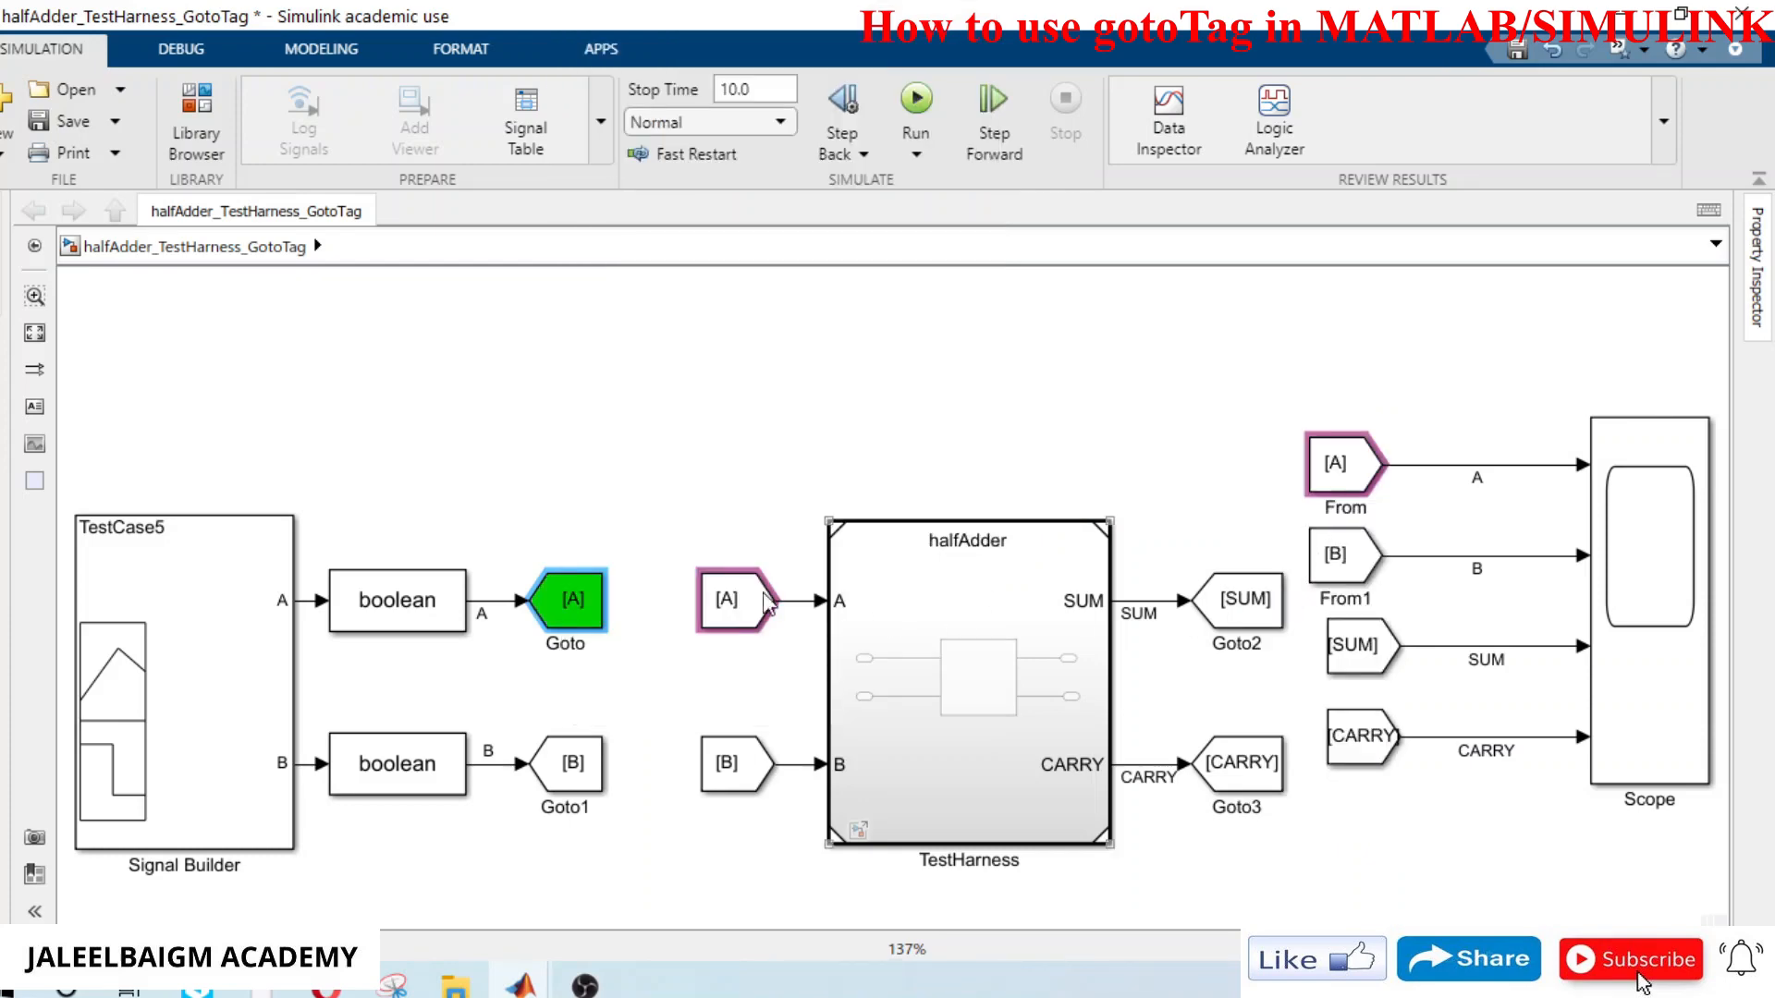
click(728, 599)
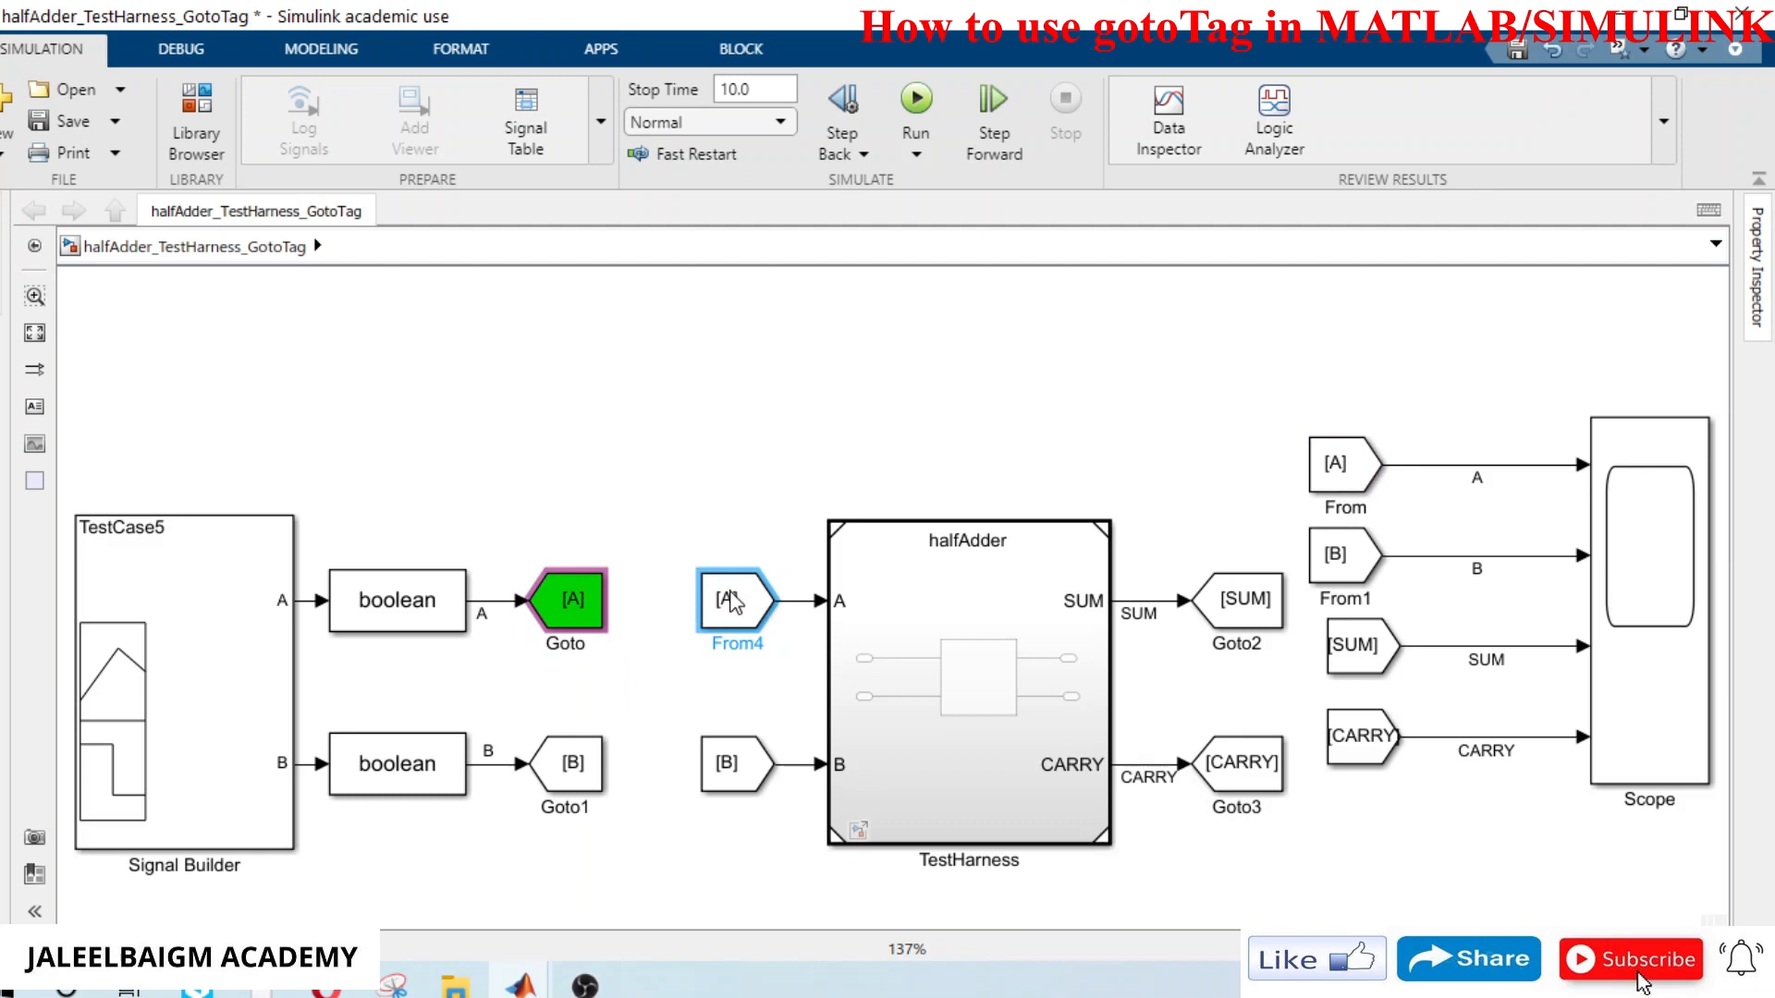
right_click(736, 599)
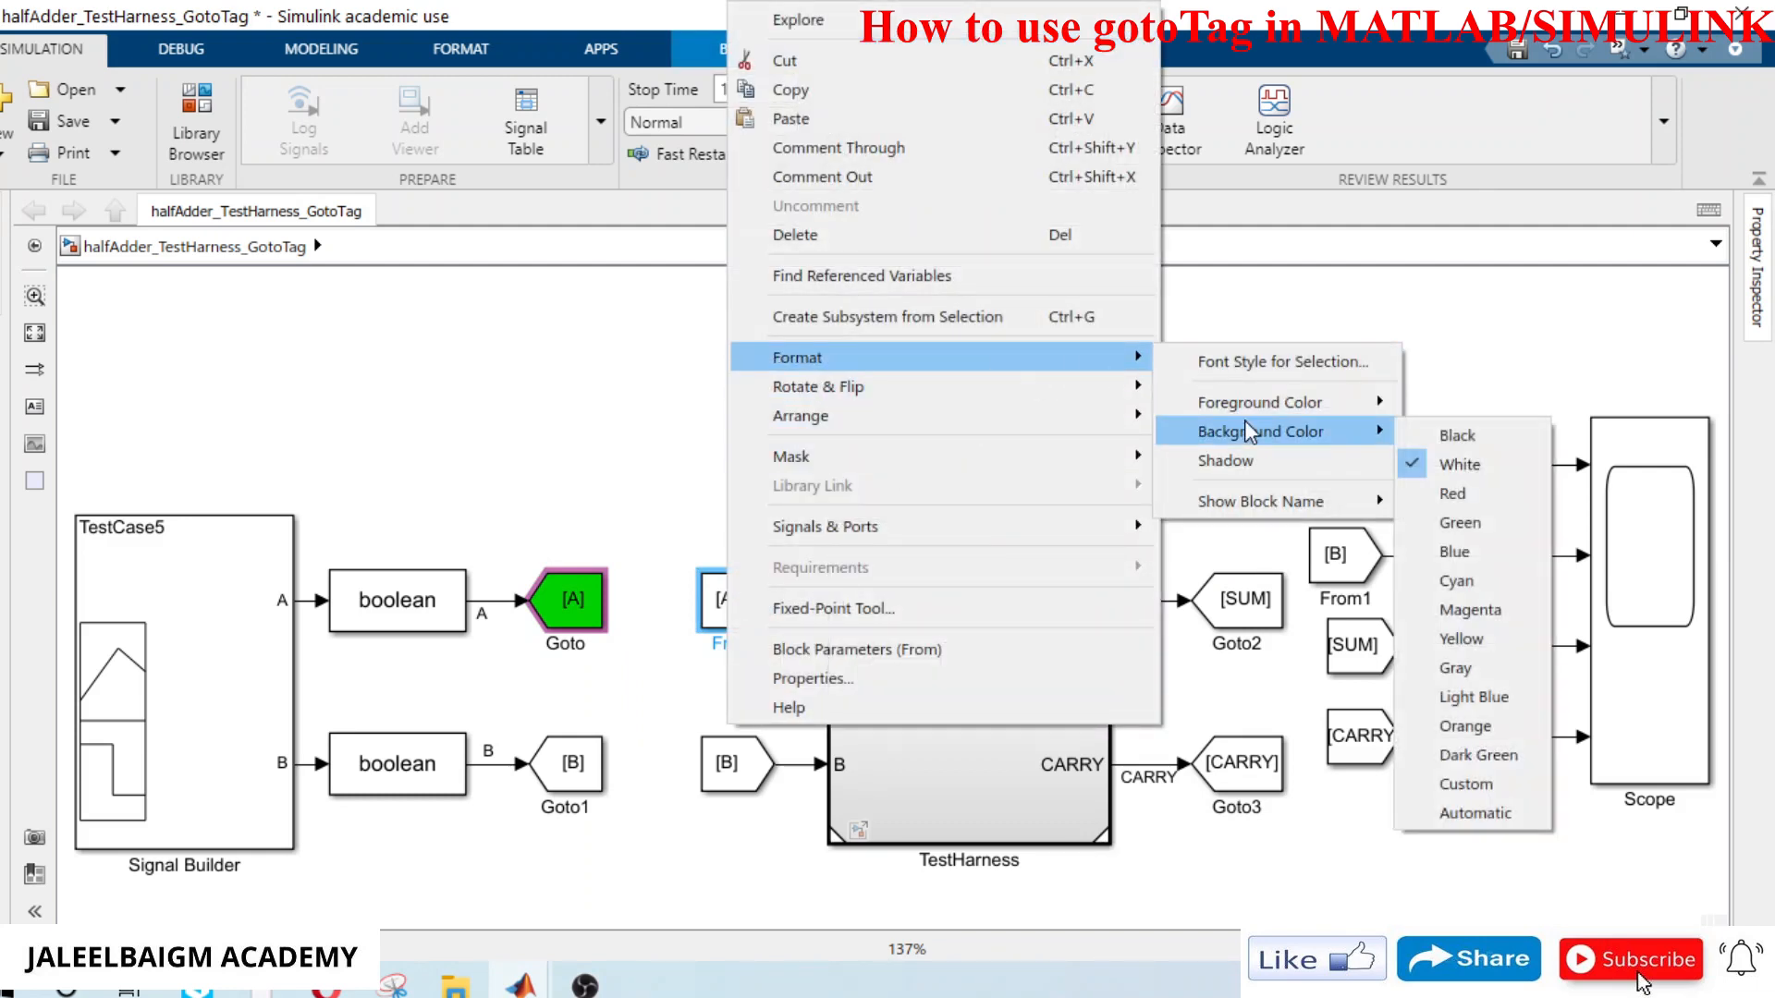
mouse_move(1278, 440)
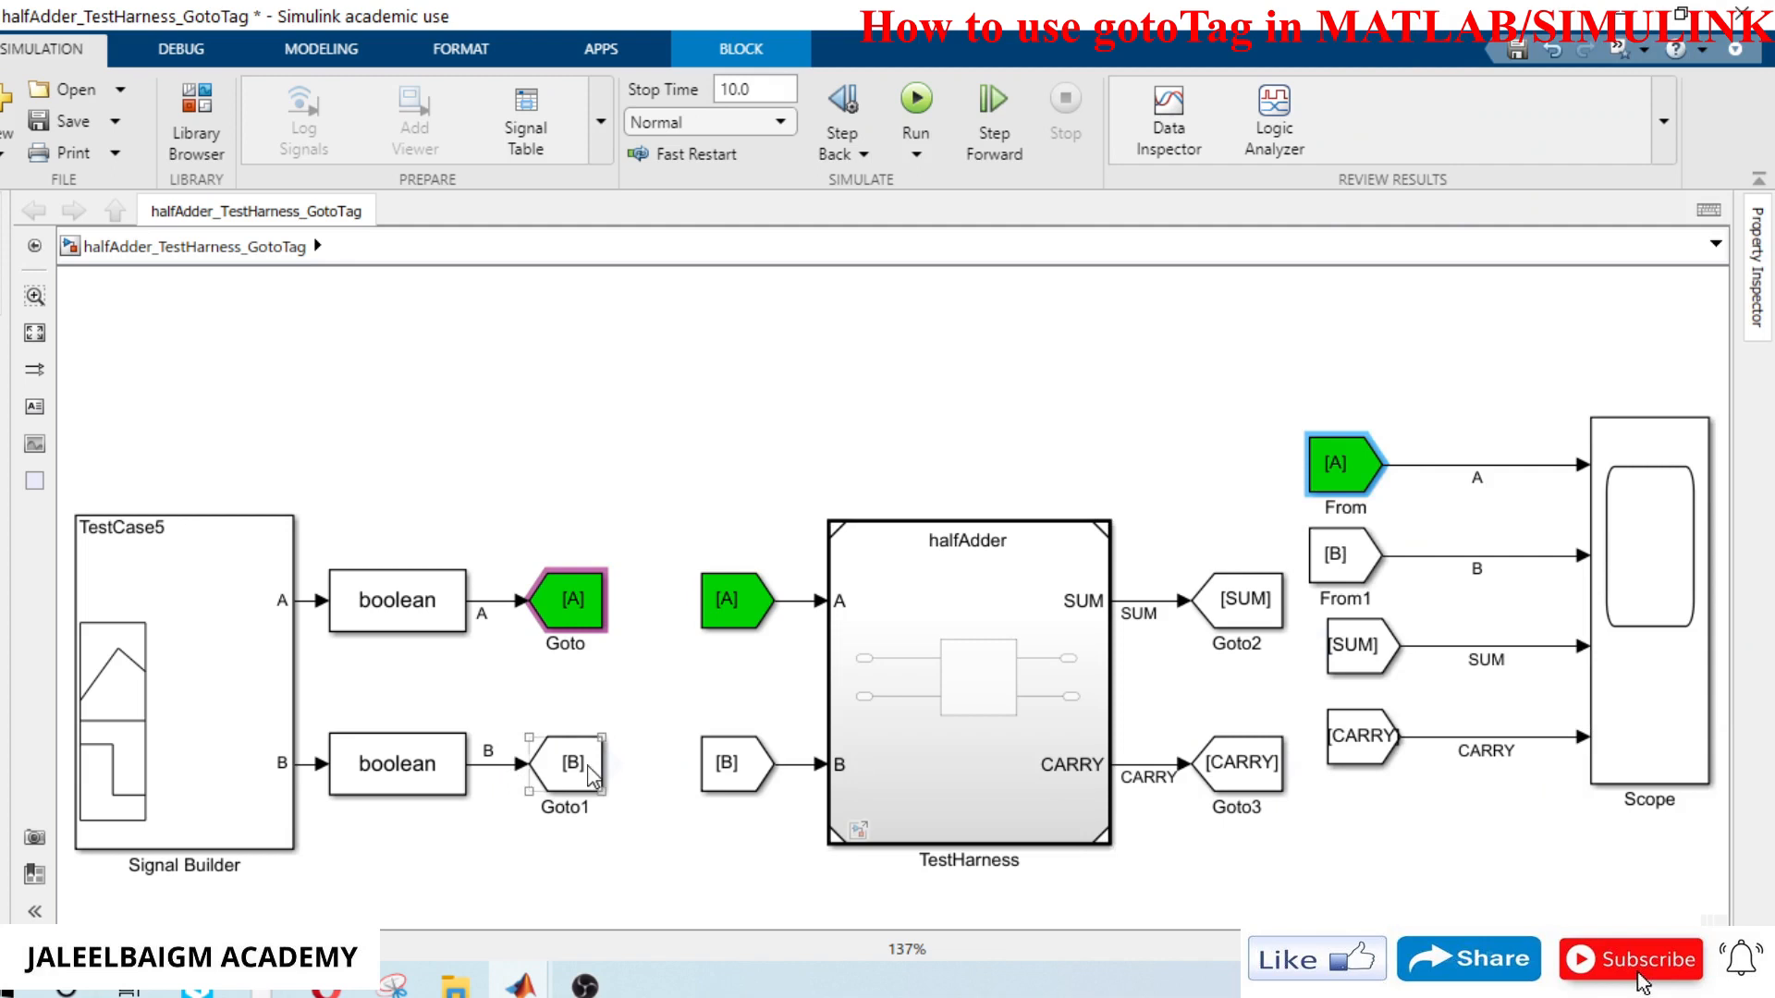
Step: Colour both B tags cyan, correcting the sending tag from blue
right_click(565, 775)
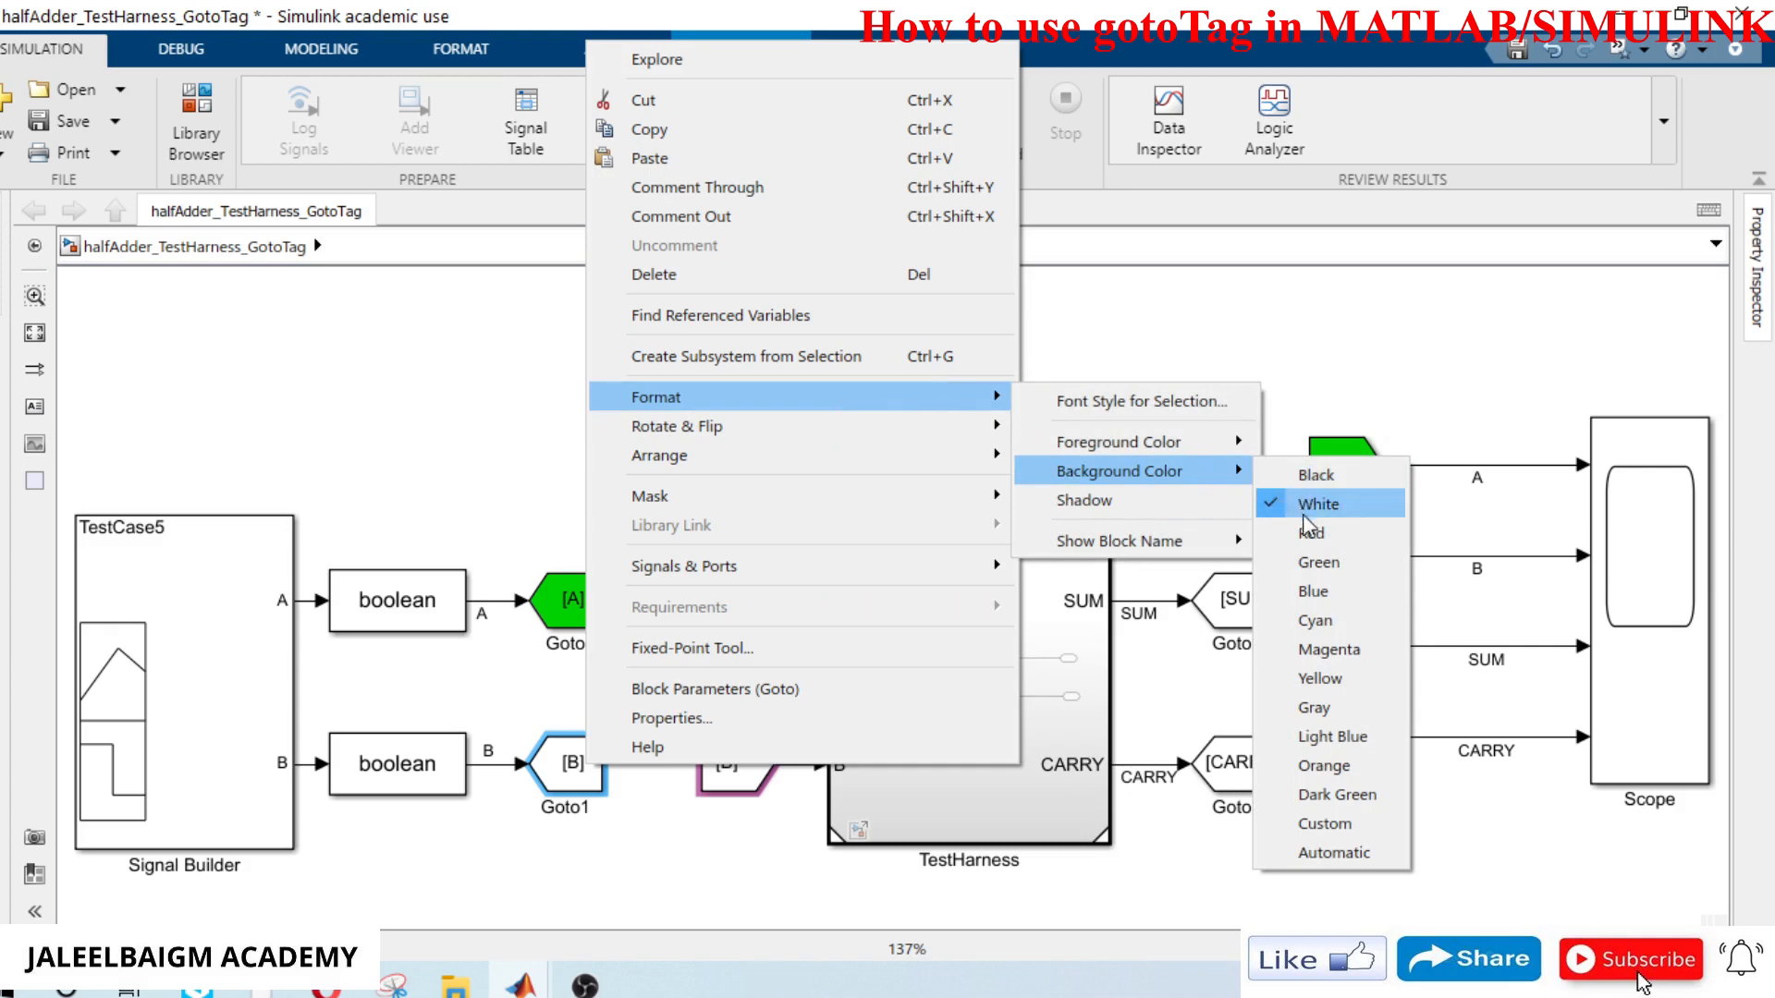
click(1311, 591)
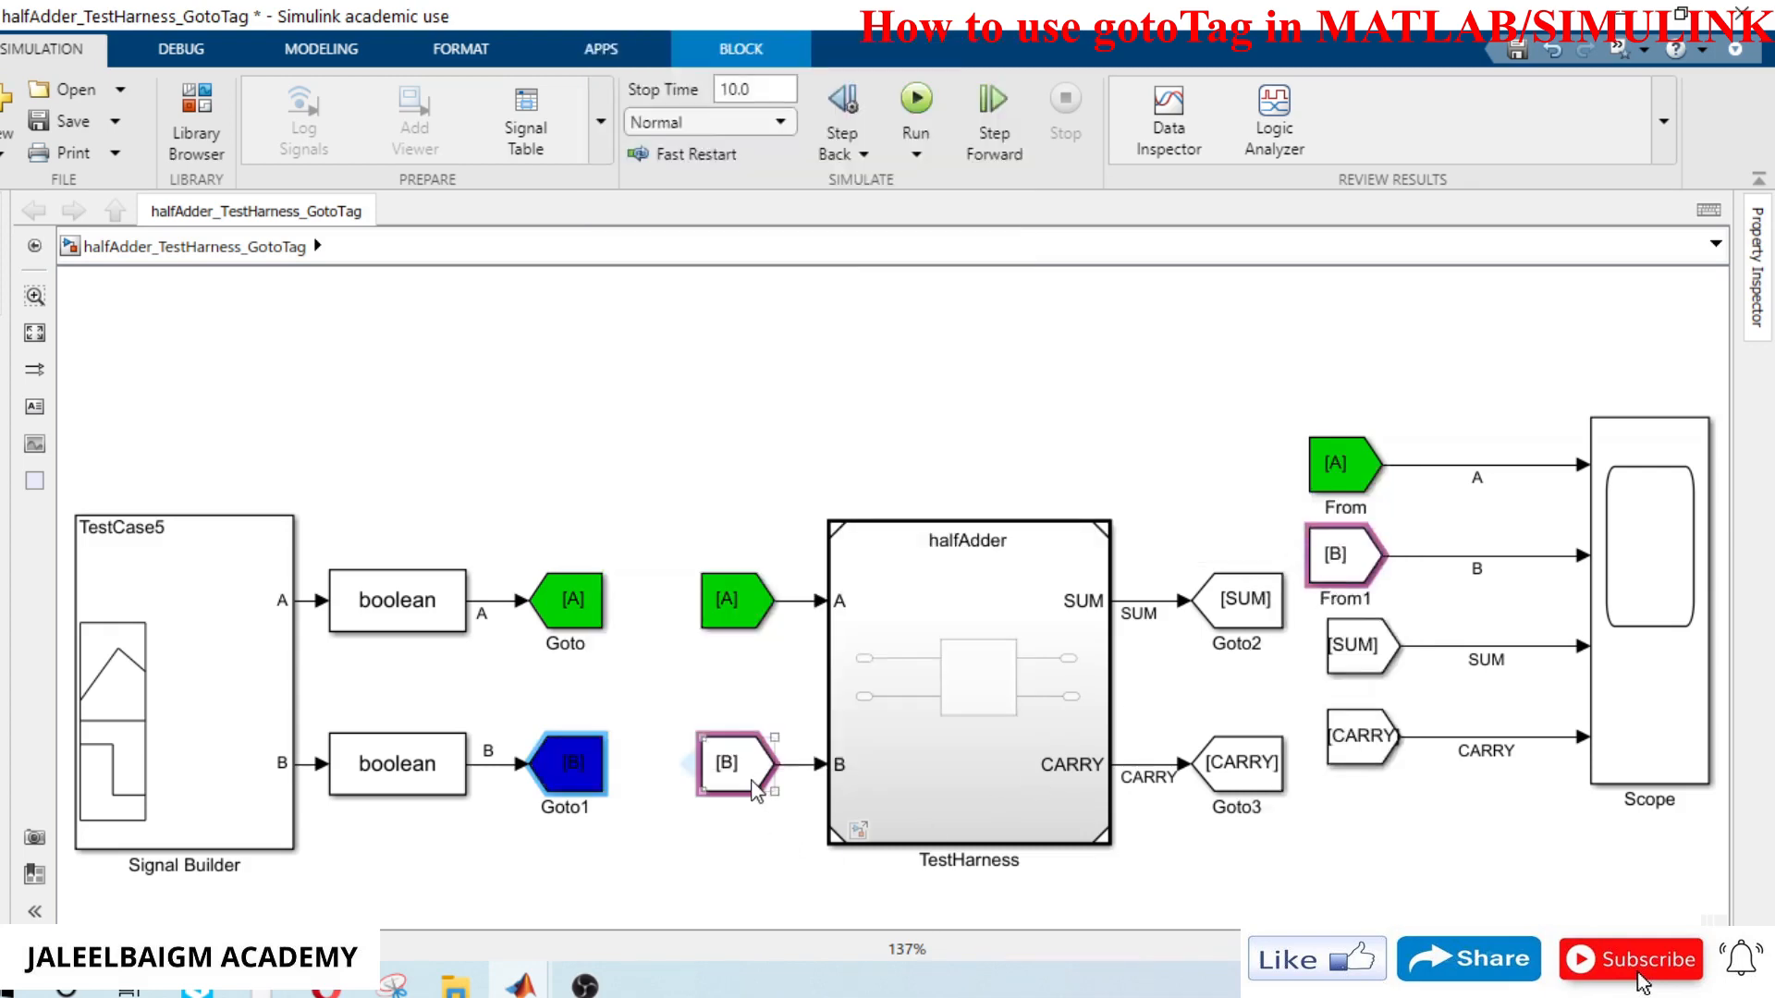
right_click(731, 764)
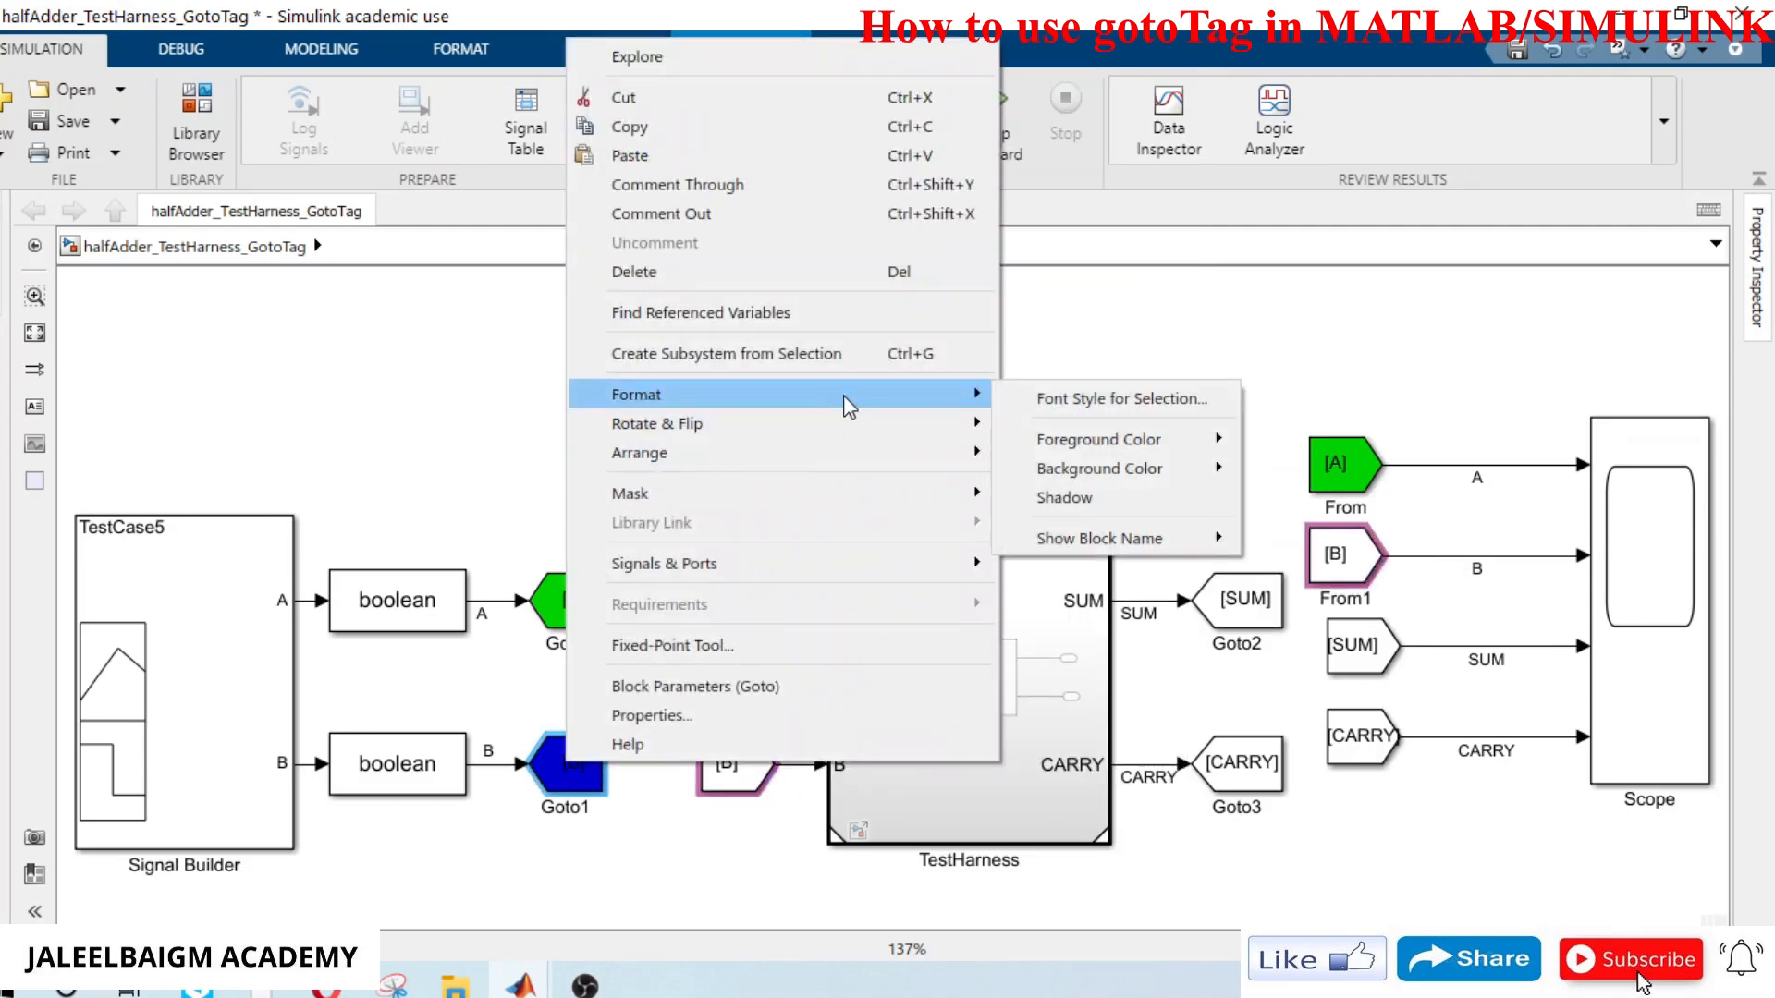
click(1098, 468)
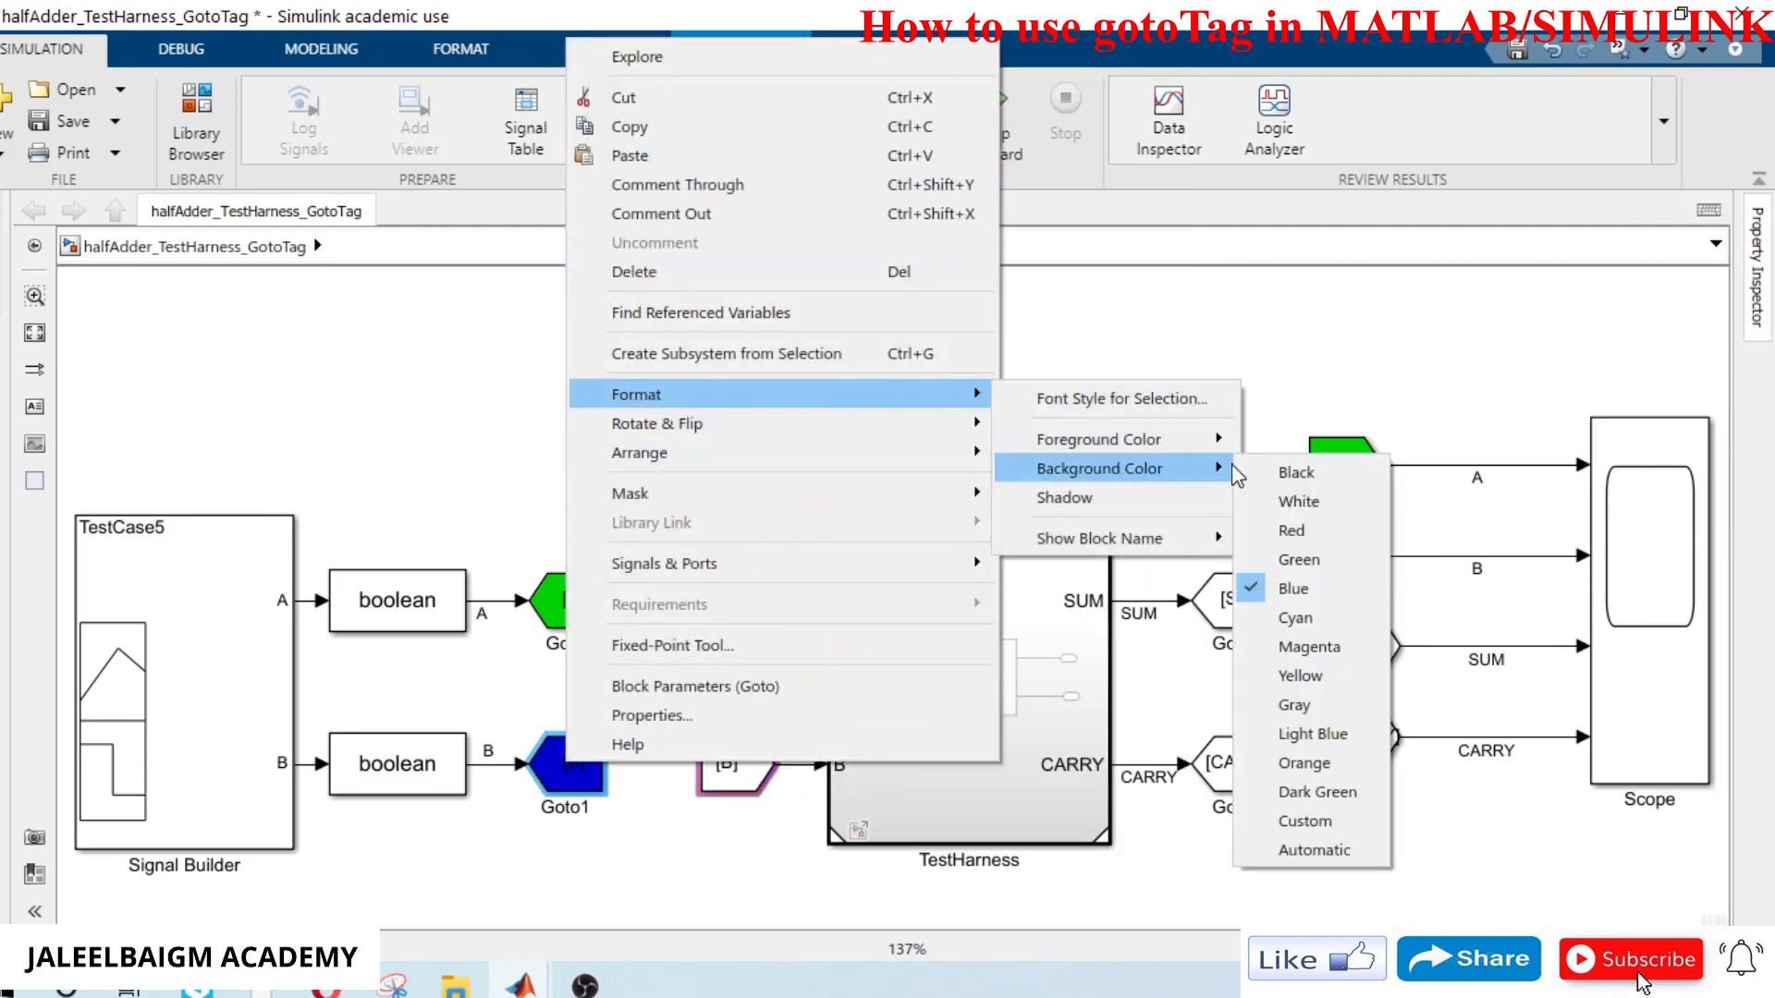
click(1298, 558)
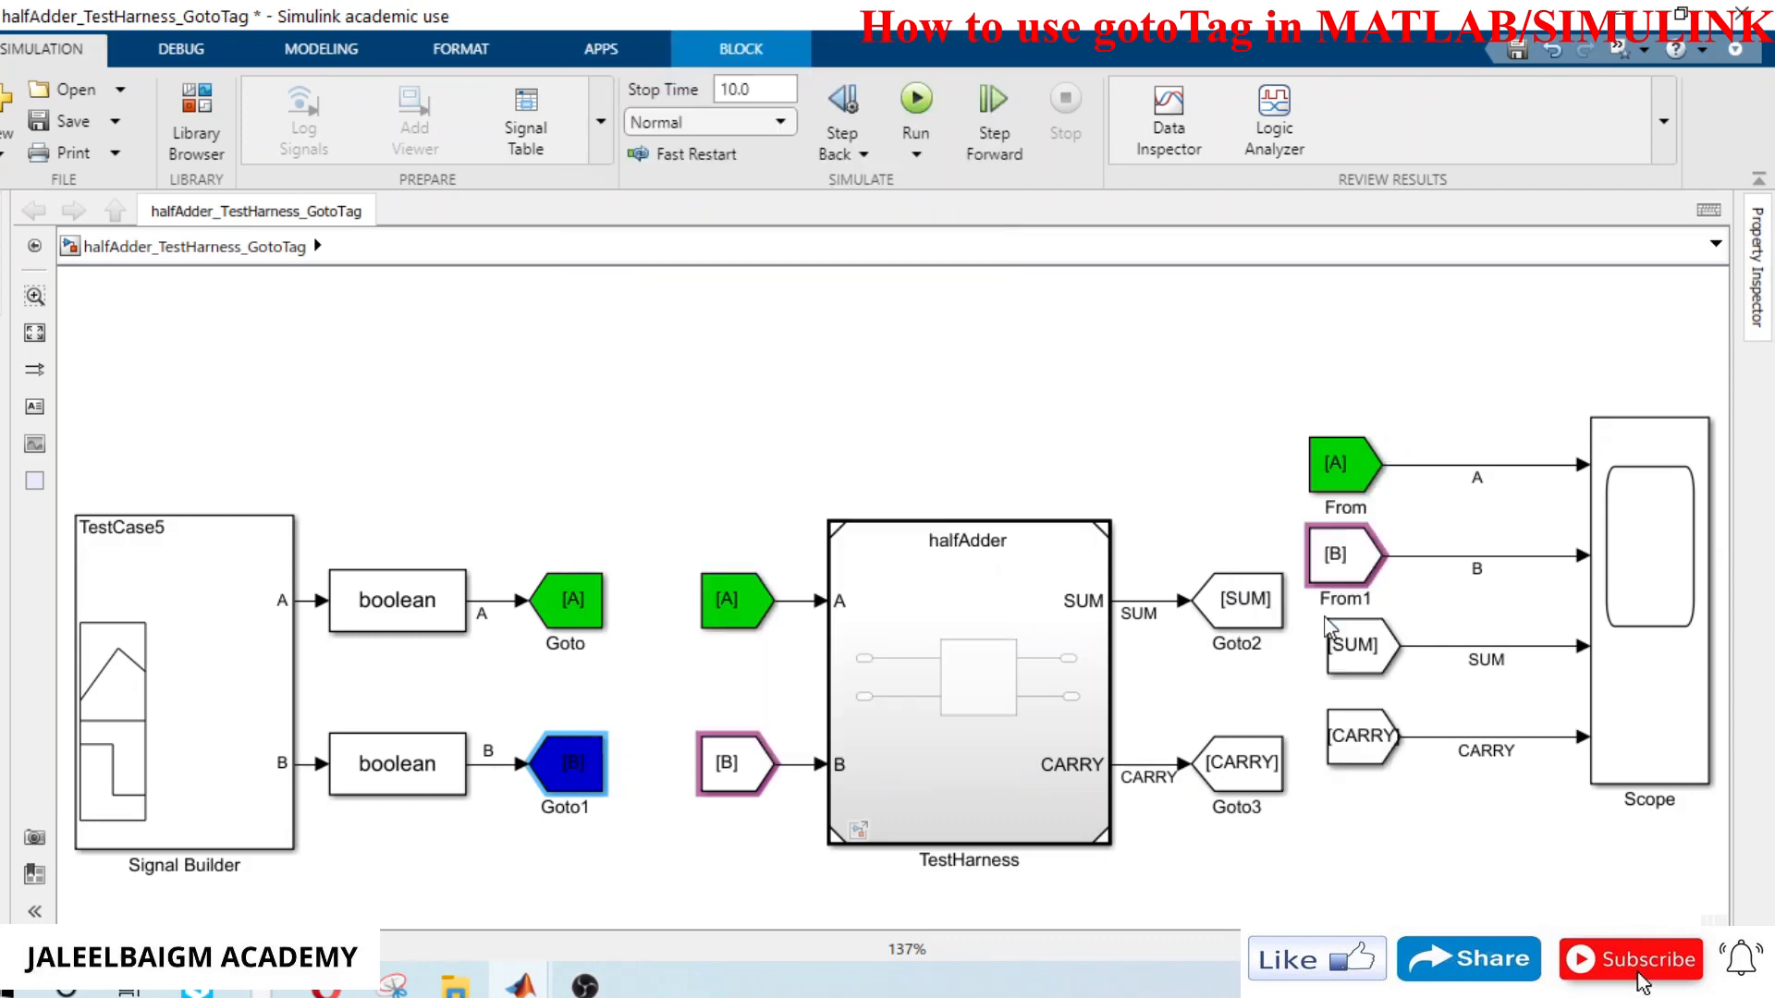
right_click(731, 764)
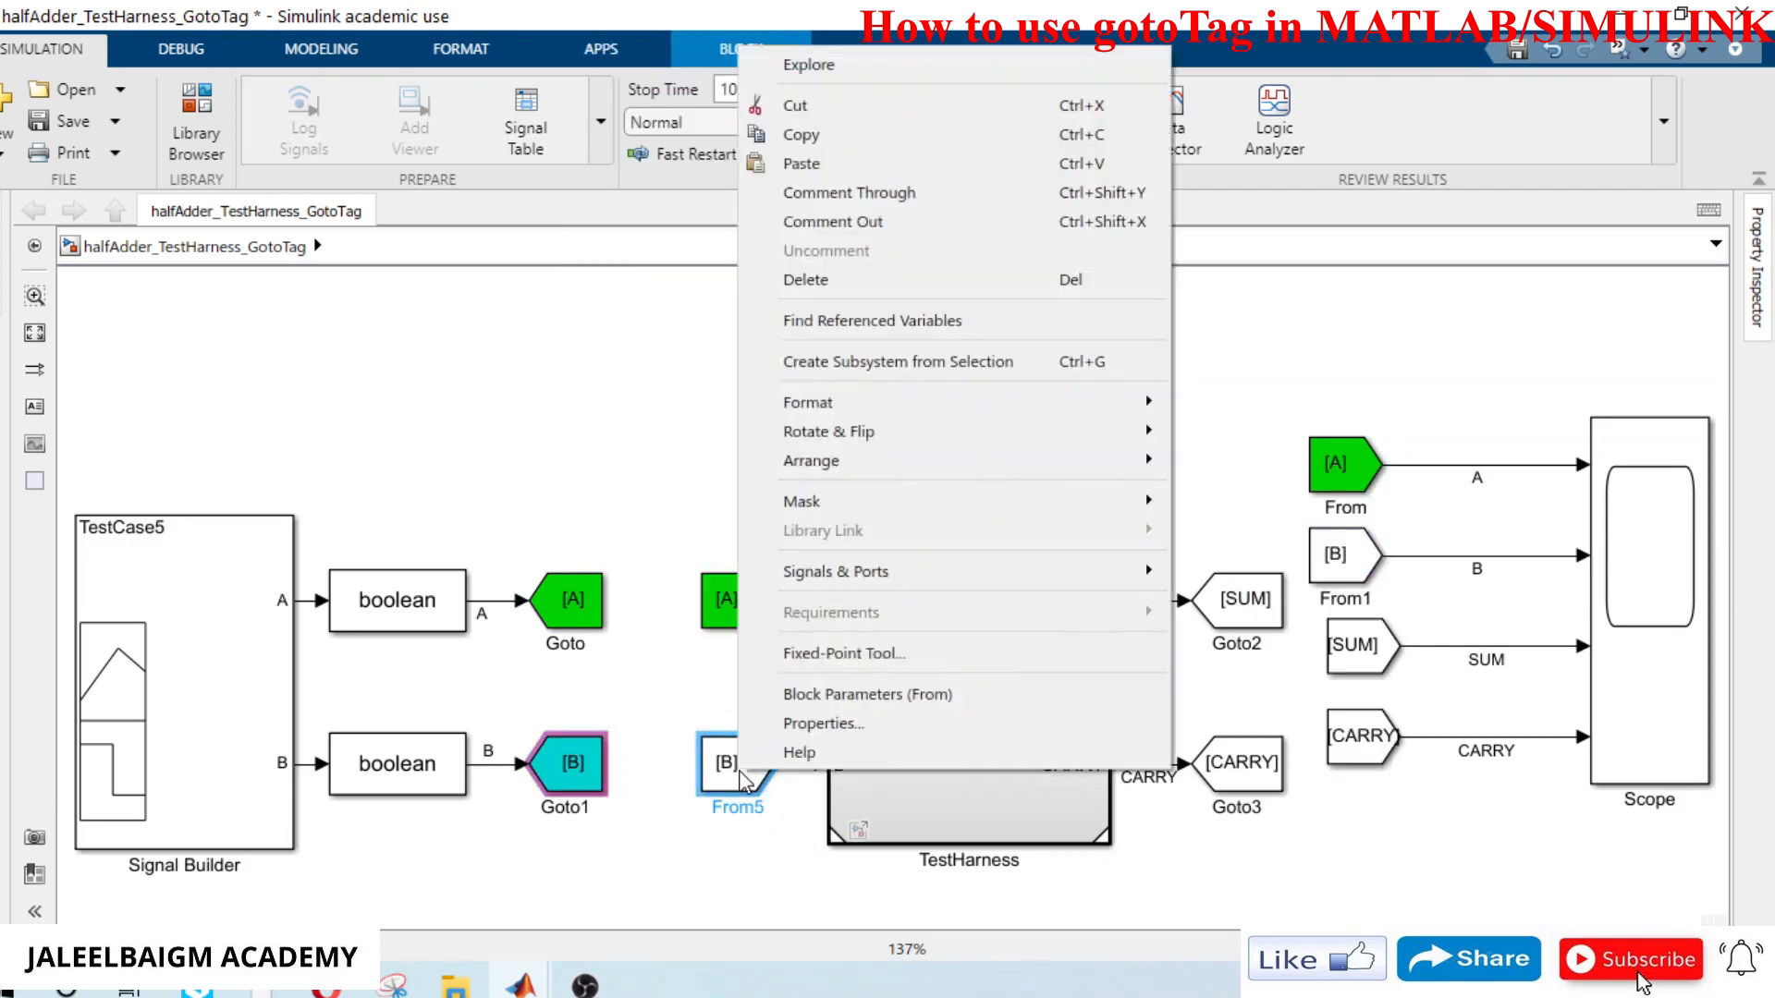
mouse_move(808, 401)
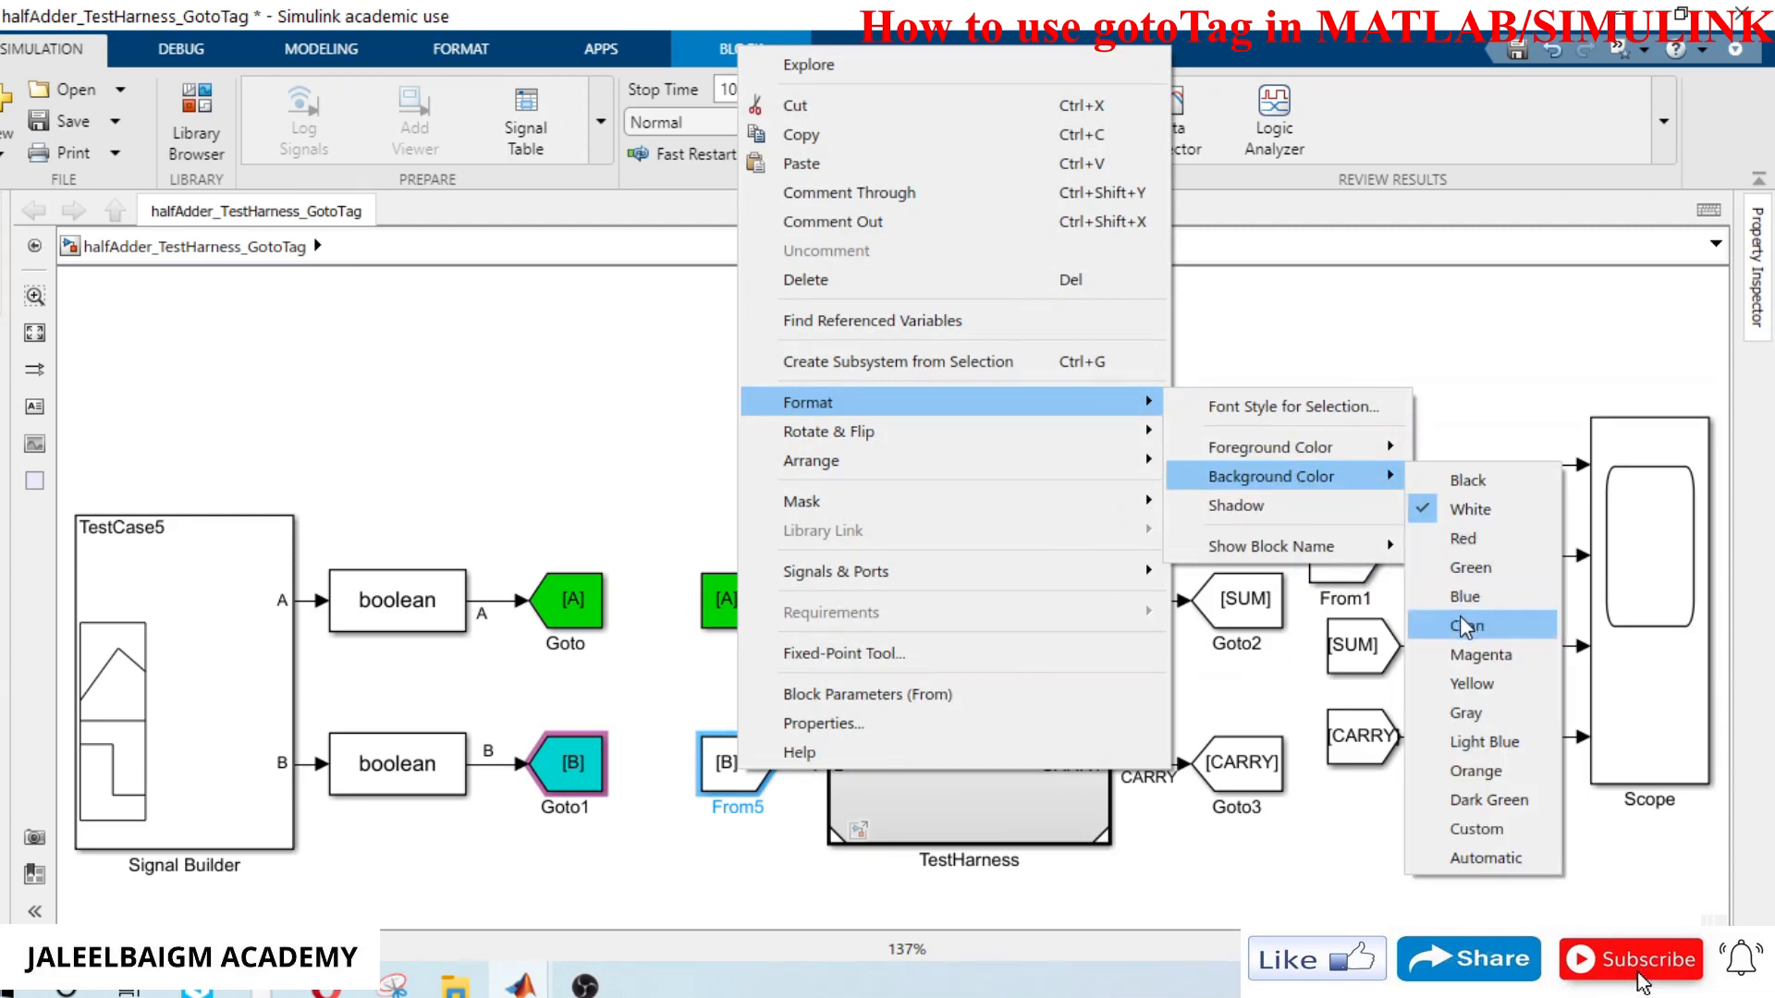
click(1467, 625)
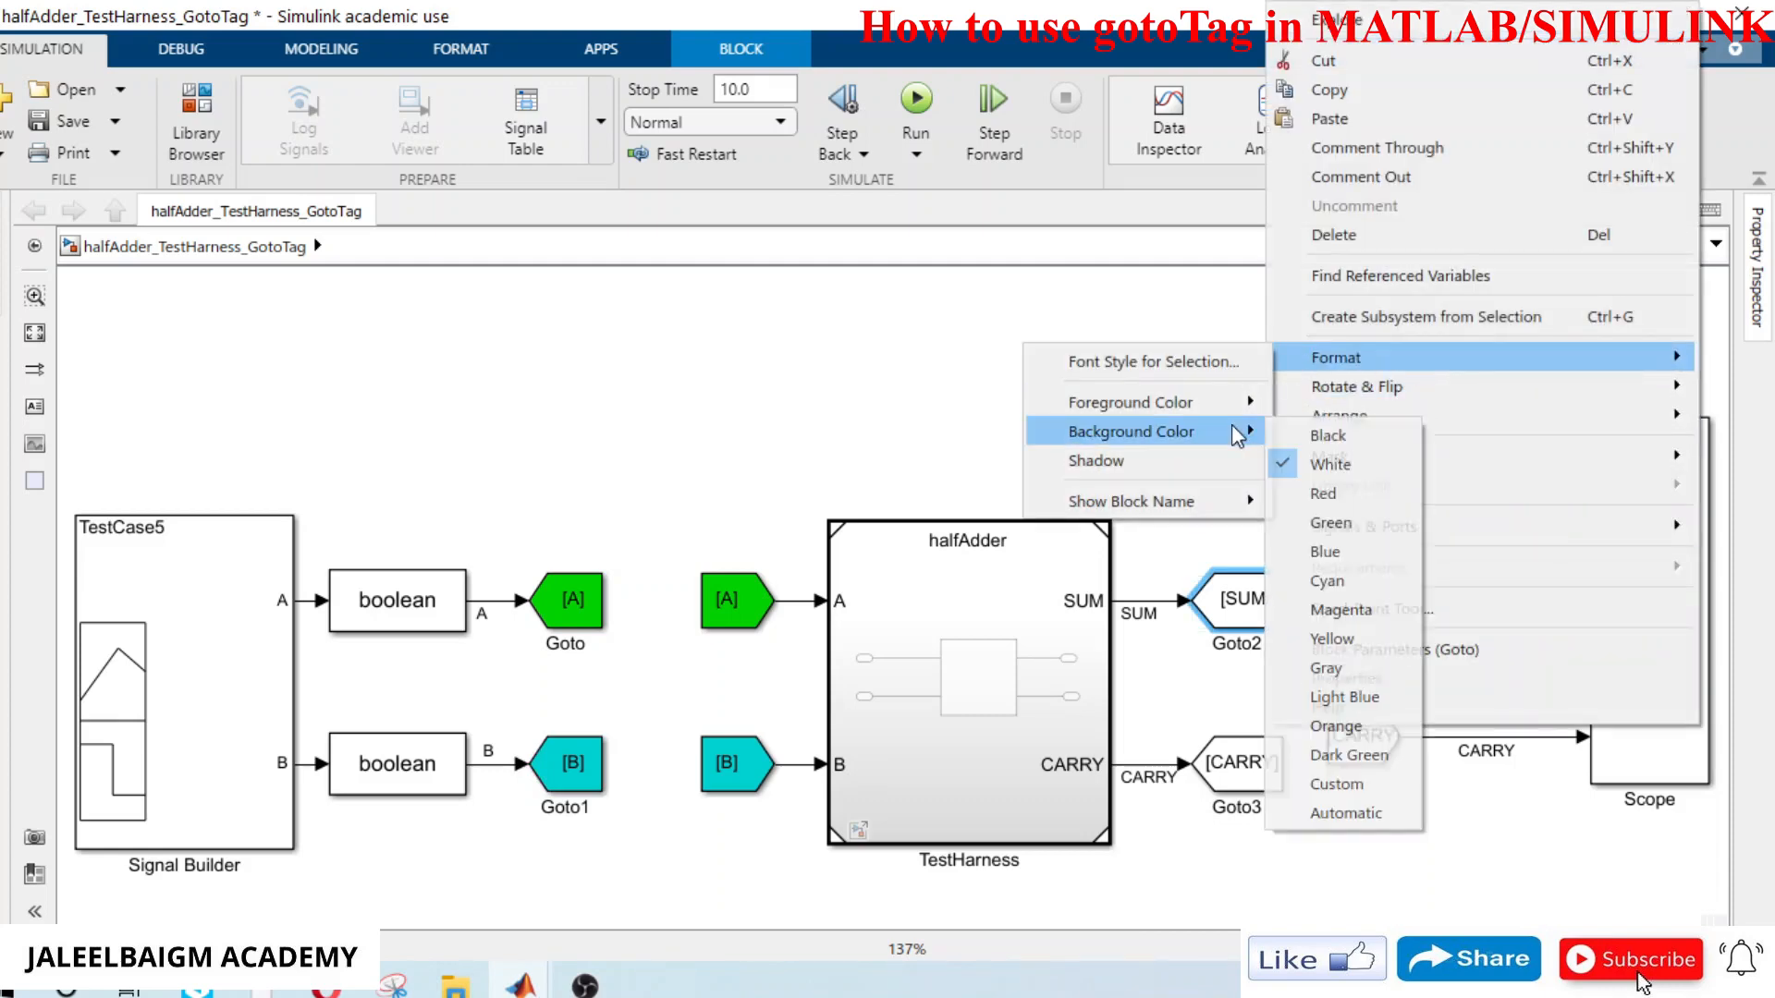
mouse_move(1370, 638)
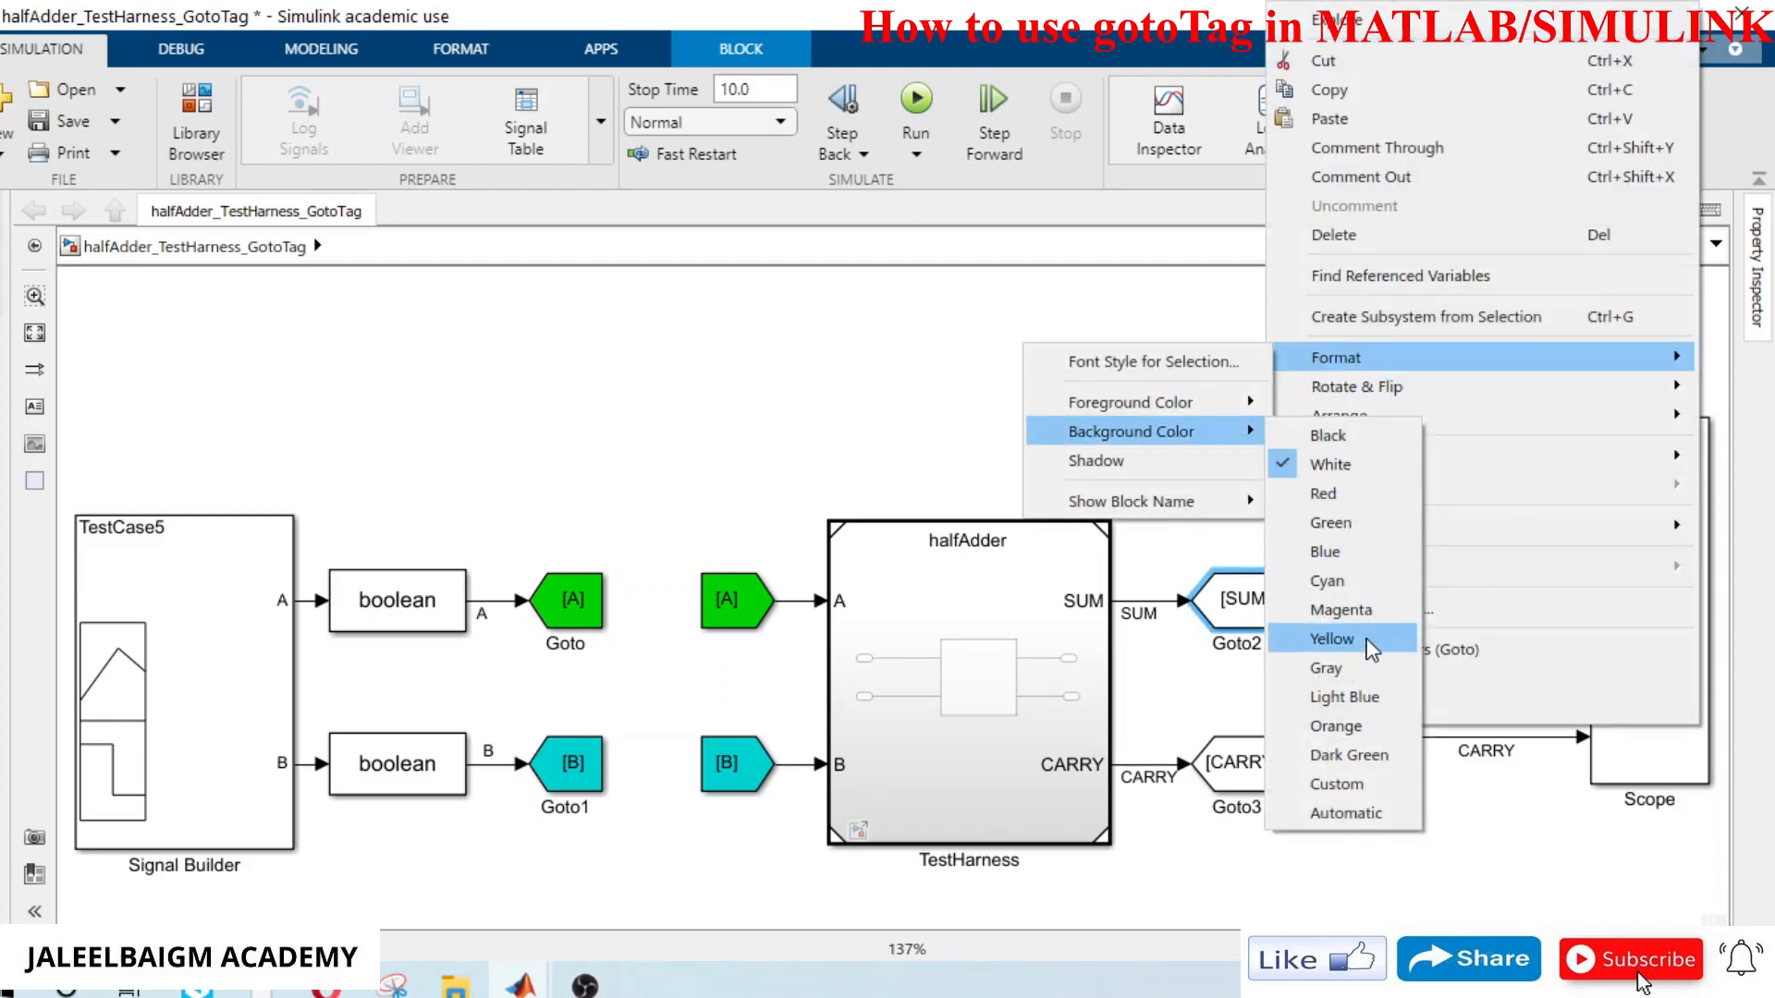
Step: Colour the SUM tag pair yellow and the CARRY tag pair gray
click(1333, 638)
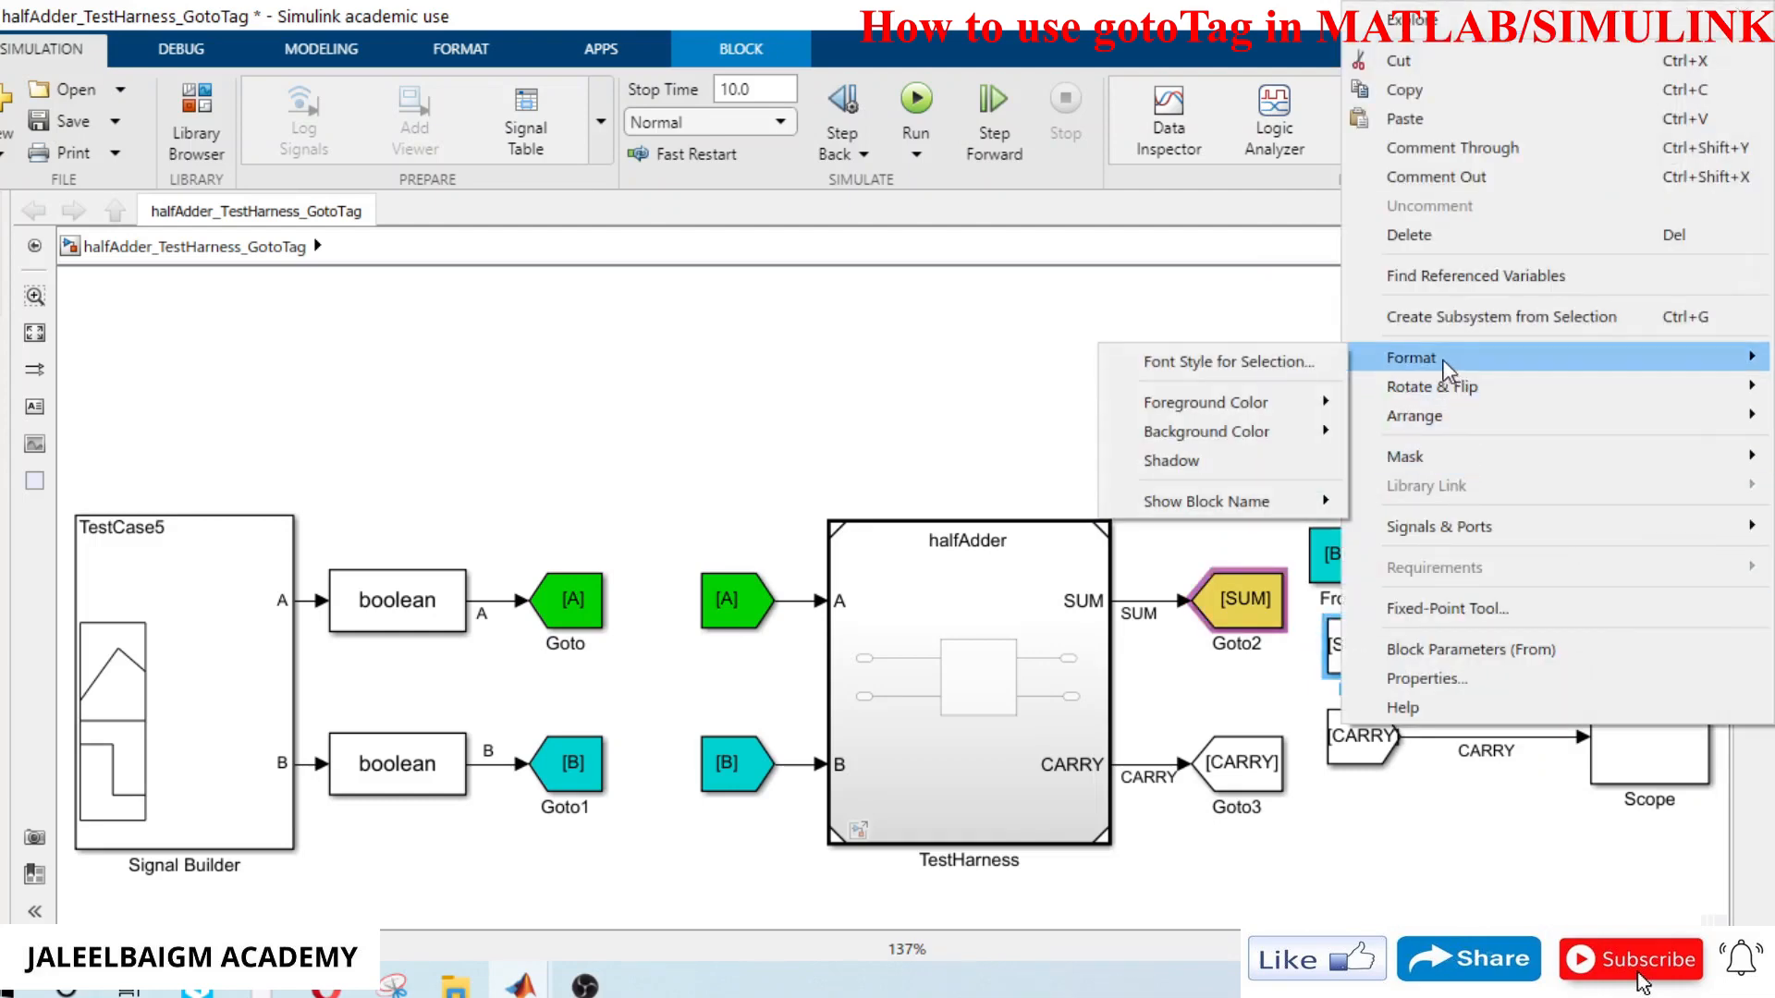
click(1207, 431)
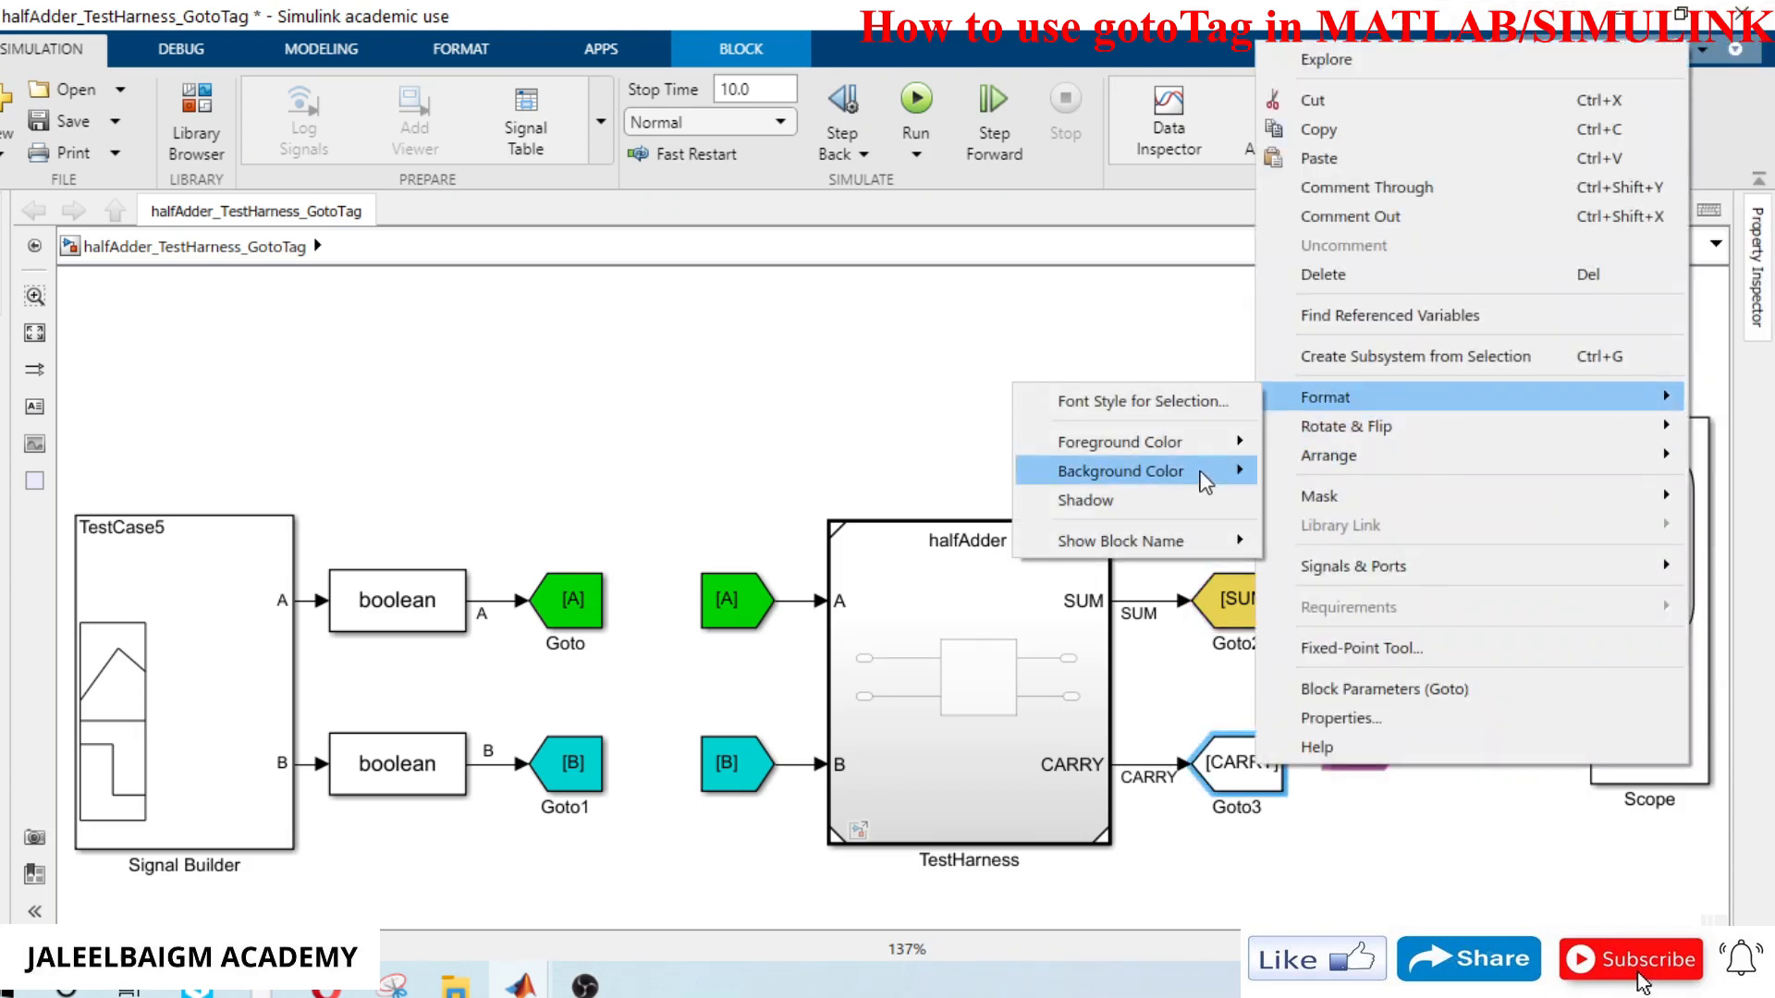
click(1119, 471)
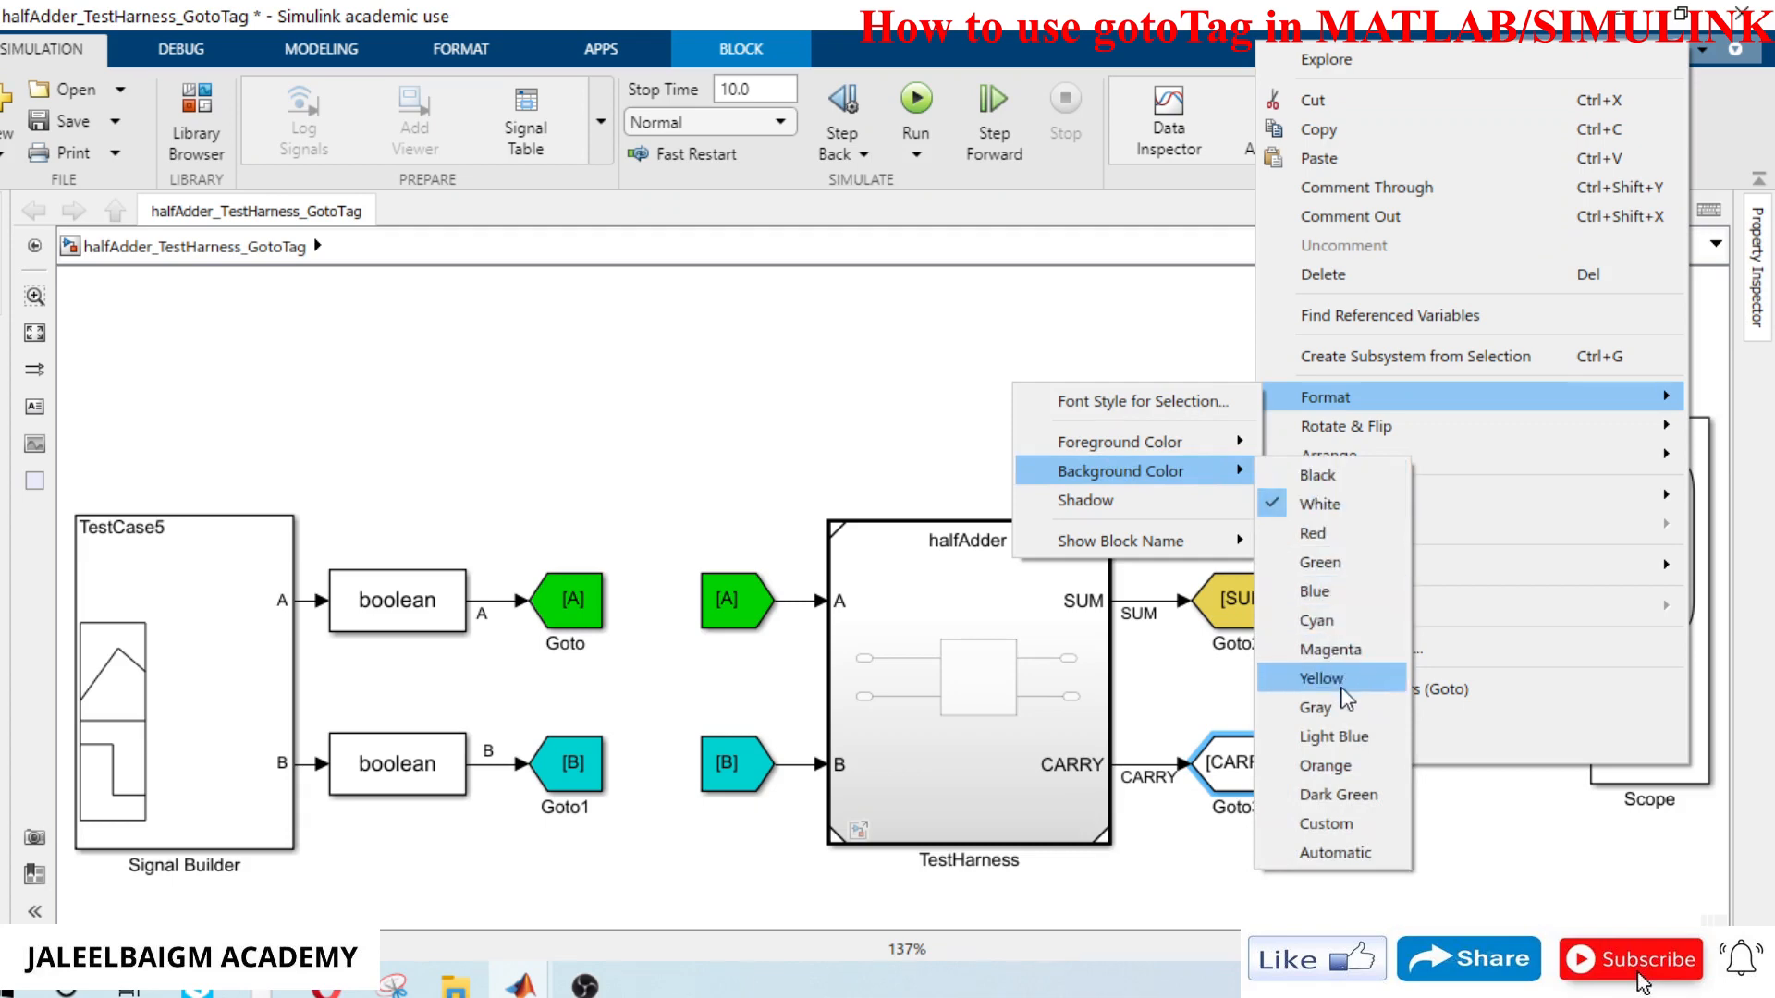
click(1319, 649)
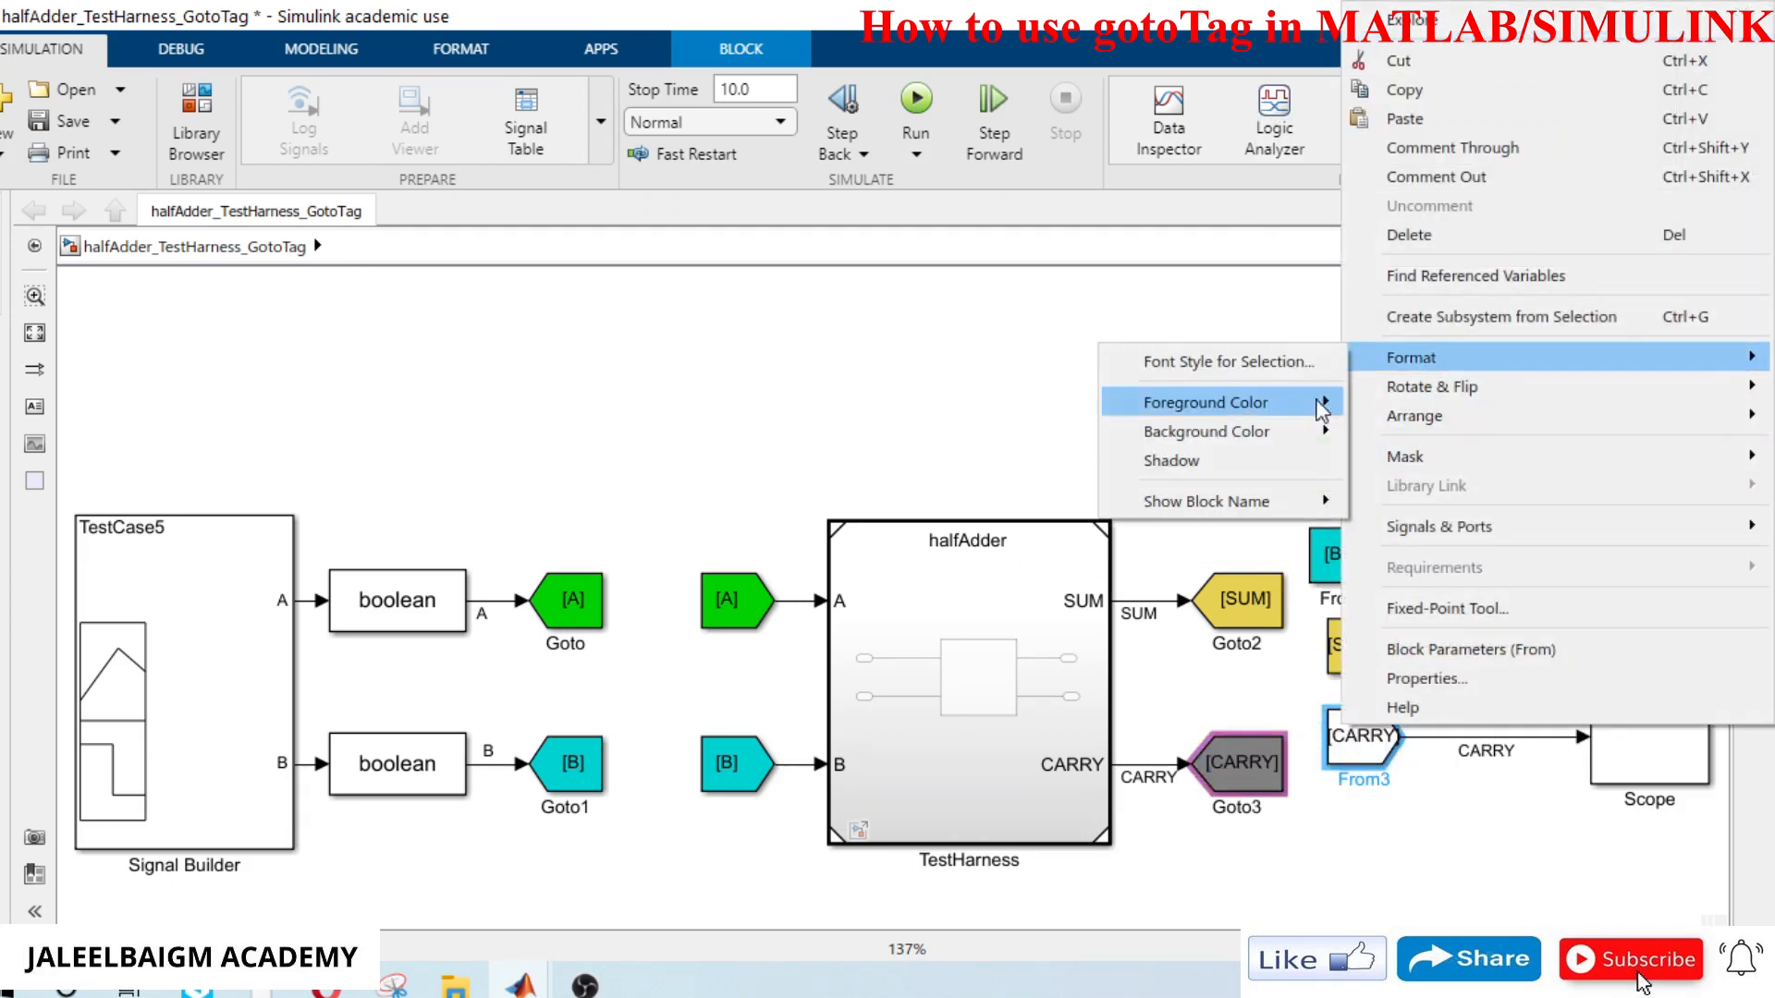
click(1206, 431)
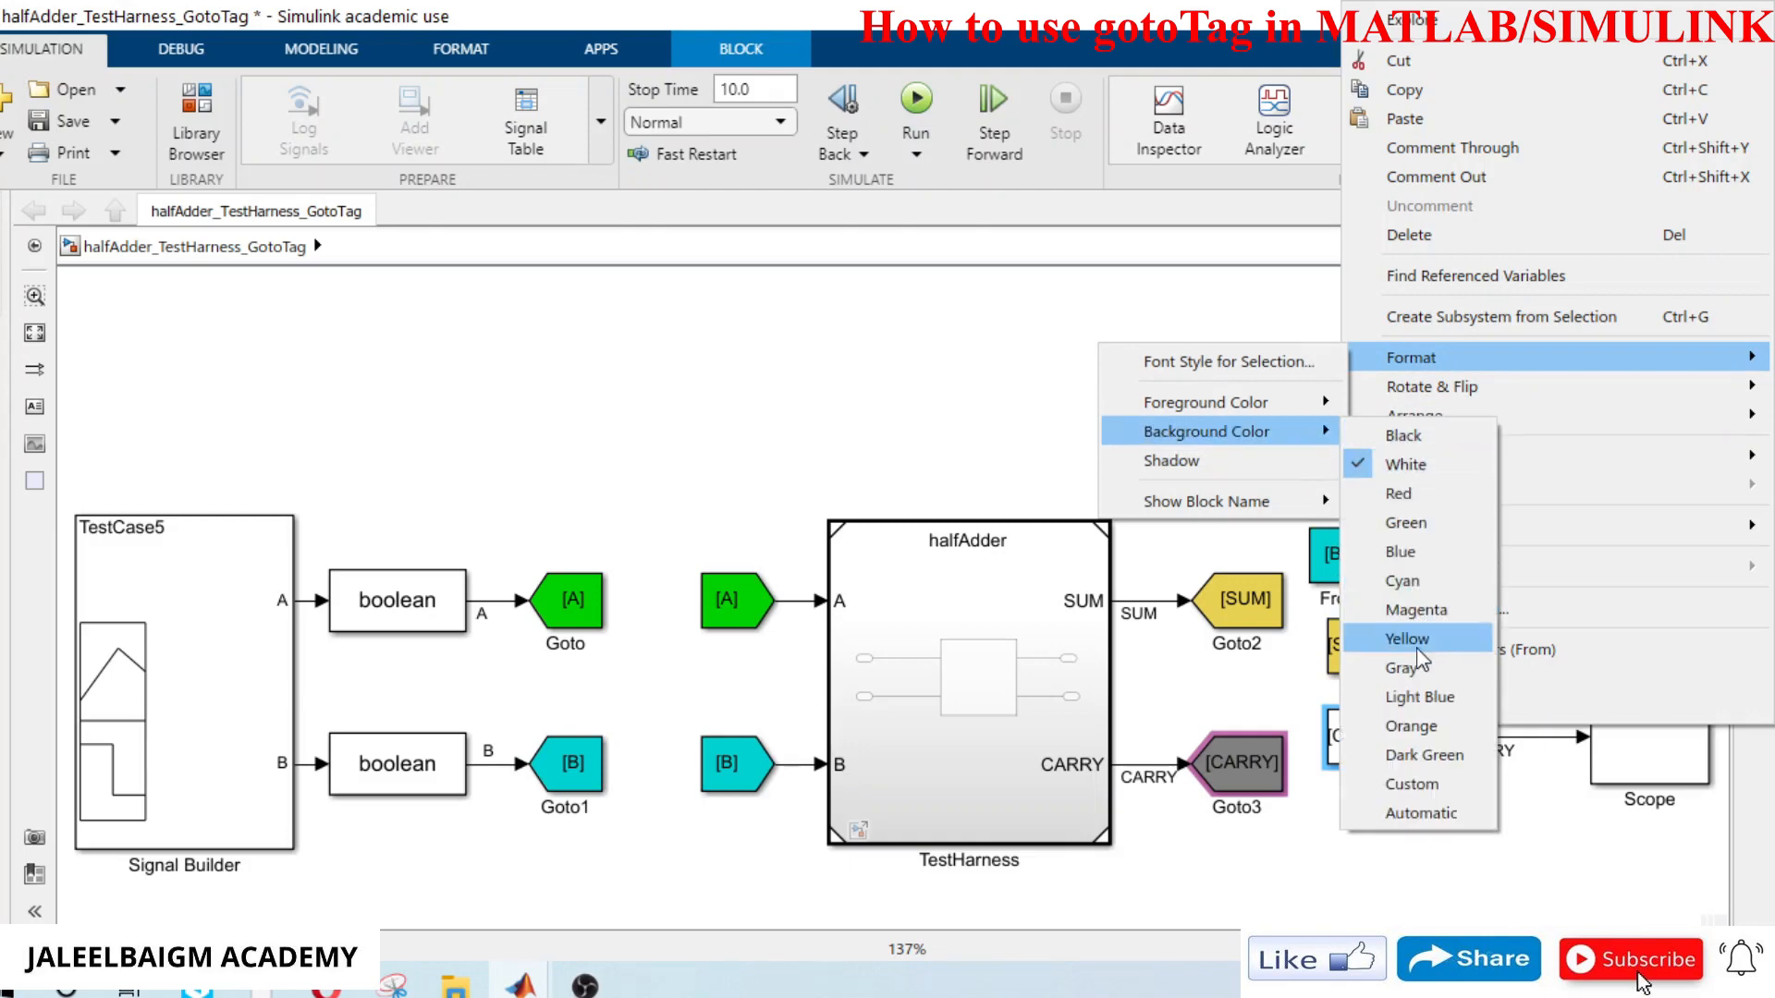
click(1407, 667)
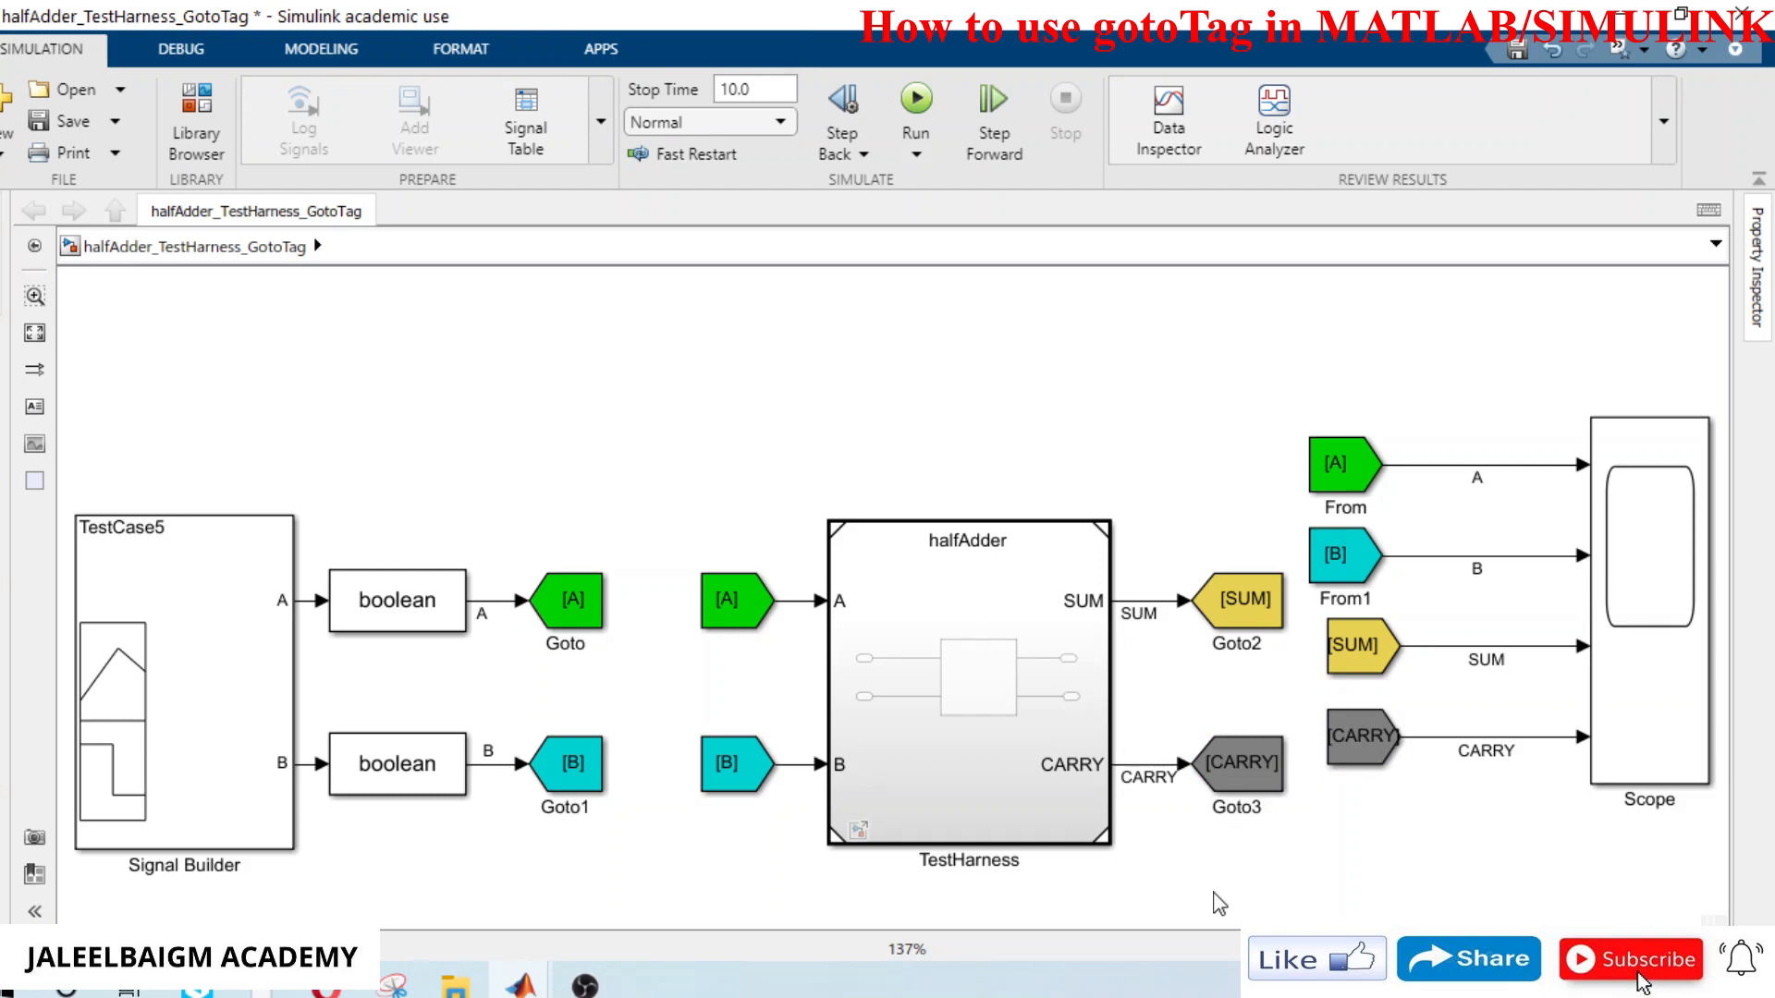
mouse_move(85, 464)
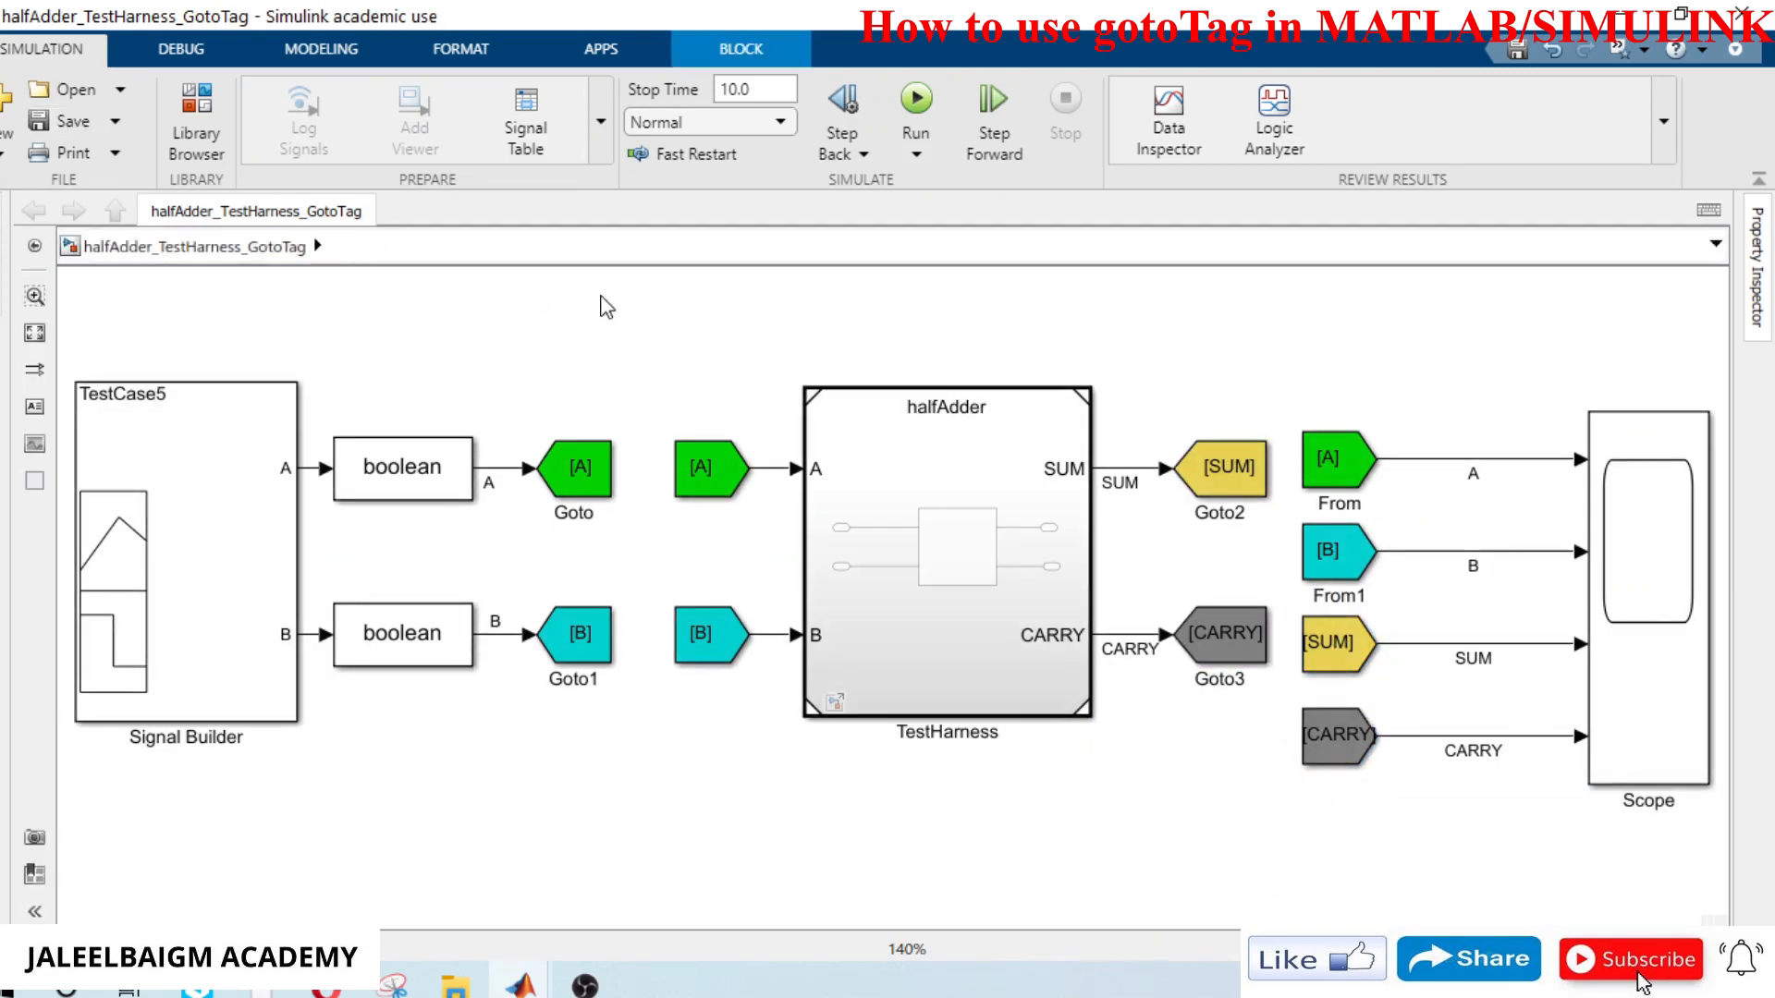
mouse_move(988, 260)
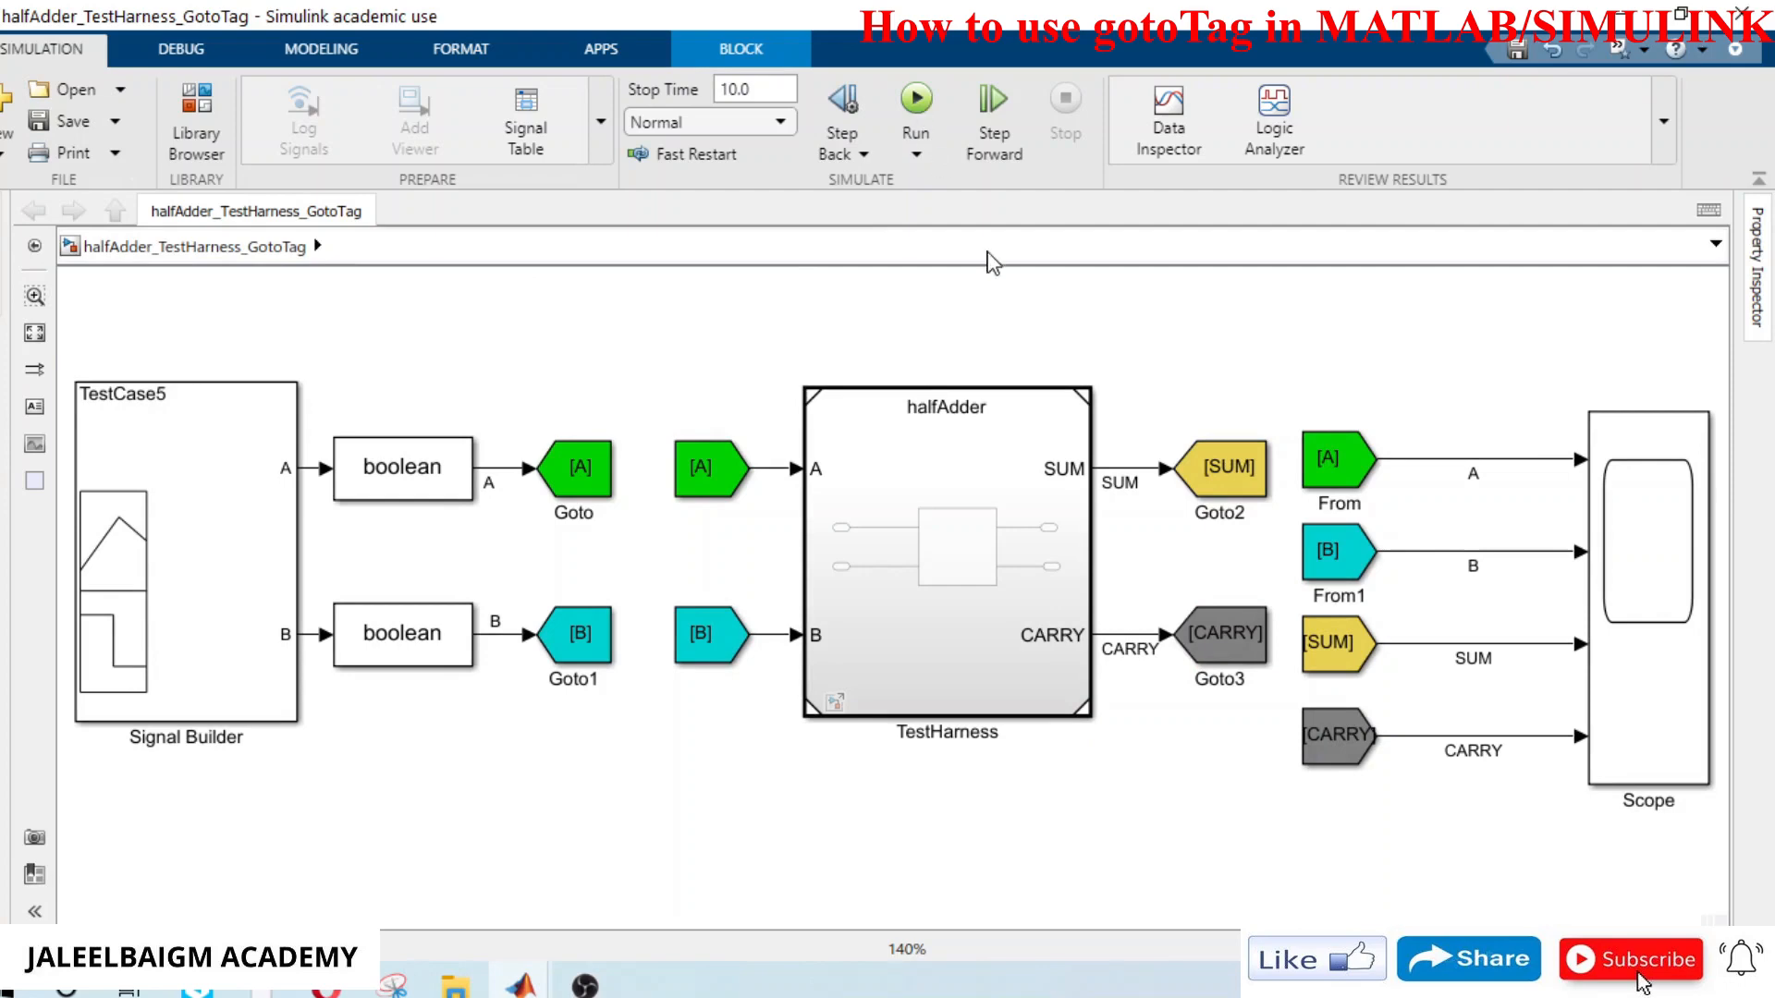
Step: Run the simulation of the saved test harness from the Simulation tab
click(916, 96)
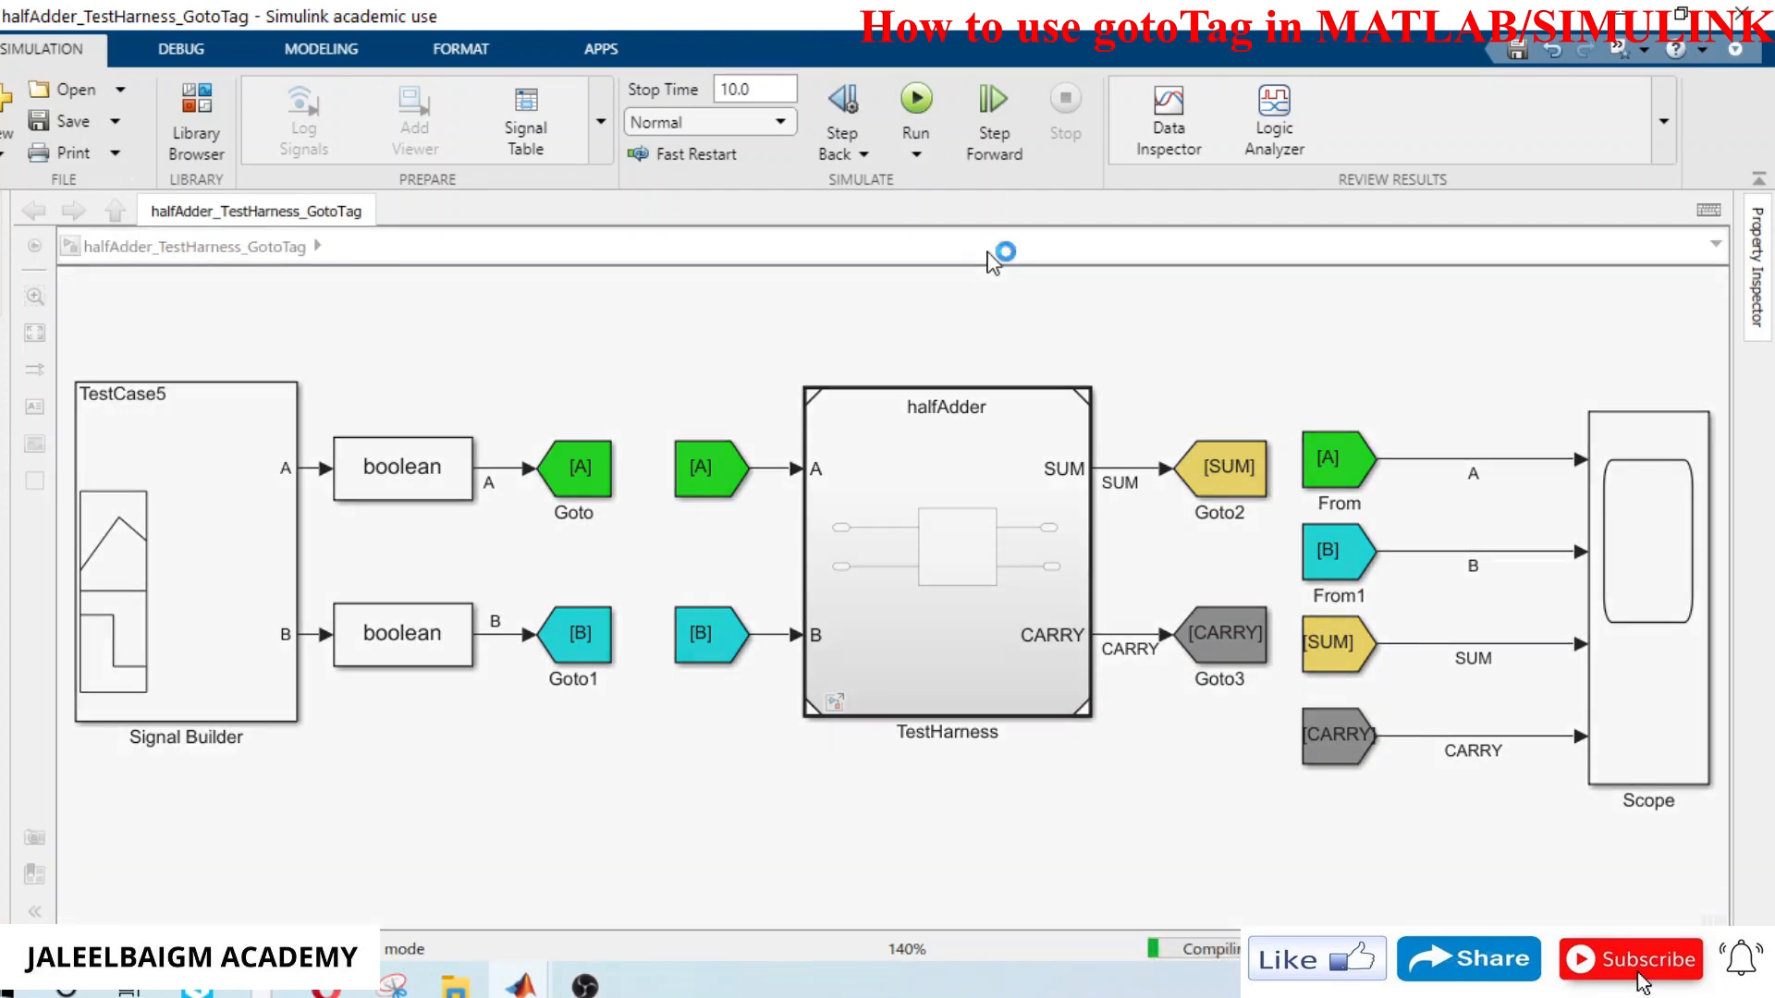
click(916, 95)
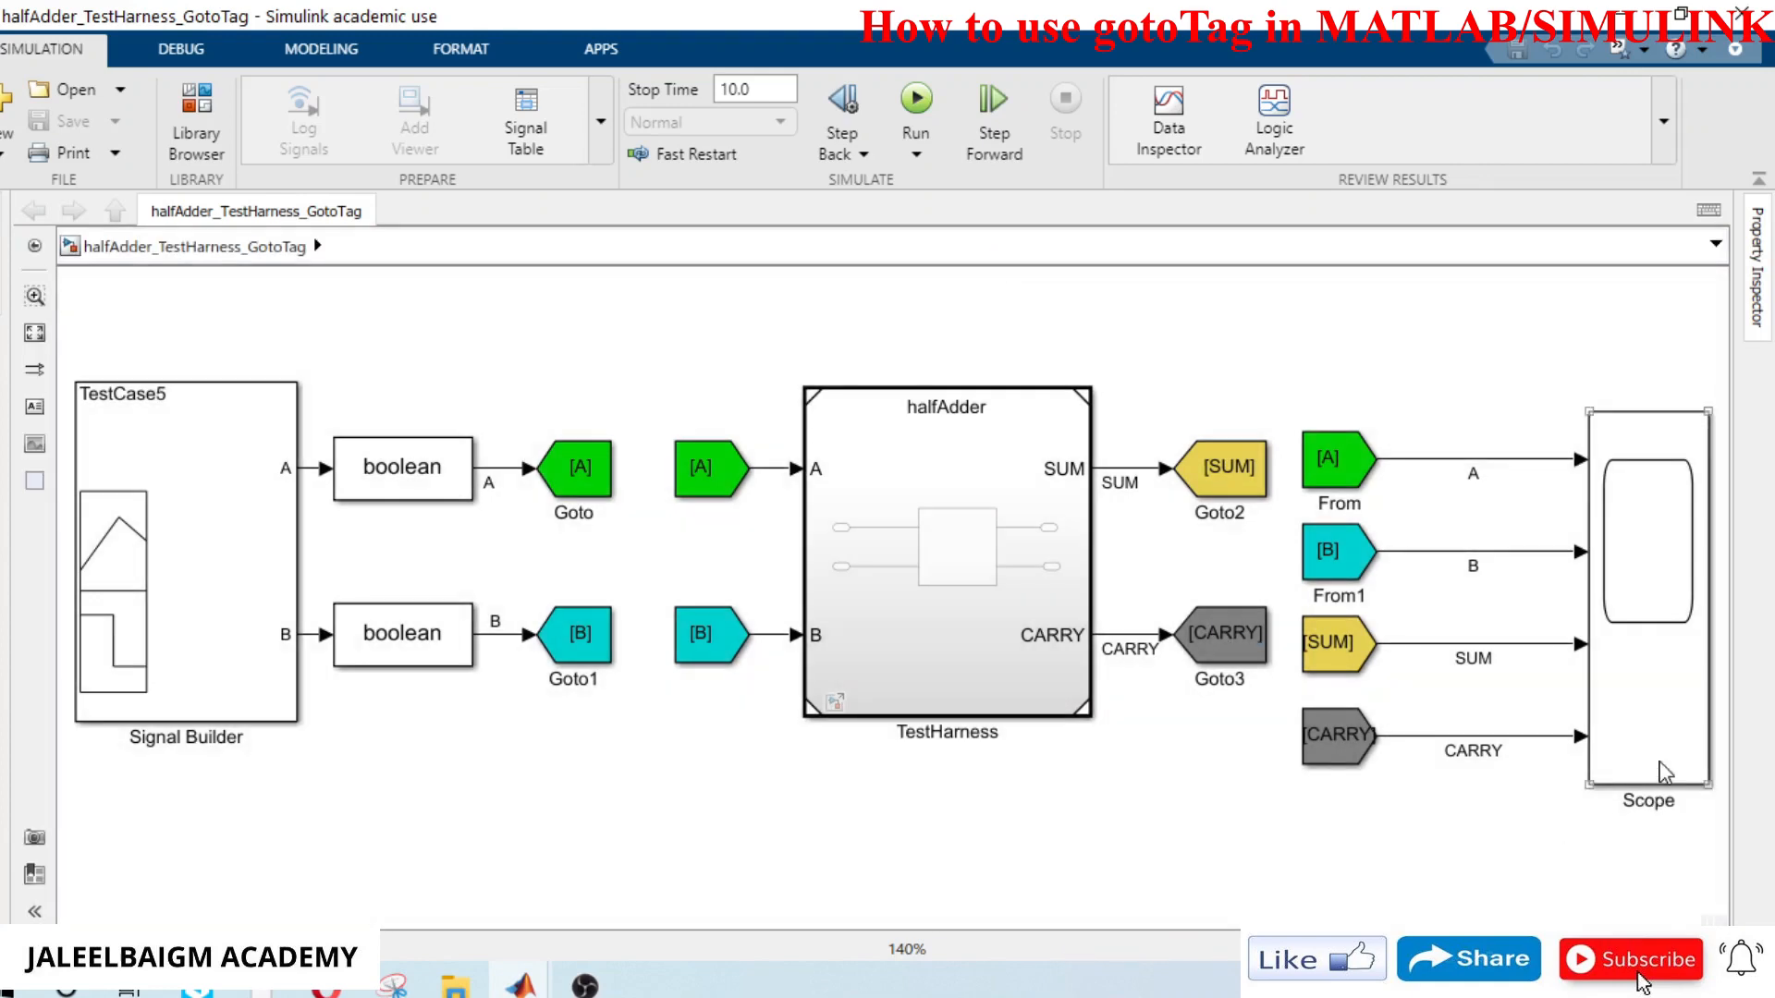
Step: View the simulated A, B, SUM and CARRY waveforms full-screen in the Scope
double_click(1647, 597)
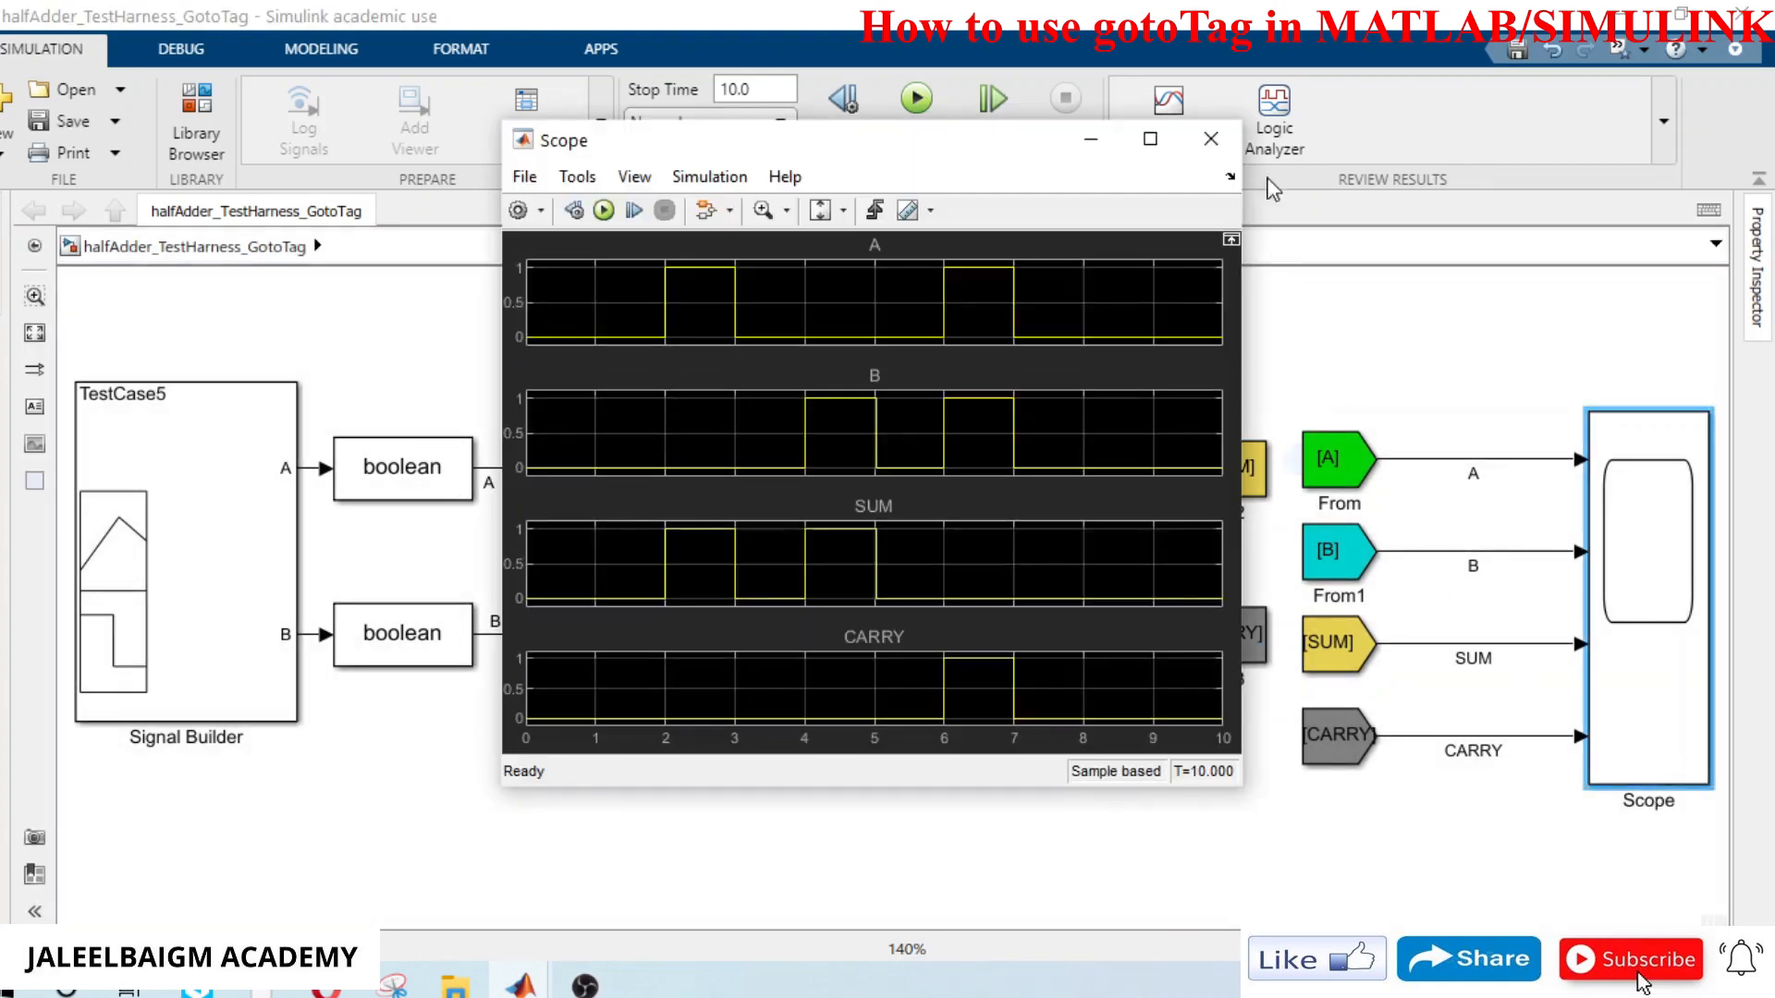
click(1149, 139)
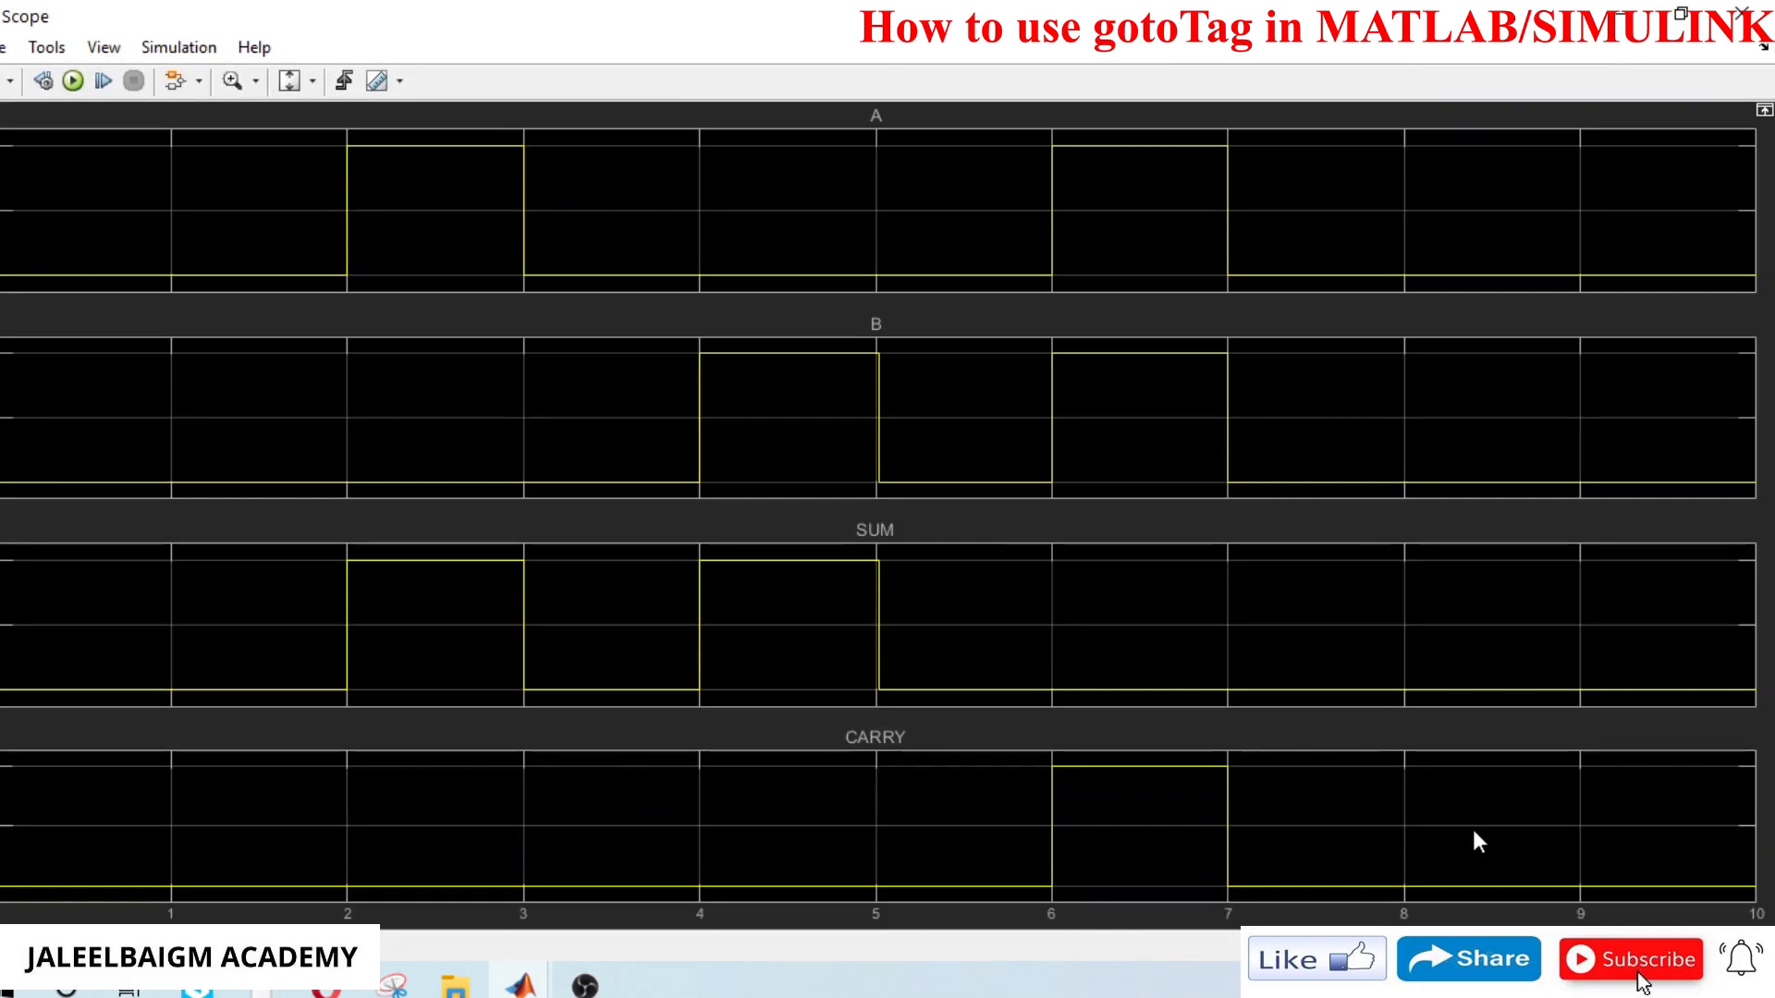
mouse_move(347, 405)
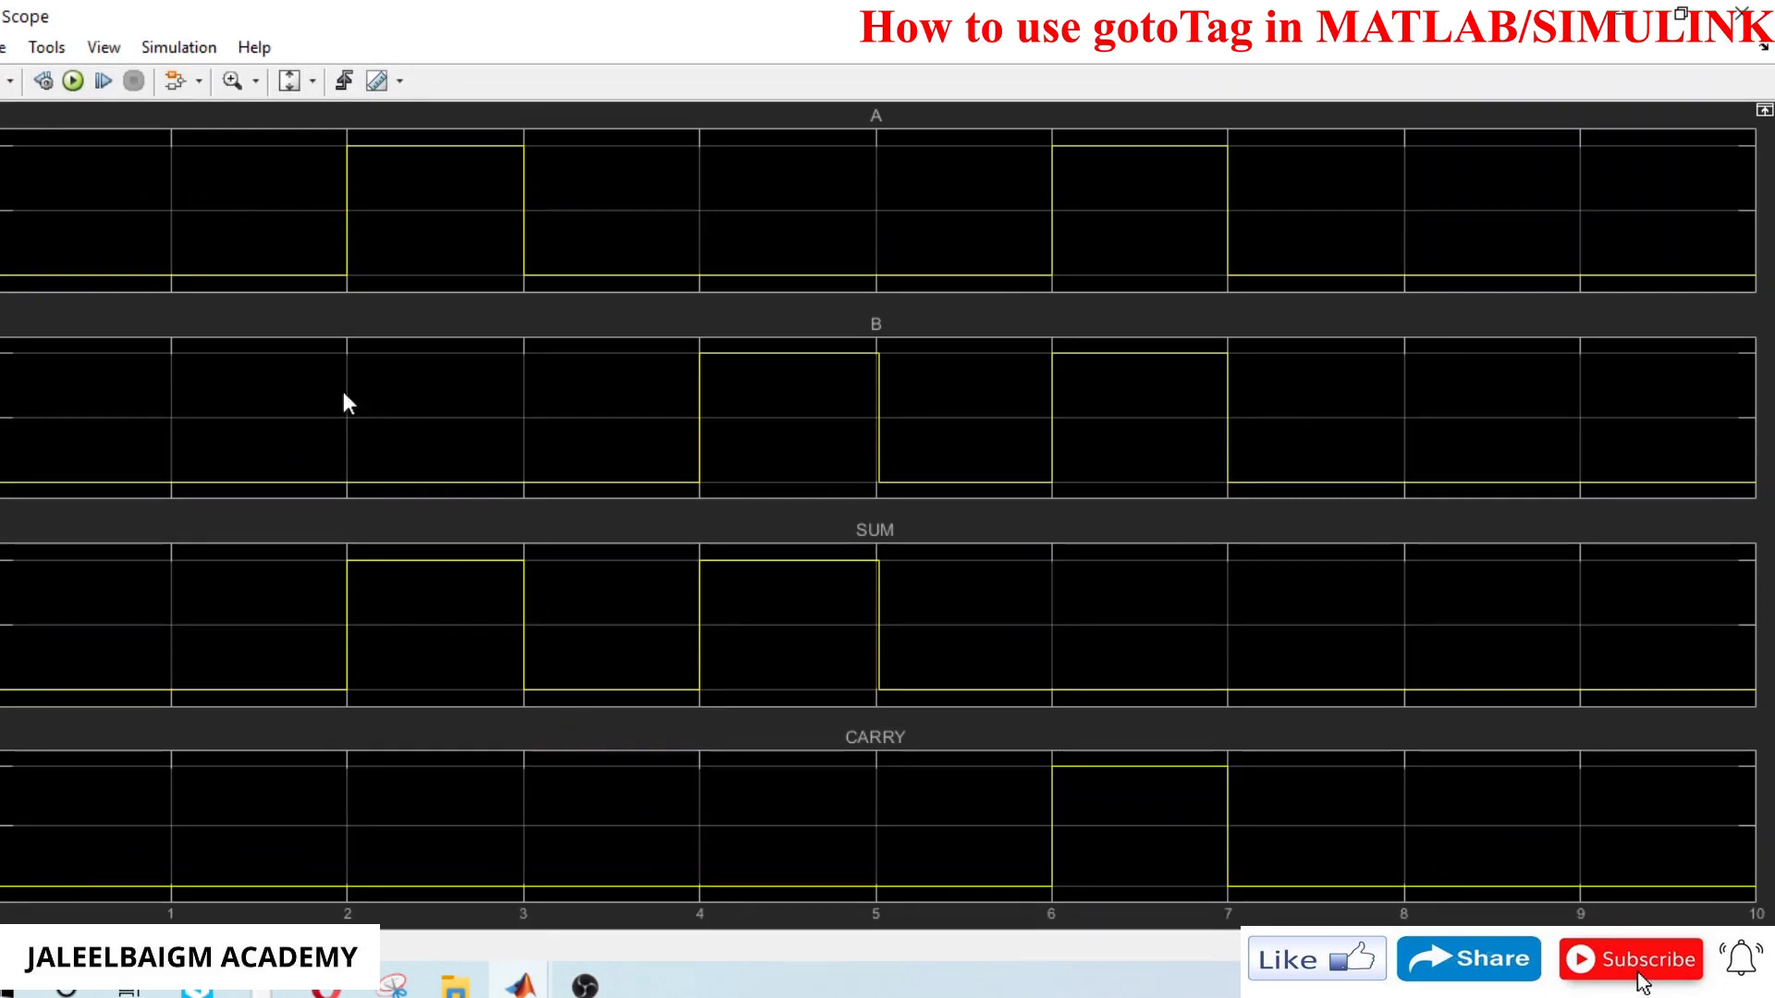
mouse_move(238, 678)
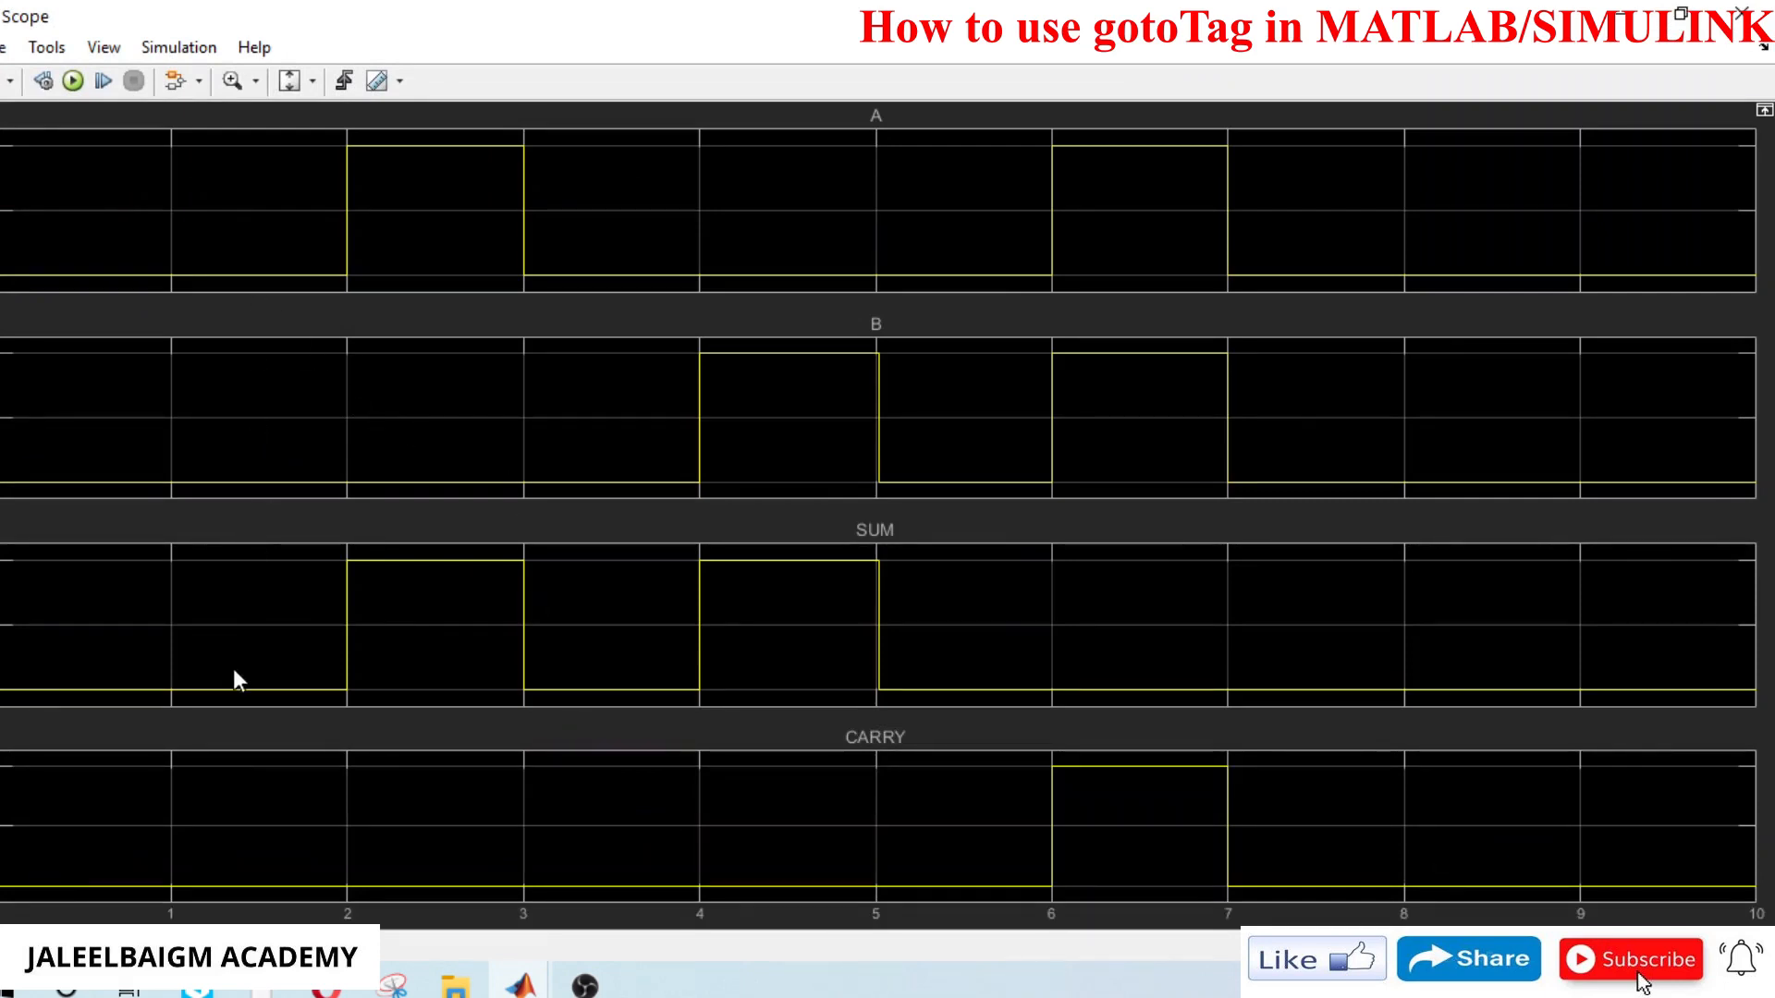
mouse_move(445, 183)
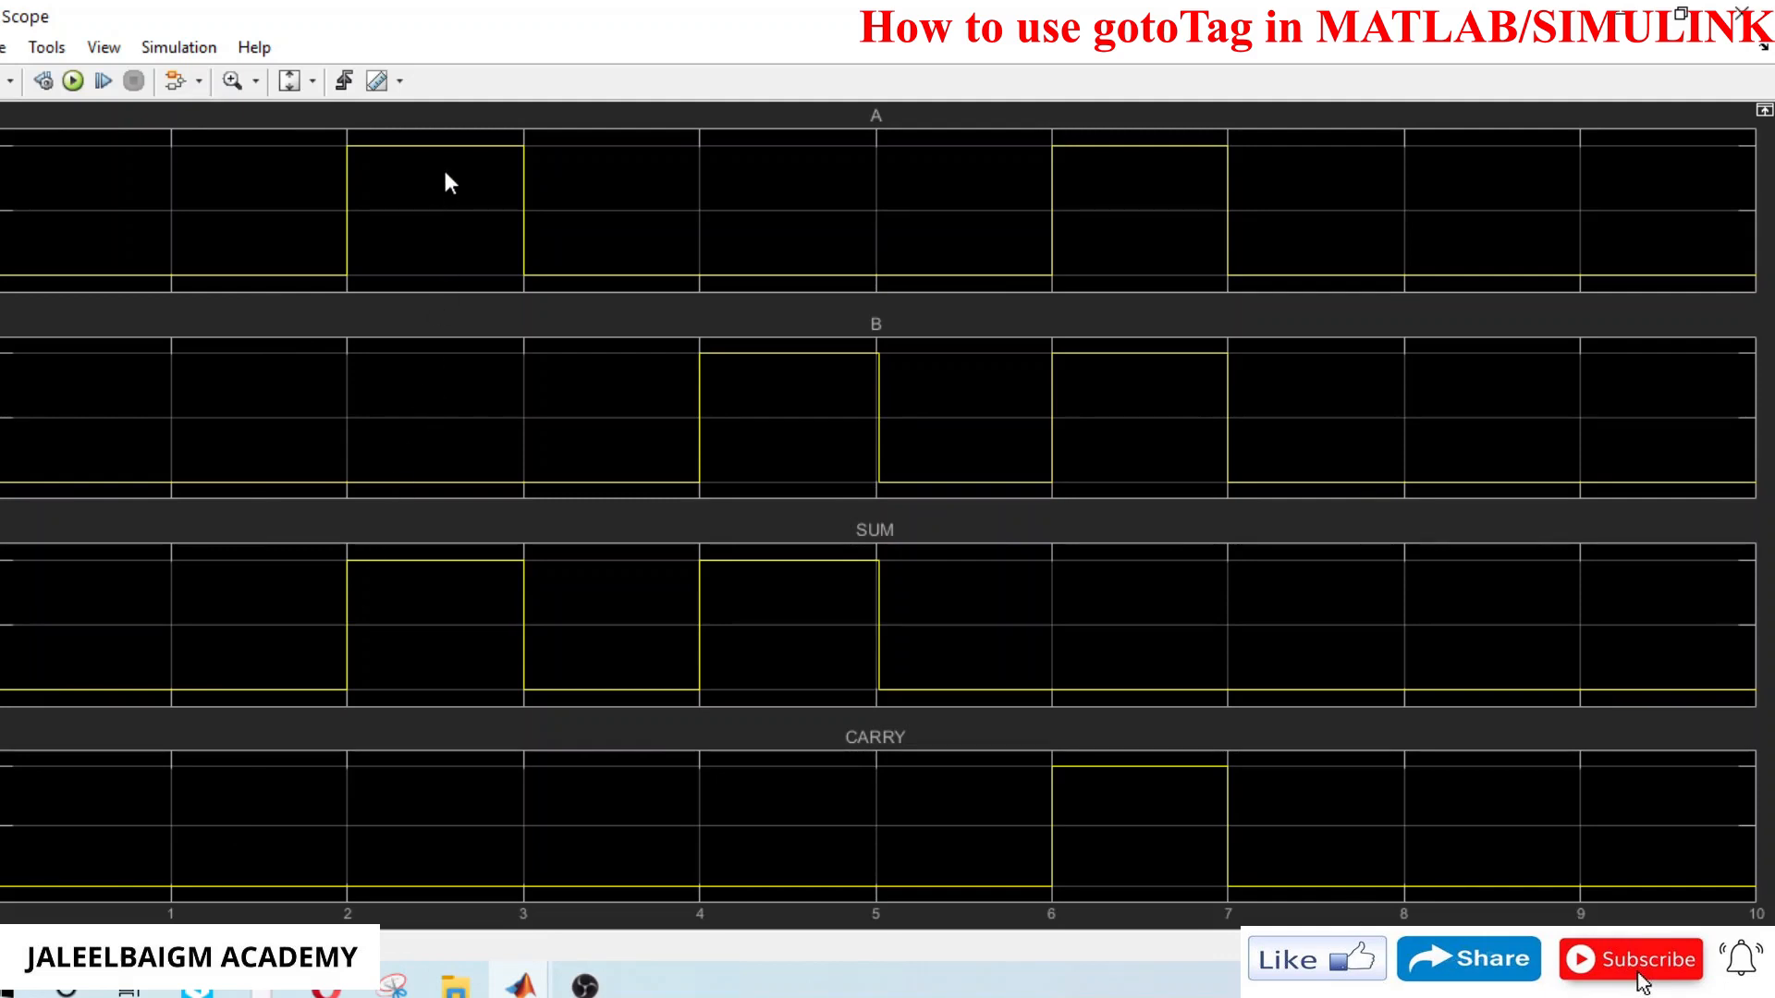
mouse_move(501, 882)
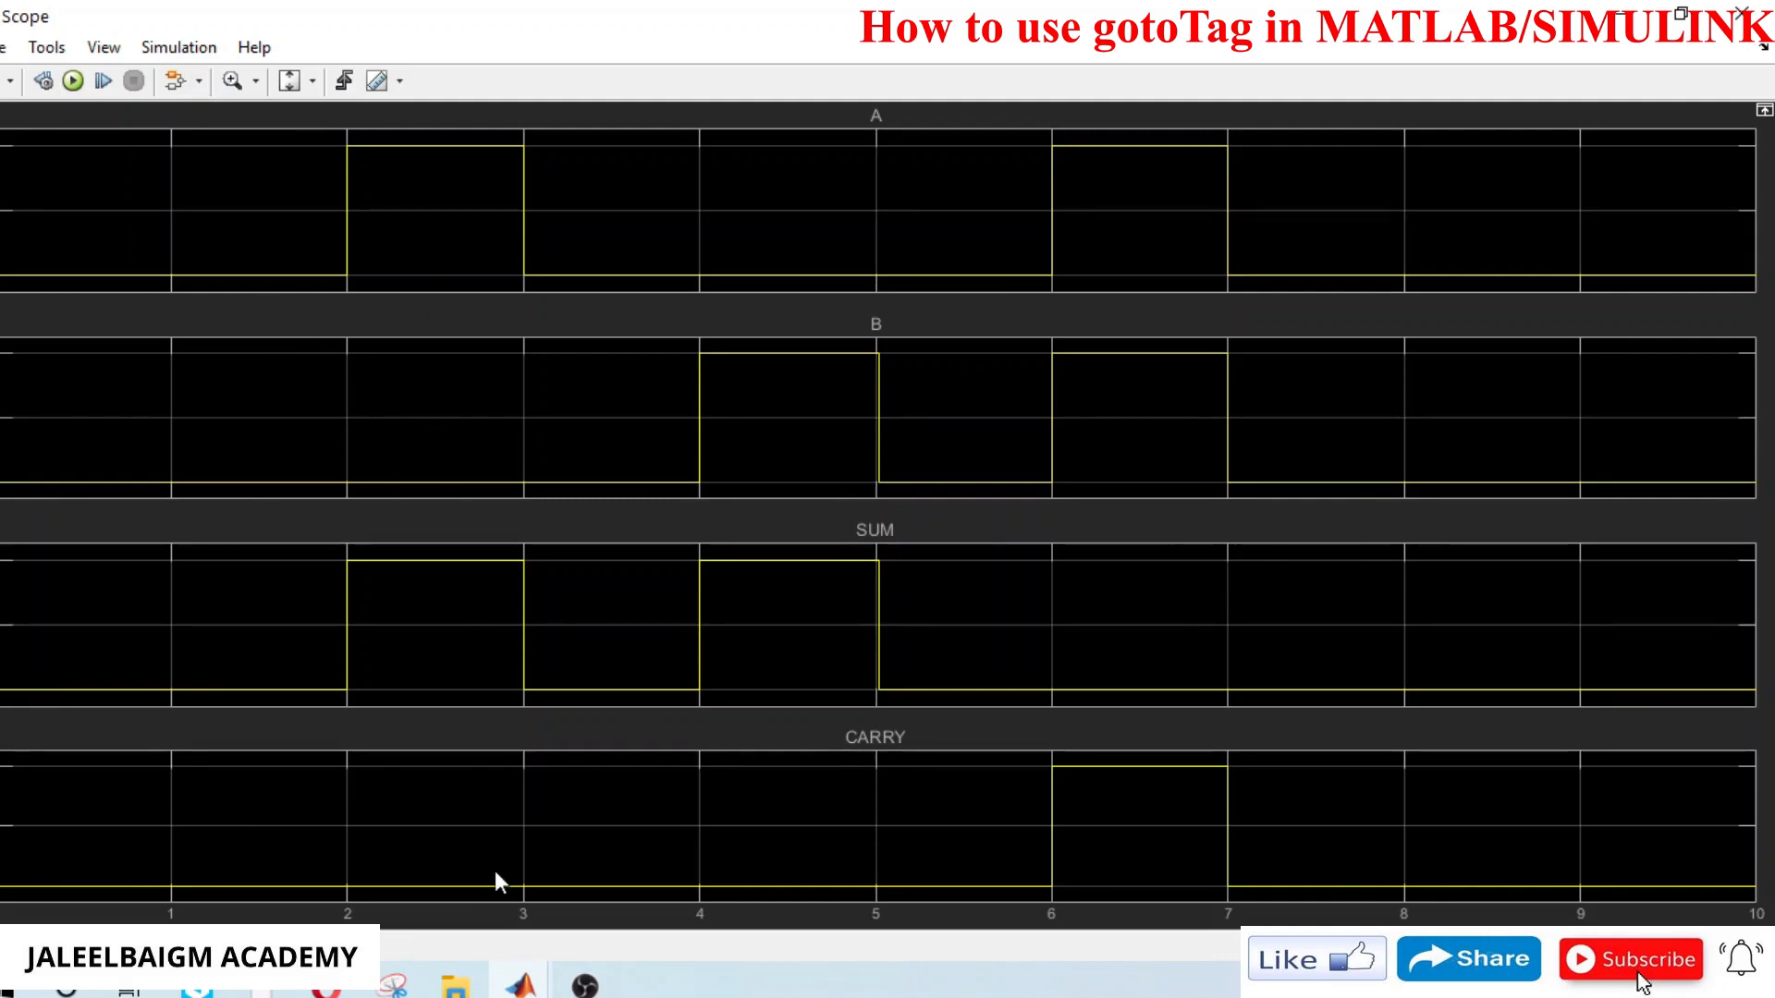
mouse_move(786, 265)
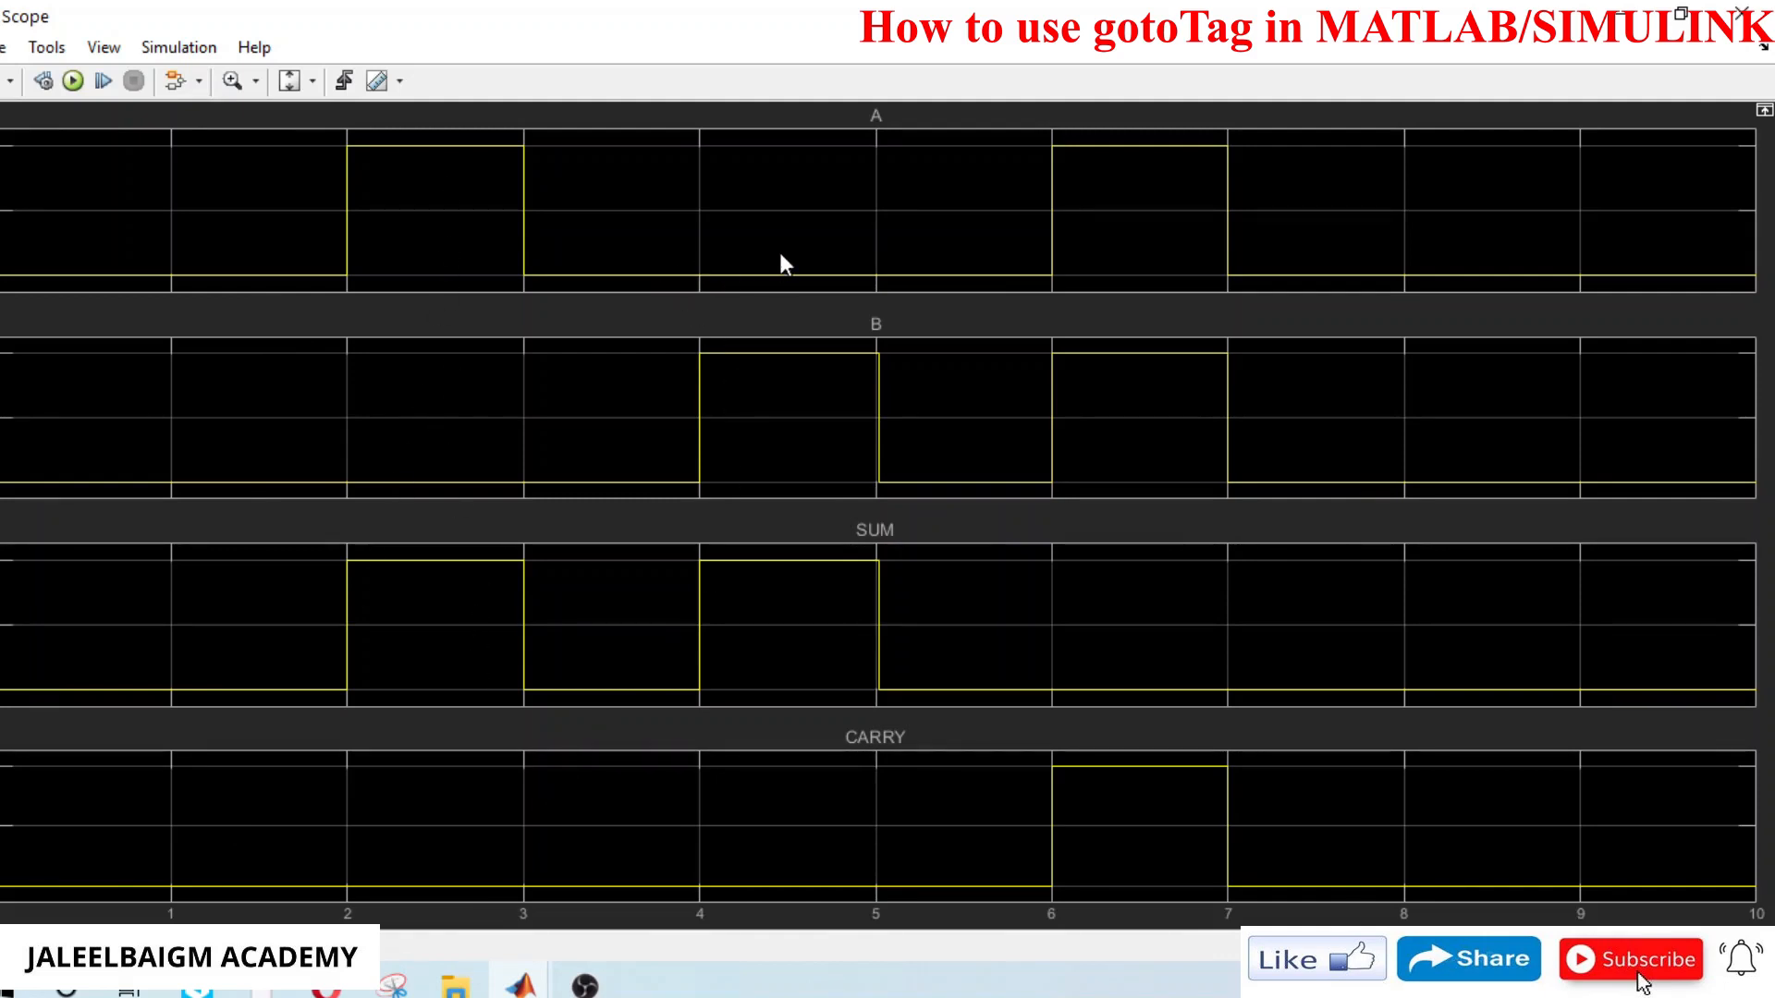
mouse_move(814, 677)
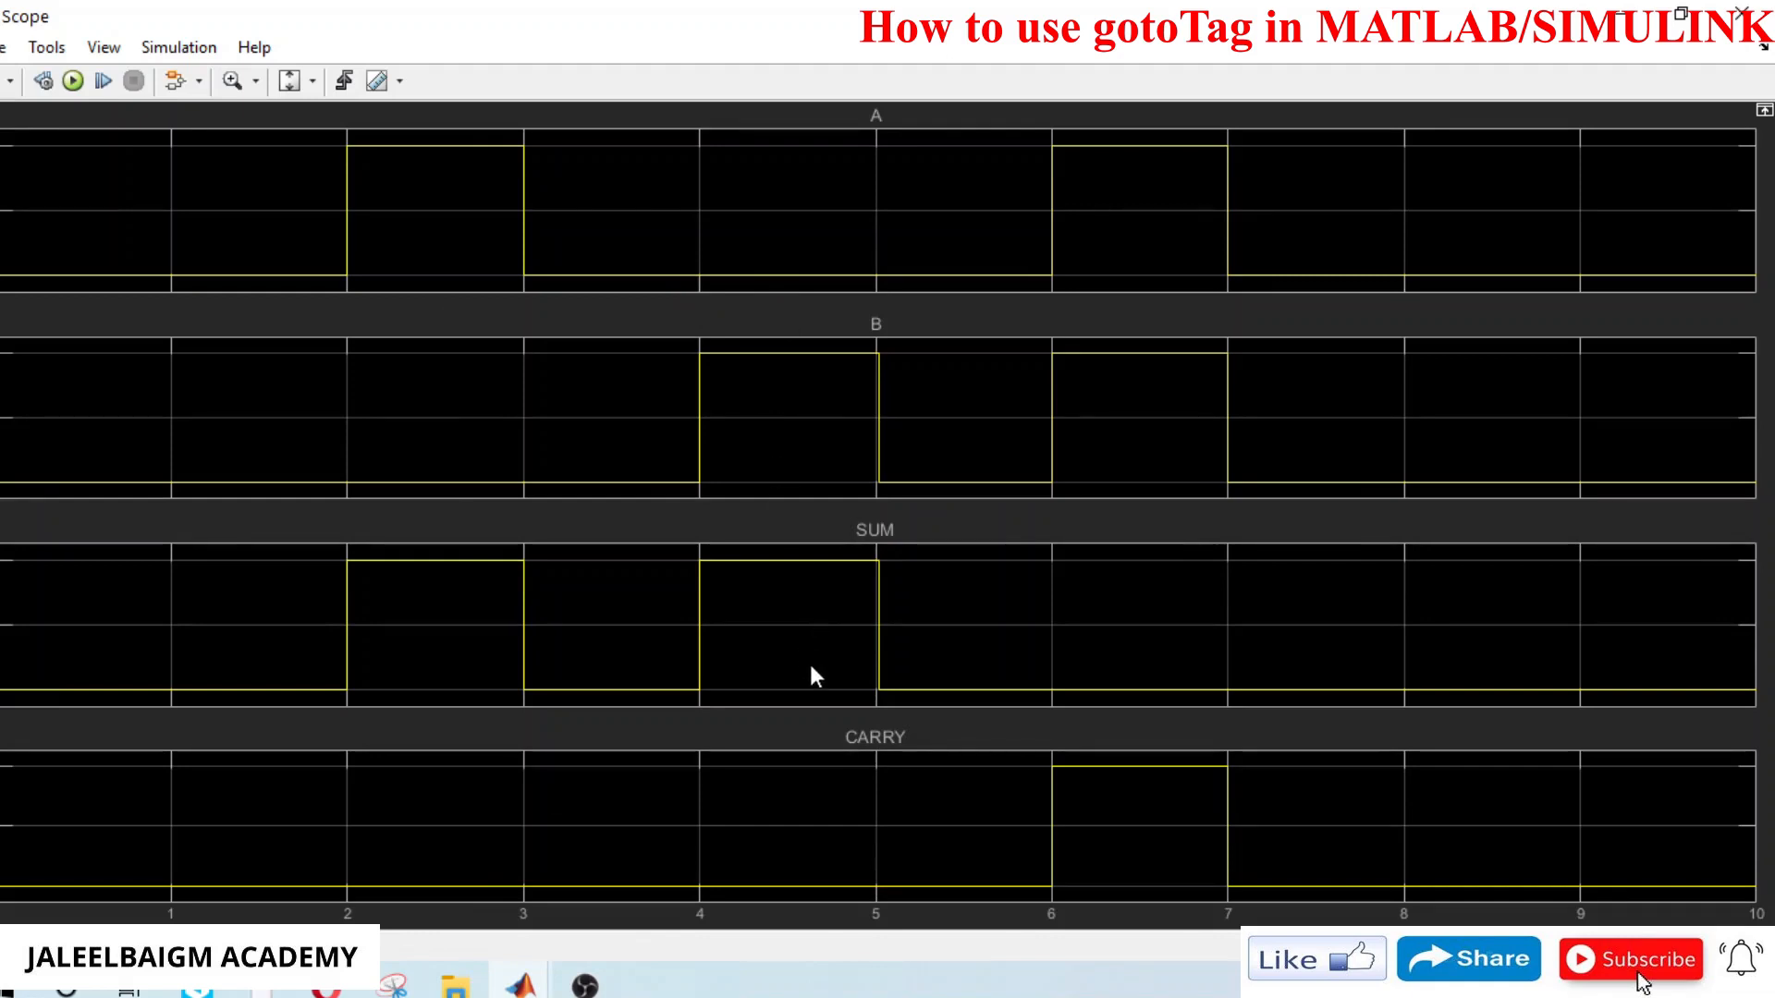
mouse_move(1117, 216)
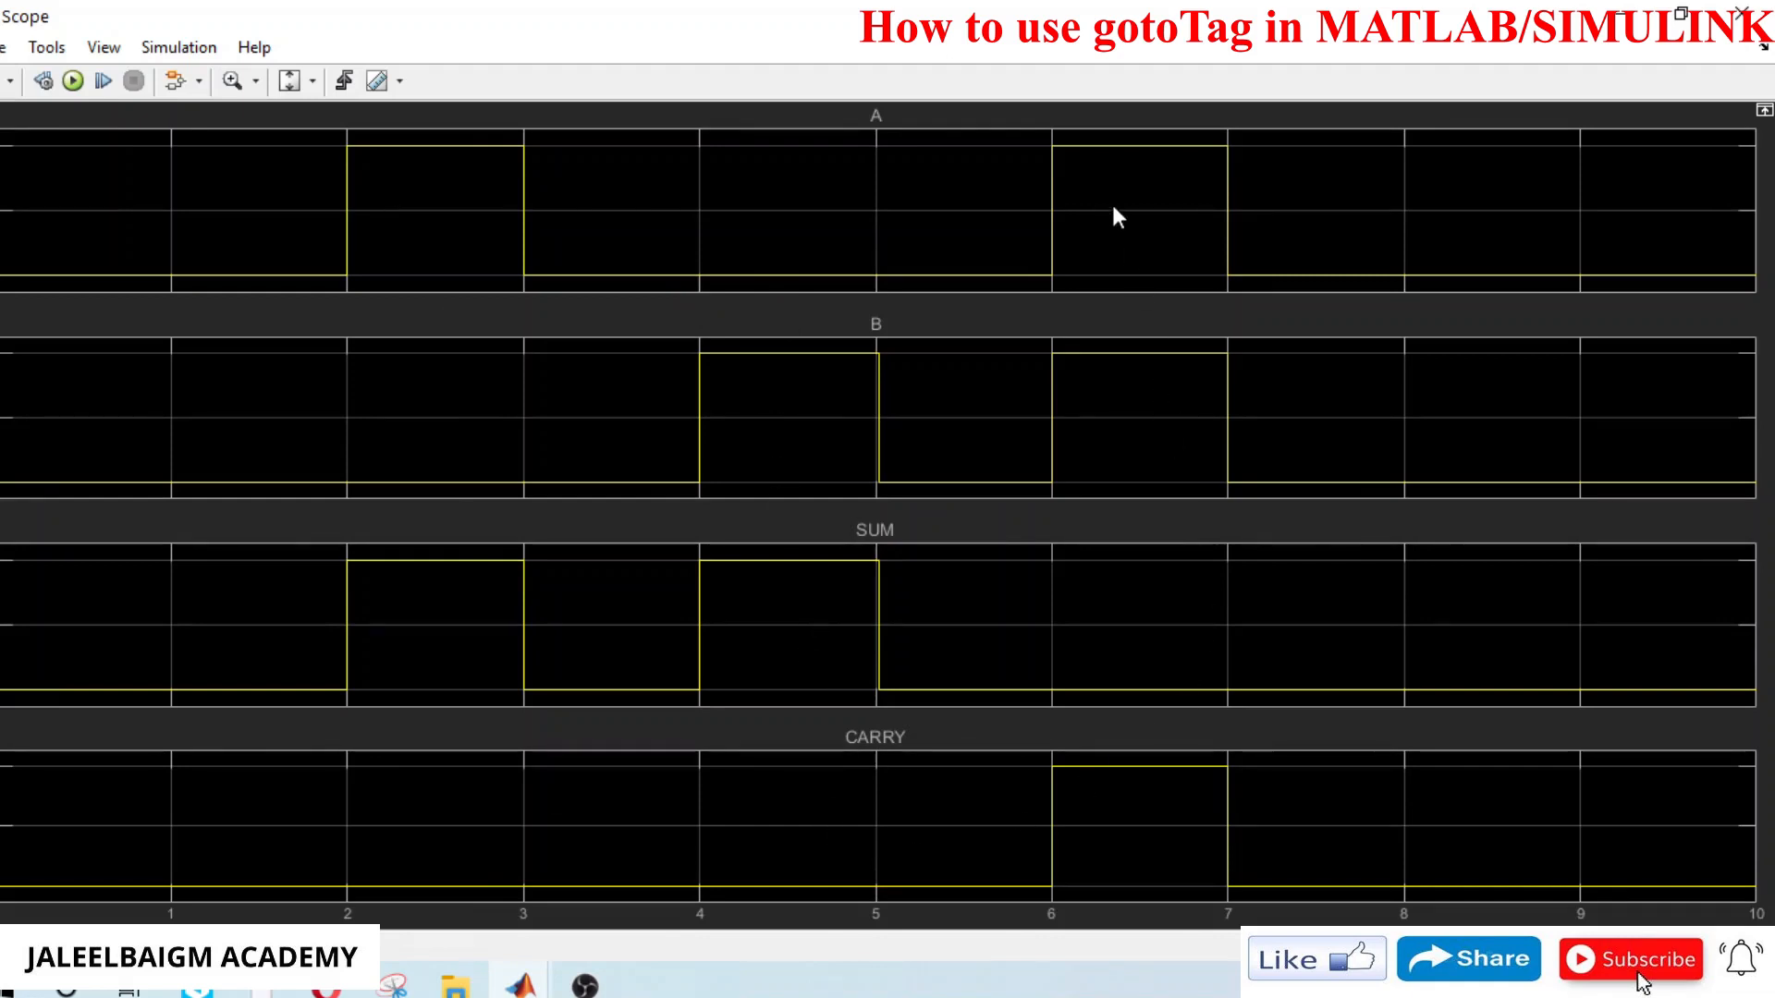
mouse_move(1115, 641)
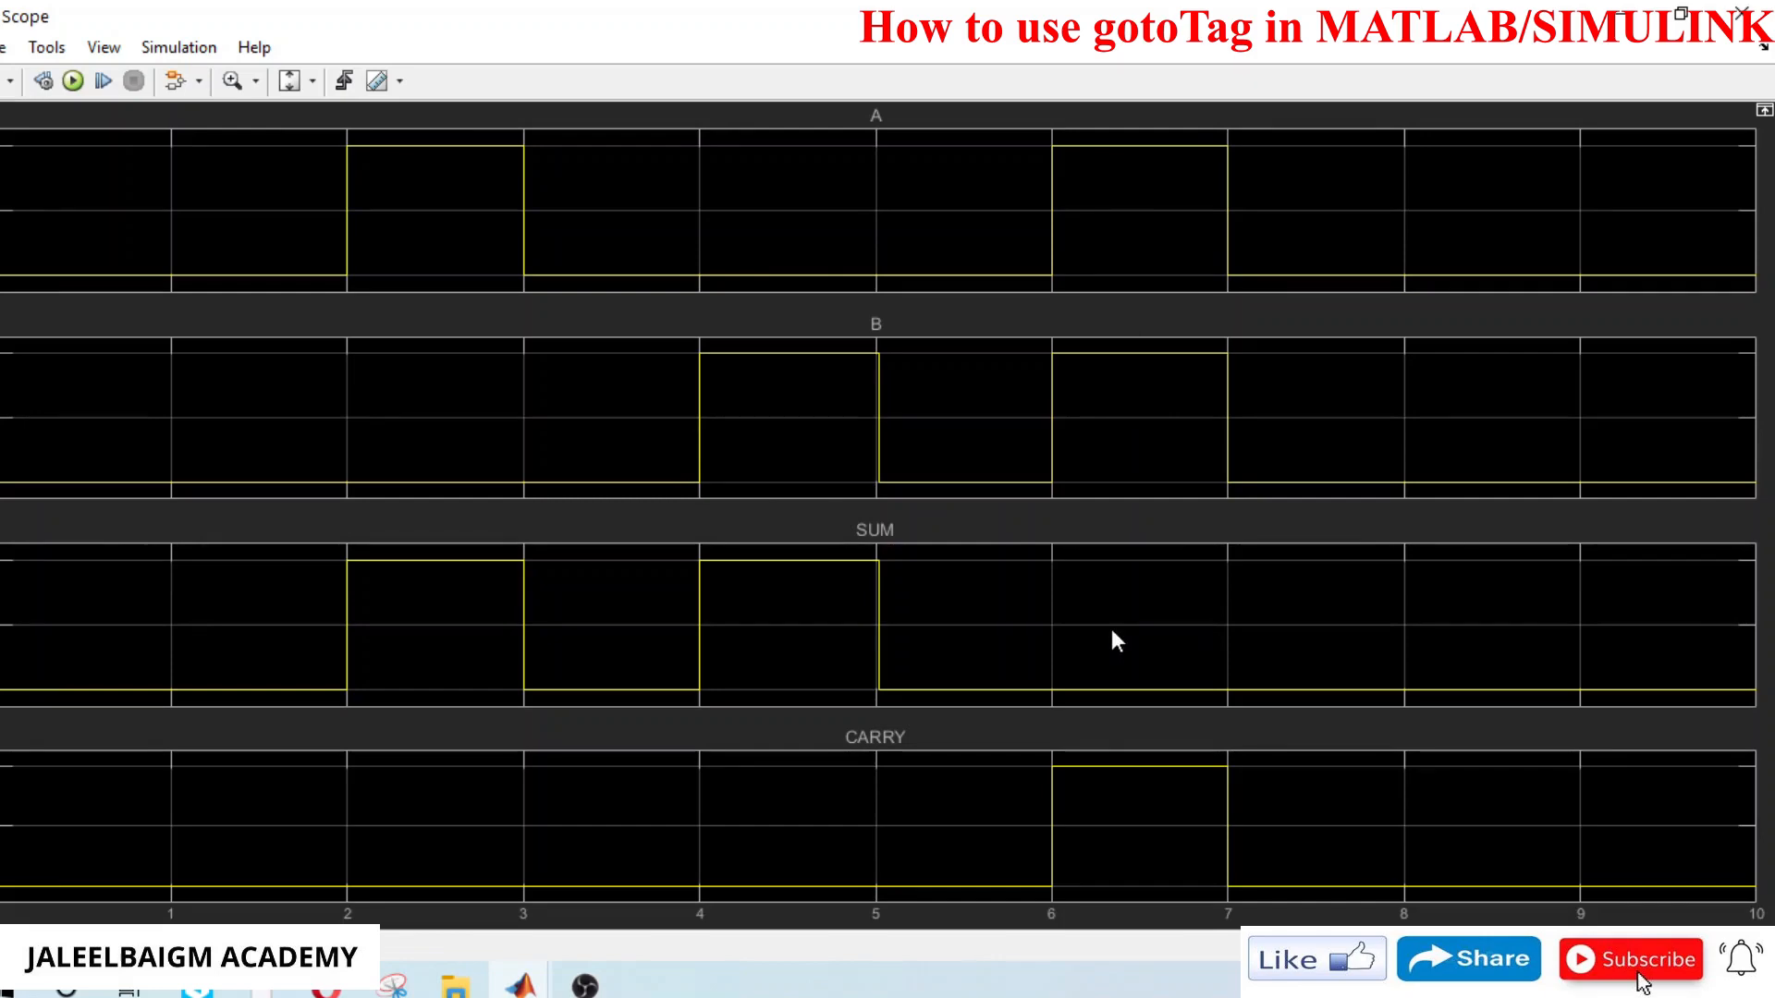
mouse_move(1686, 115)
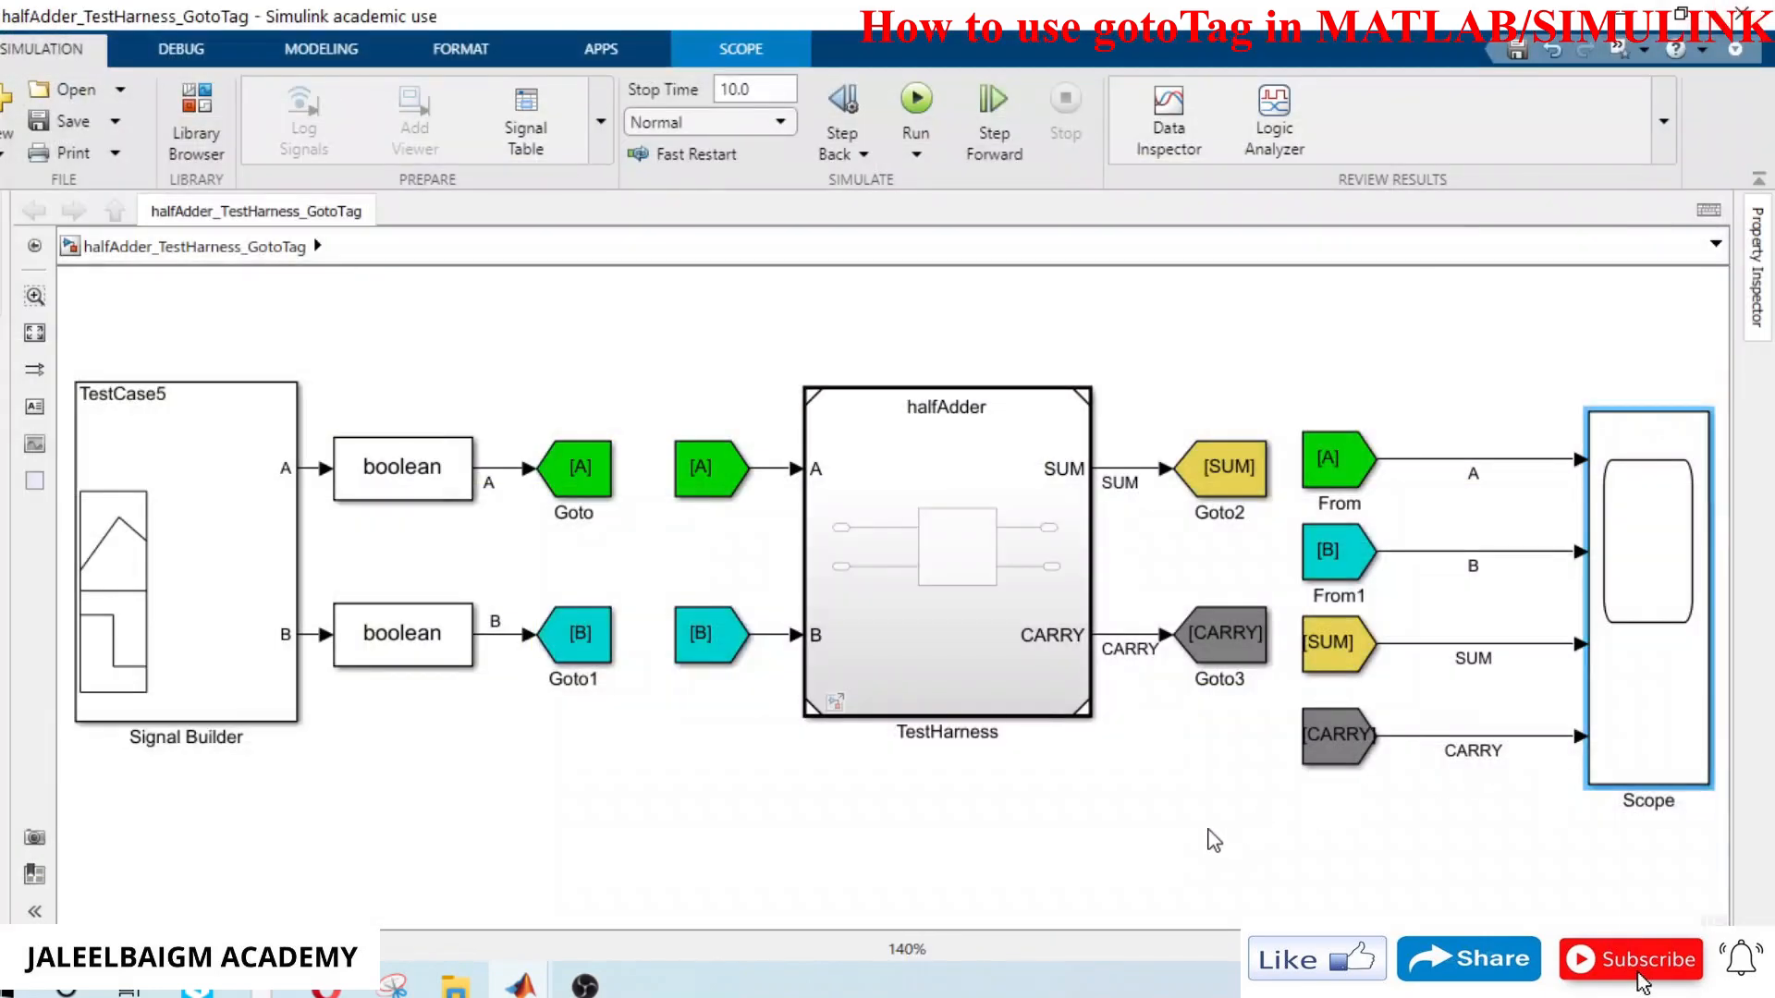
click(1211, 840)
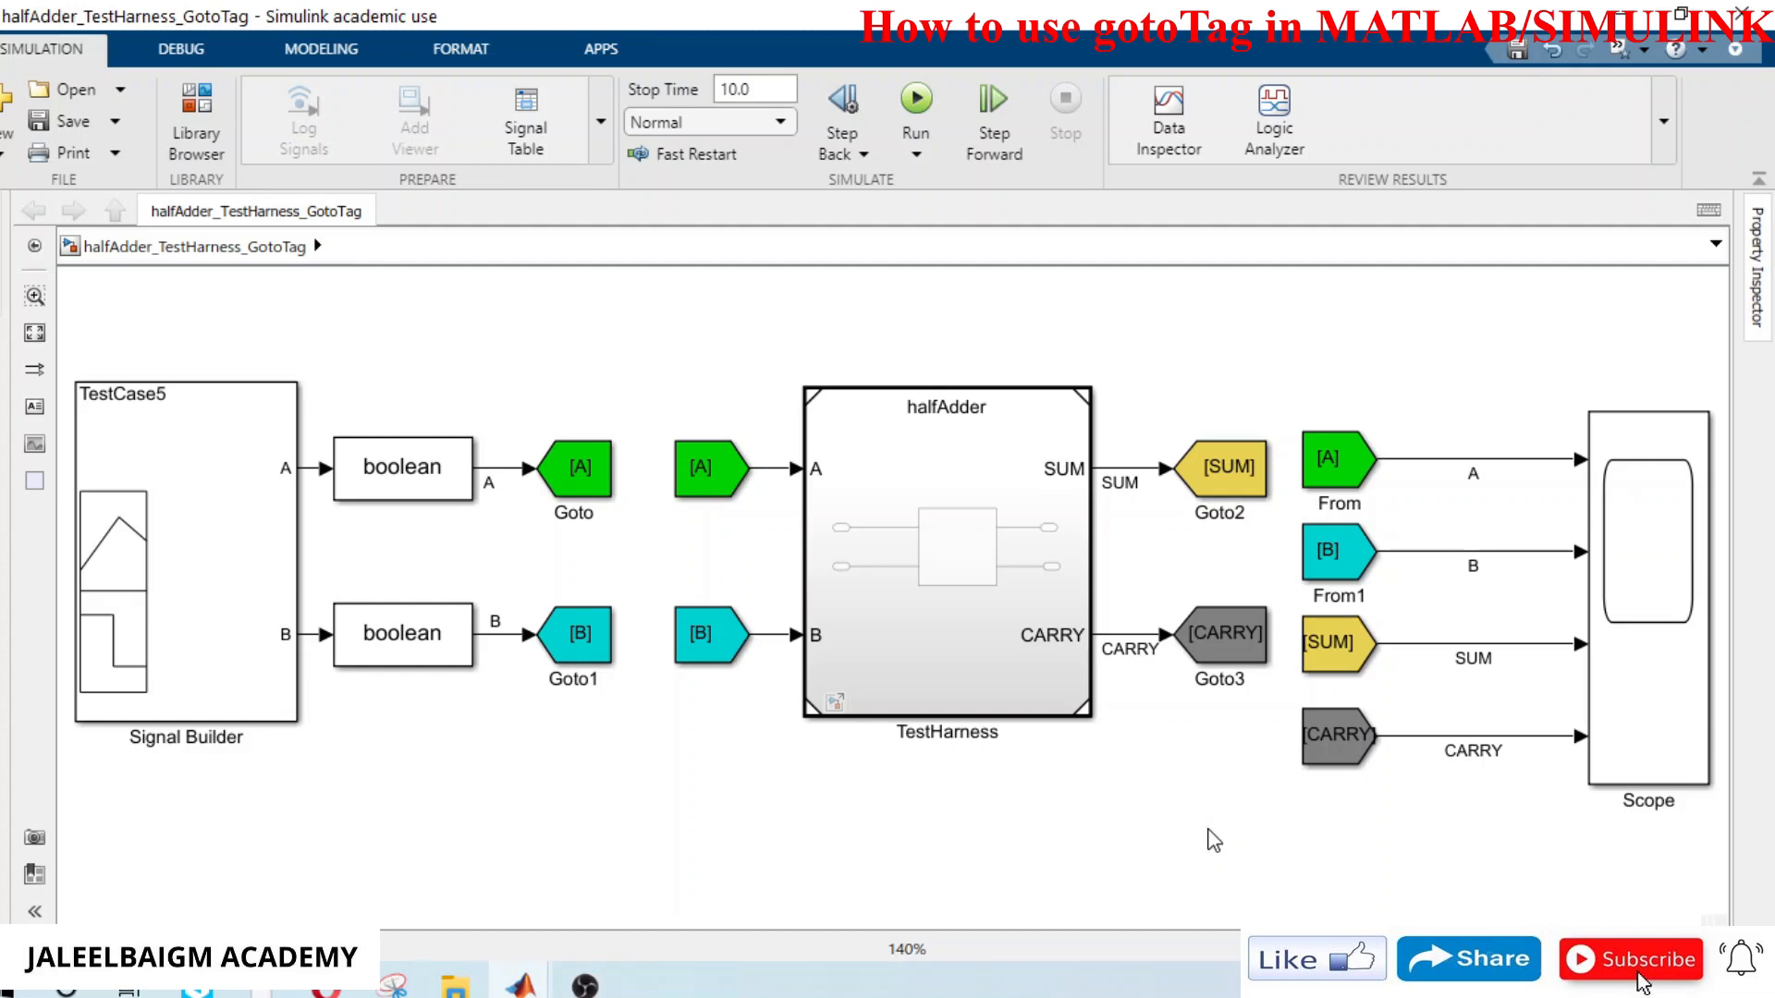
mouse_move(1211, 840)
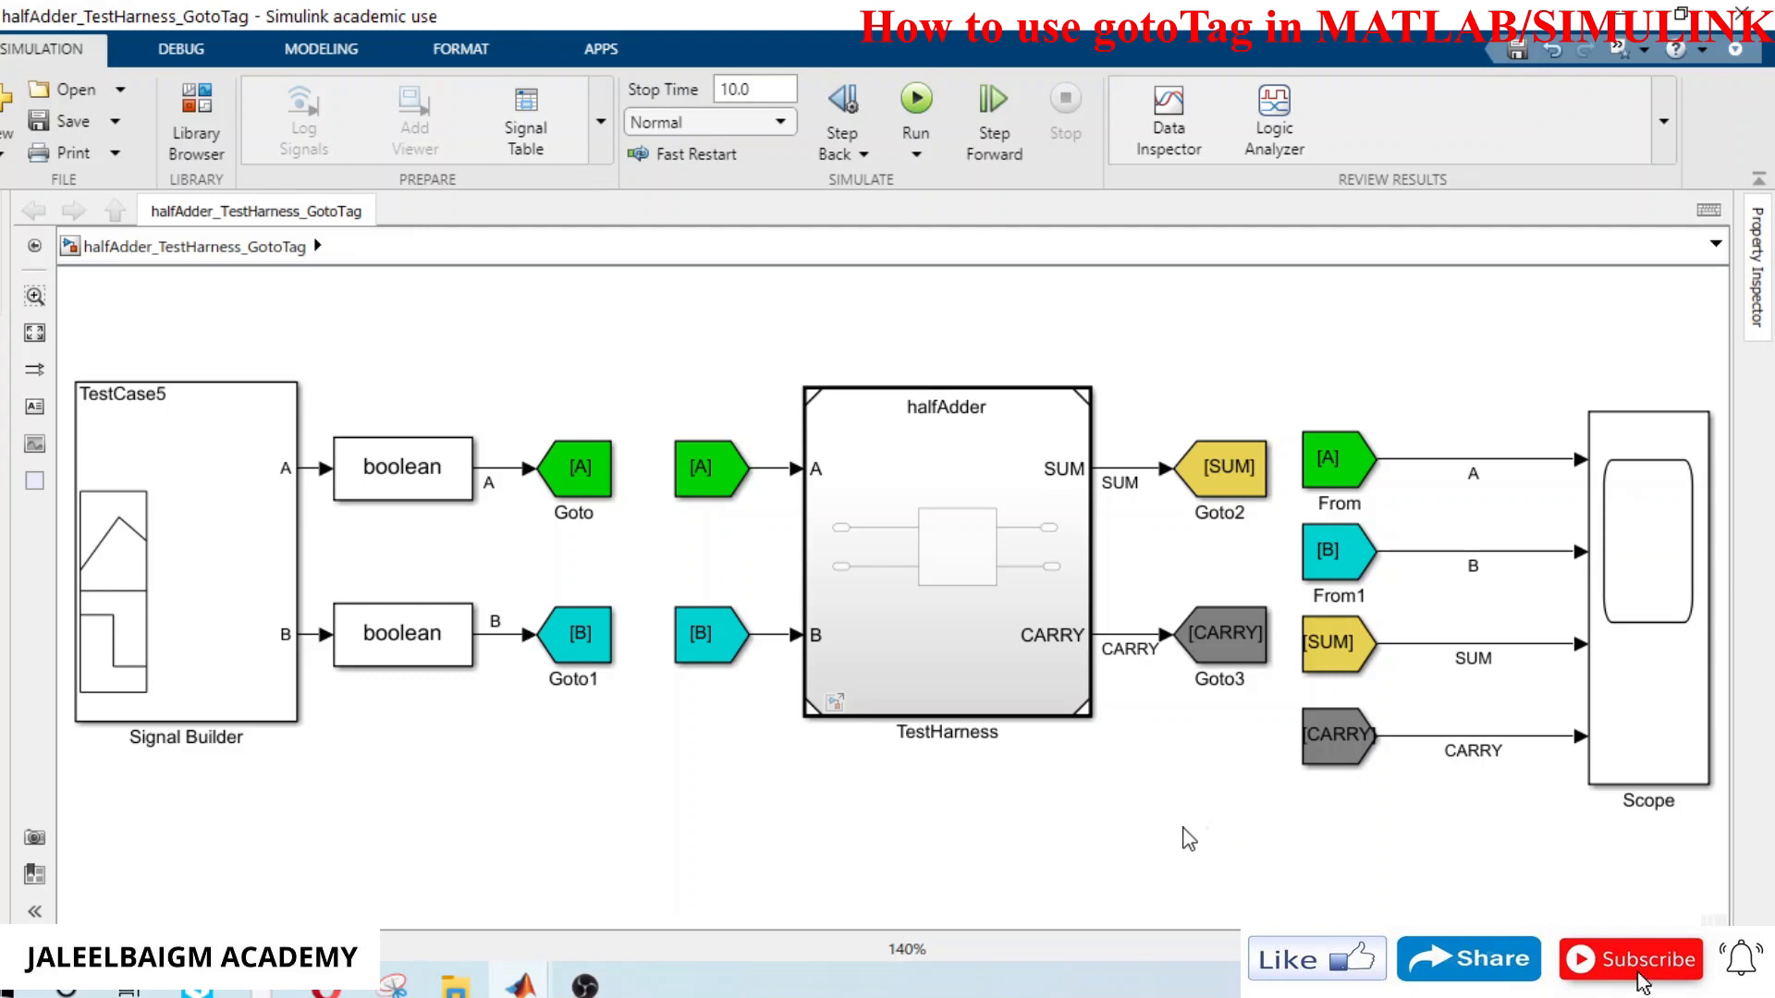